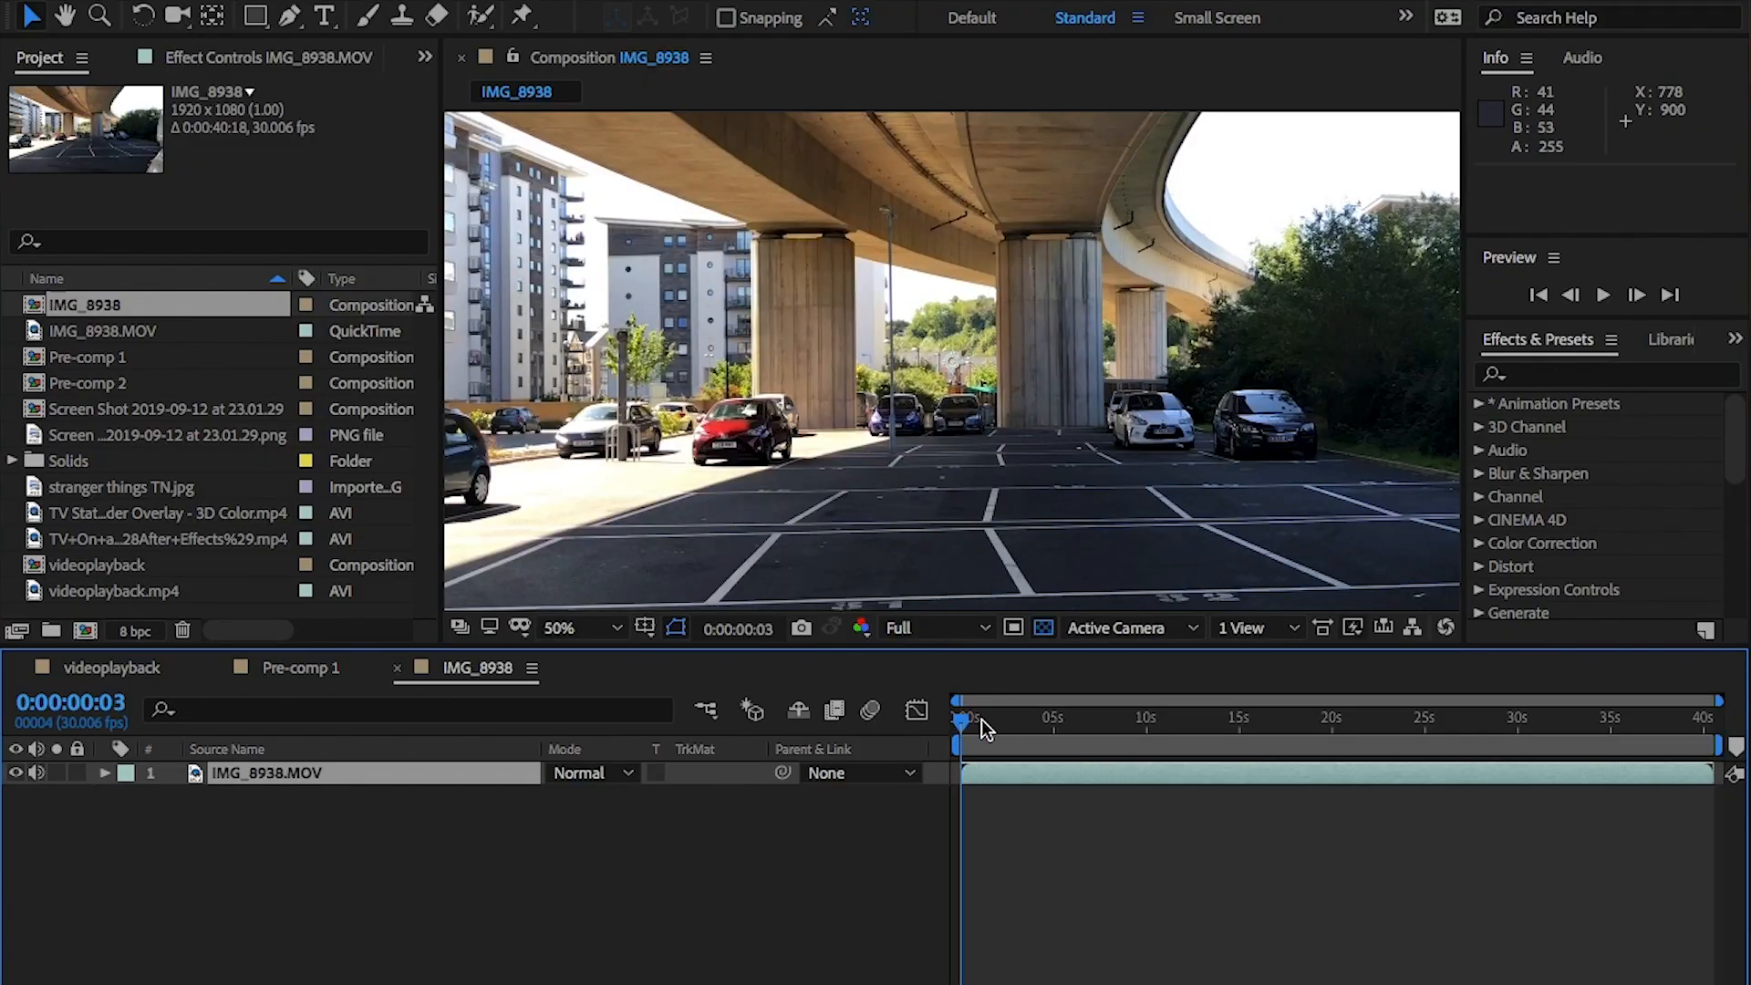
# Scrub the IMG_8938 timeline, then send the footage layer to Track in mocha AE.
pyautogui.click(1199, 718)
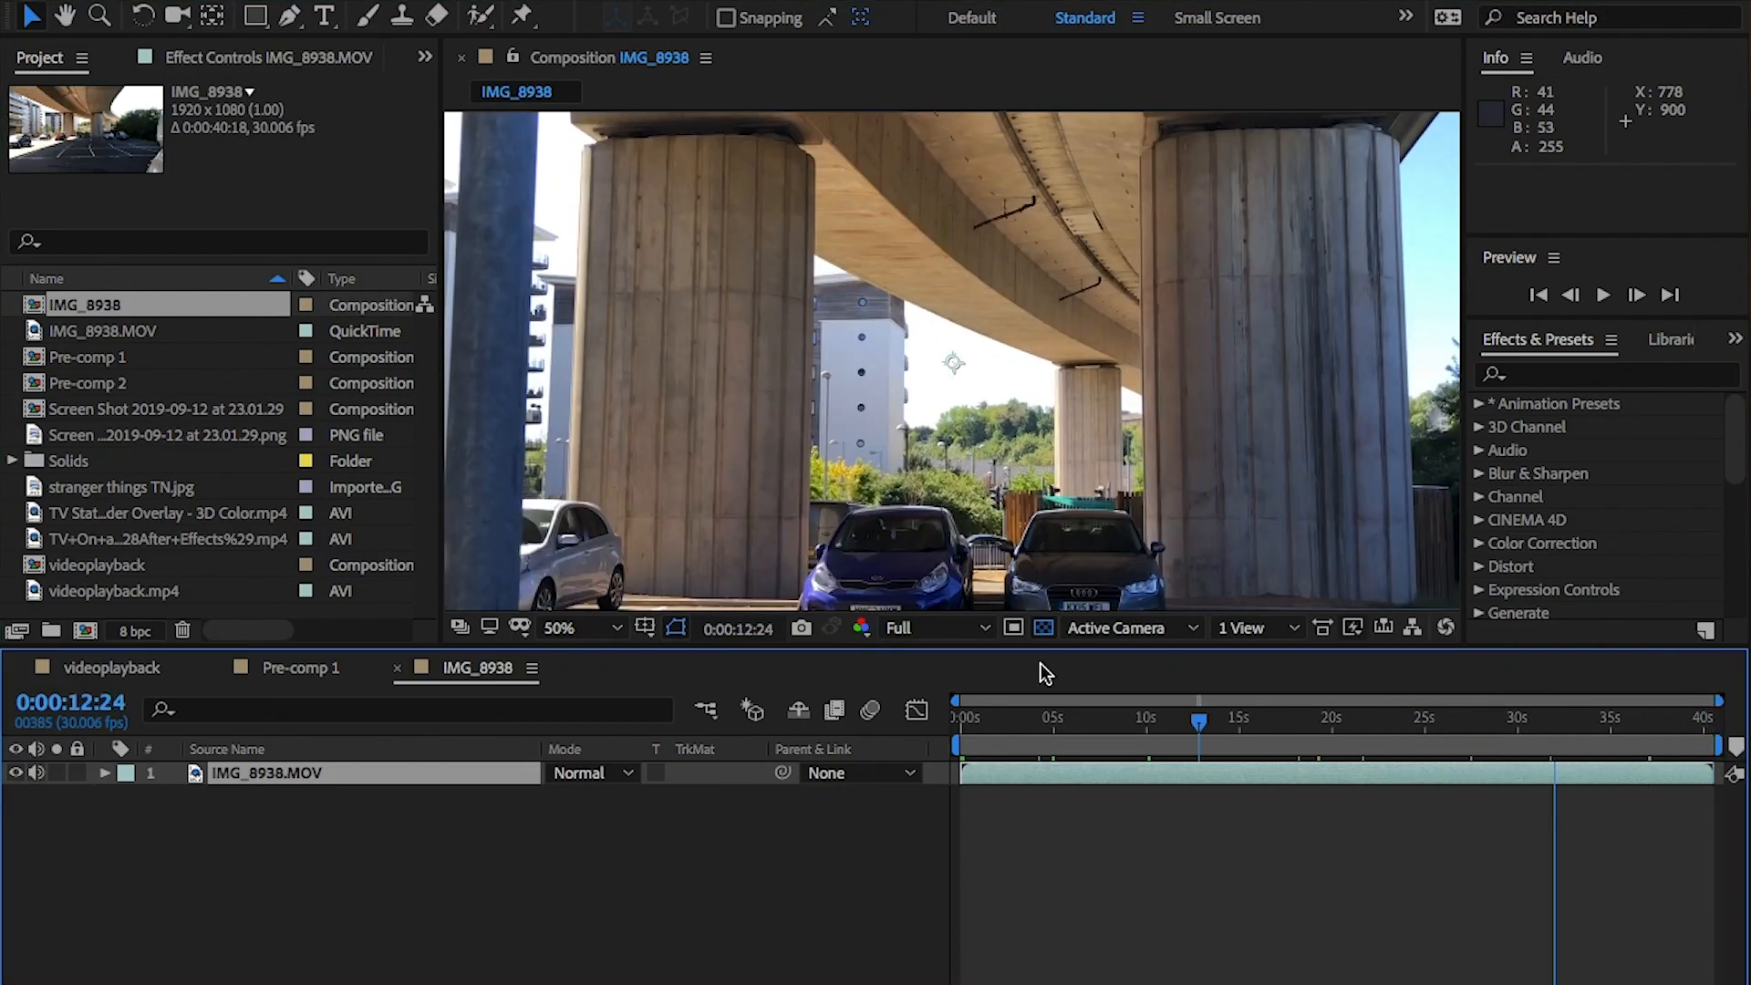
pyautogui.click(958, 717)
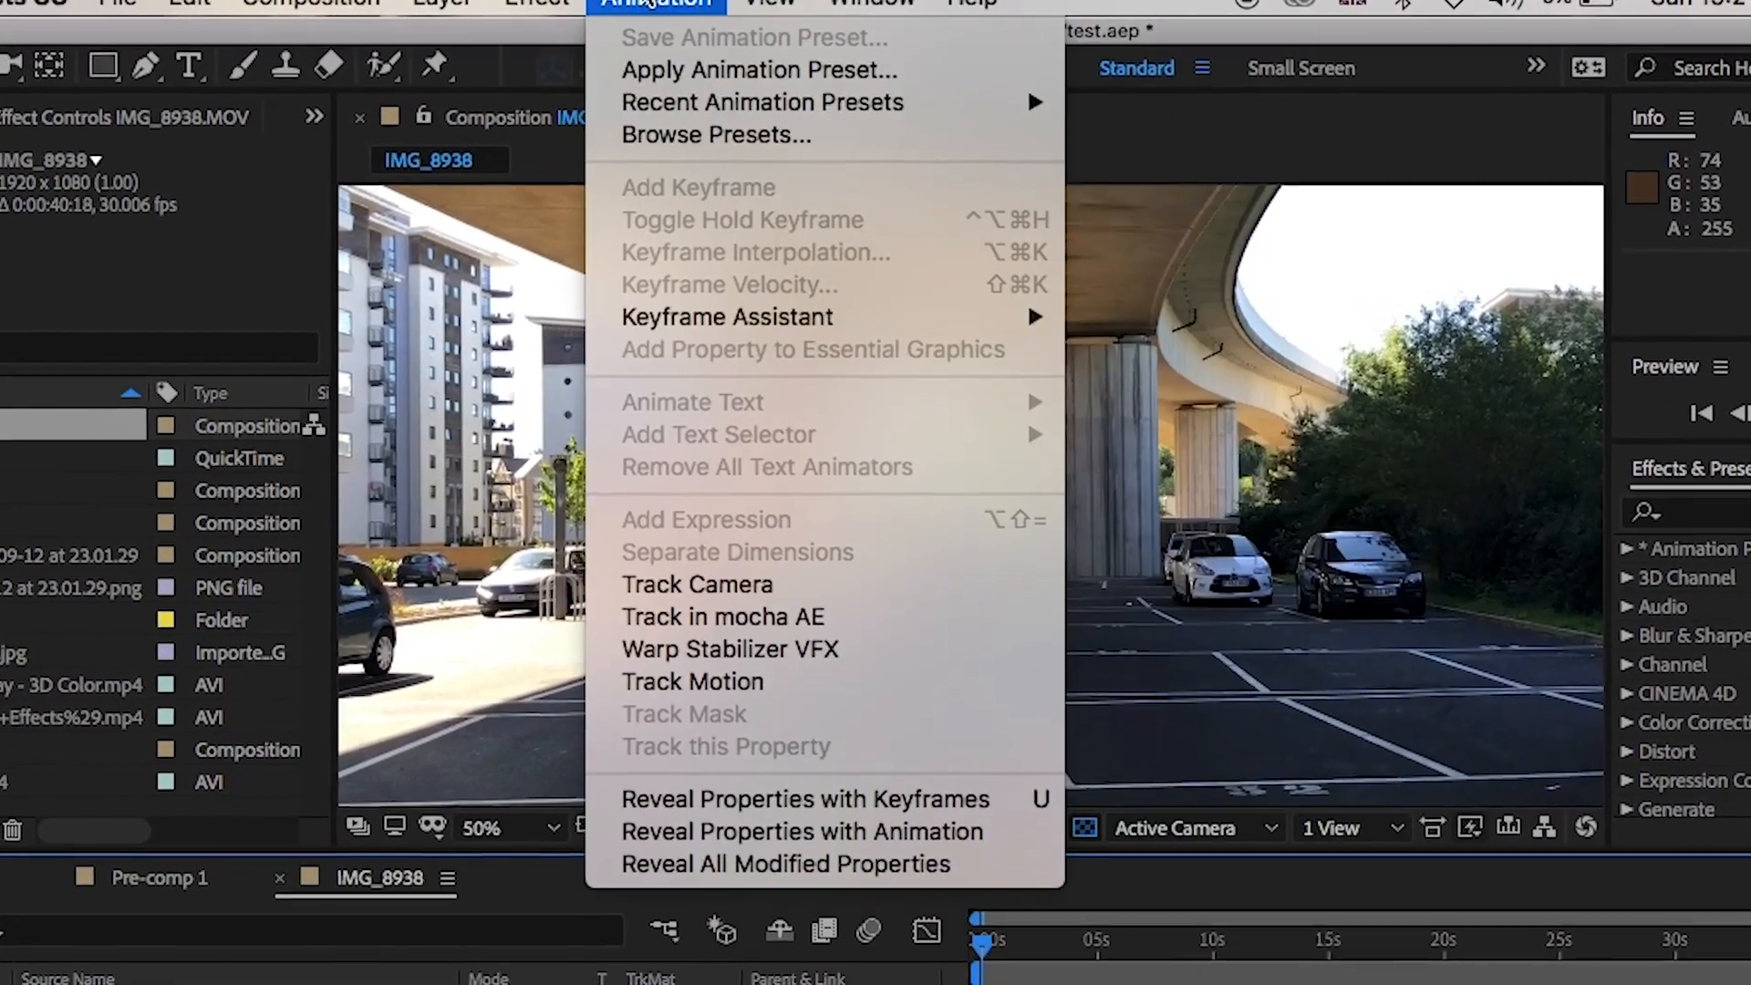
pyautogui.moveTo(710, 686)
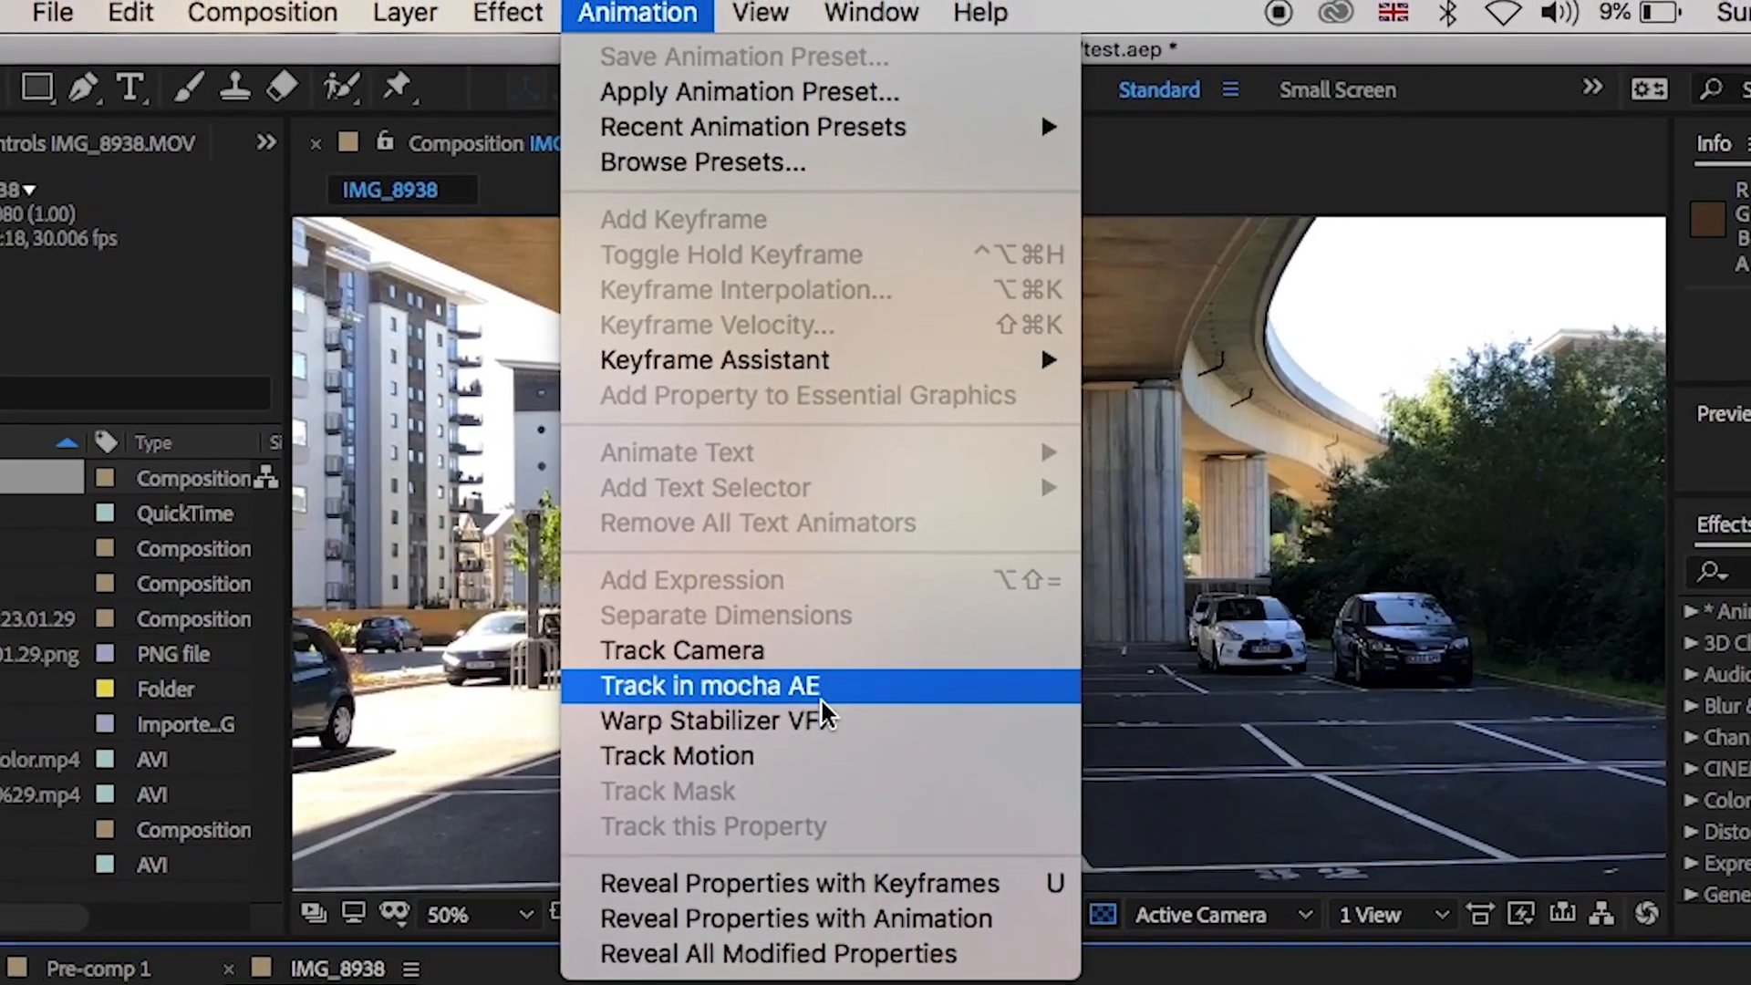
pyautogui.click(709, 684)
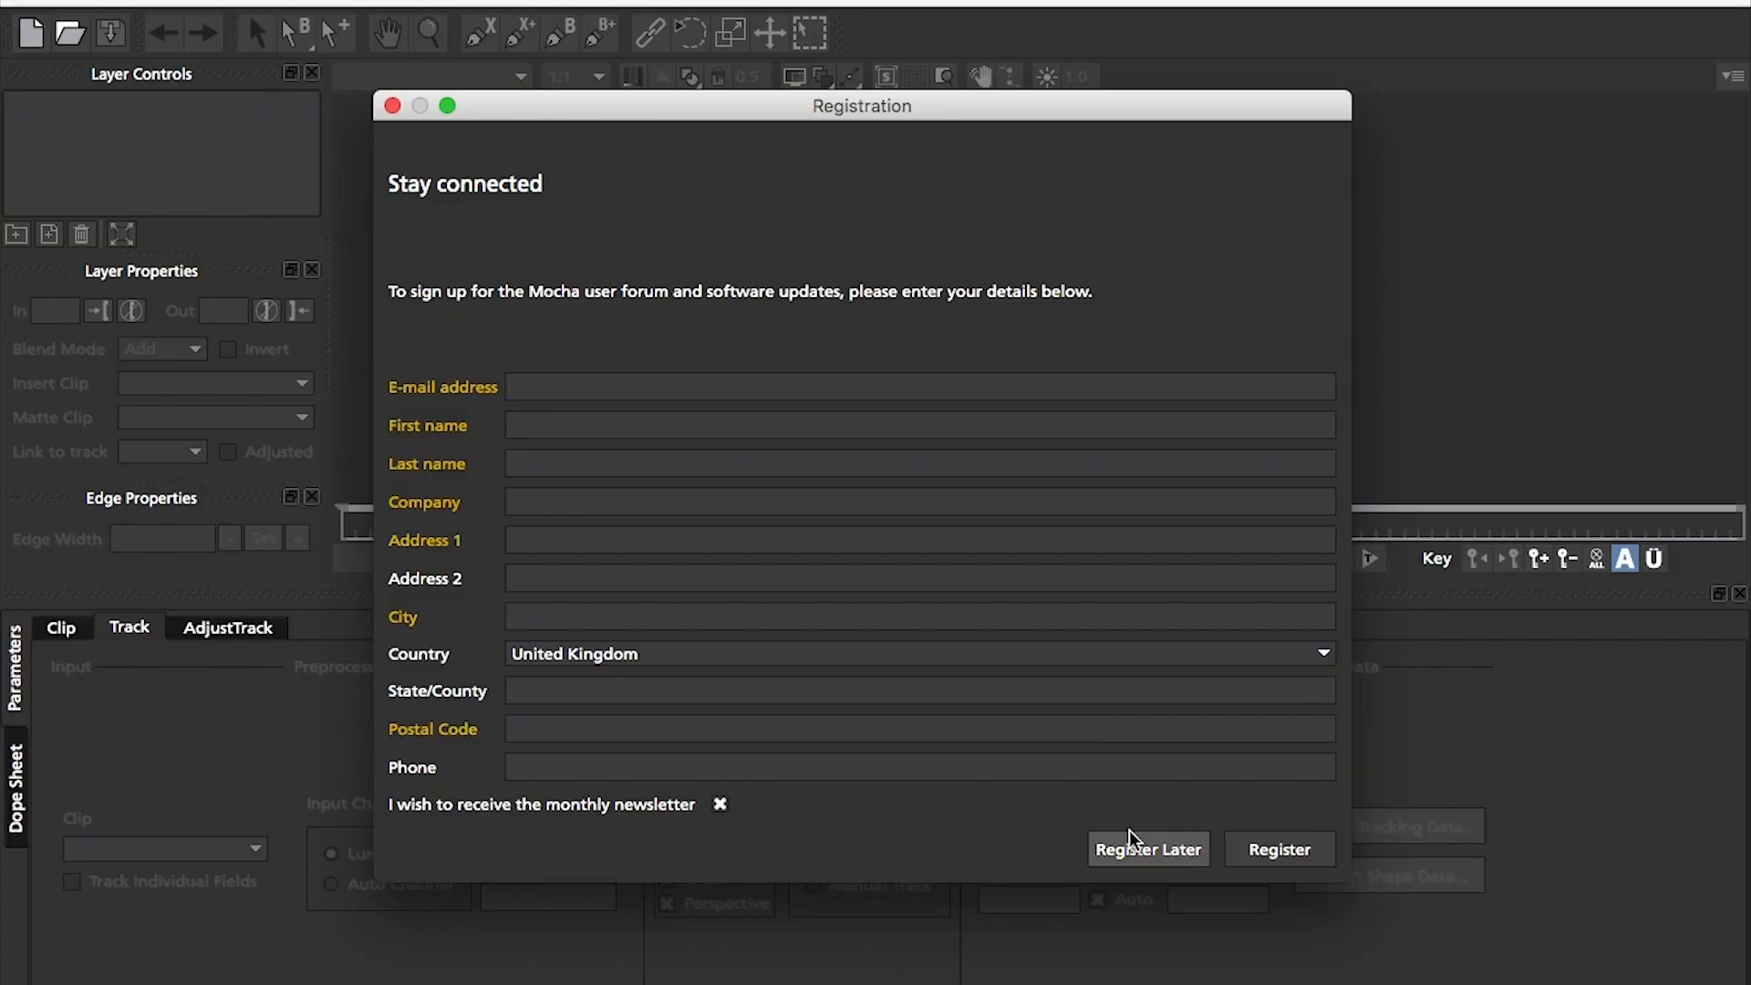
# Choose Register Later and accept the new IMG_8938 project for frames 0–1217 at 30 fps.
pyautogui.click(1147, 849)
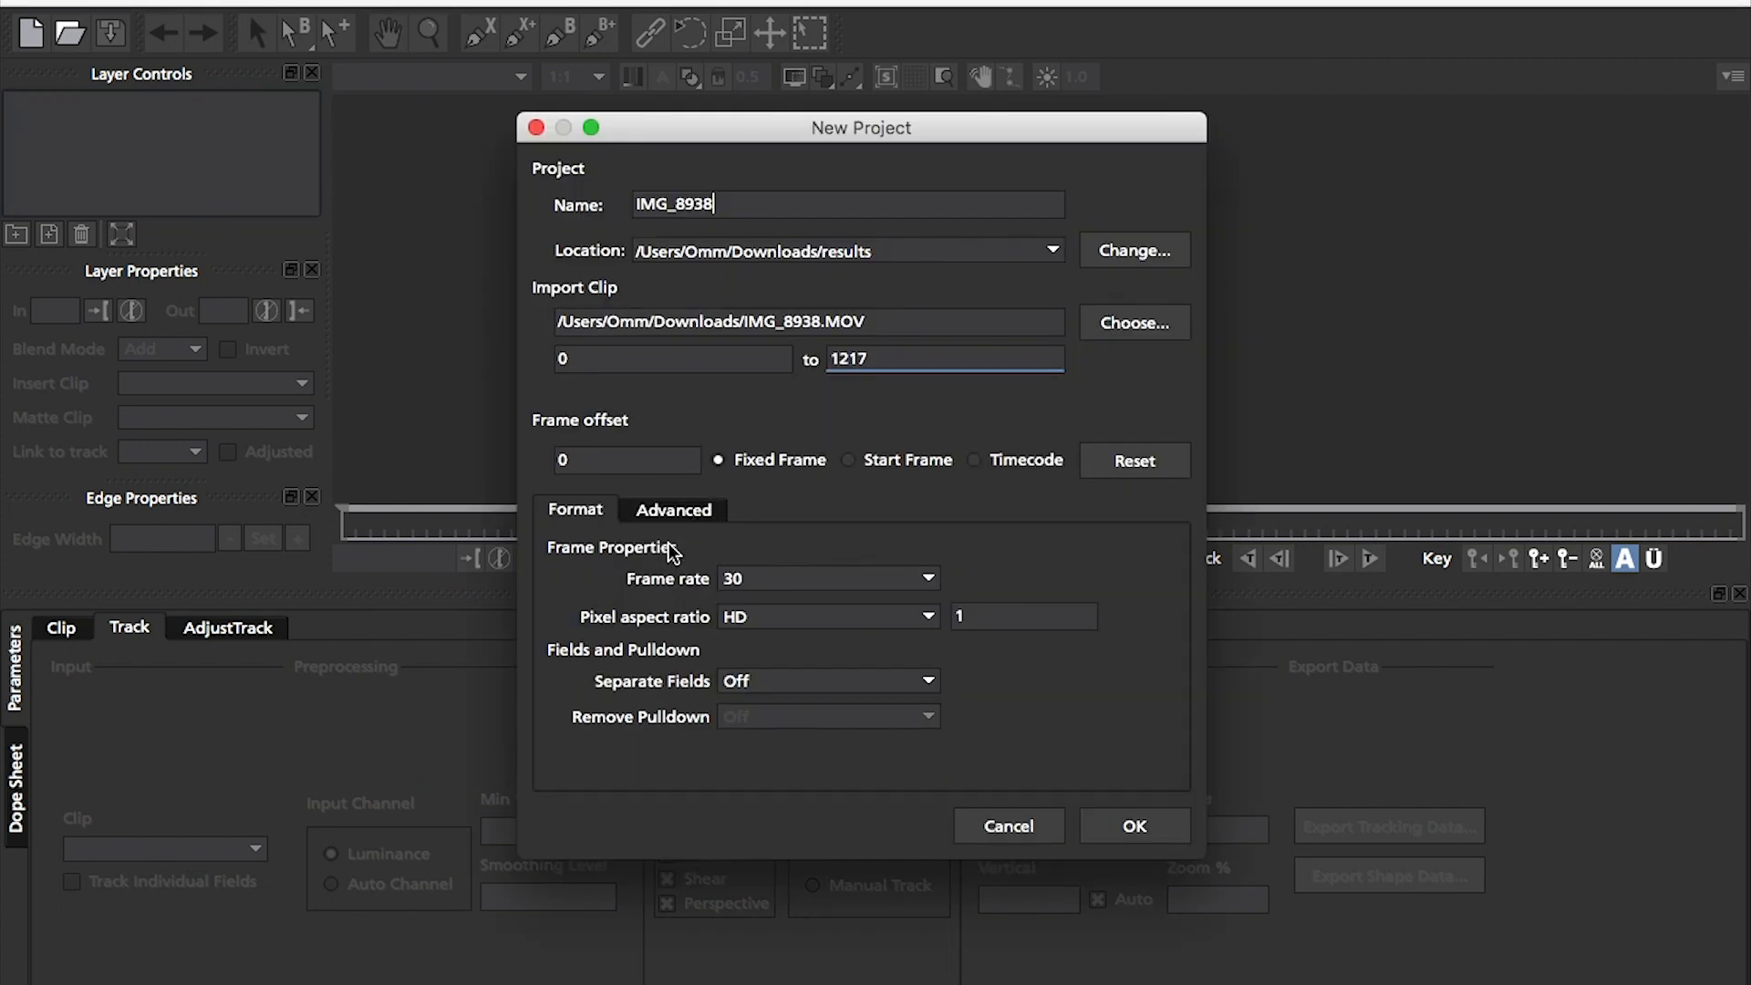
pyautogui.click(1133, 825)
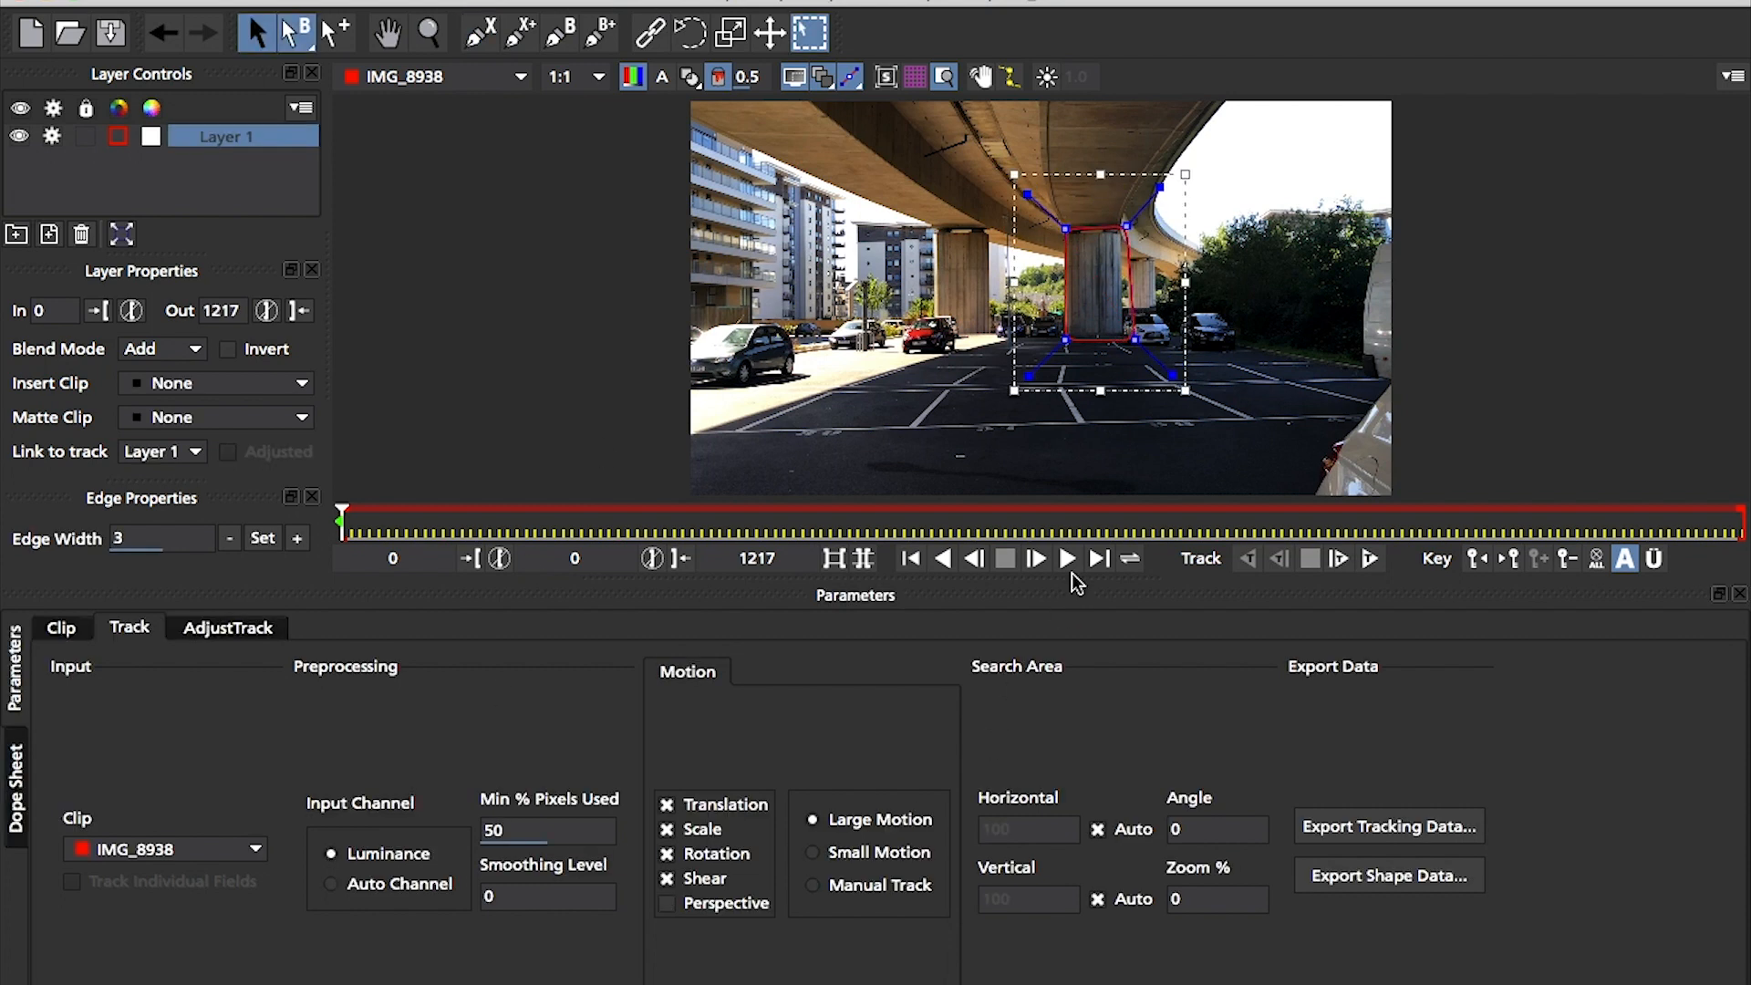
# Start Track Forward on the Layer 1 shape drawn around the central pillar.
pyautogui.click(1337, 560)
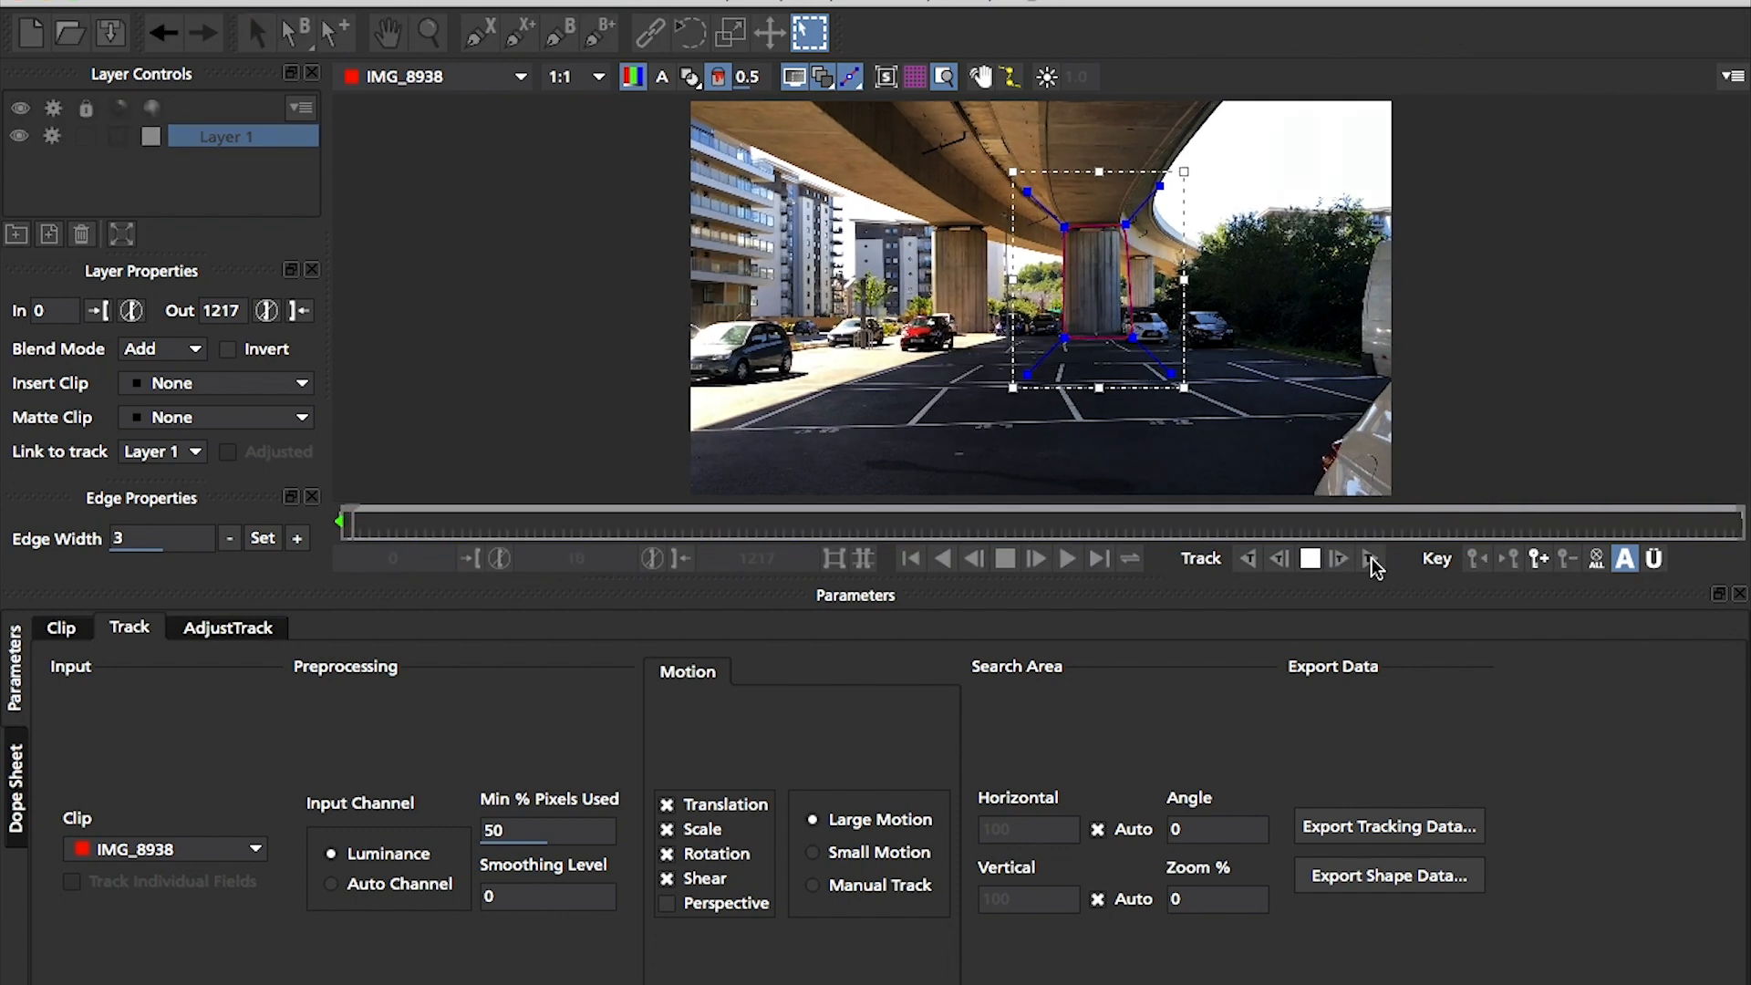
pyautogui.click(1339, 559)
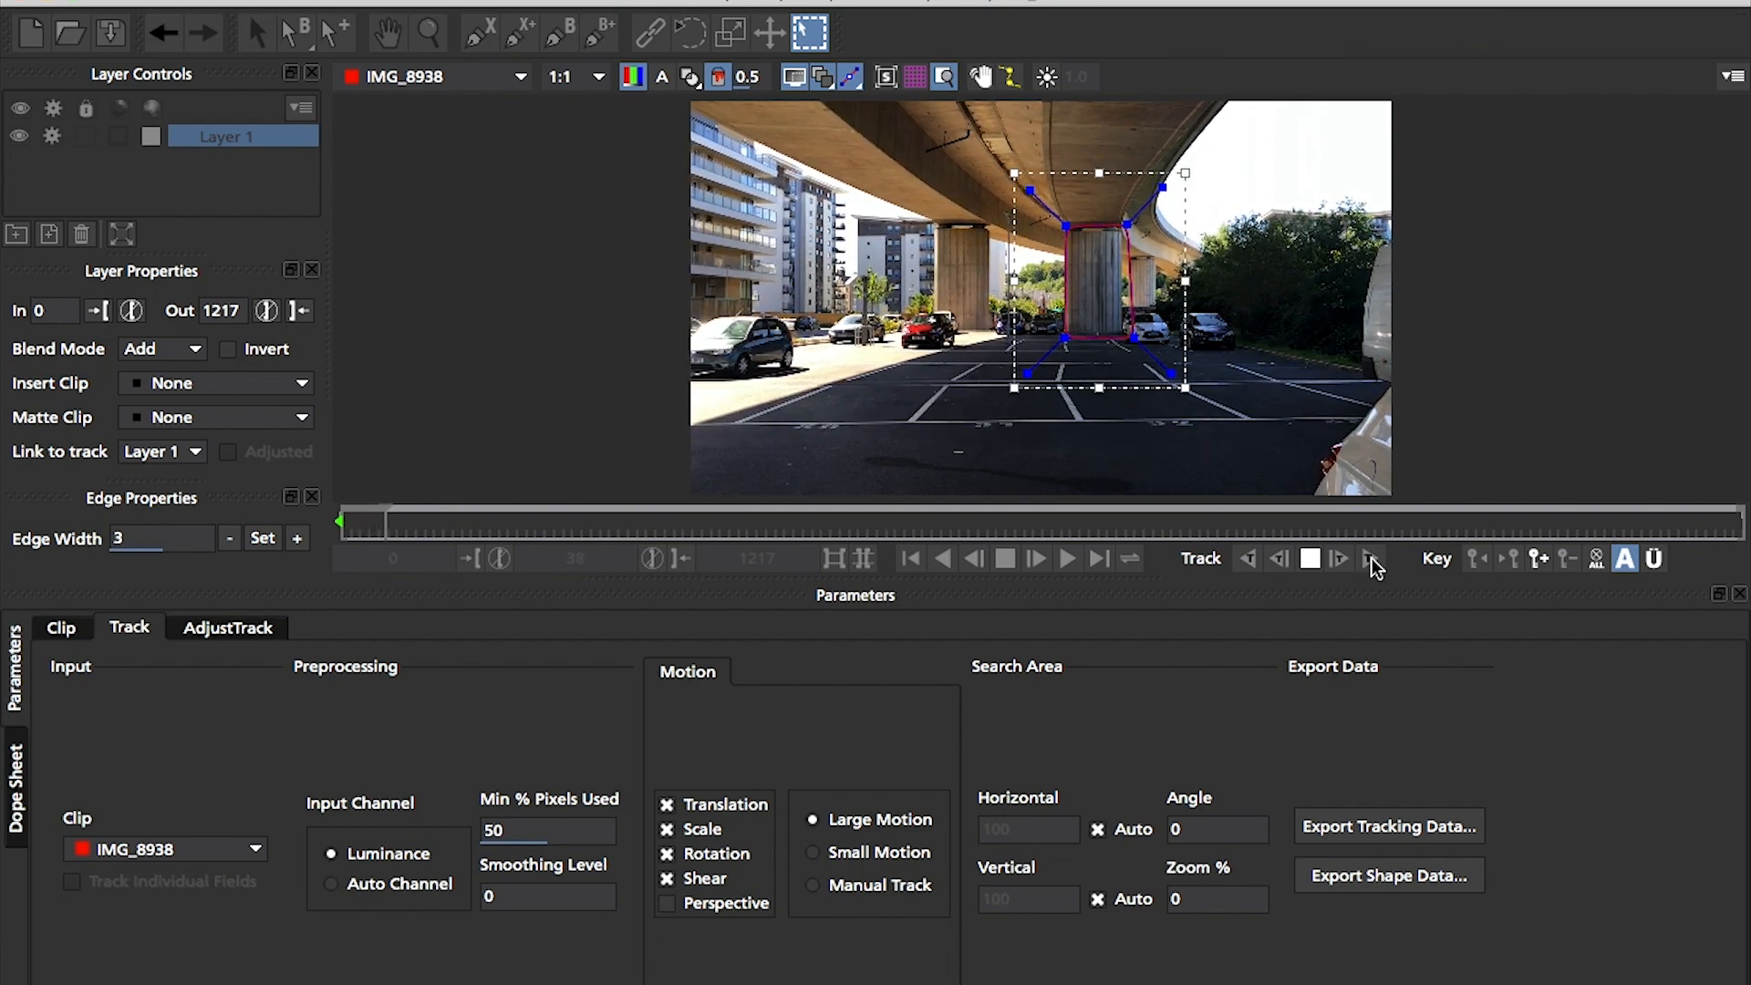
pyautogui.click(1340, 559)
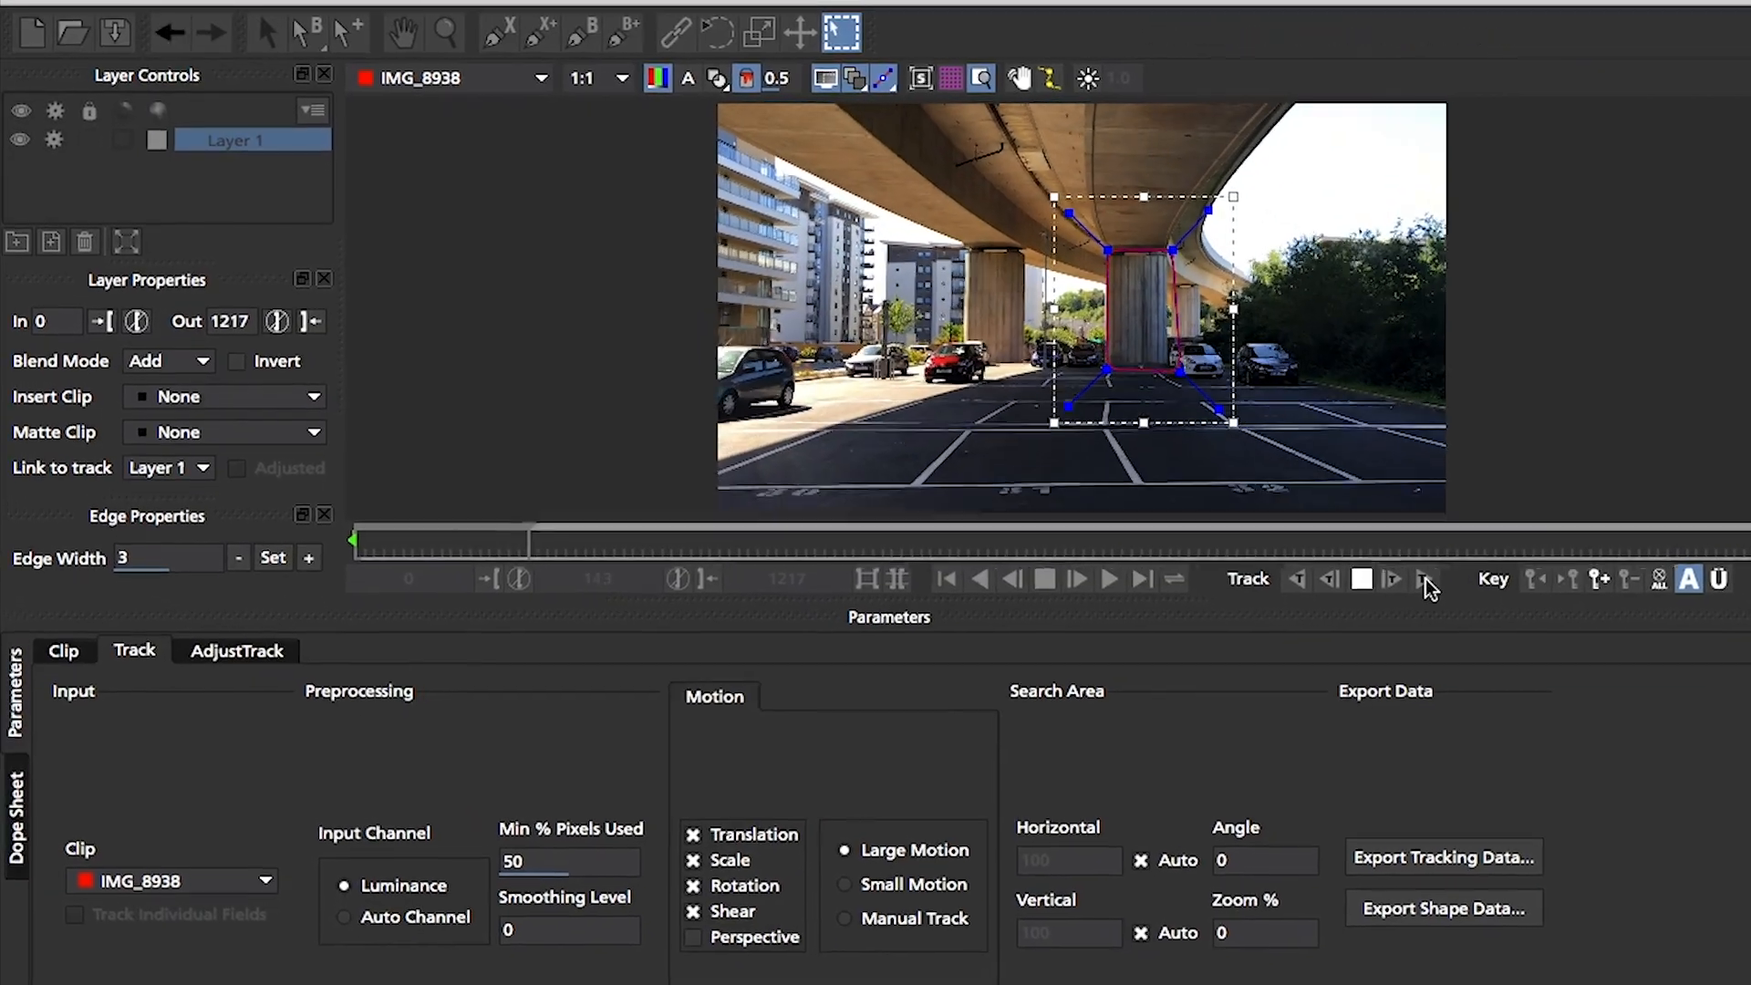
pyautogui.moveTo(577, 31)
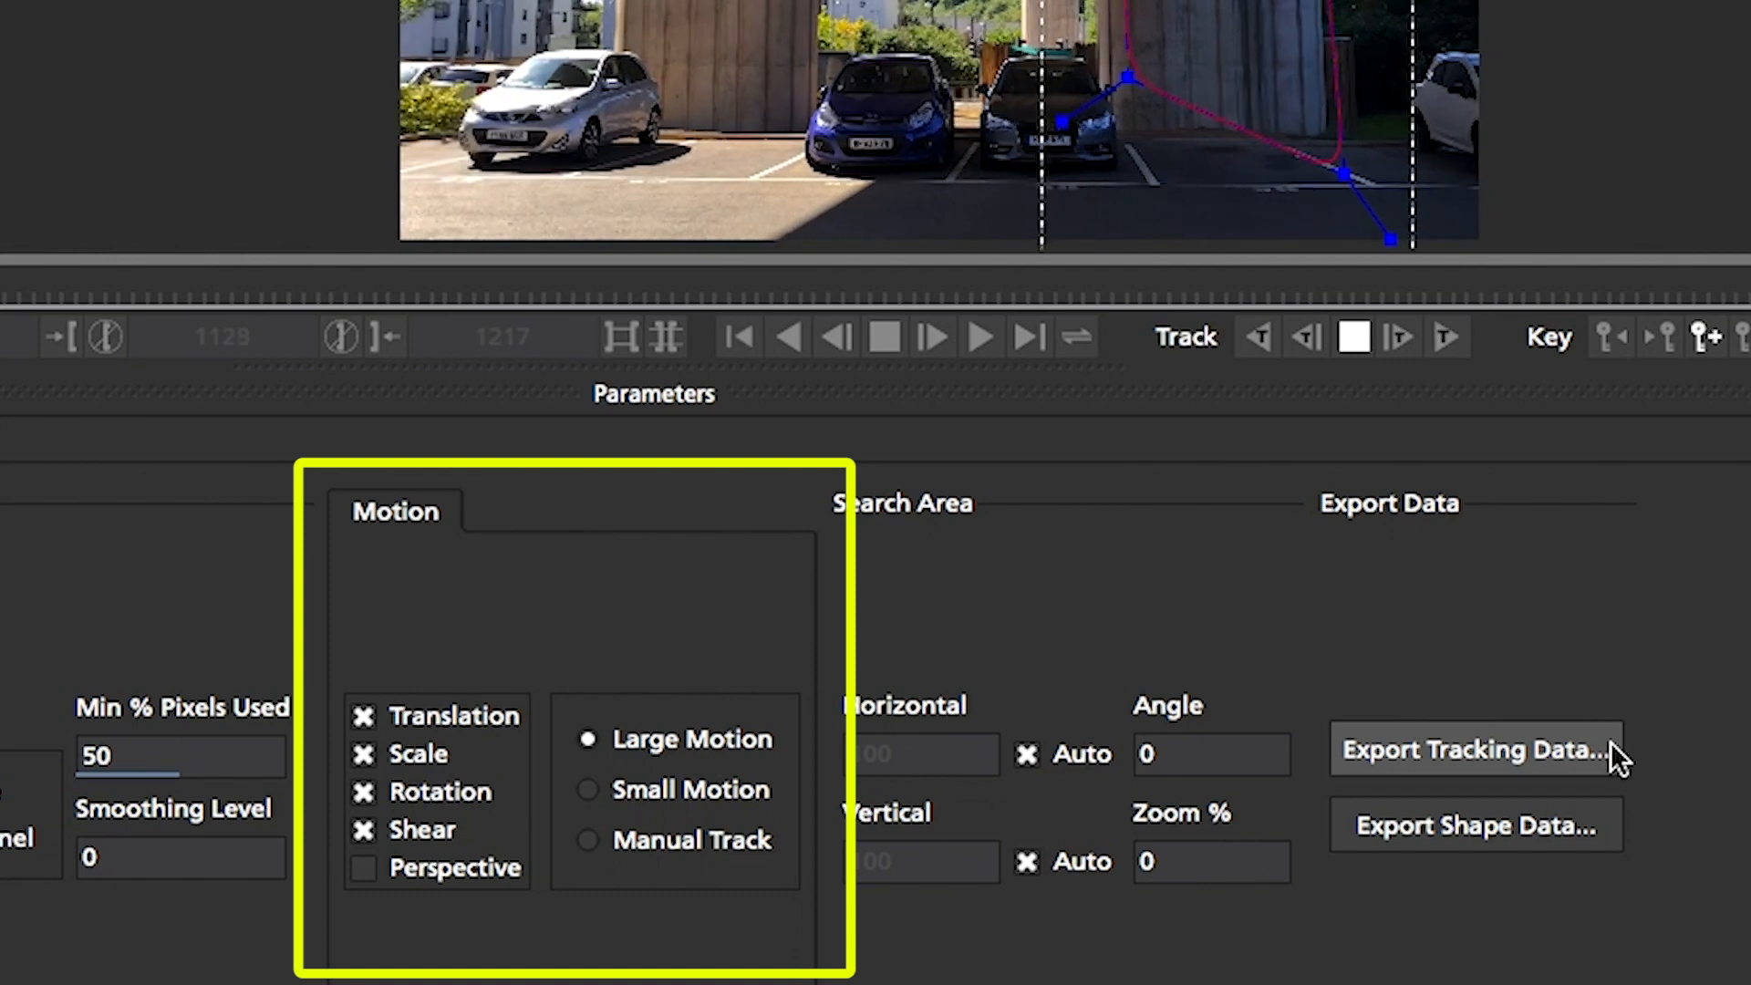
# Export the finished pillar track's data via Export Tracking Data and confirm the copy.
pyautogui.click(980, 336)
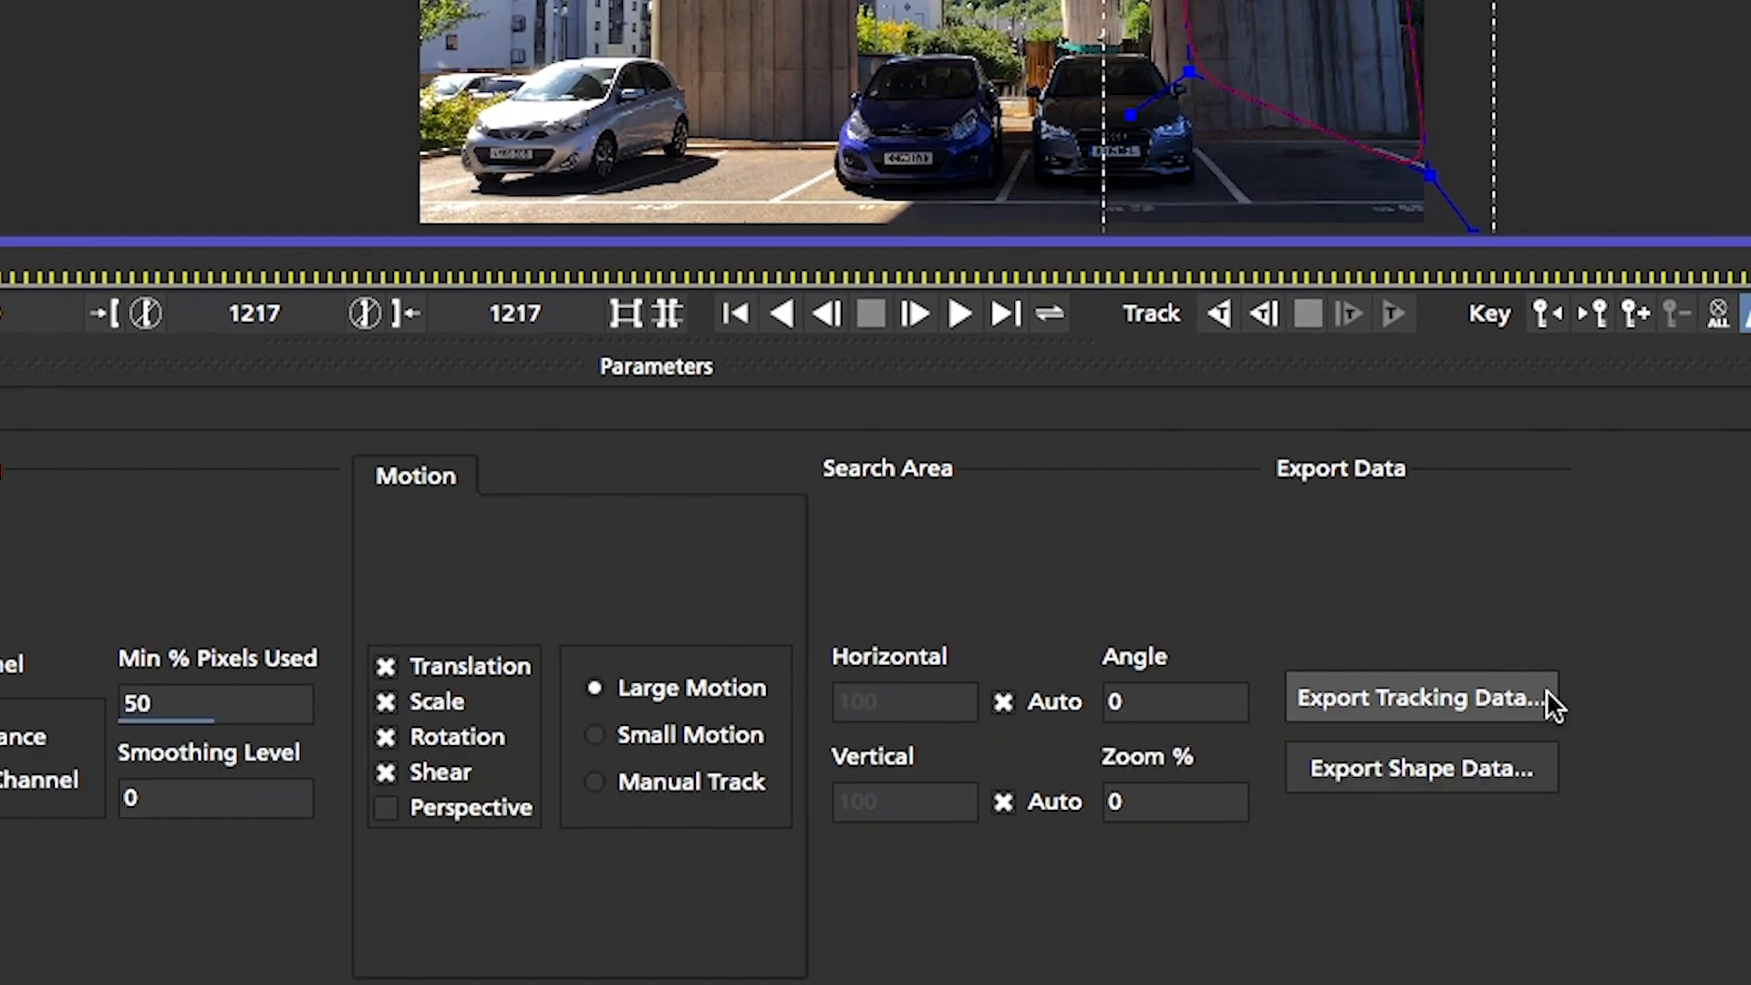
pyautogui.click(1421, 697)
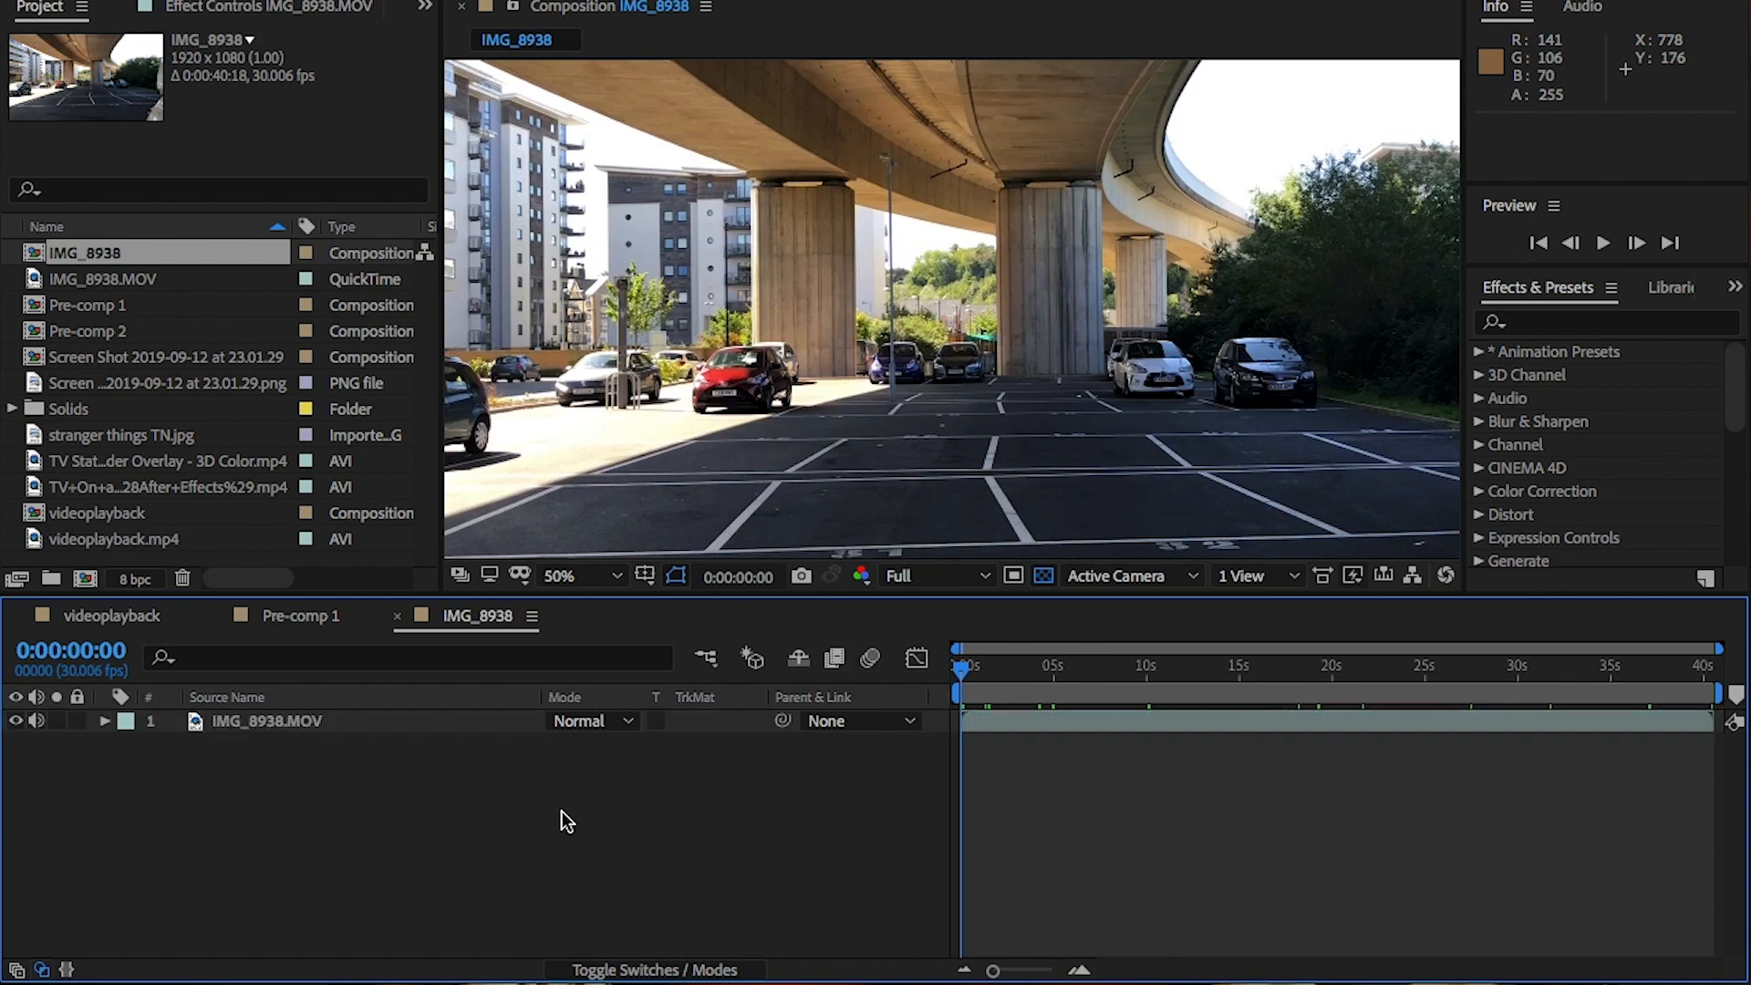
# Add a Null 1 object above the footage and expand it to receive the Mocha keyframes.
pyautogui.rightClick(564, 821)
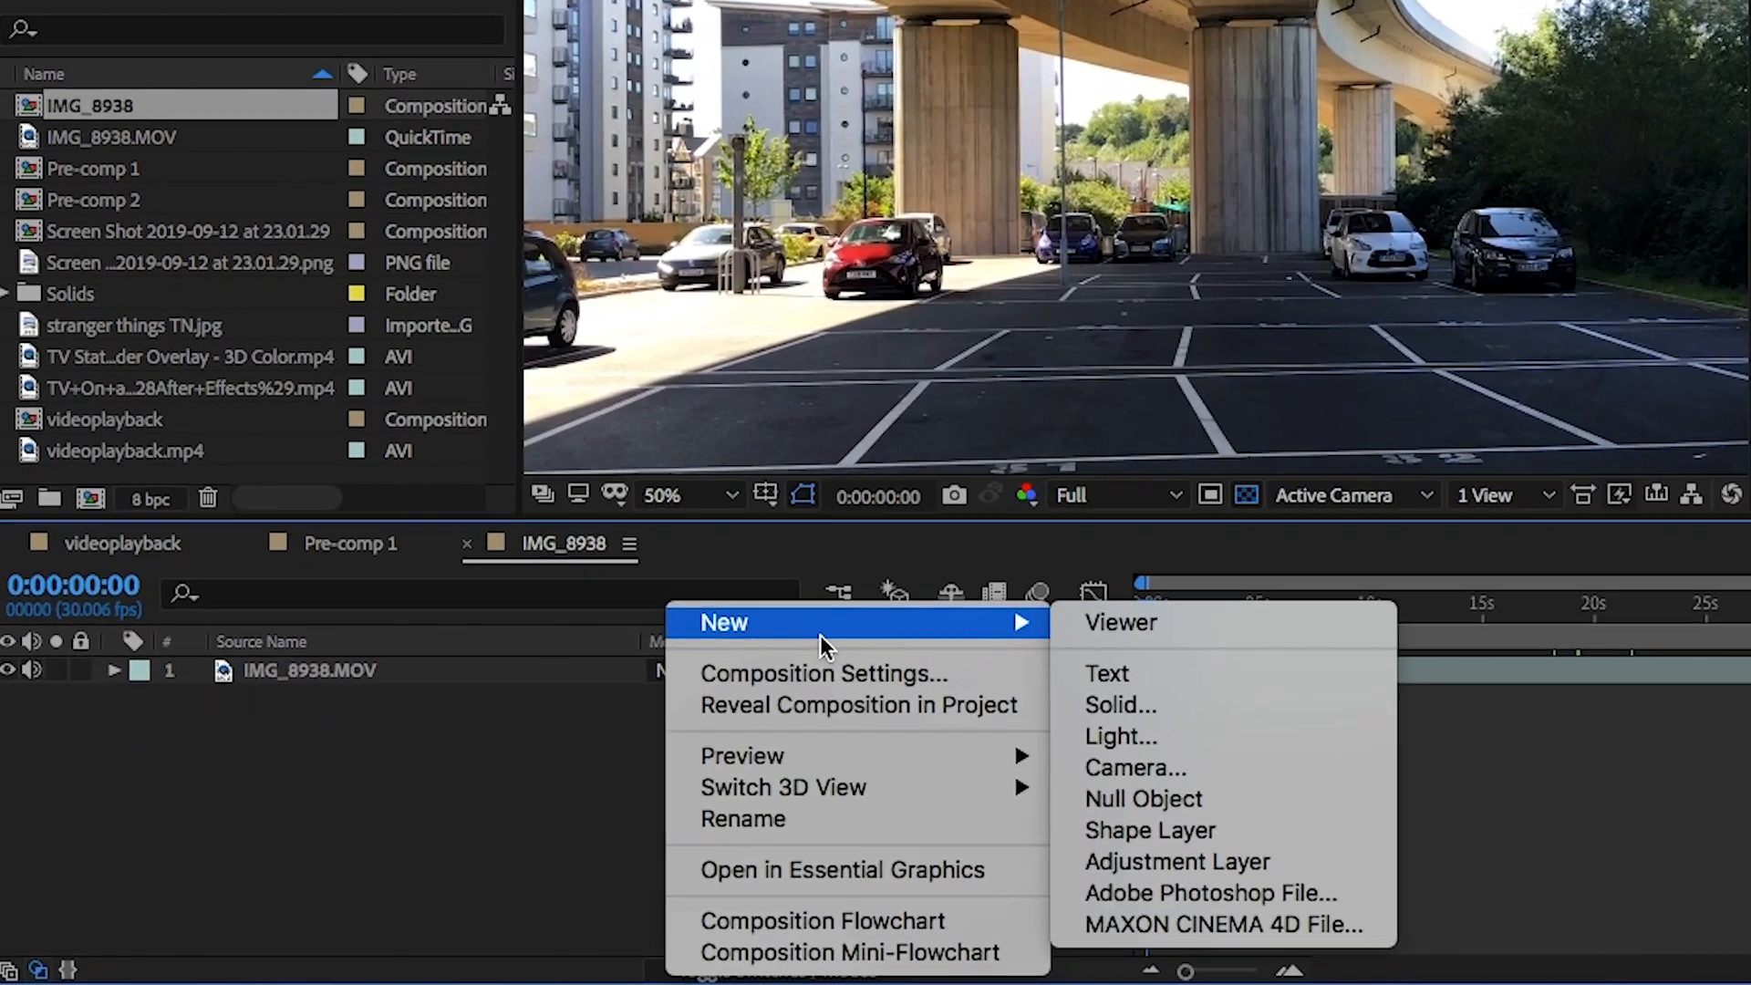
pyautogui.moveTo(1490, 771)
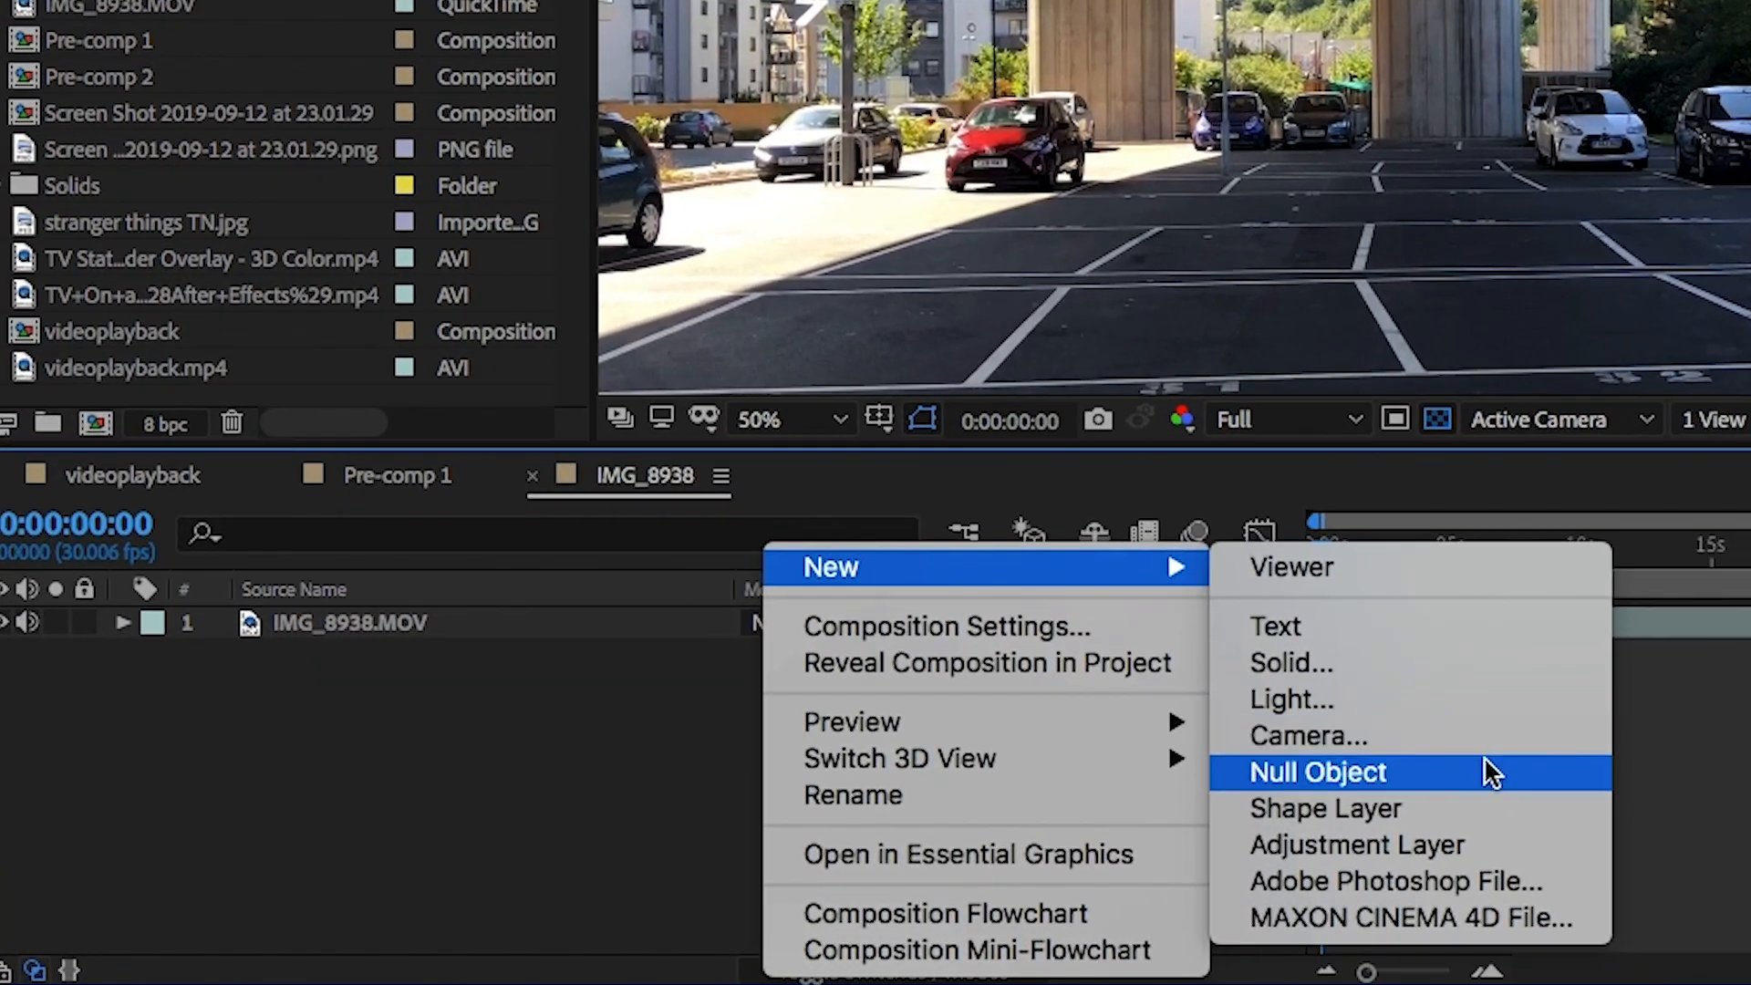
pyautogui.click(1318, 772)
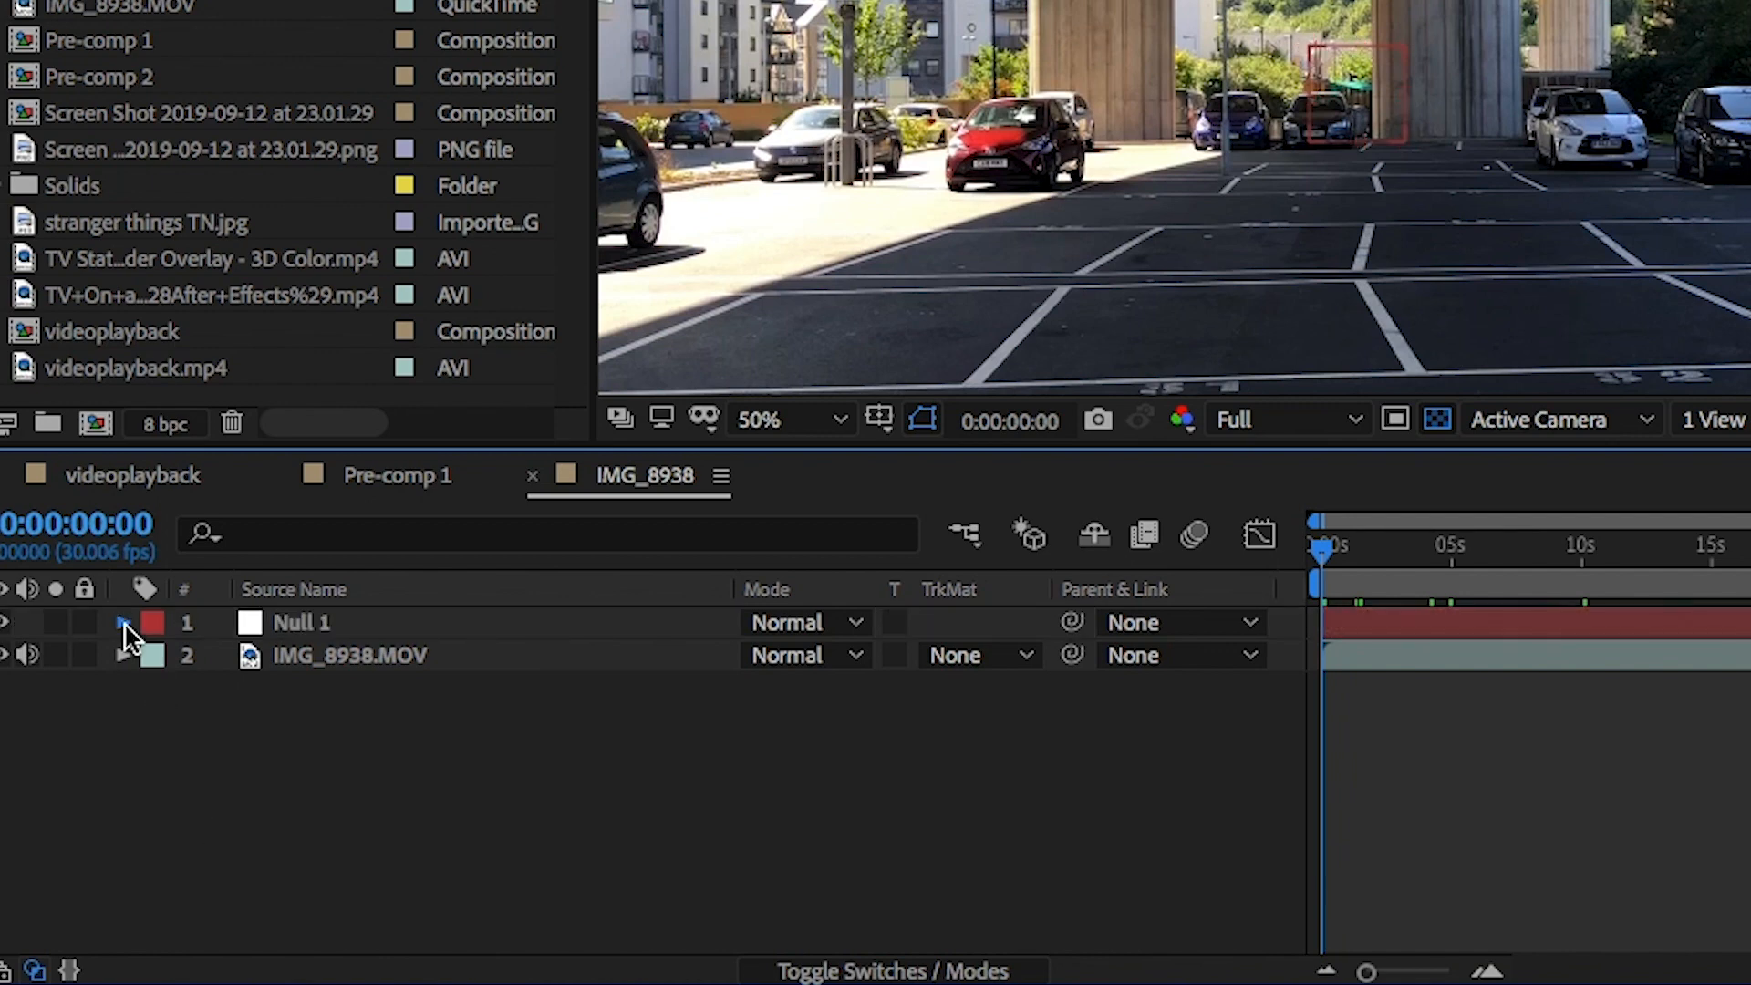
pyautogui.click(124, 622)
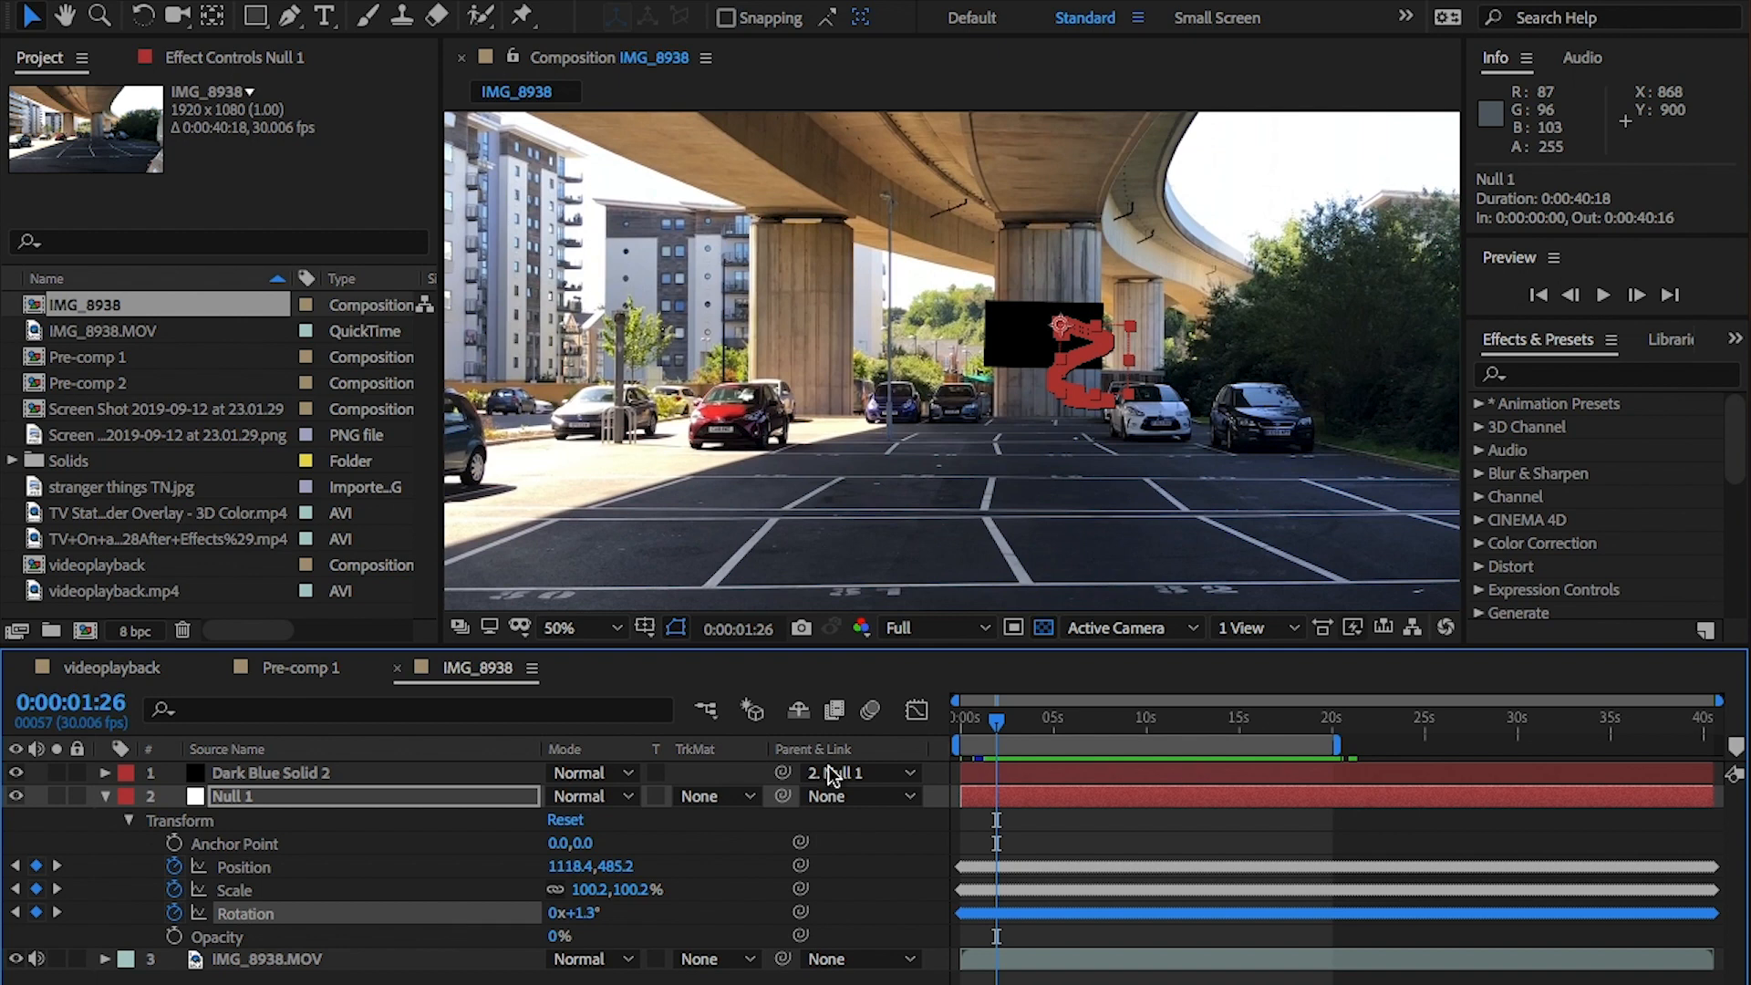
# Parent Dark Blue Solid 2 to Null 1, verify it follows the pillar, then delete the test solid.
pyautogui.click(958, 718)
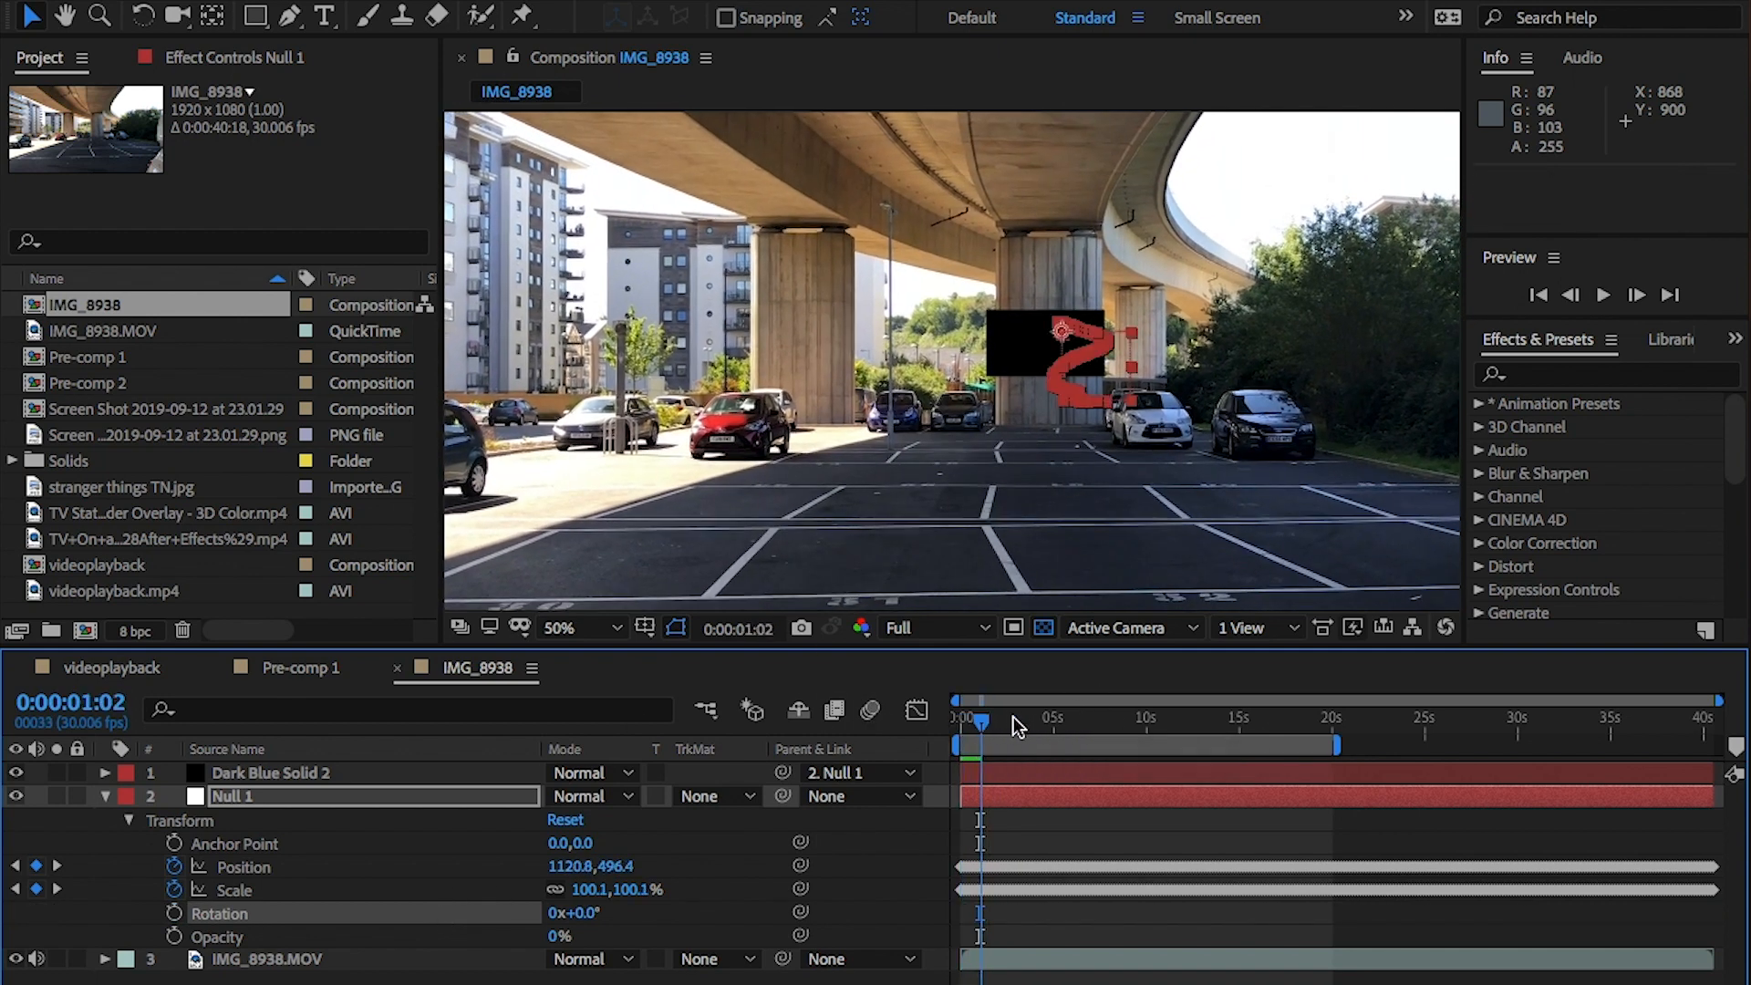
pyautogui.click(1241, 719)
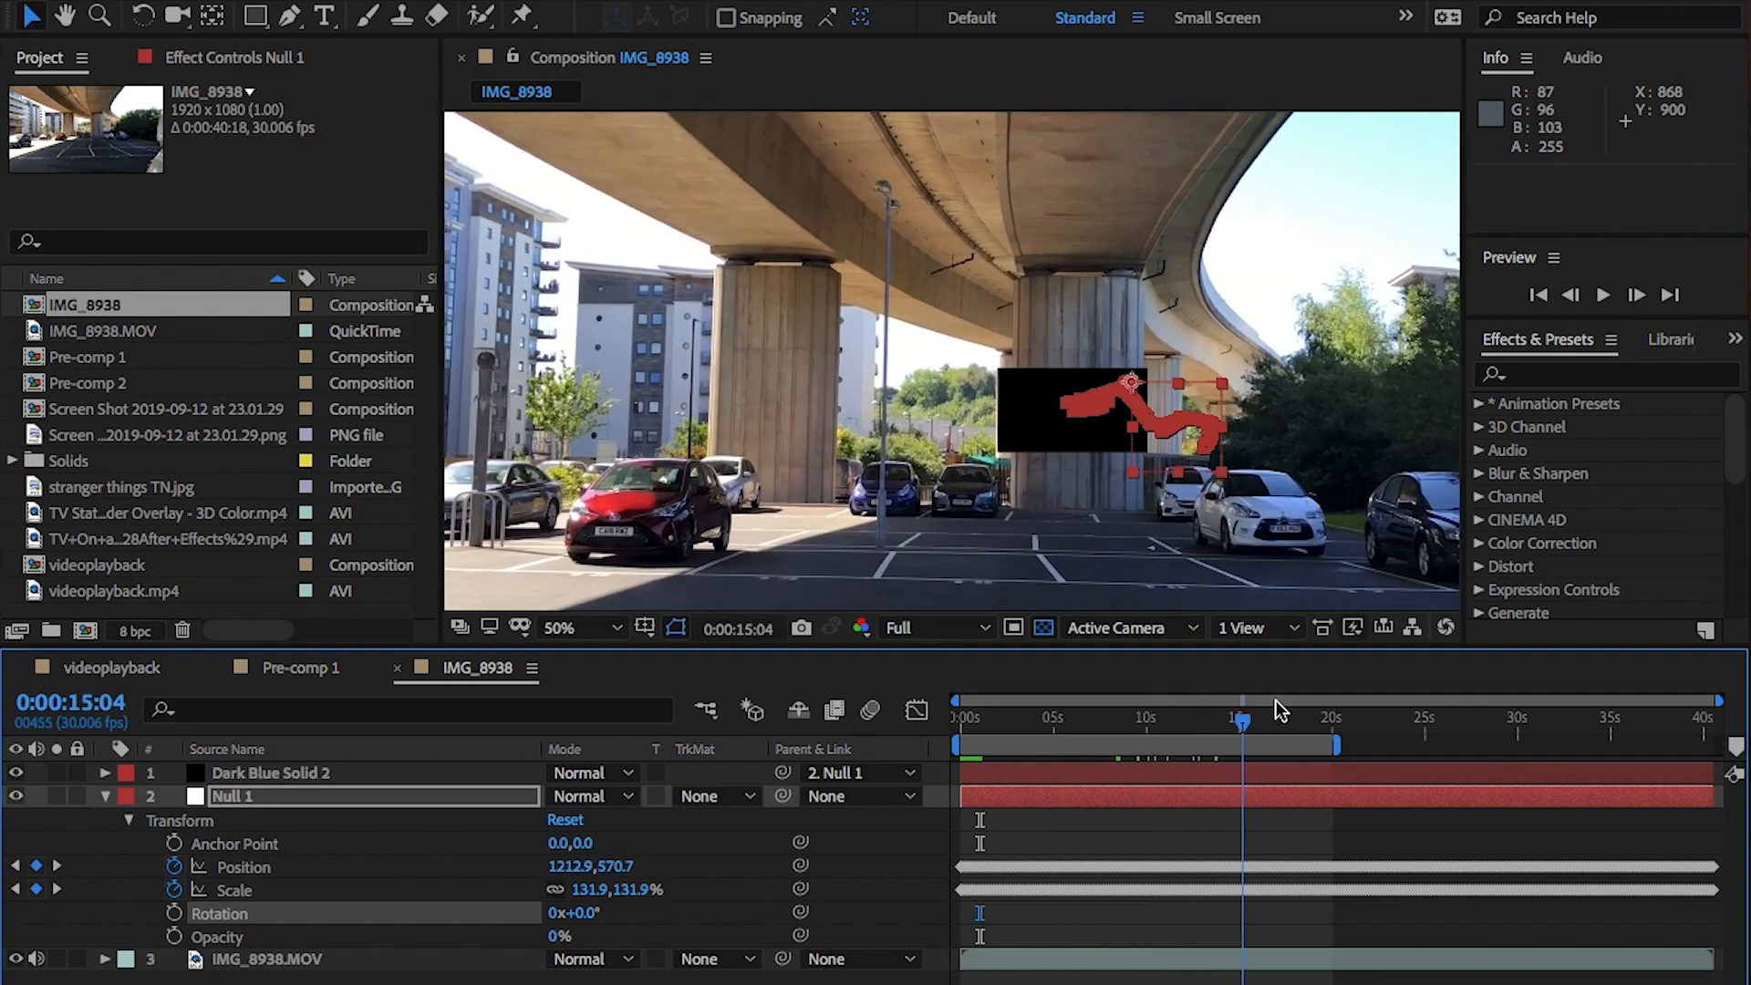
pyautogui.click(992, 720)
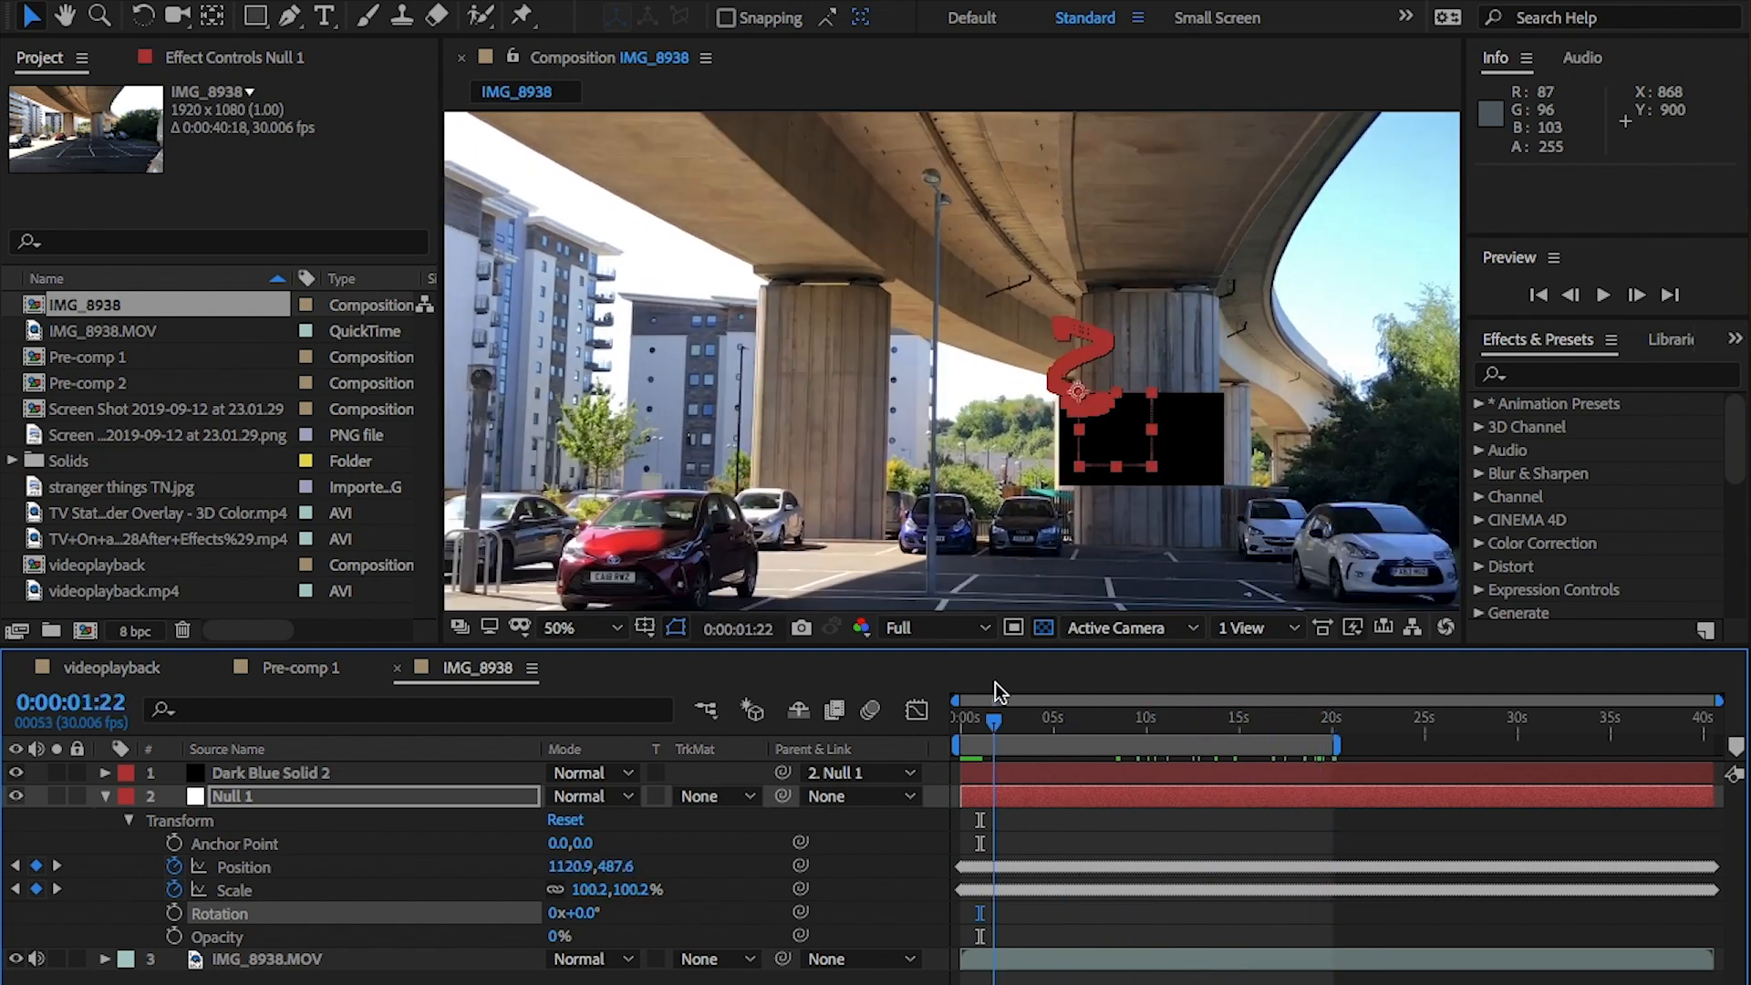
pyautogui.click(270, 772)
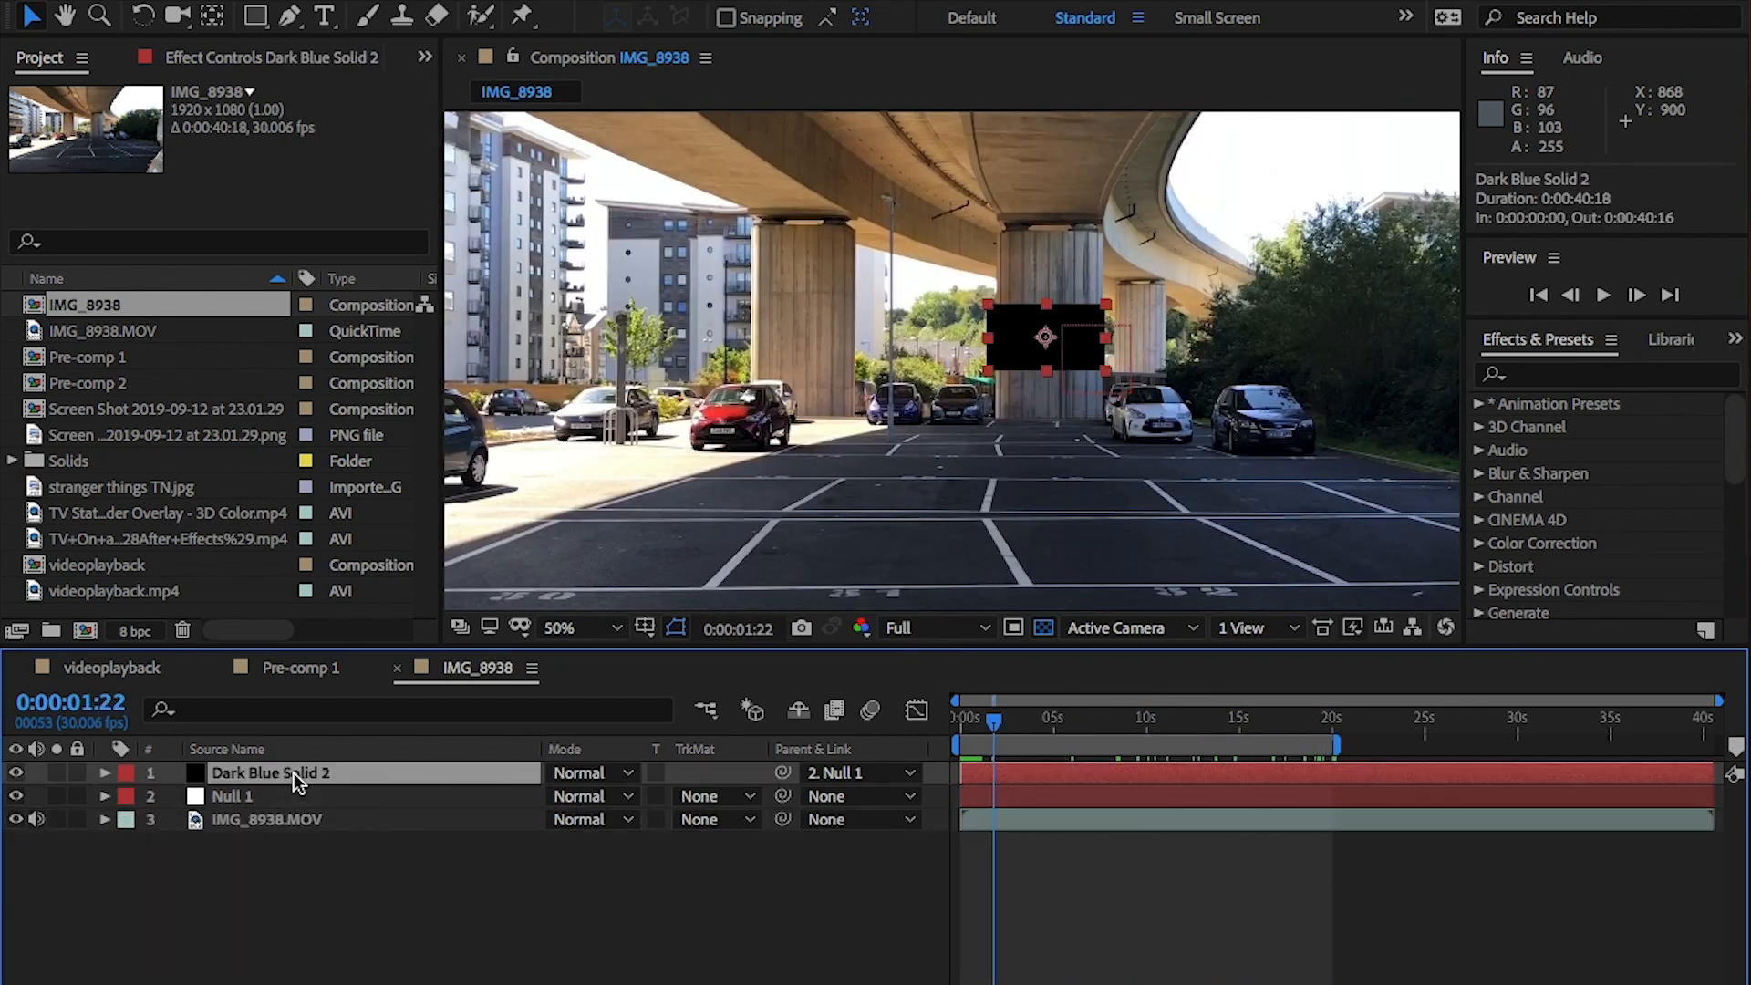
pyautogui.press('Delete')
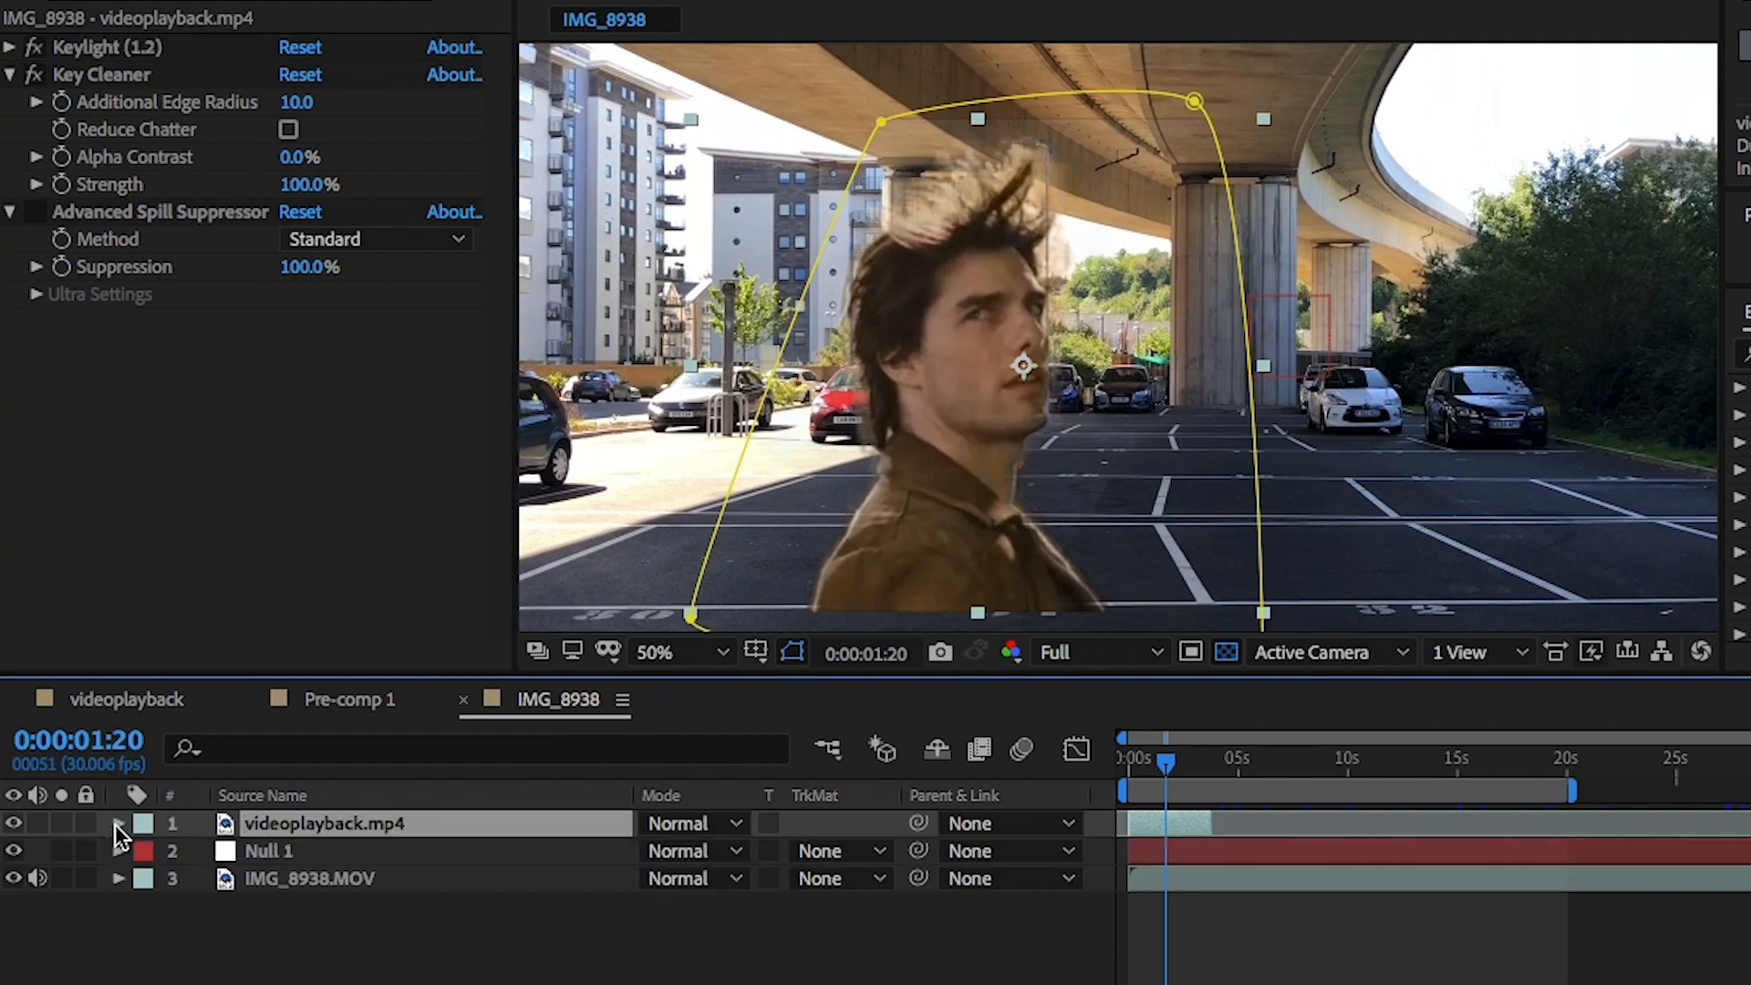
# Expand the videoplayback.mp4 man clip so its Parent & Link can be set to Null 1.
pyautogui.click(120, 823)
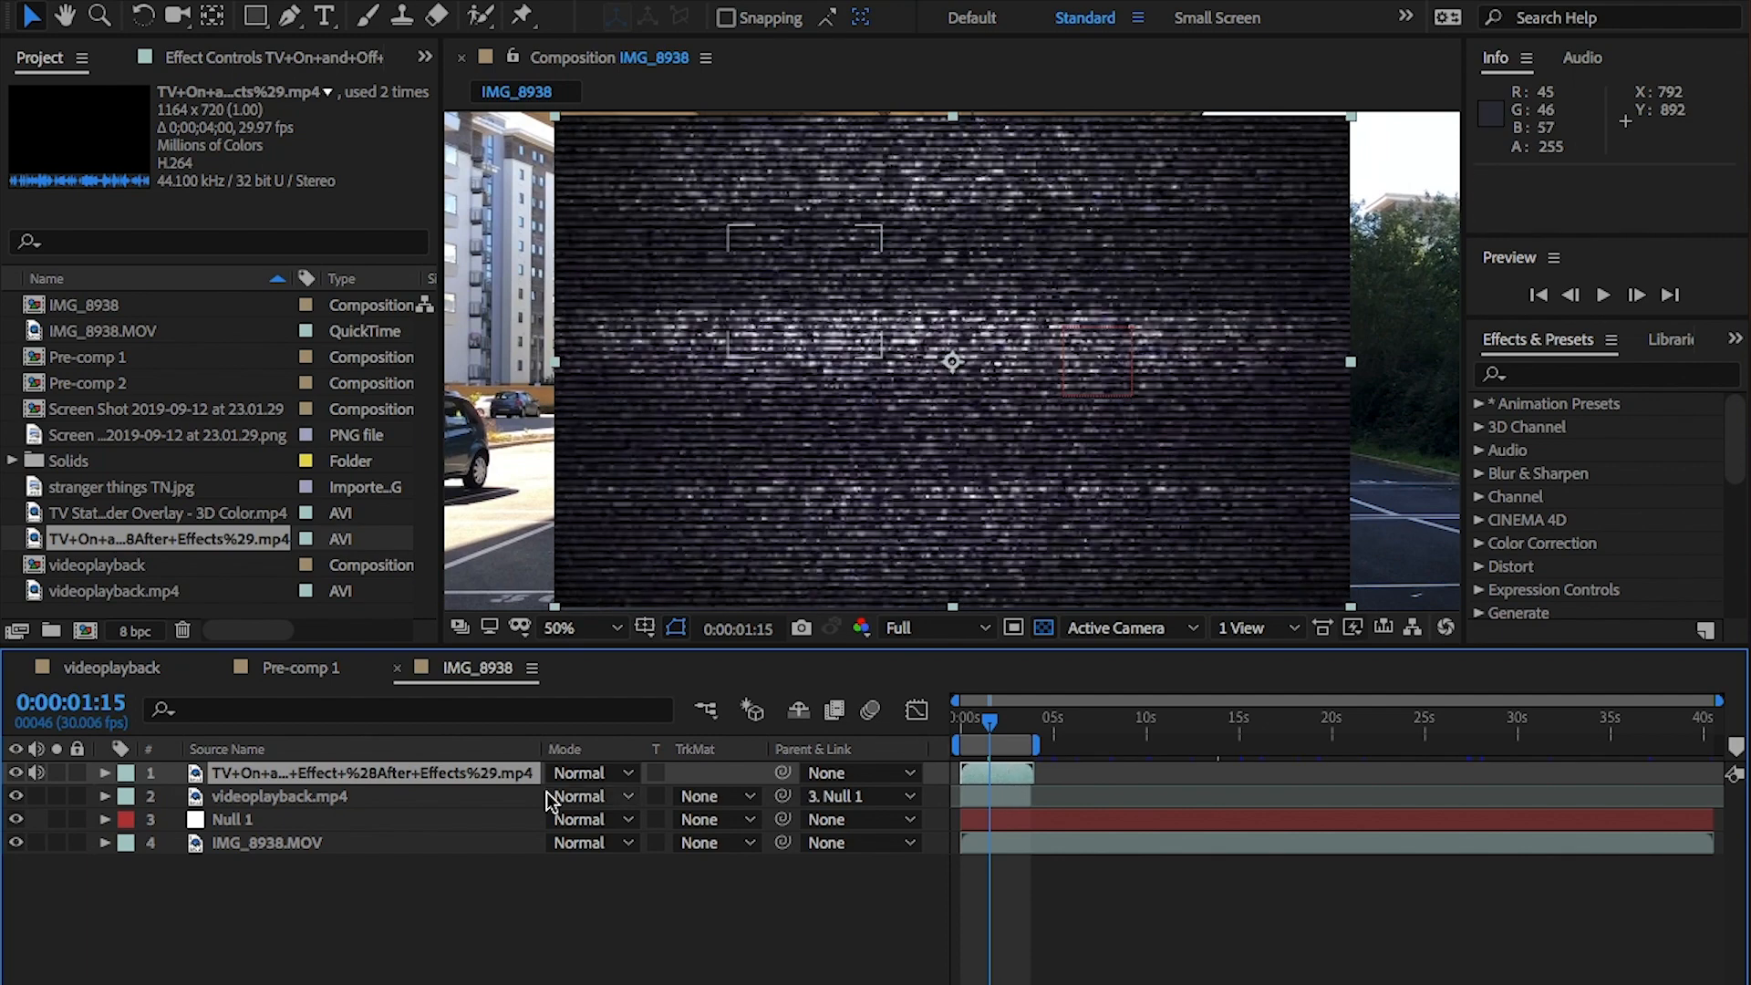
# Set the TV static overlay's blending mode to Silhouette Alpha.
pyautogui.click(102, 773)
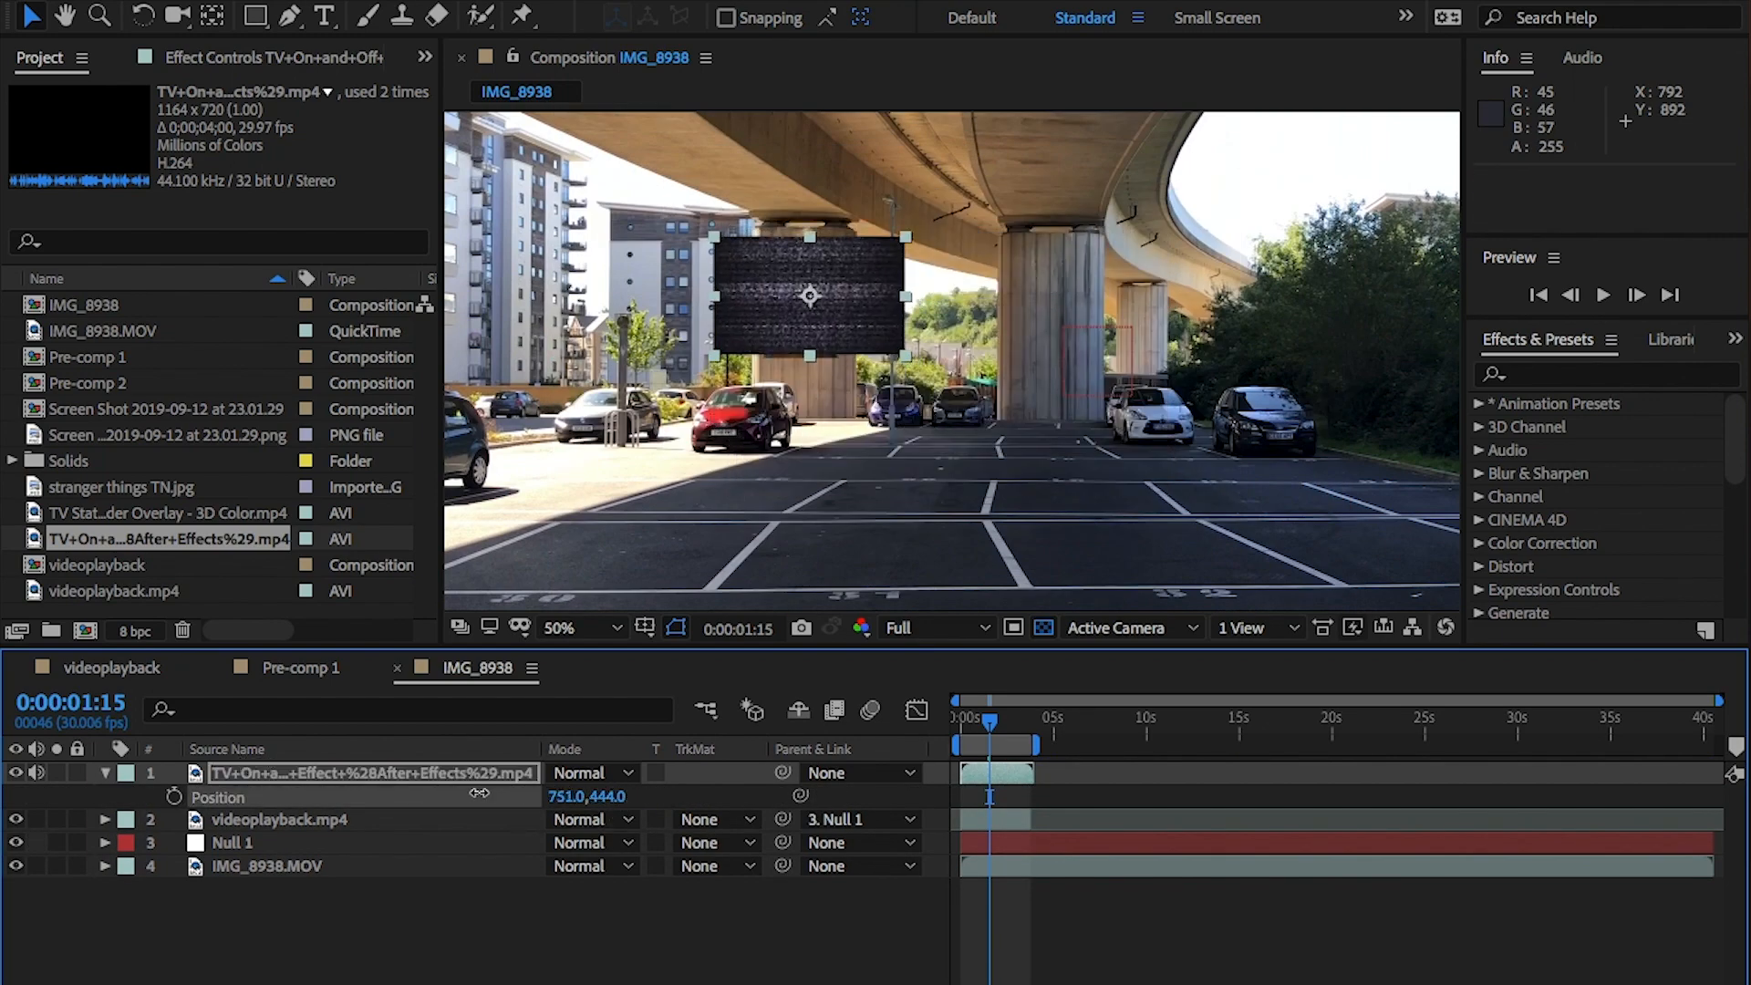
pyautogui.click(102, 773)
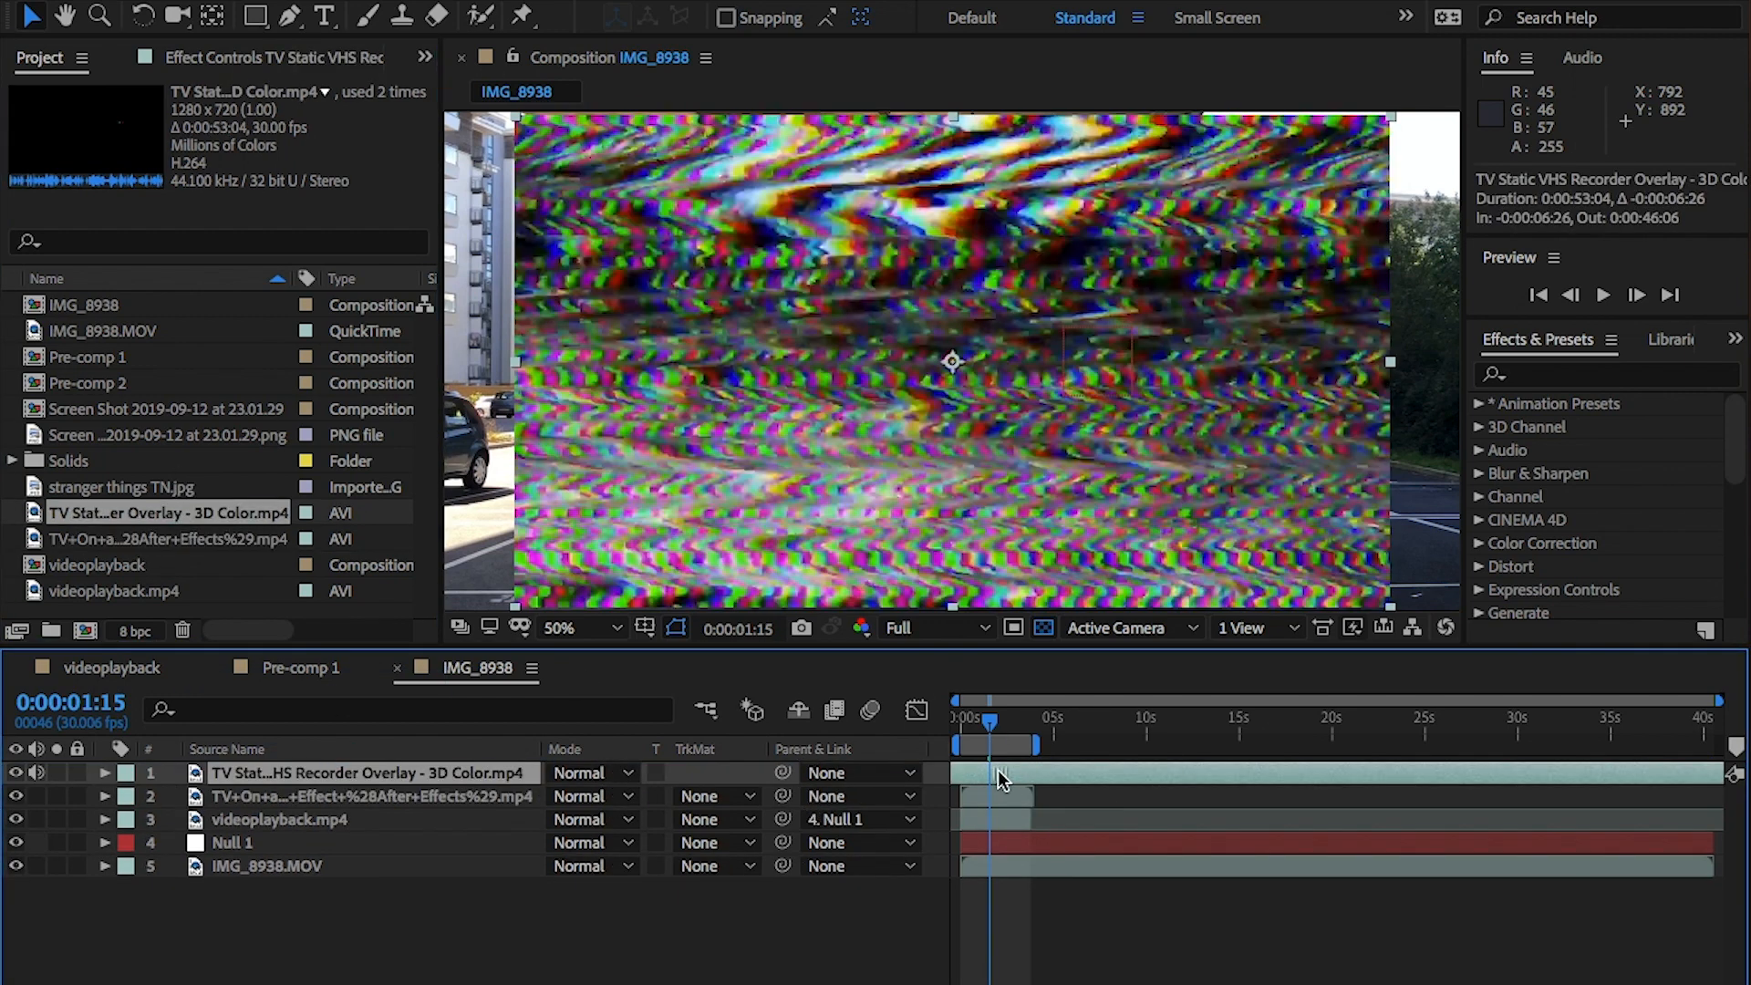
pyautogui.click(591, 774)
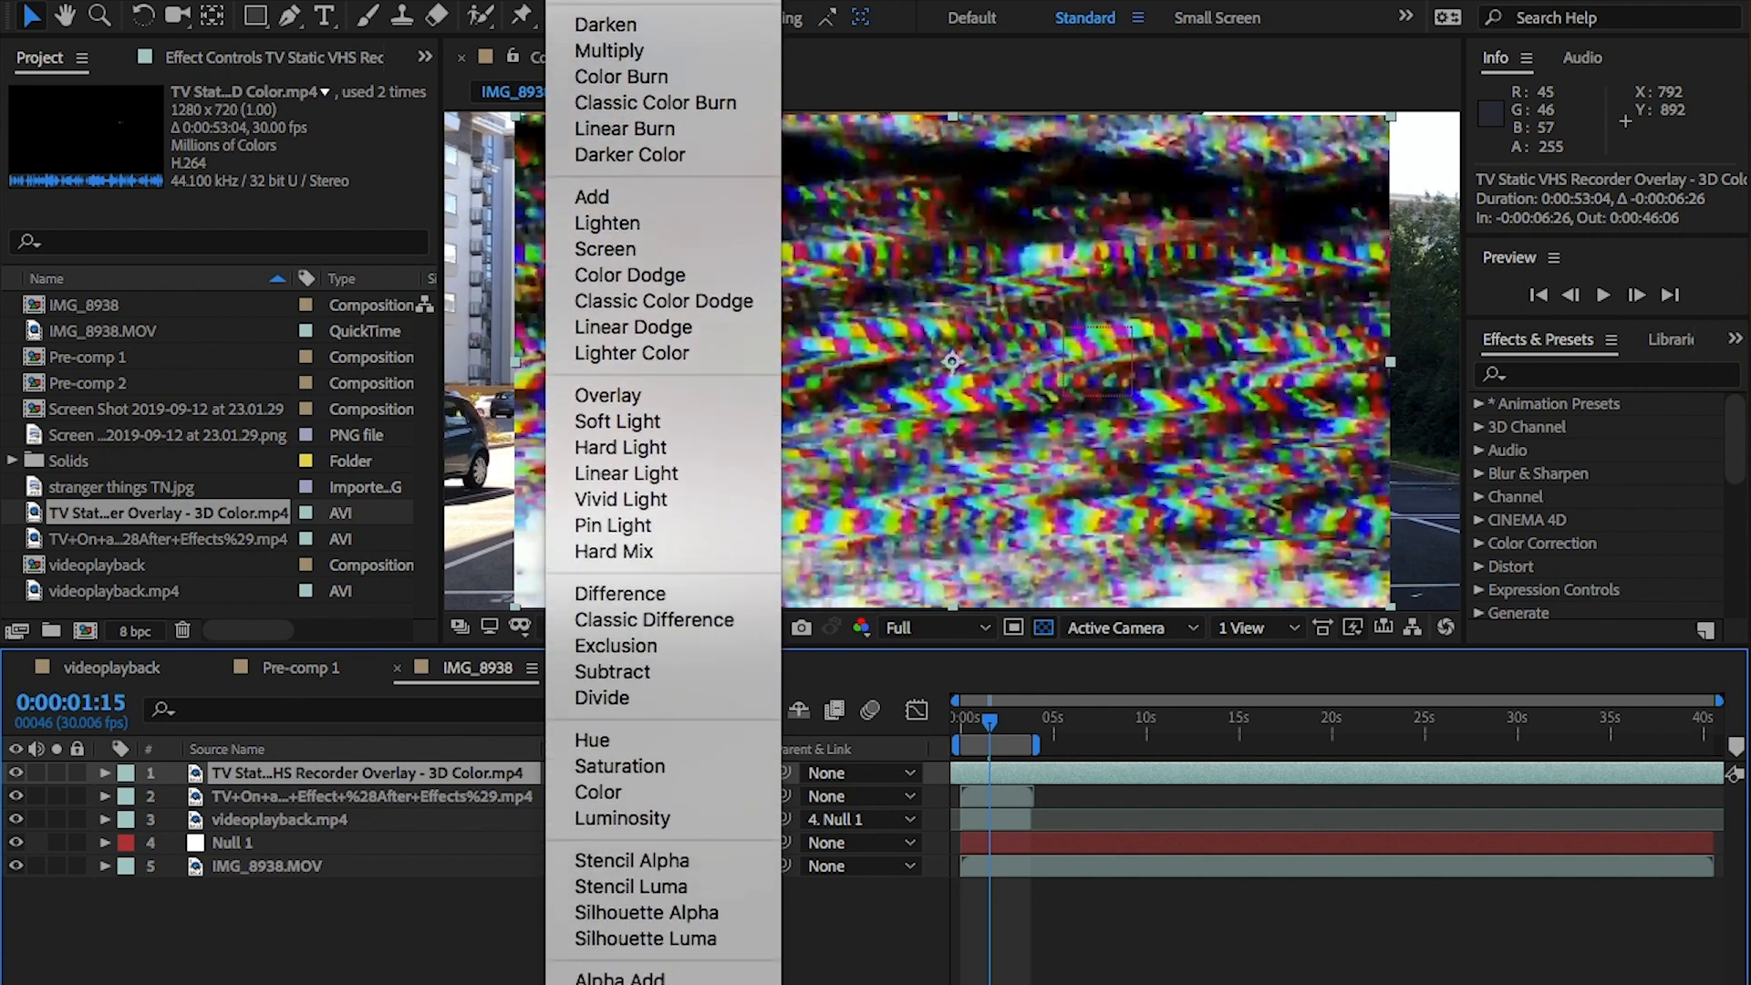
pyautogui.moveTo(662, 912)
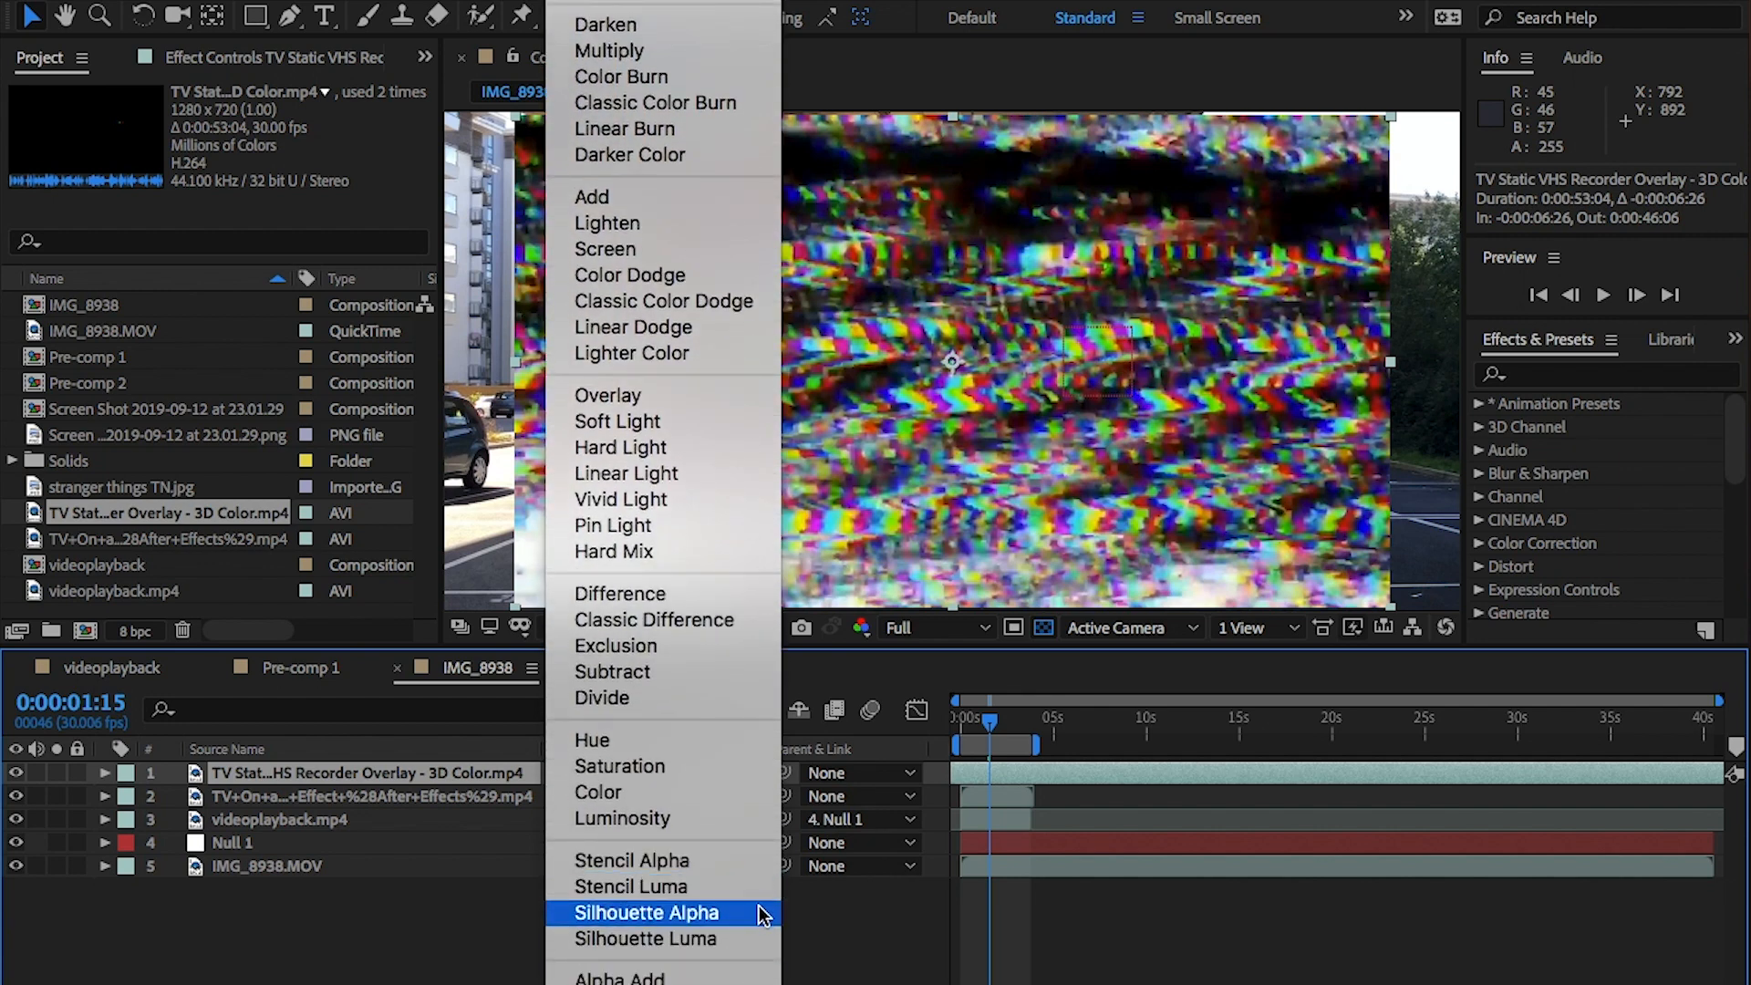
pyautogui.click(646, 913)
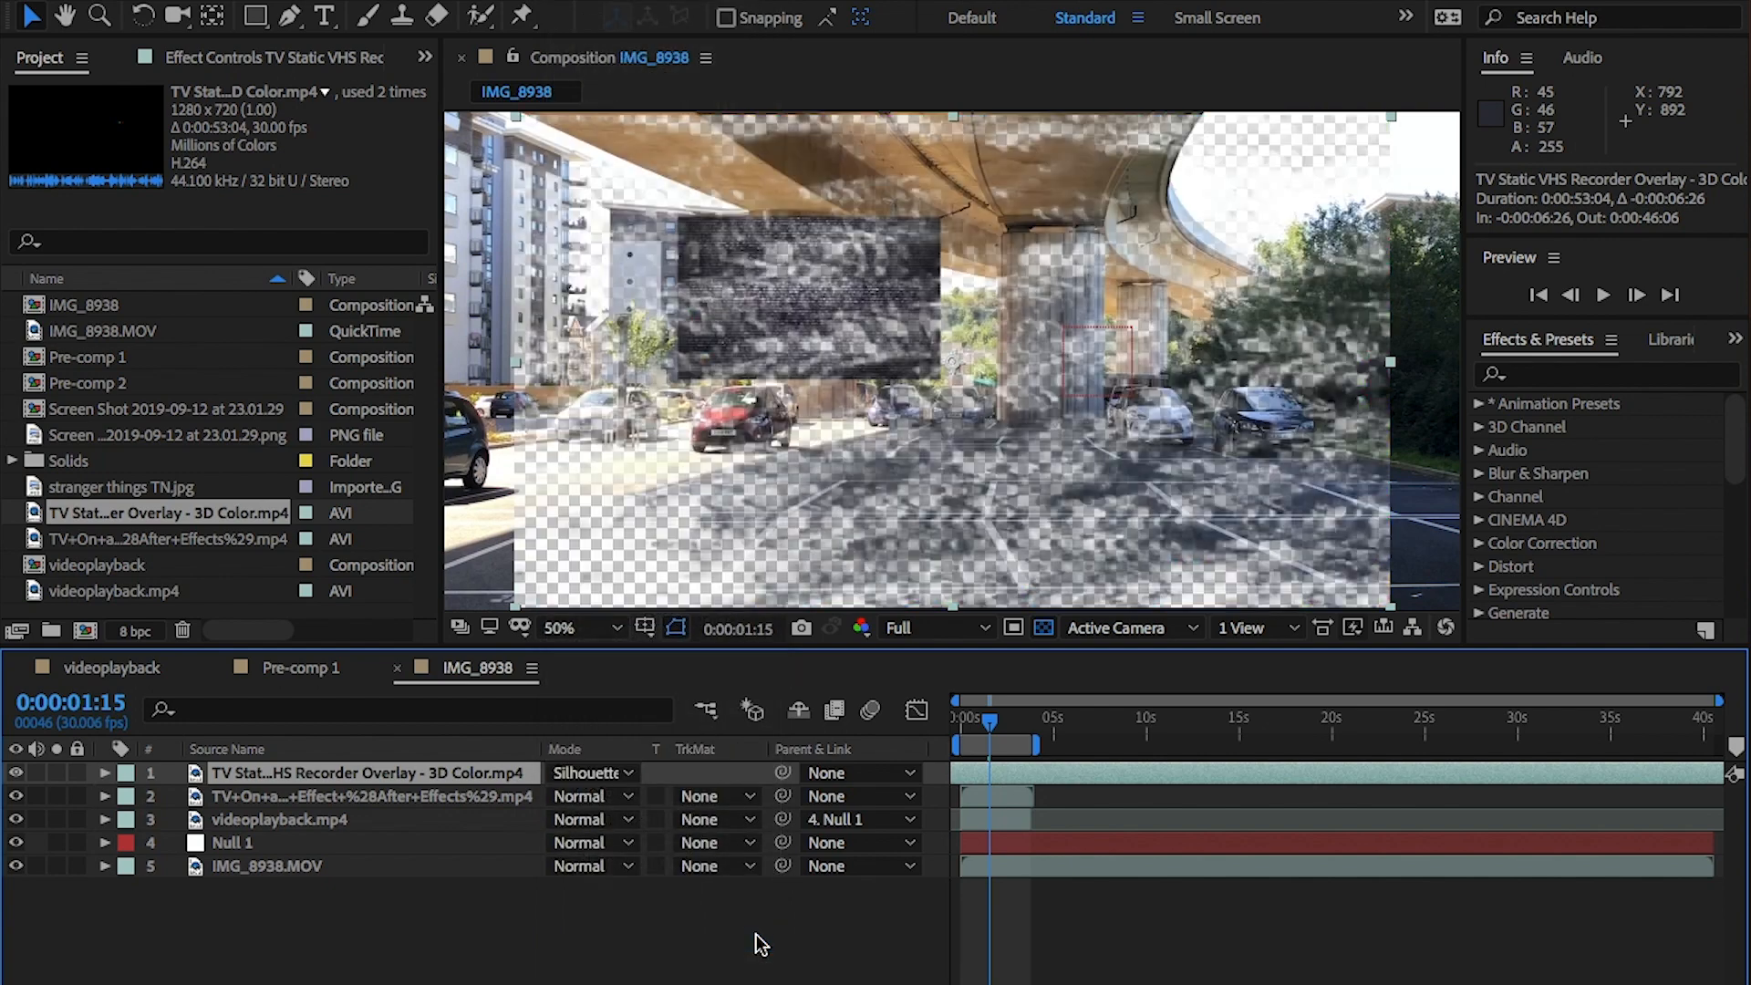
pyautogui.click(102, 774)
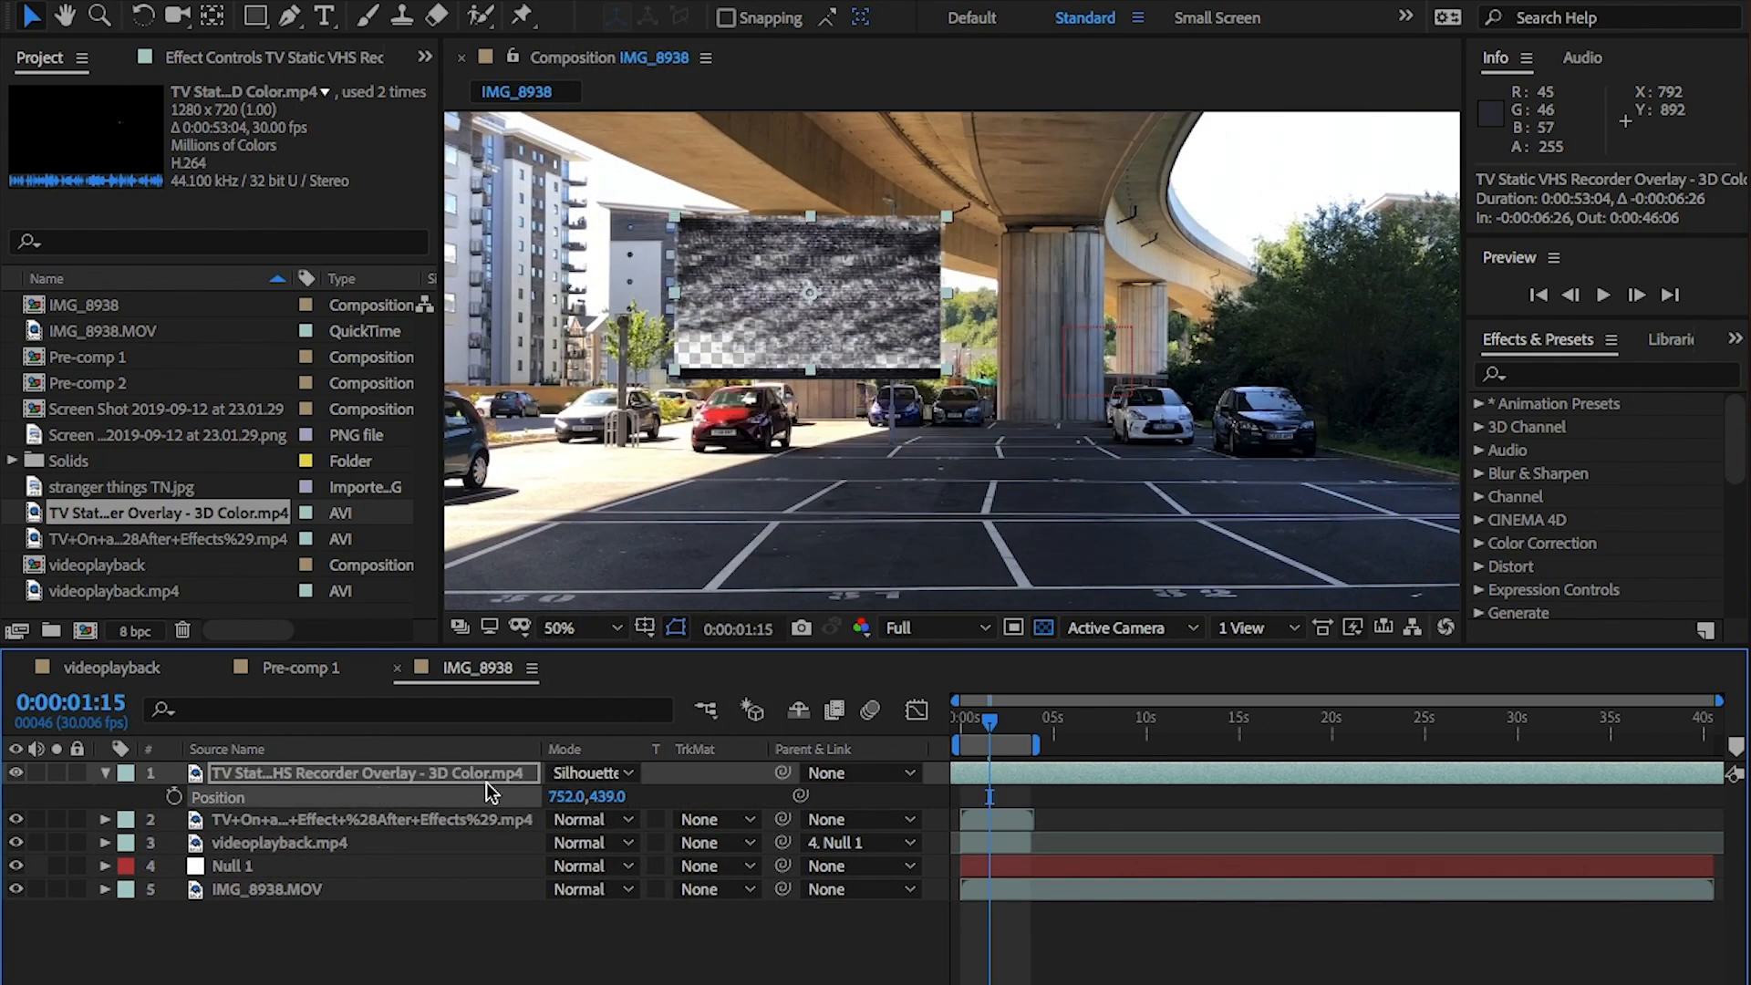
pyautogui.click(102, 773)
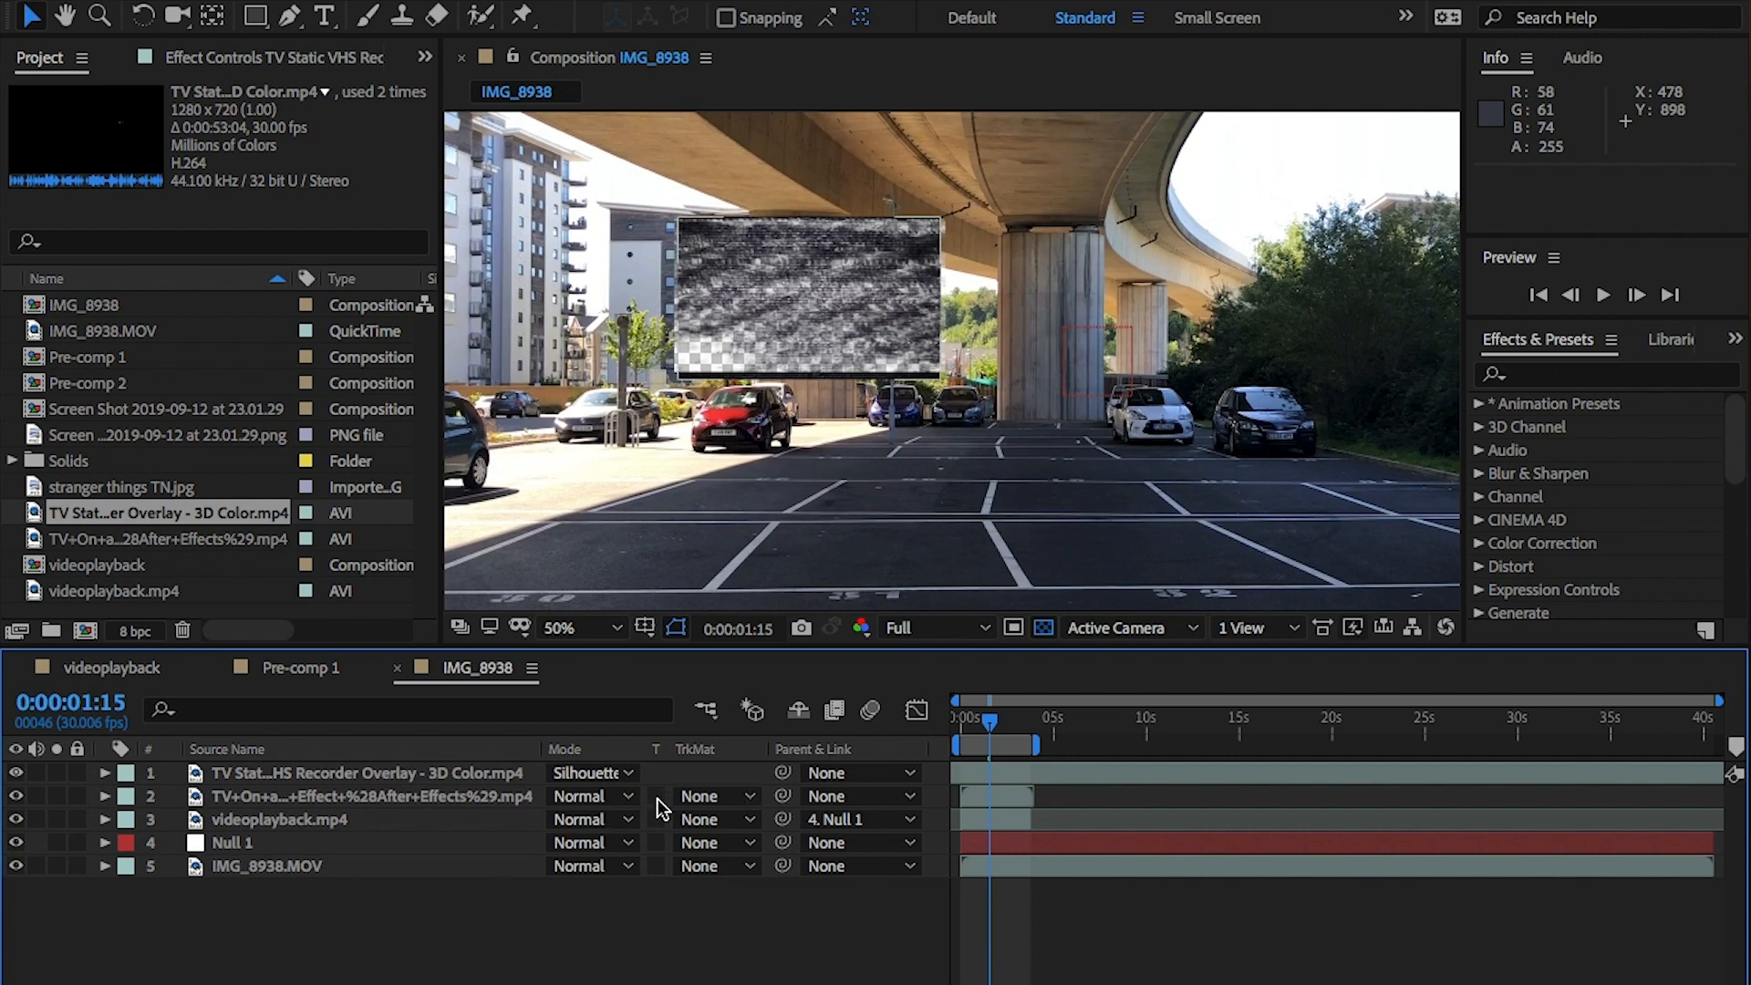
pyautogui.moveTo(603, 802)
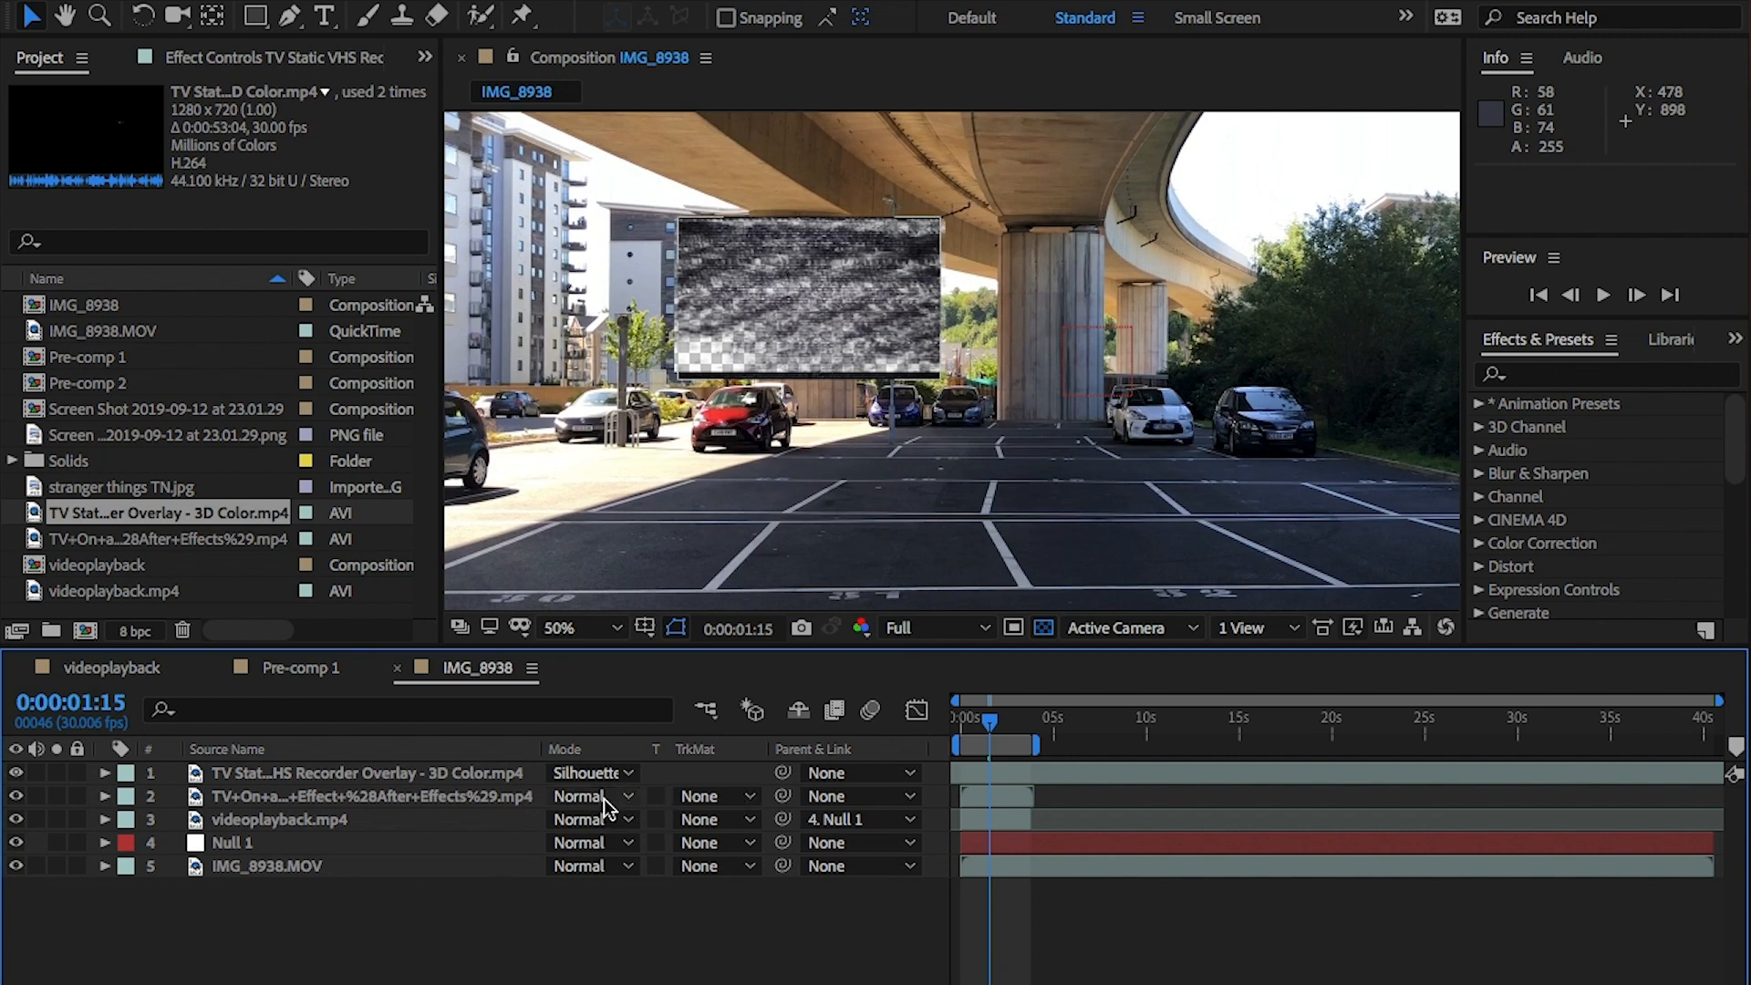
# Set the TV on-and-off effect clip's blending mode to Hard Light.
pyautogui.click(591, 797)
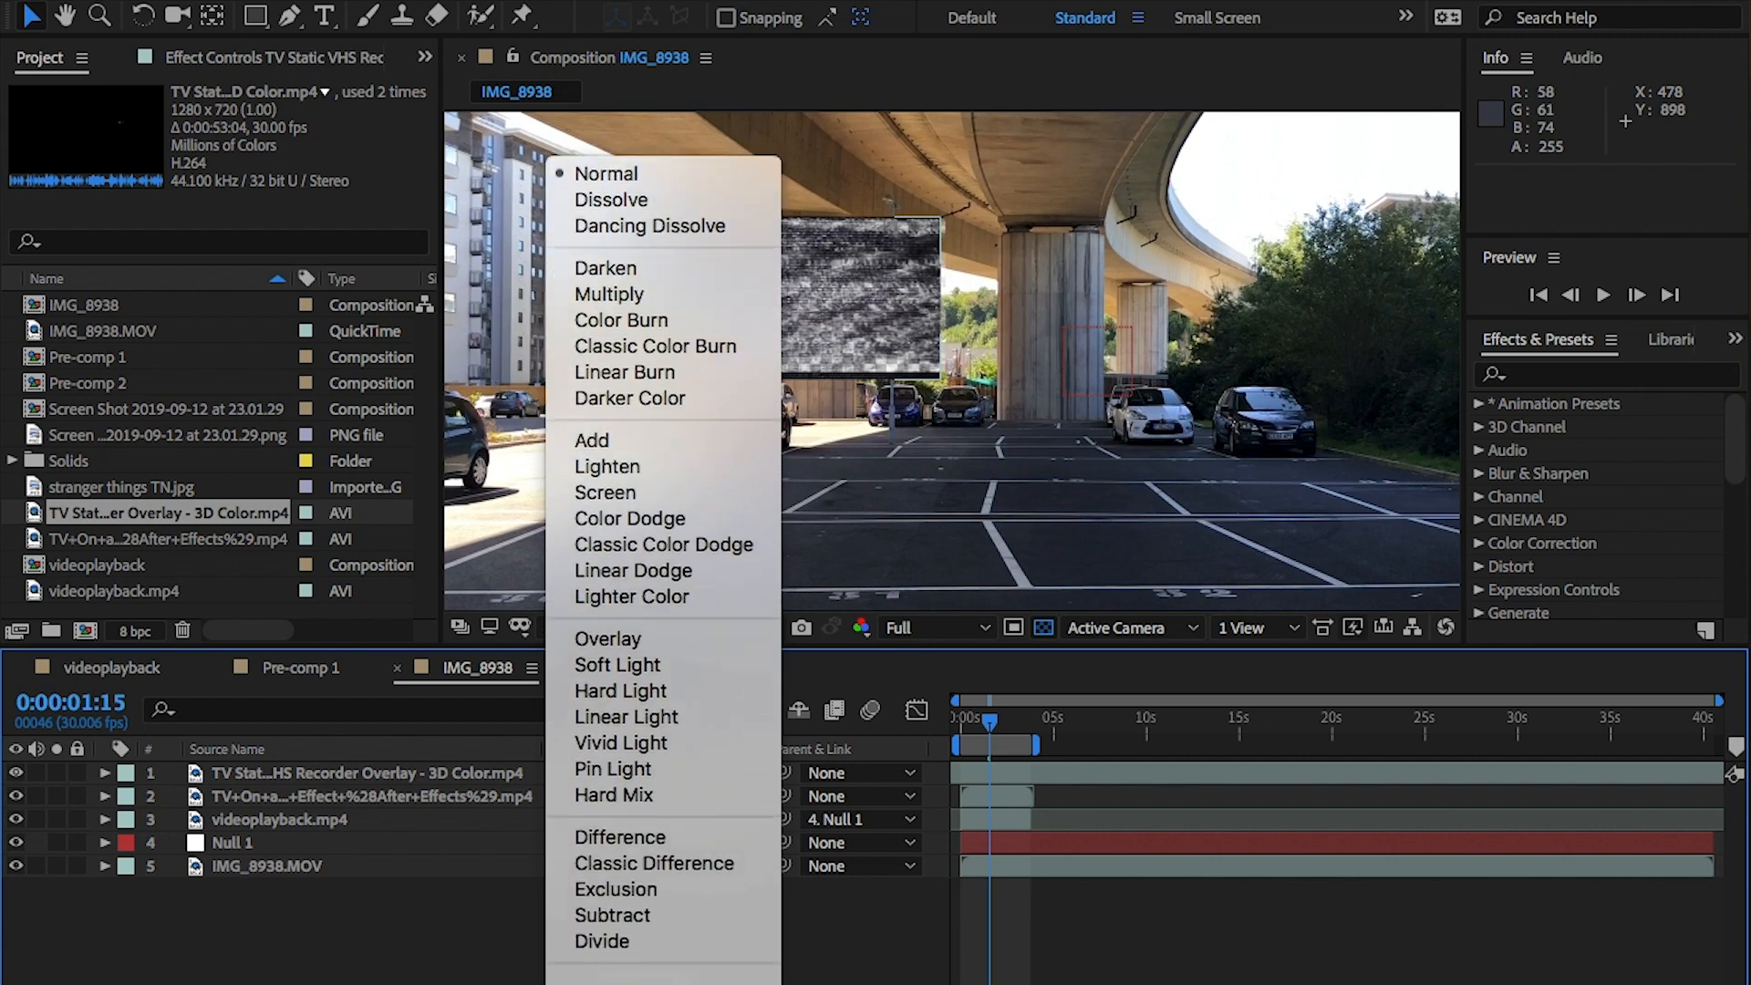
pyautogui.click(619, 689)
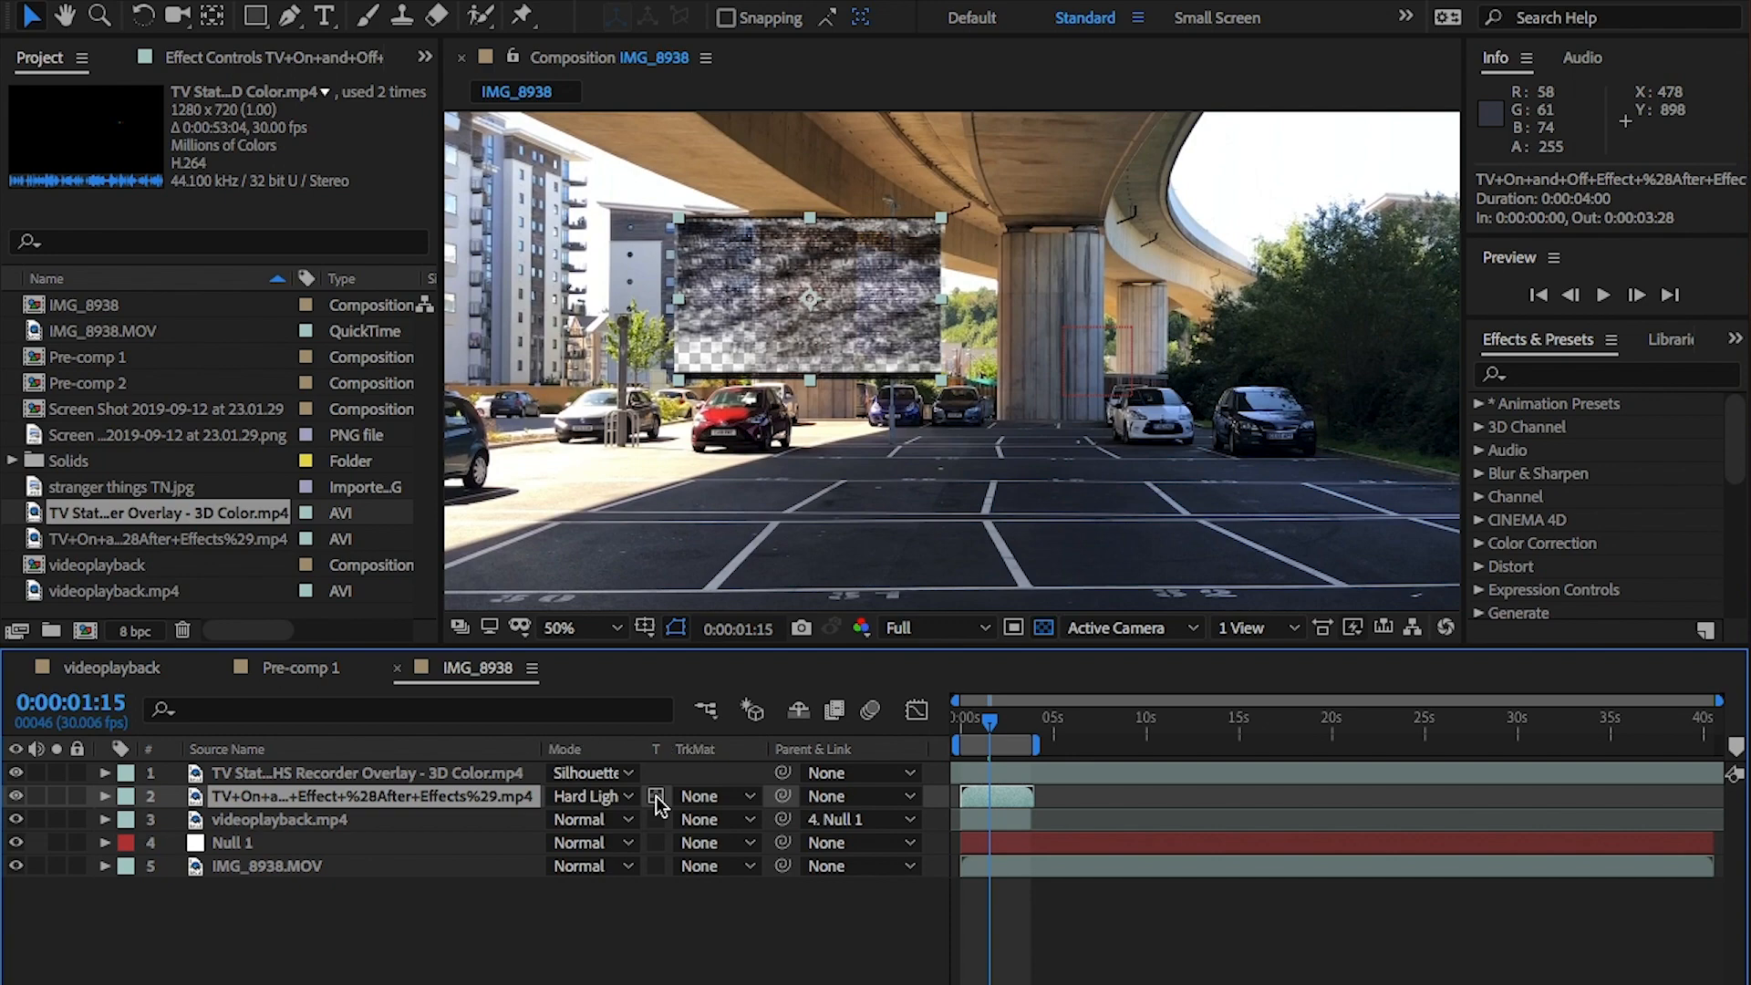
pyautogui.moveTo(793, 310)
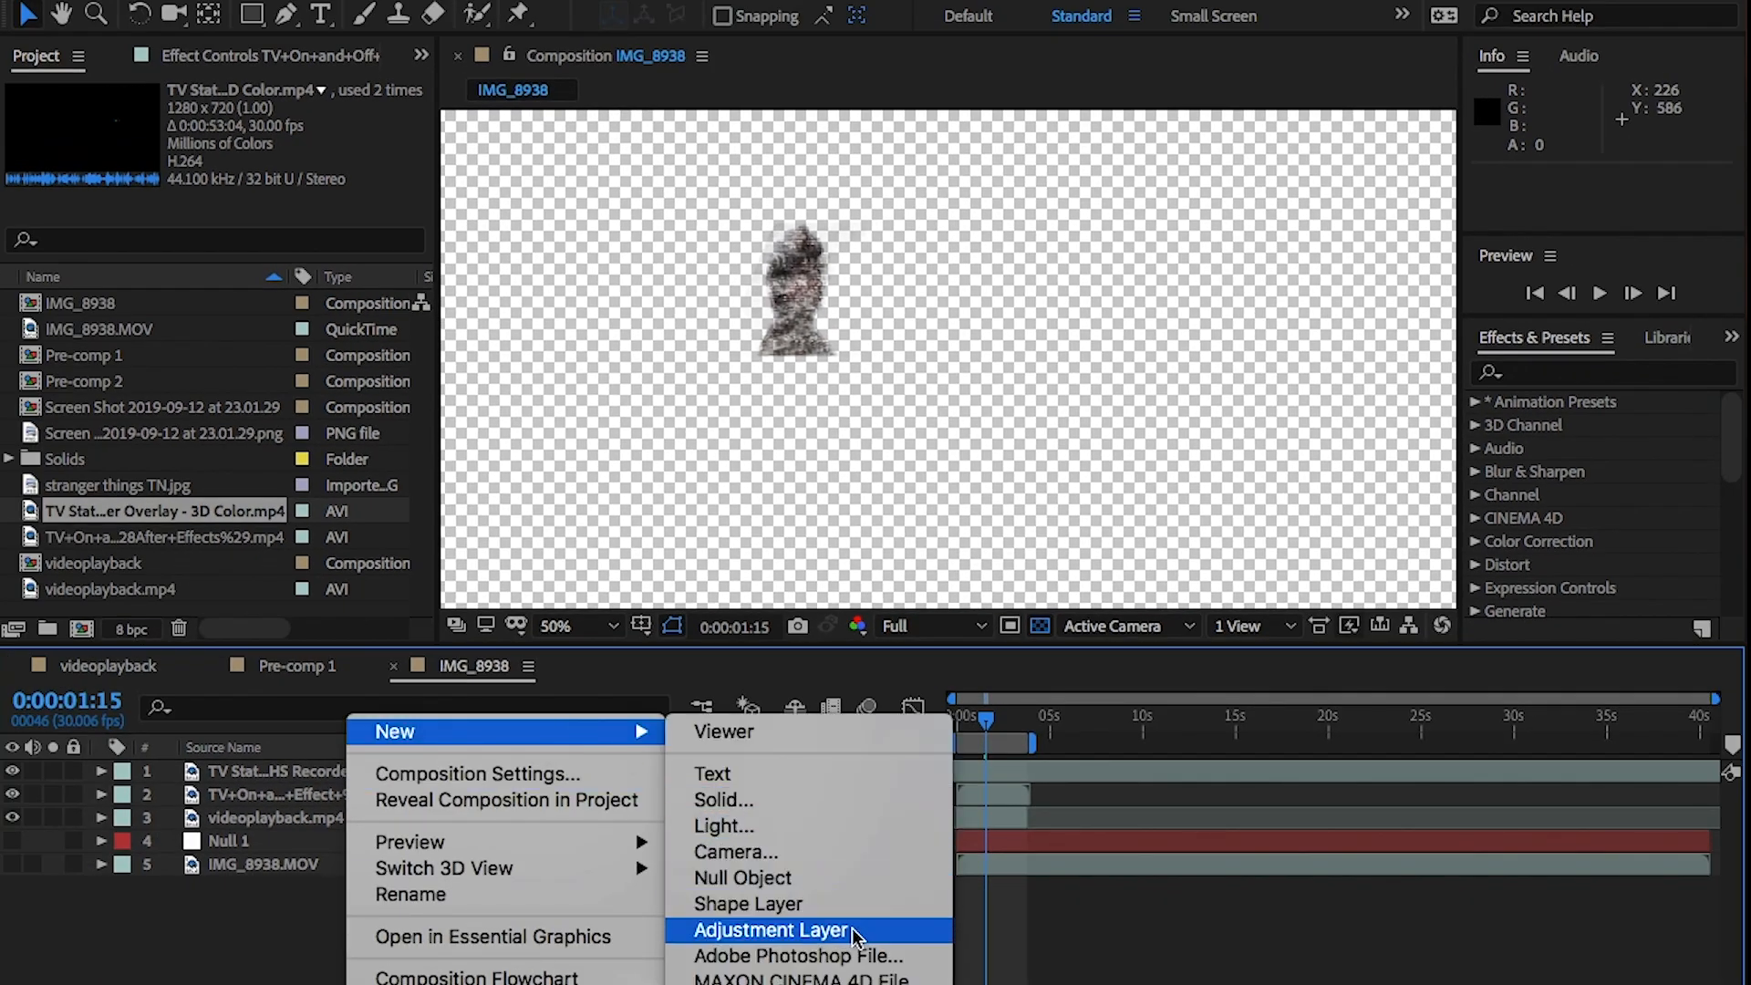
# Add Adjustment Layer 2 on top and search Effects & Presets for 'displ'.
pyautogui.click(770, 929)
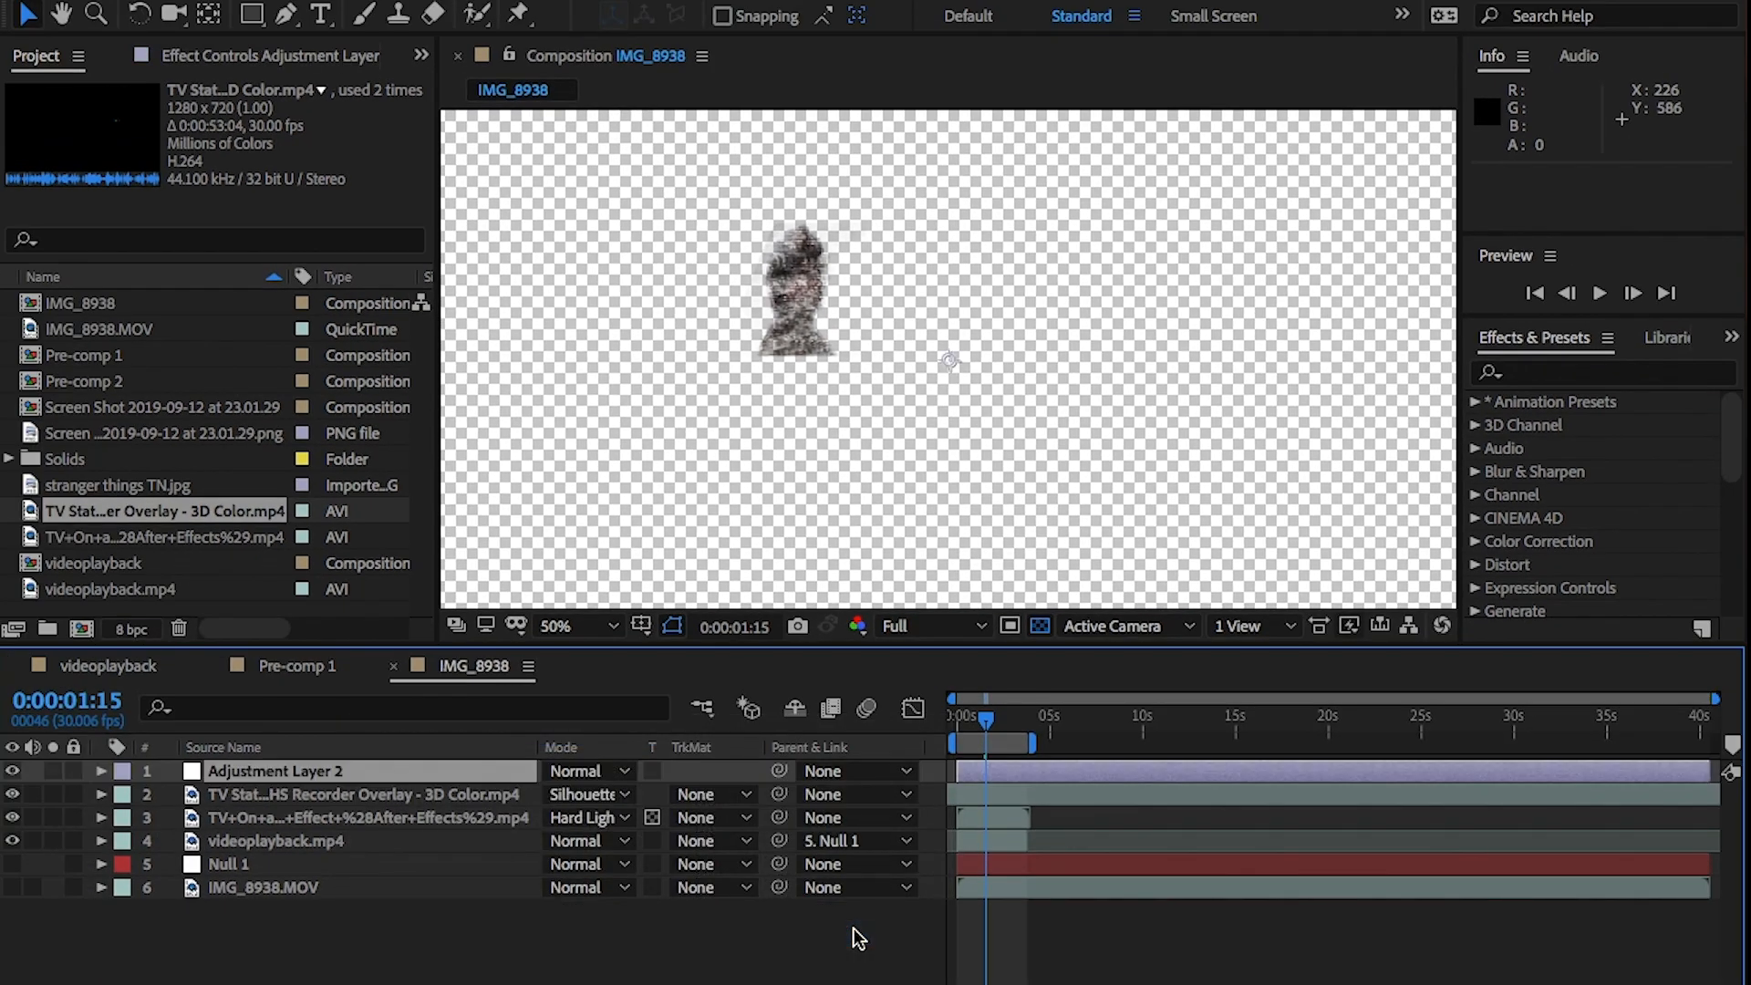
pyautogui.write('displ')
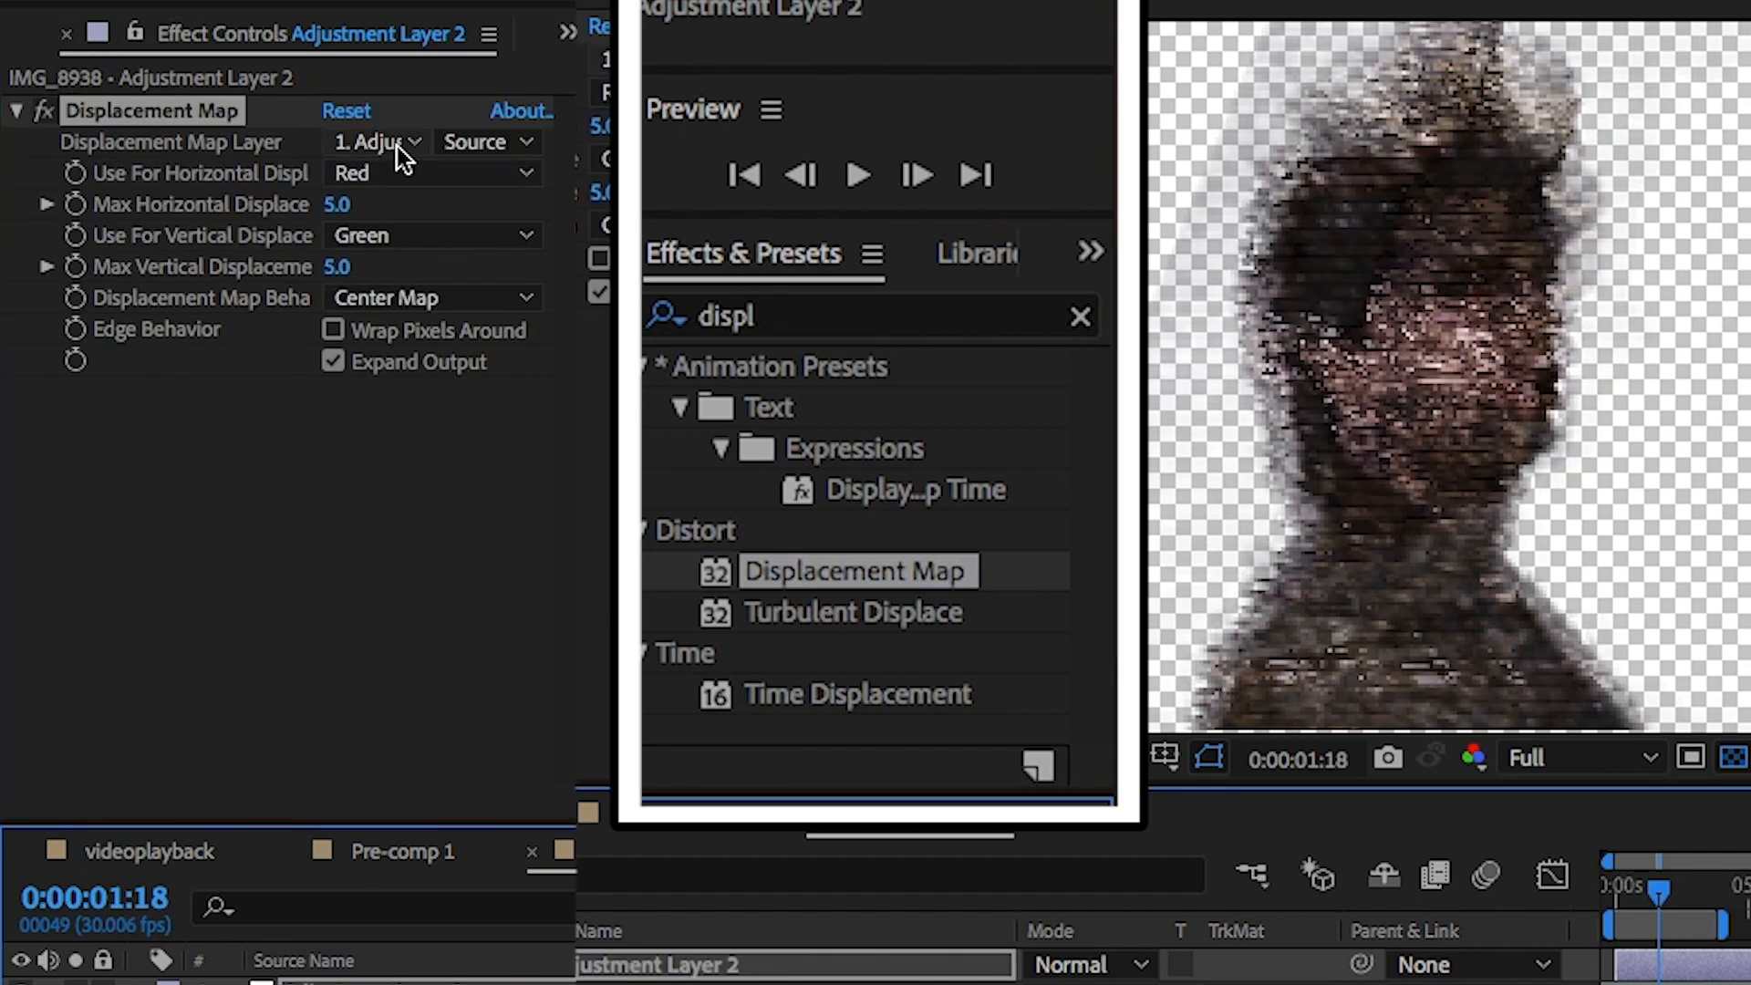
# Choose the Displacement Map Layer source for the effect on Adjustment Layer 2.
pyautogui.click(378, 141)
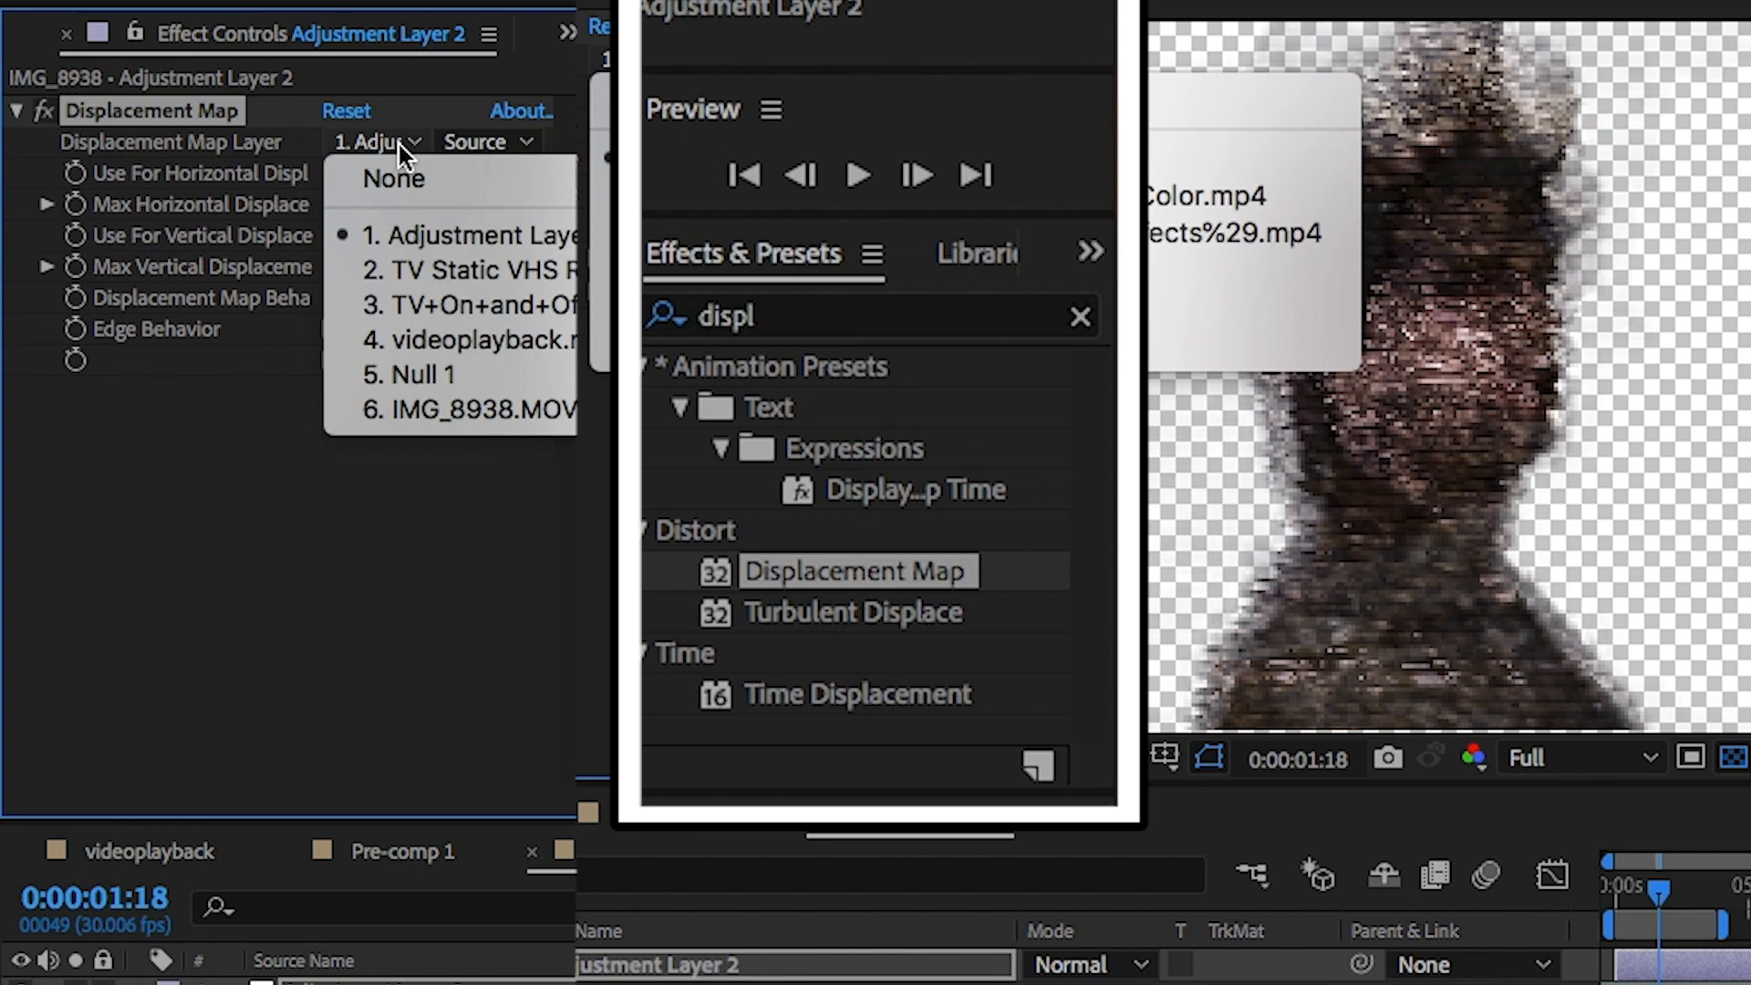
pyautogui.moveTo(469, 270)
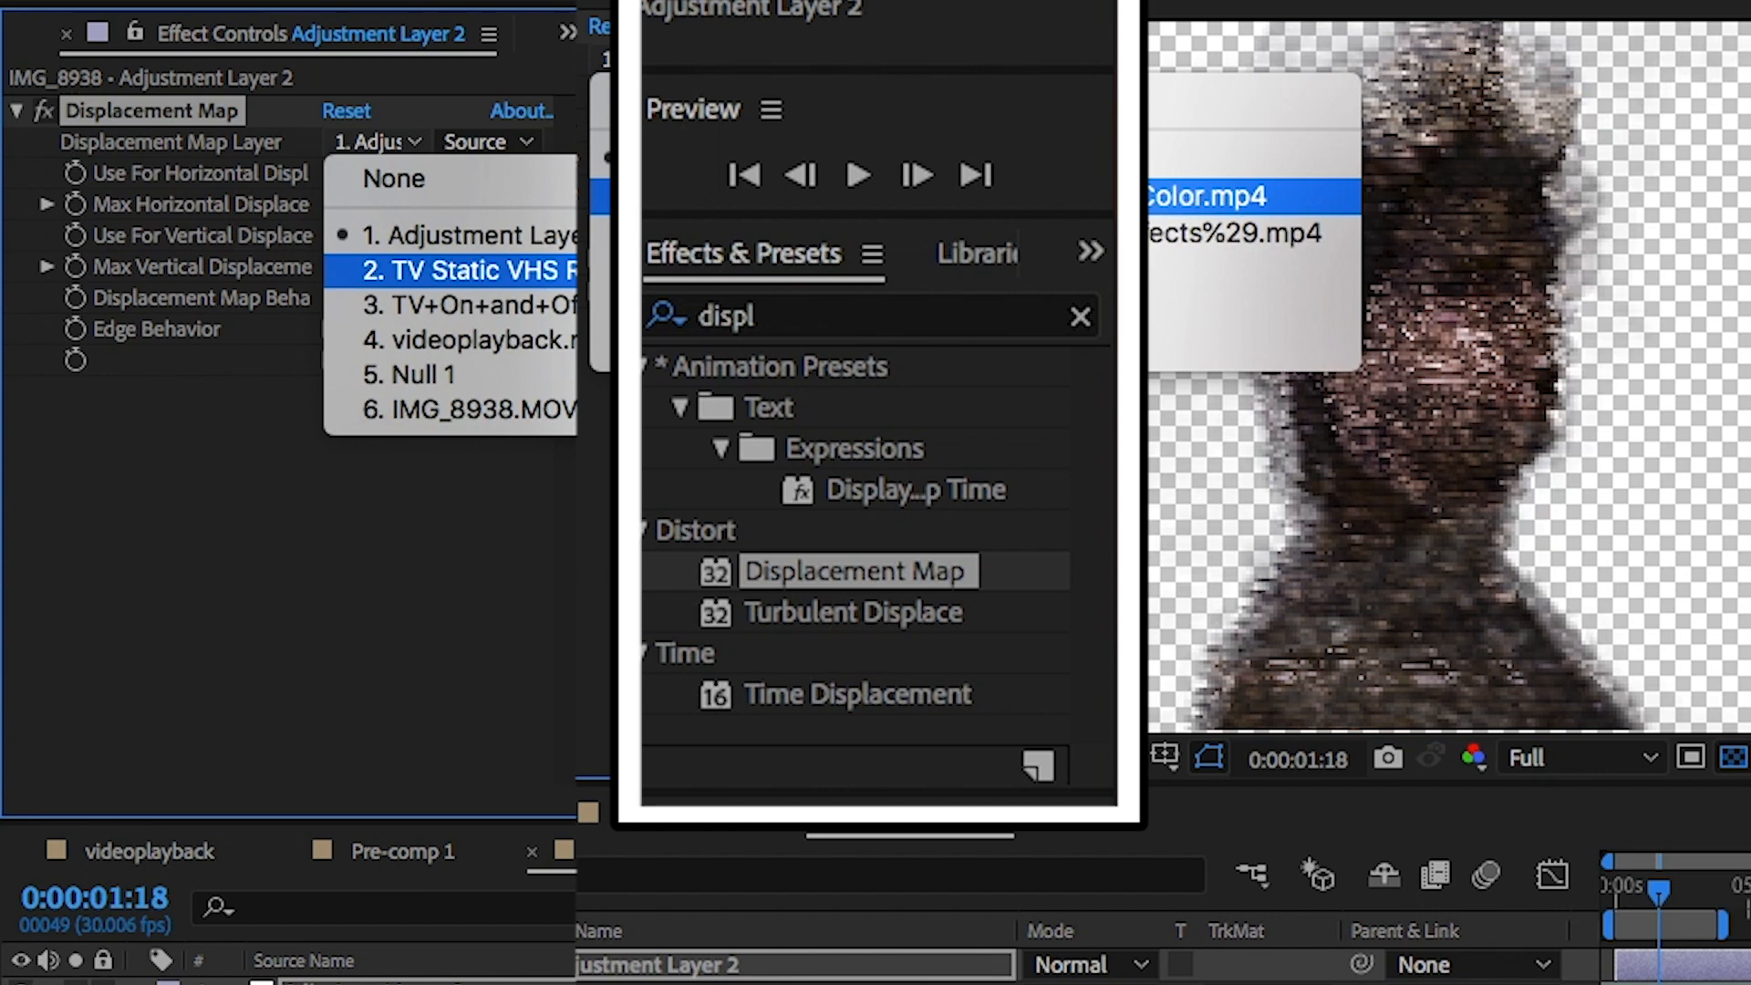
# Use the TV Static VHS overlay as the displacement map layer with max horizontal displacement 20, then clear the effect search.
pyautogui.click(468, 270)
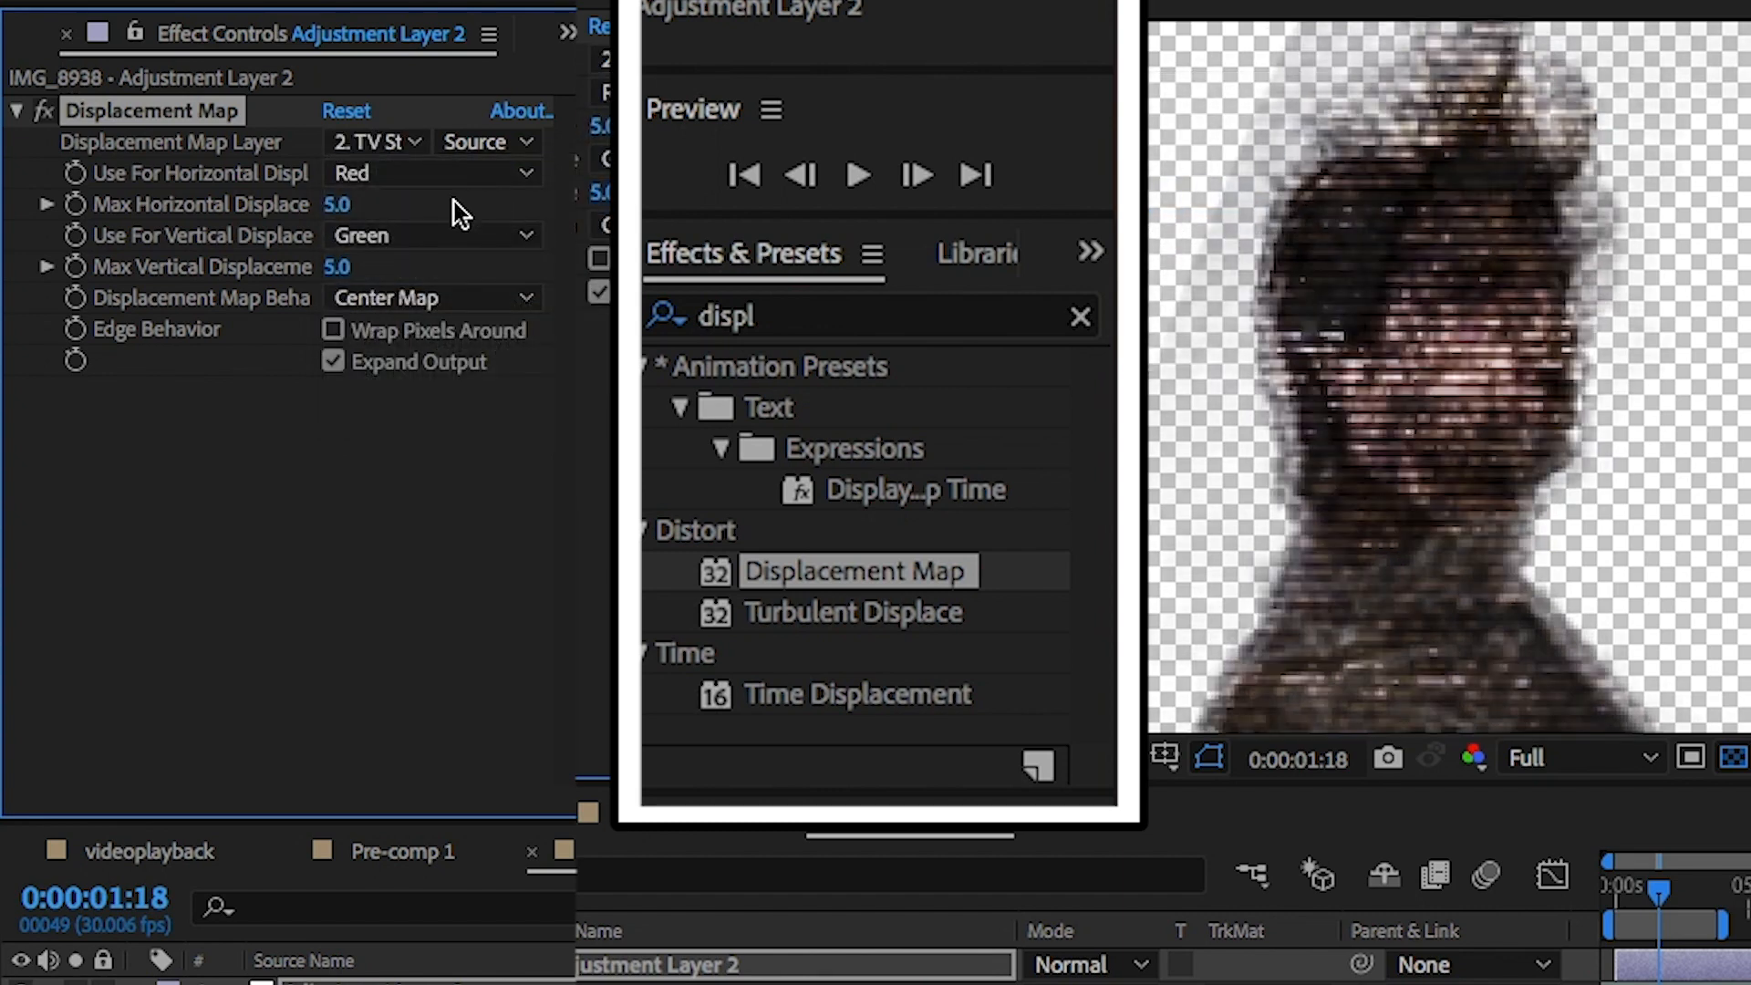
pyautogui.moveTo(363, 230)
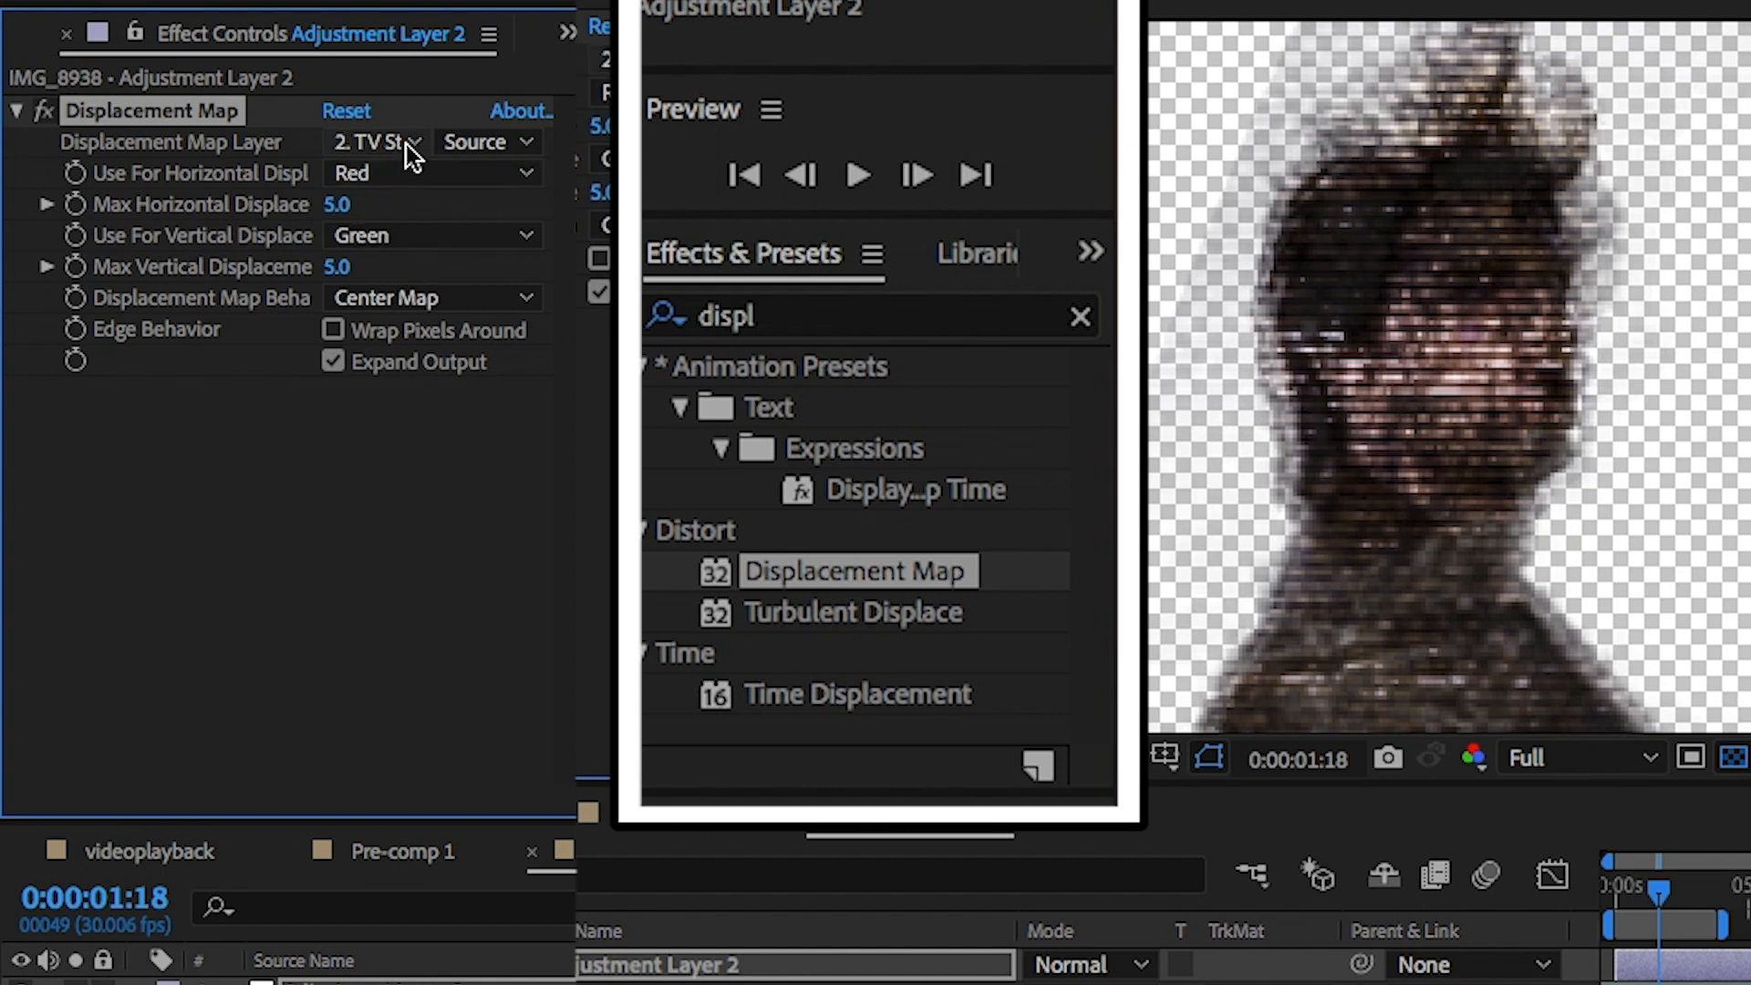
pyautogui.click(376, 141)
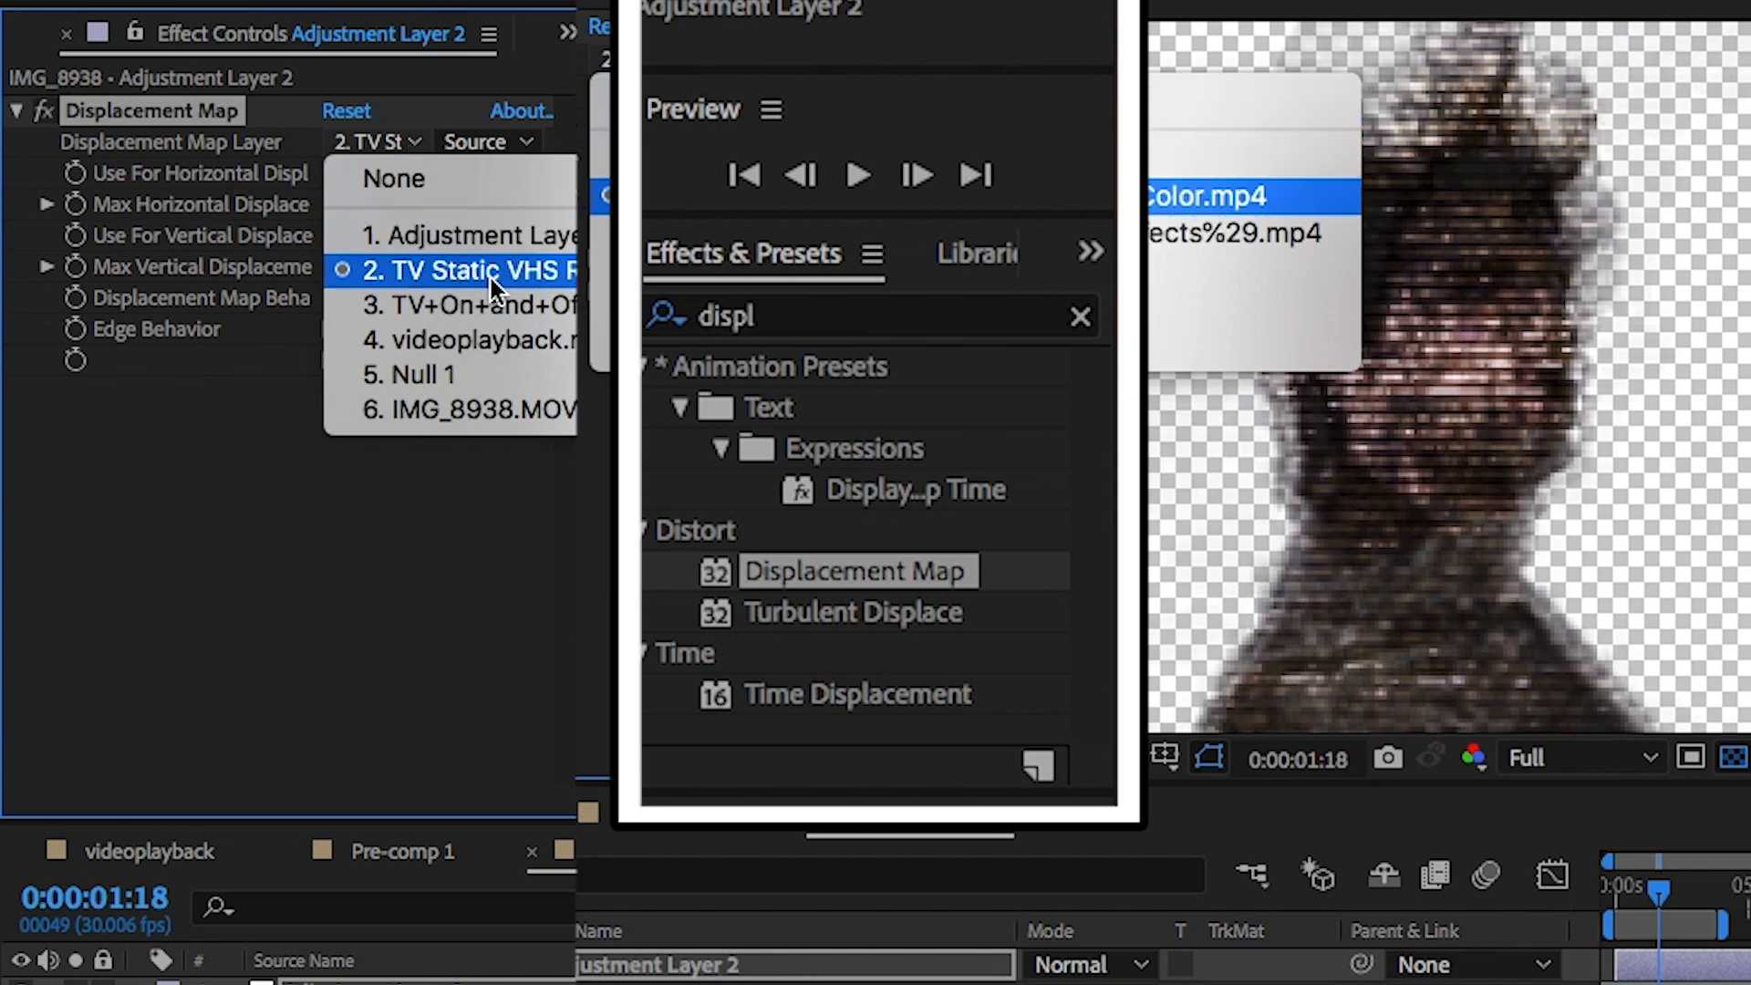
pyautogui.click(468, 270)
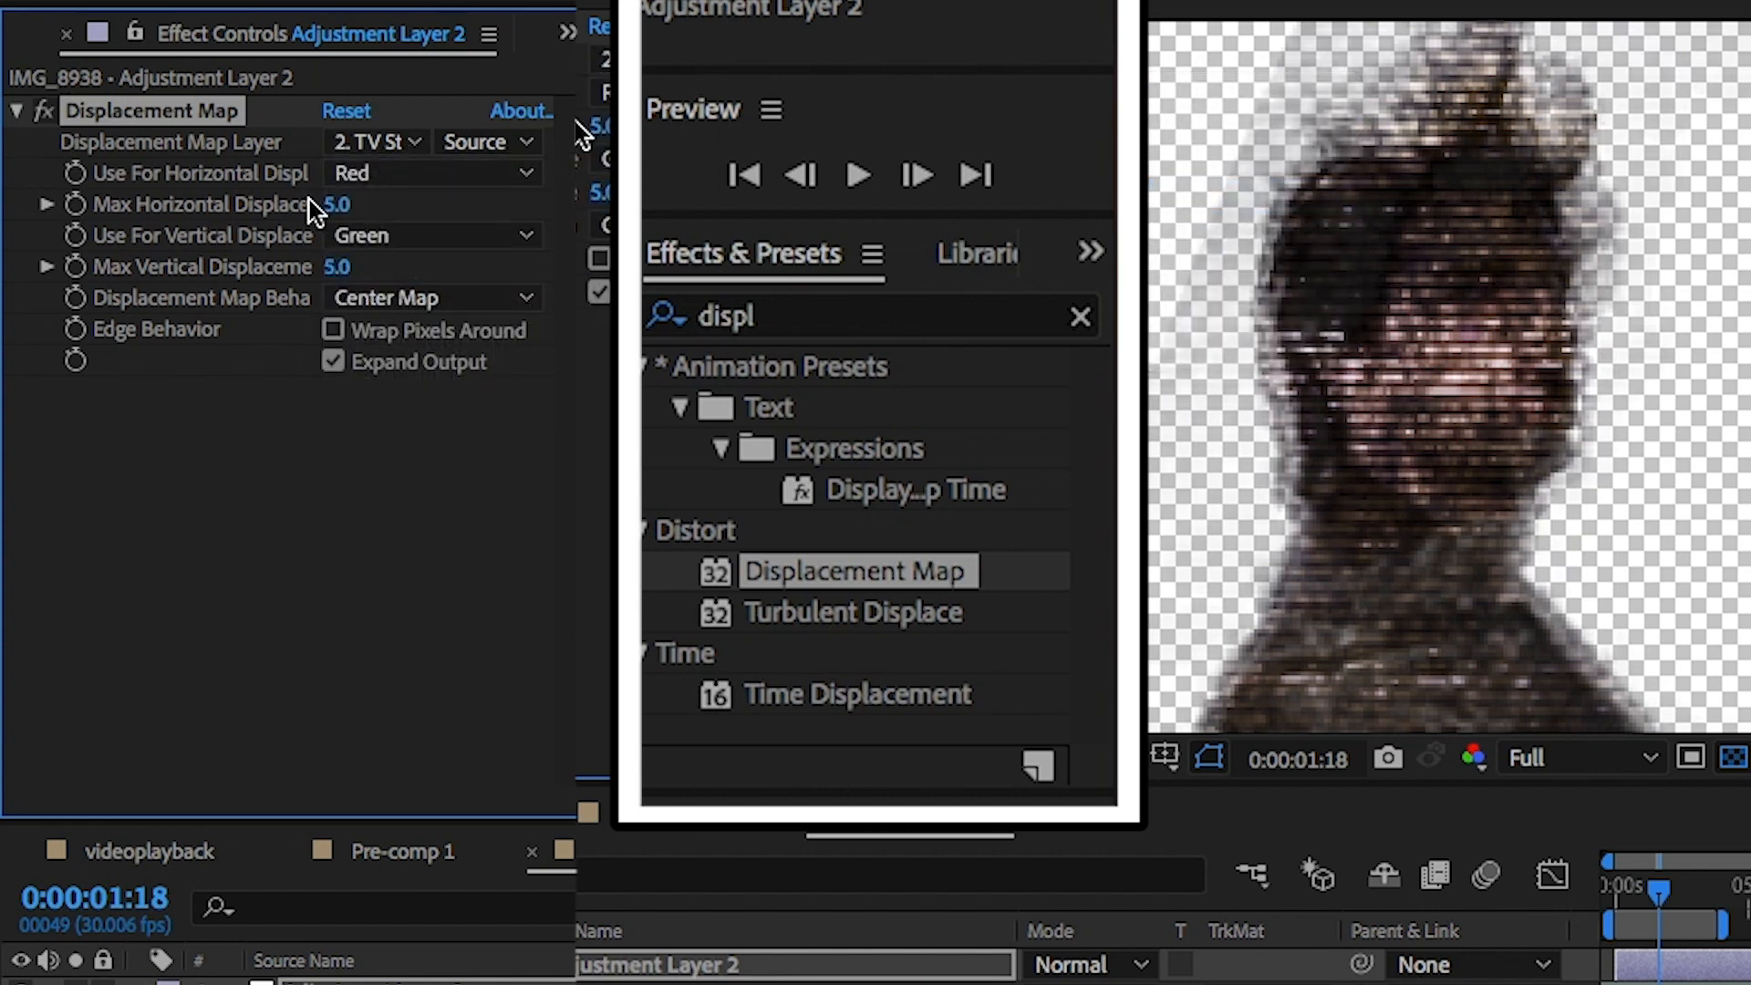
pyautogui.moveTo(95, 257)
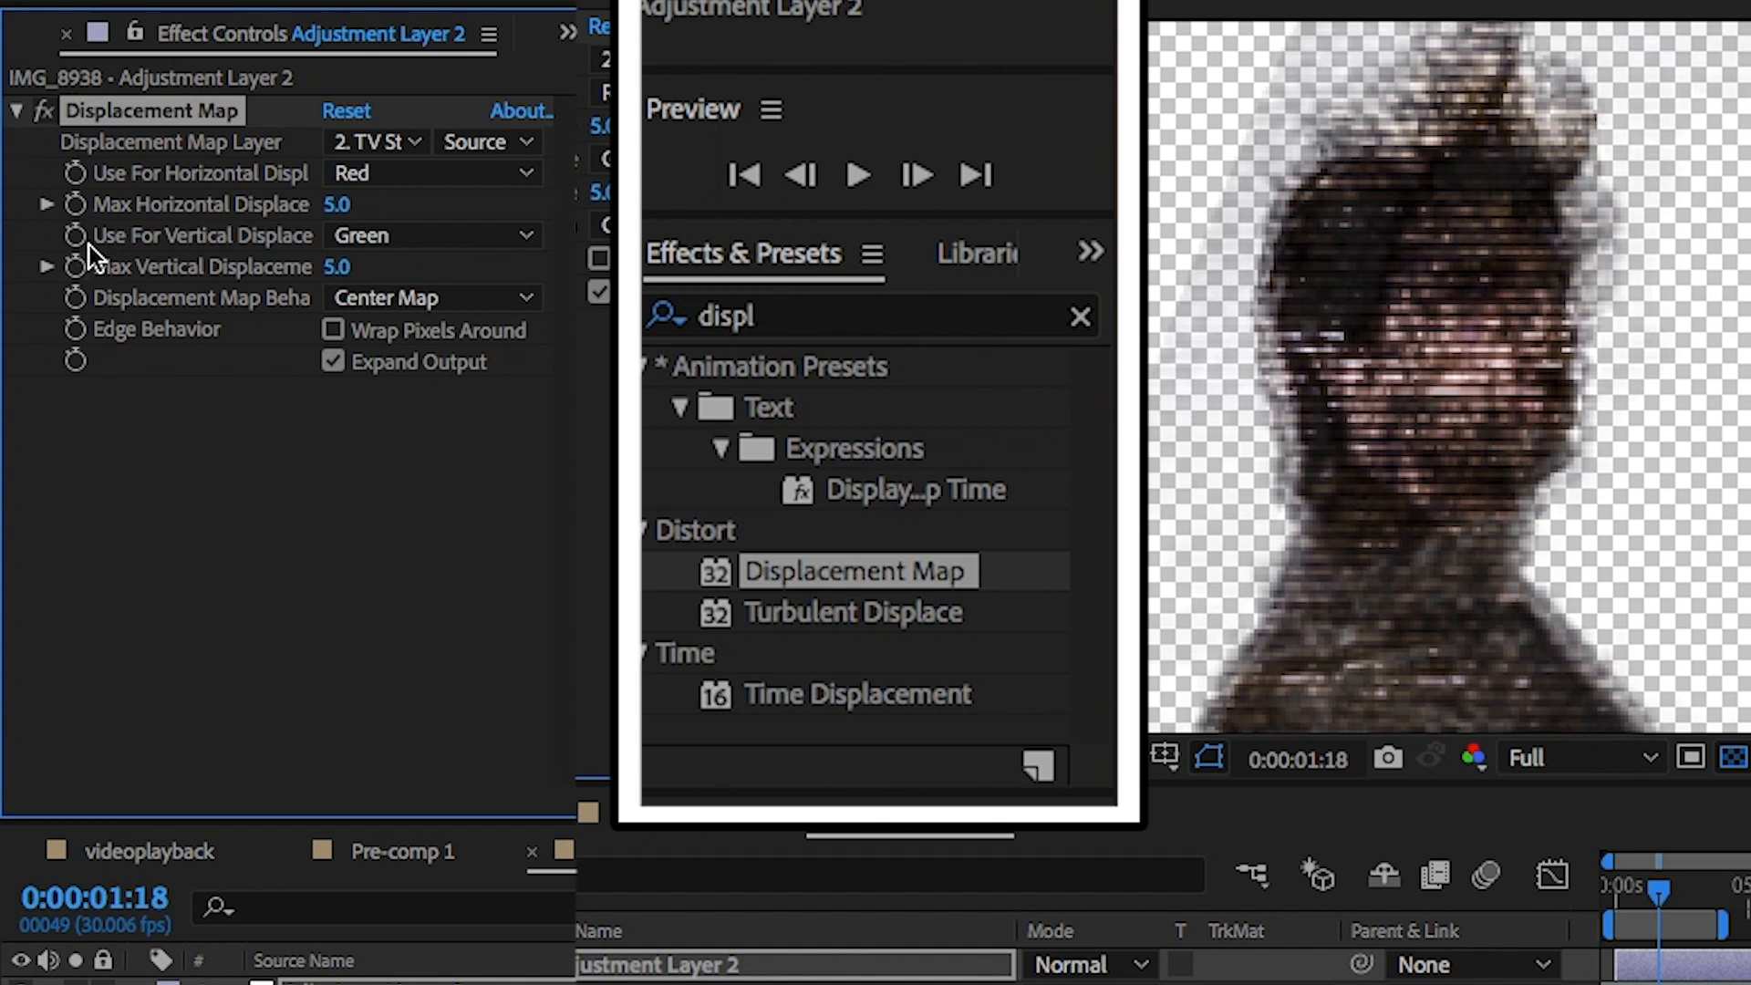
pyautogui.moveTo(186, 221)
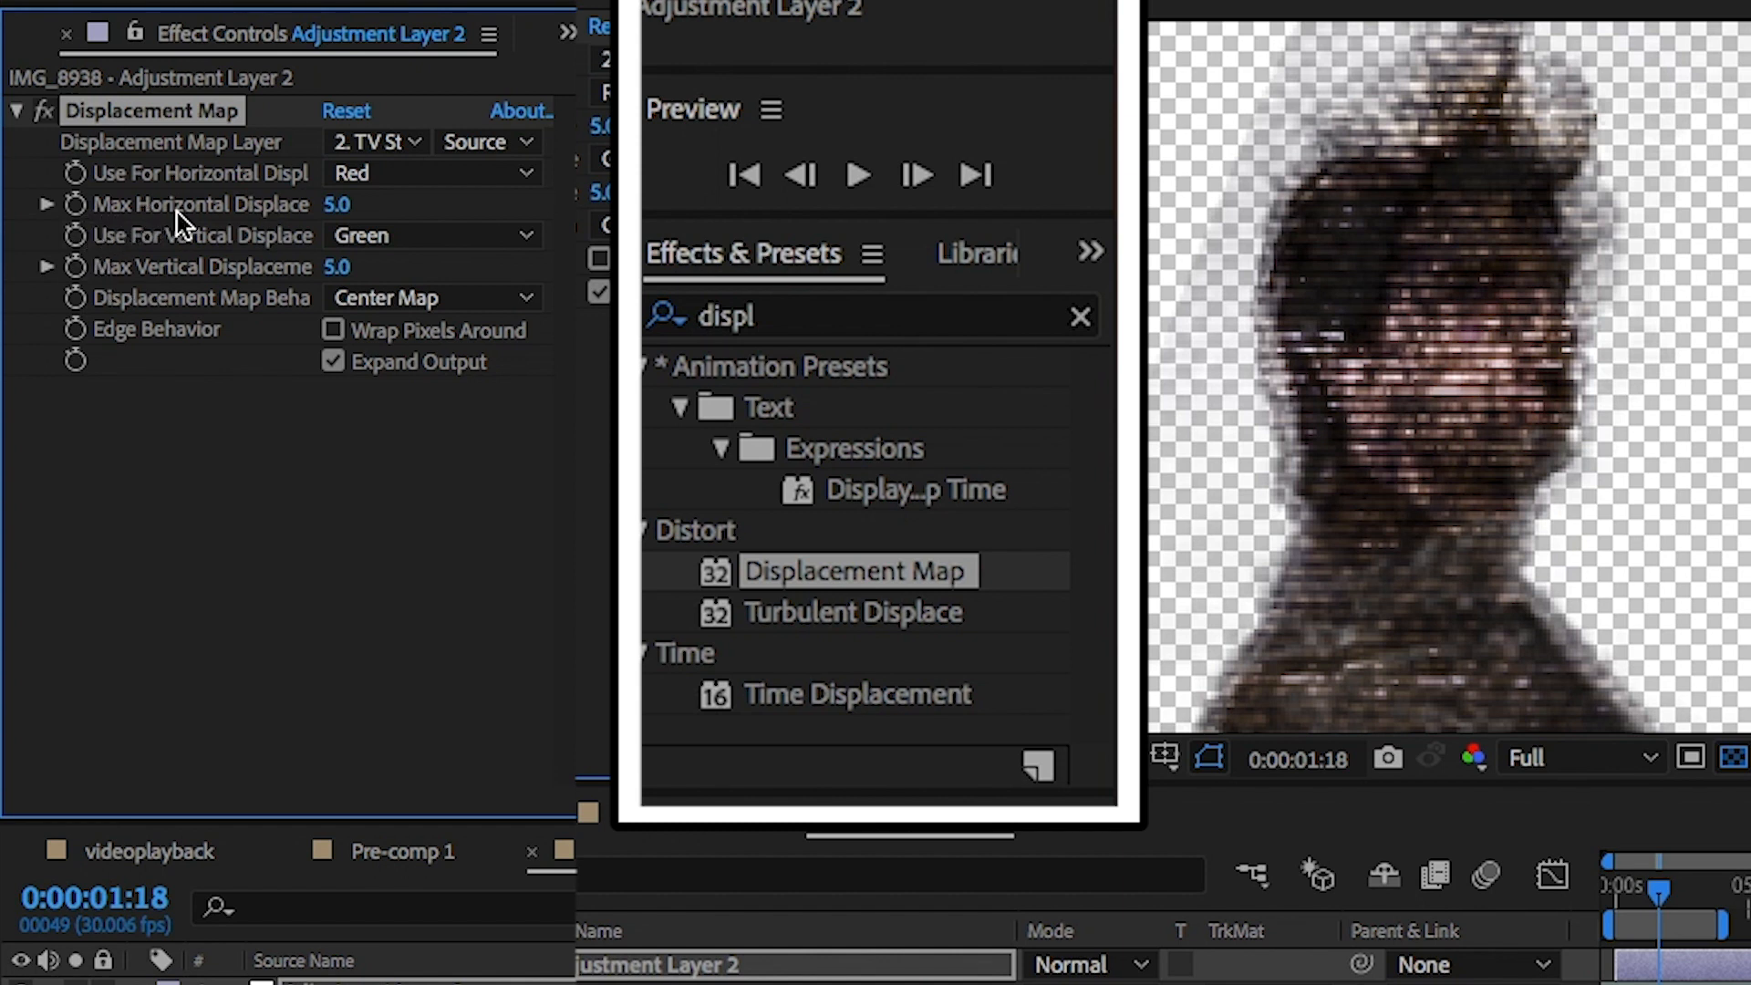
pyautogui.moveTo(336, 217)
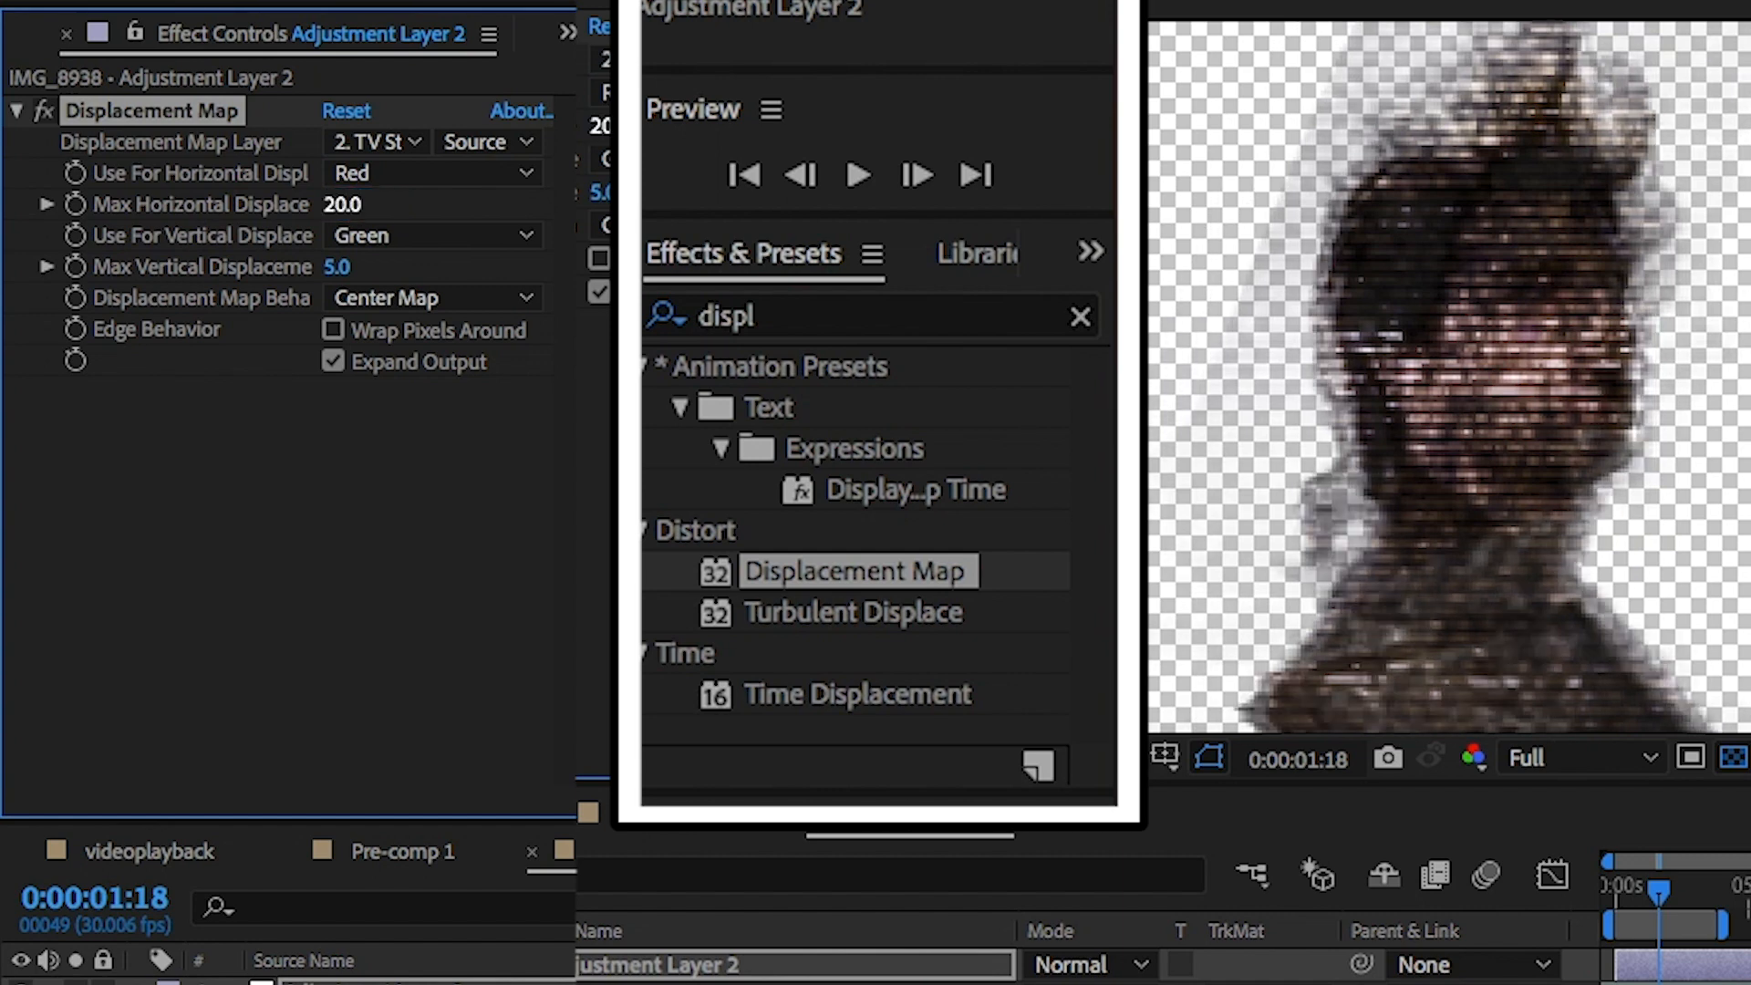
pyautogui.click(1078, 315)
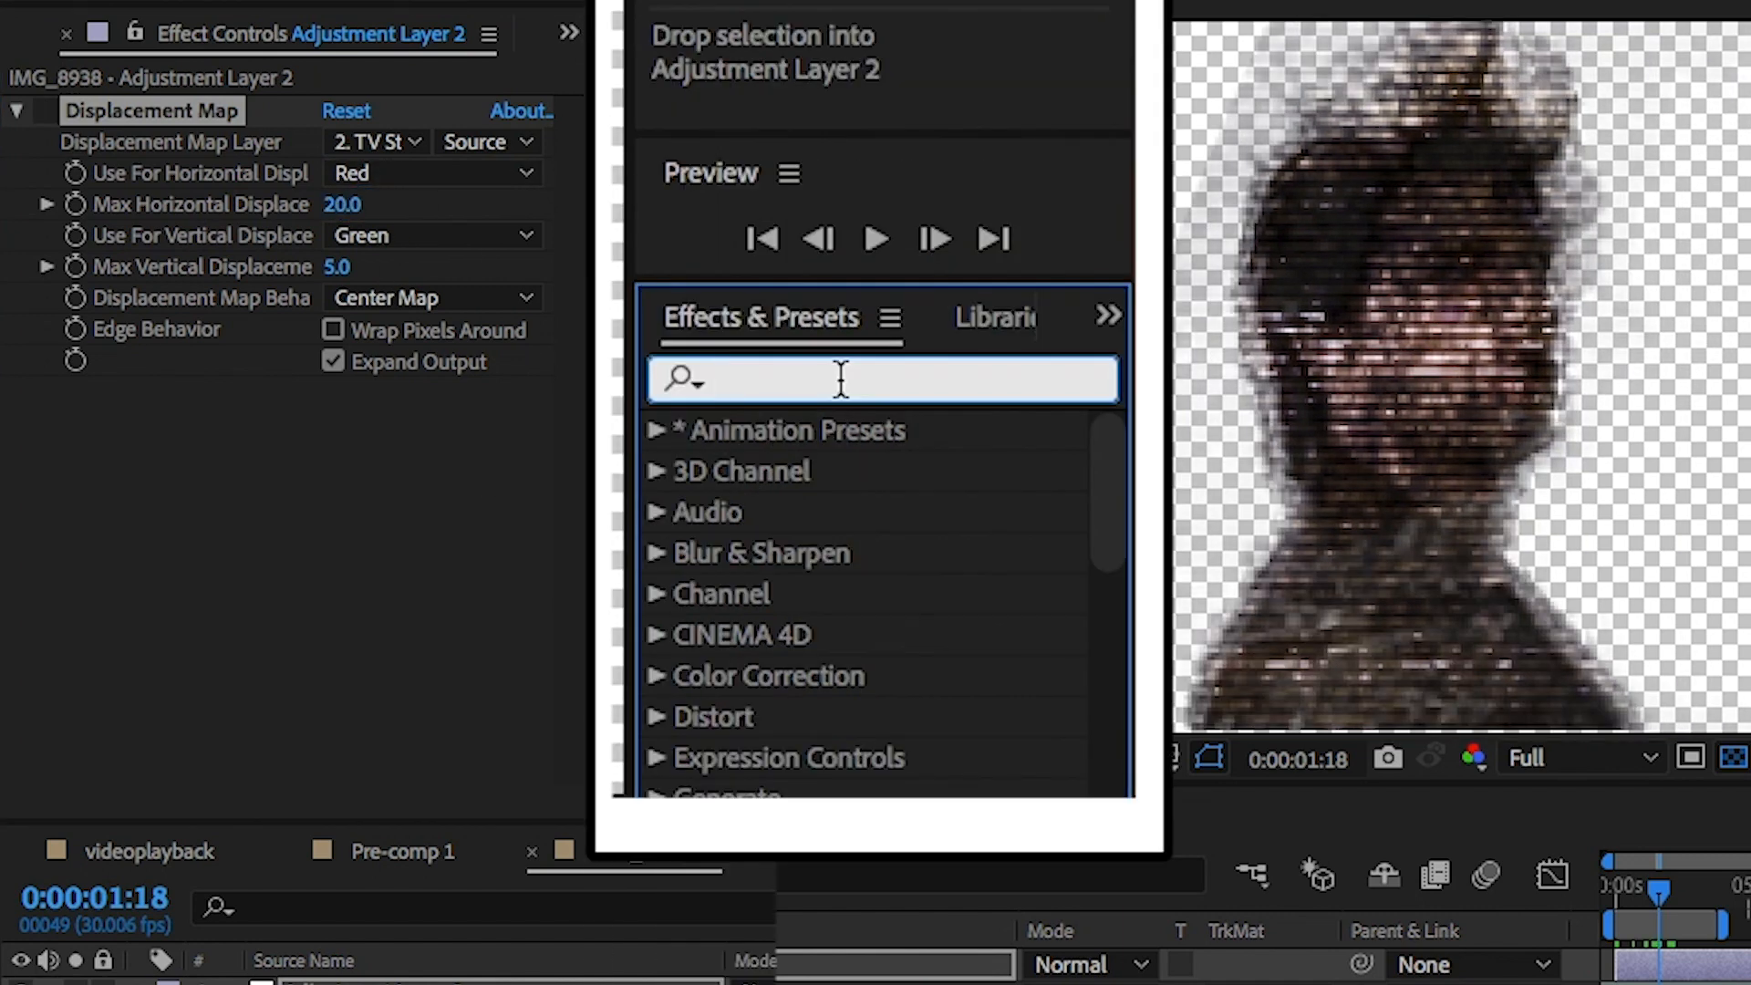
# Apply Turbulent Displace with Horizontal Displacement, amount 40 and size 3 to the adjustment layer.
pyautogui.write('tu')
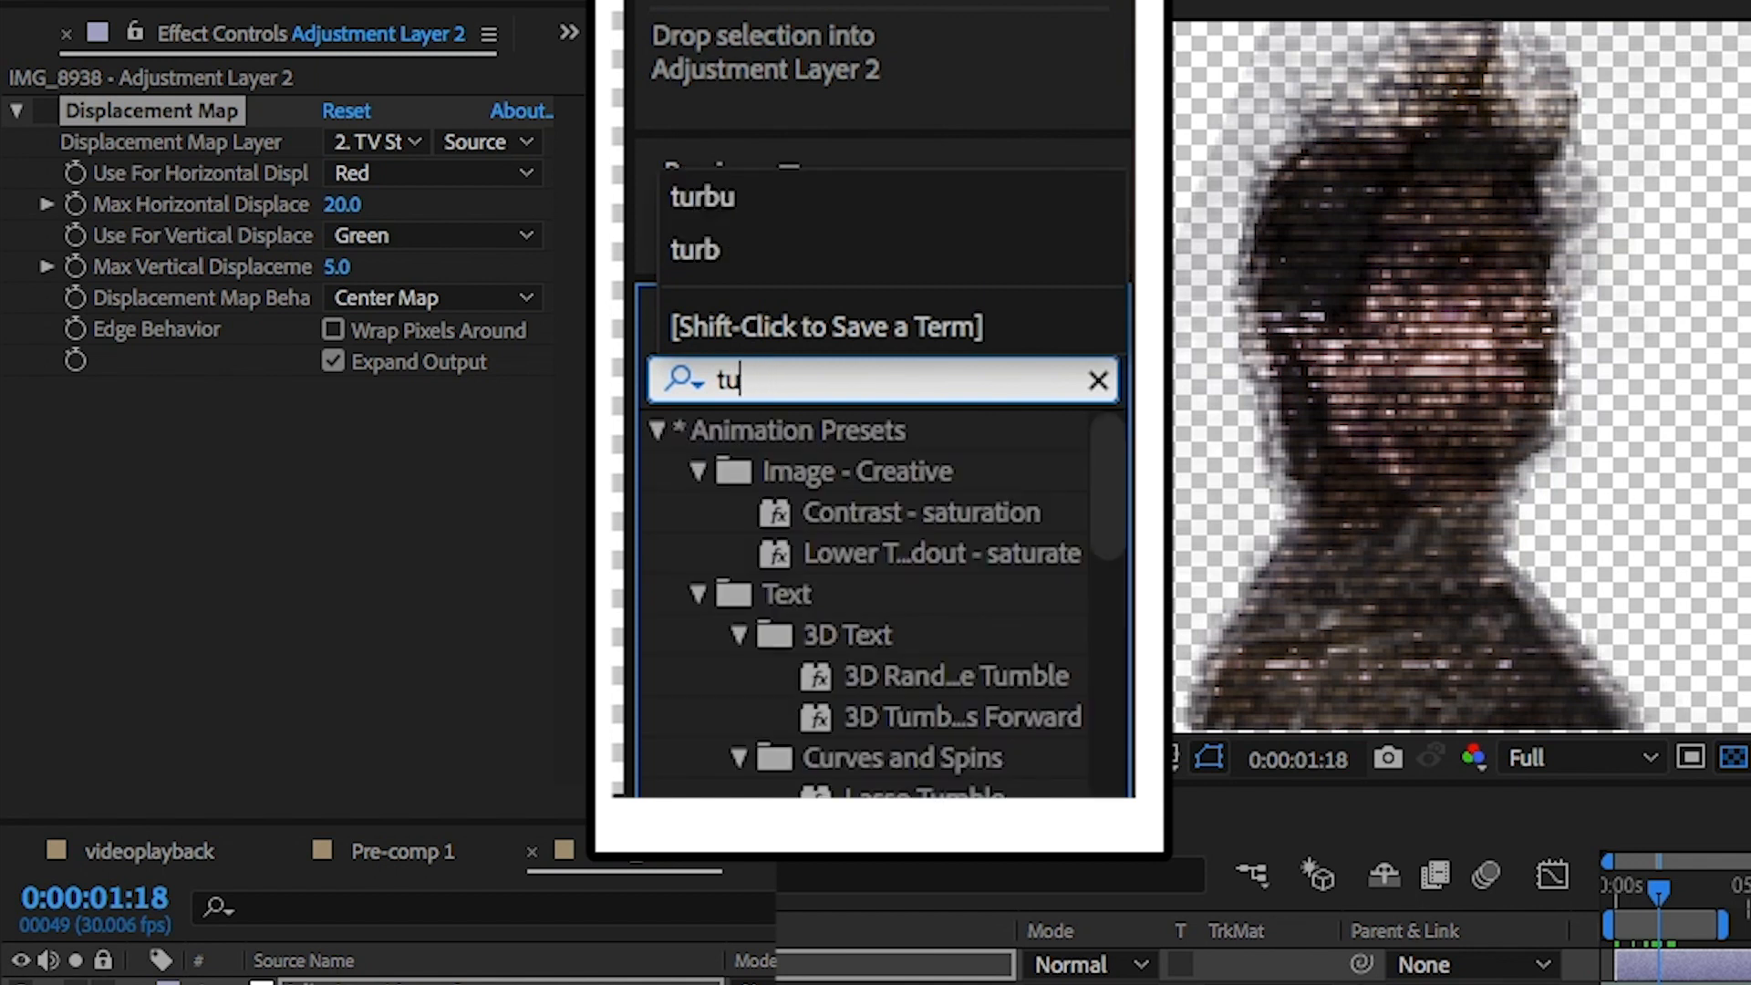
pyautogui.write('r')
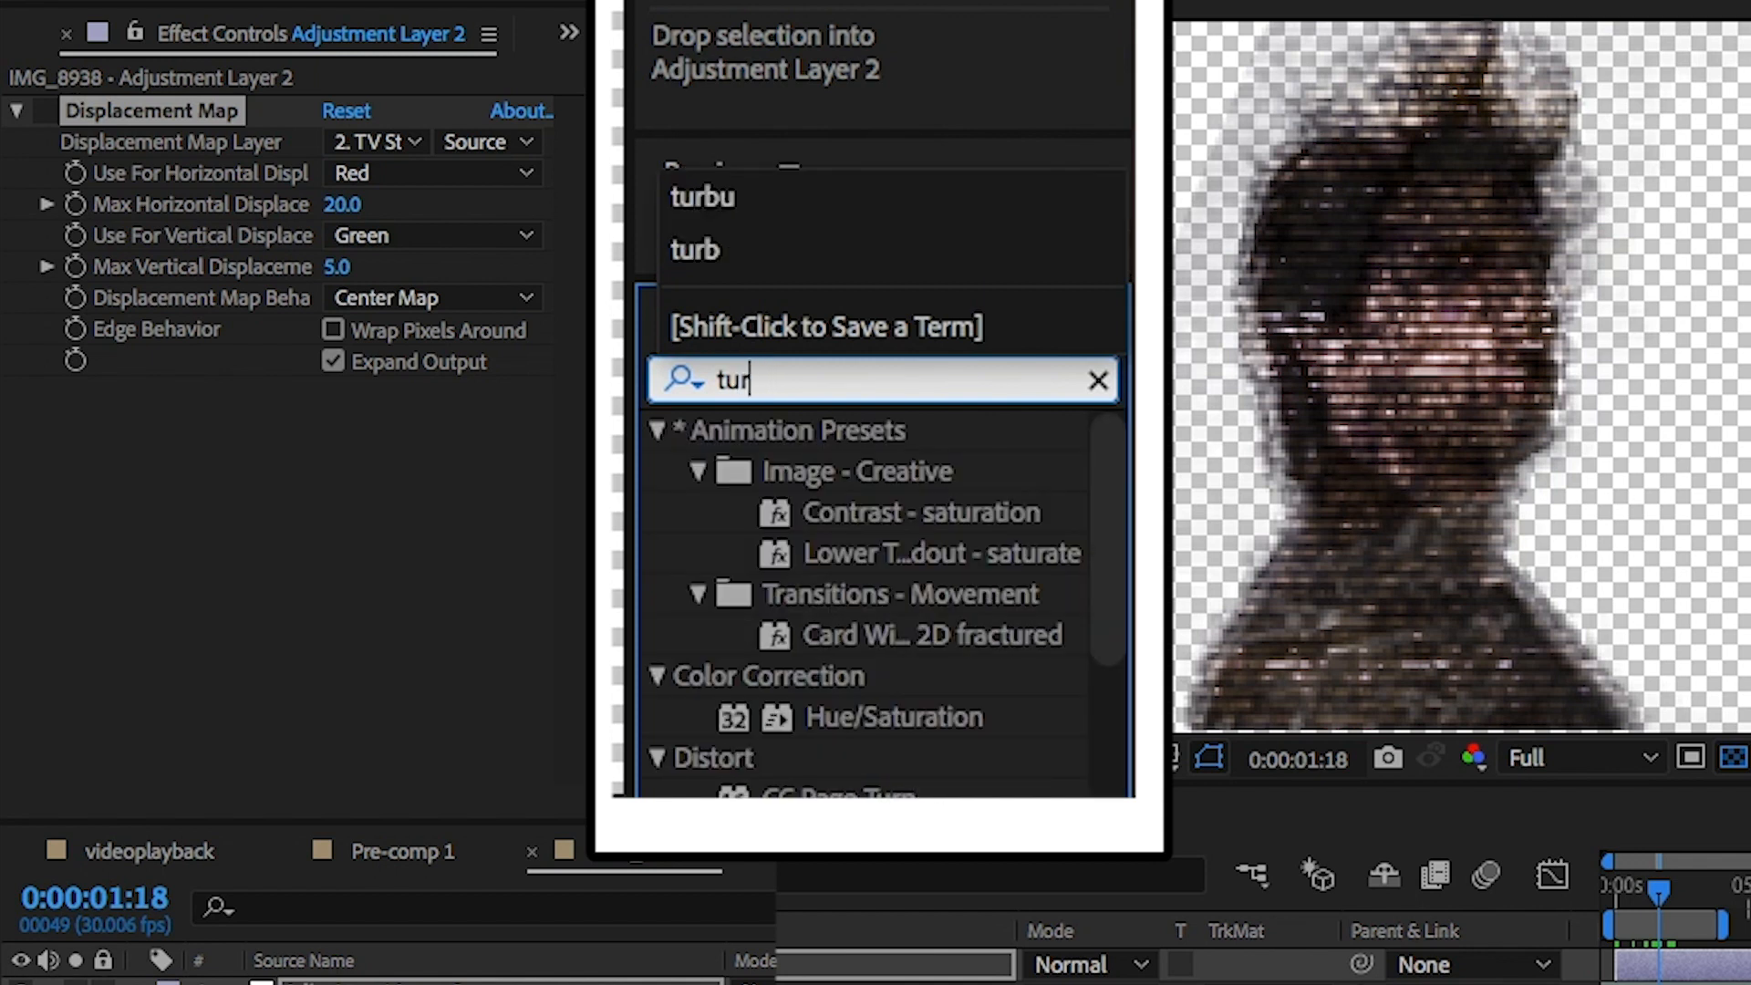
pyautogui.write('bu')
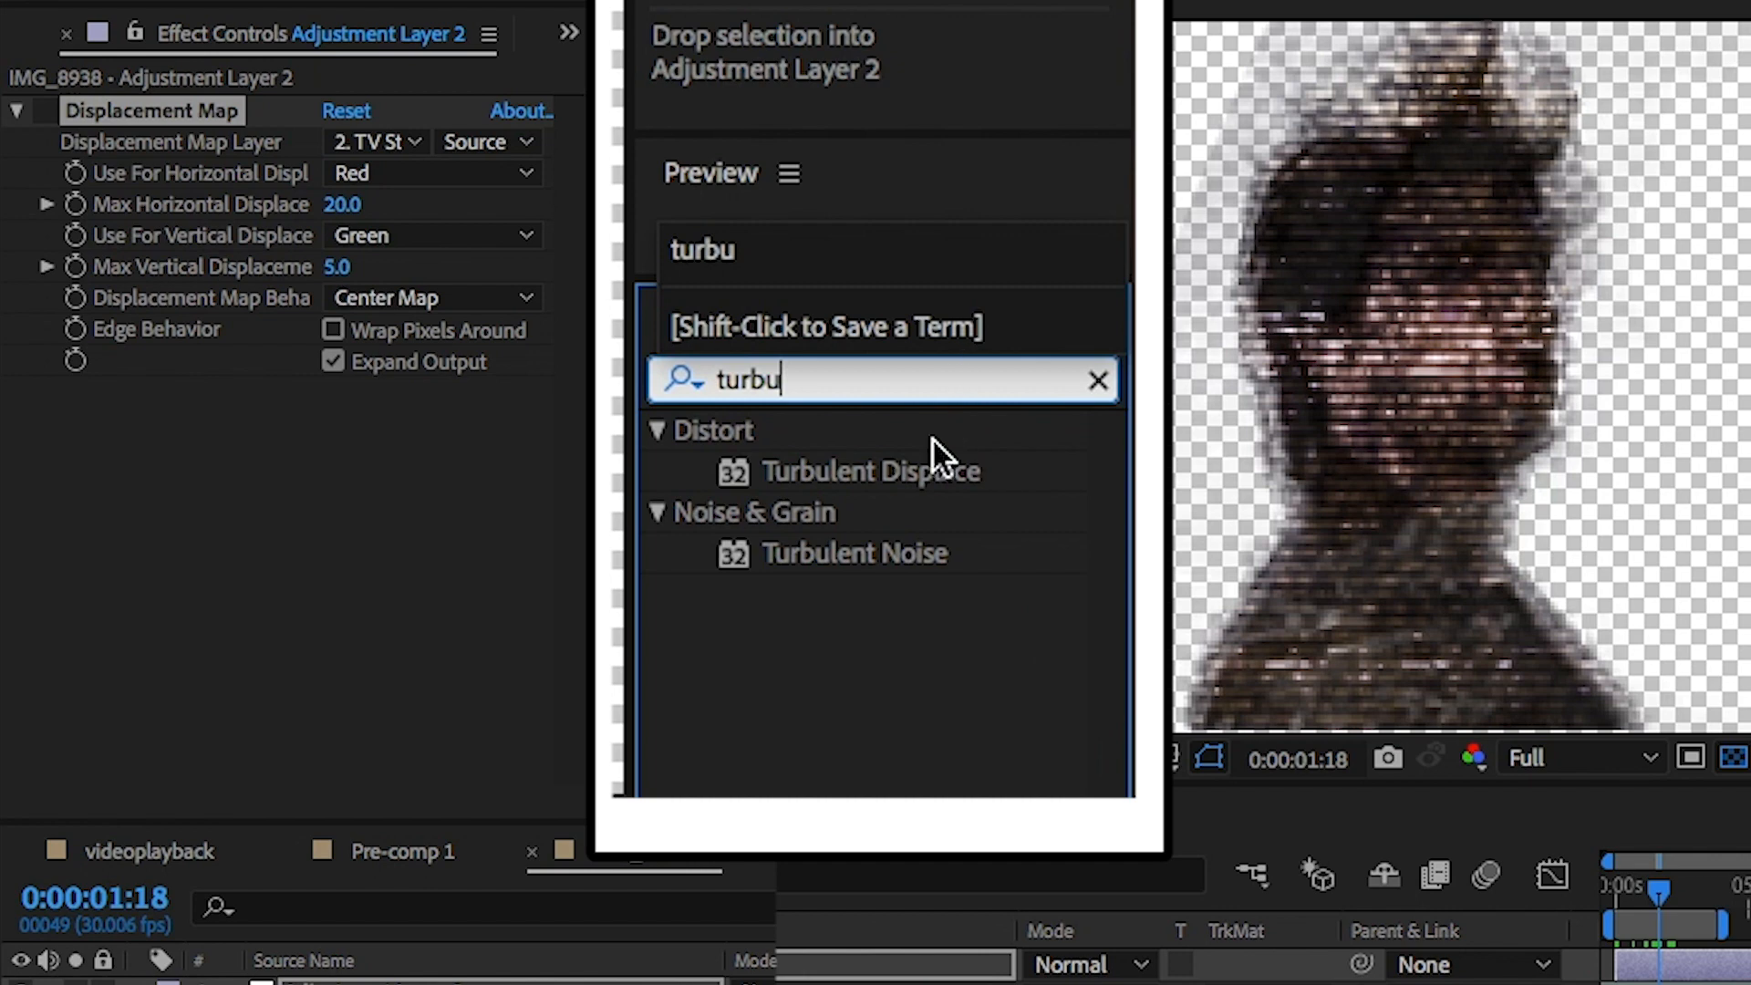
pyautogui.click(874, 470)
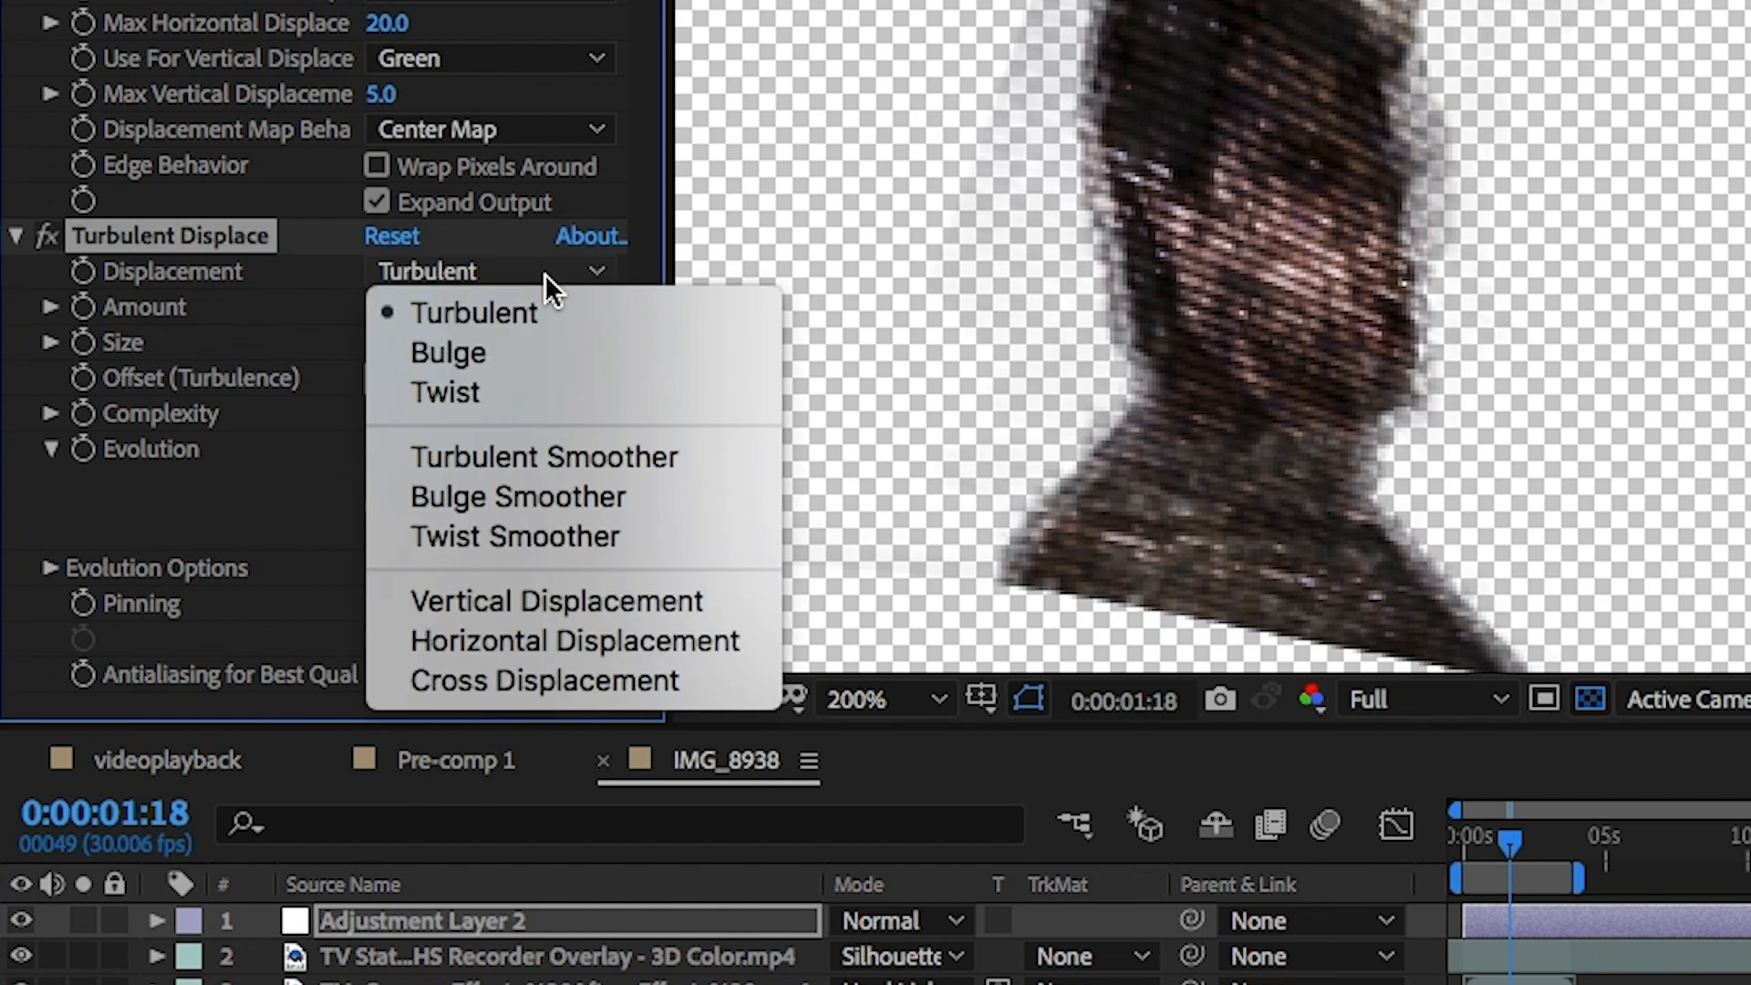
pyautogui.moveTo(572, 641)
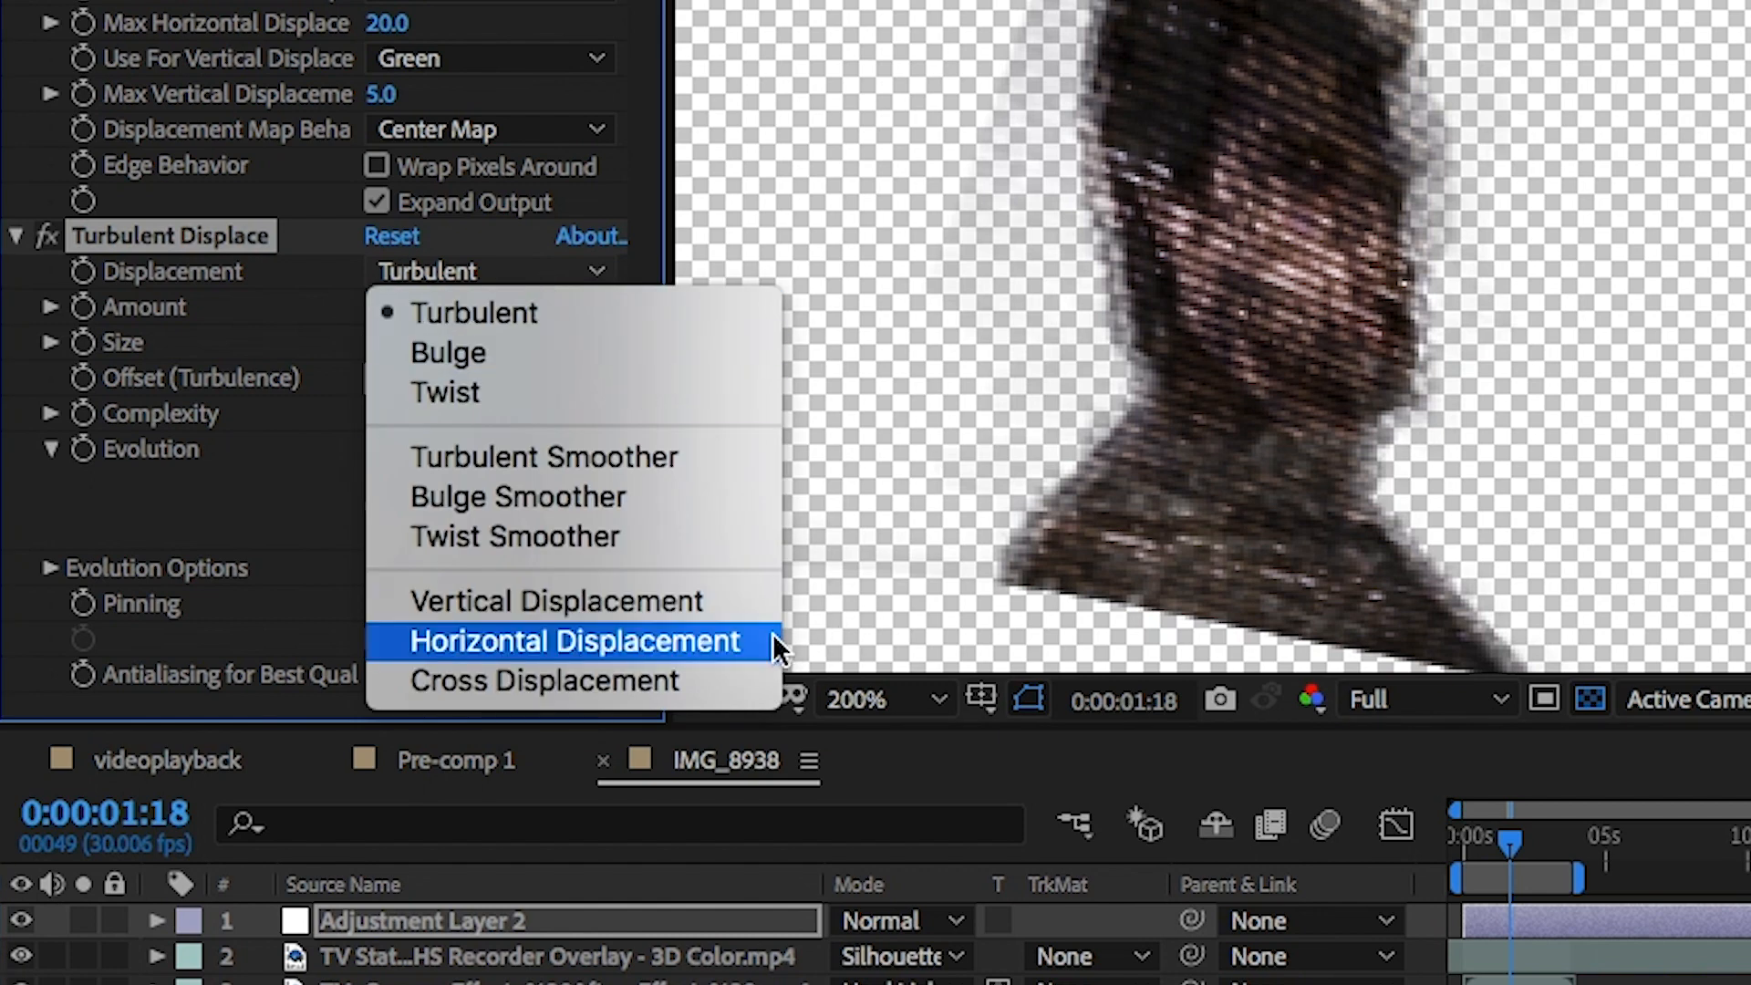
pyautogui.click(575, 641)
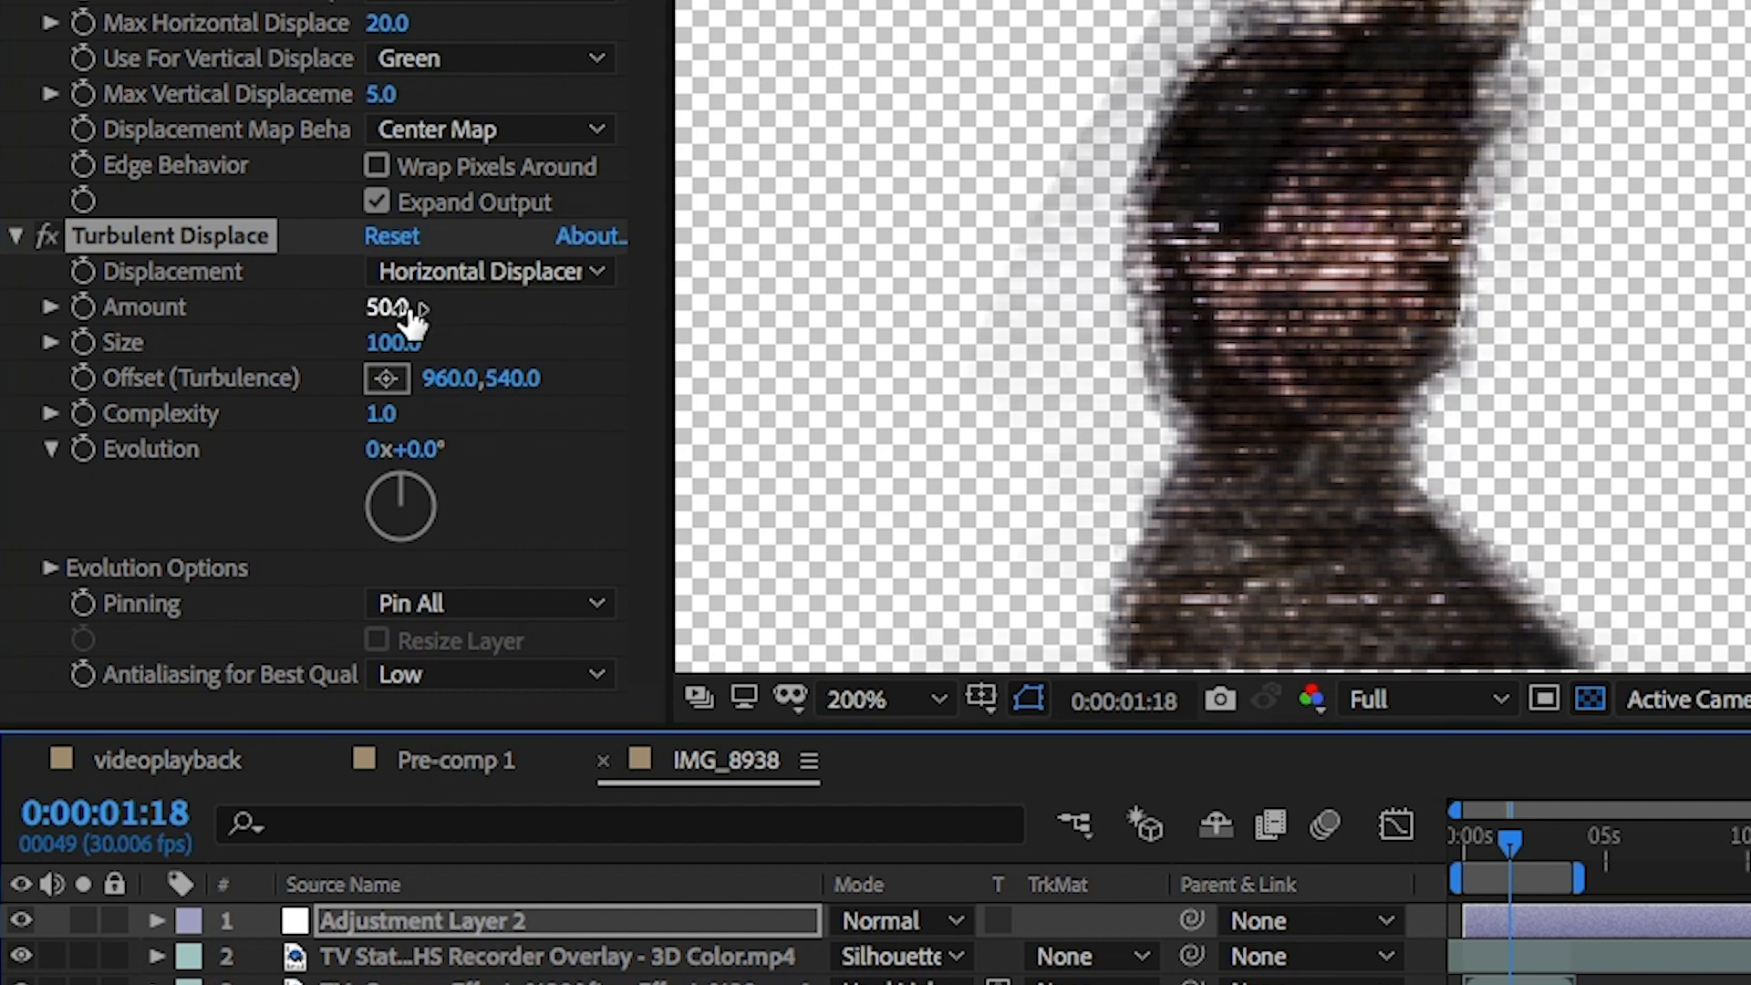
pyautogui.moveTo(385, 307); pyautogui.dragTo(374, 307)
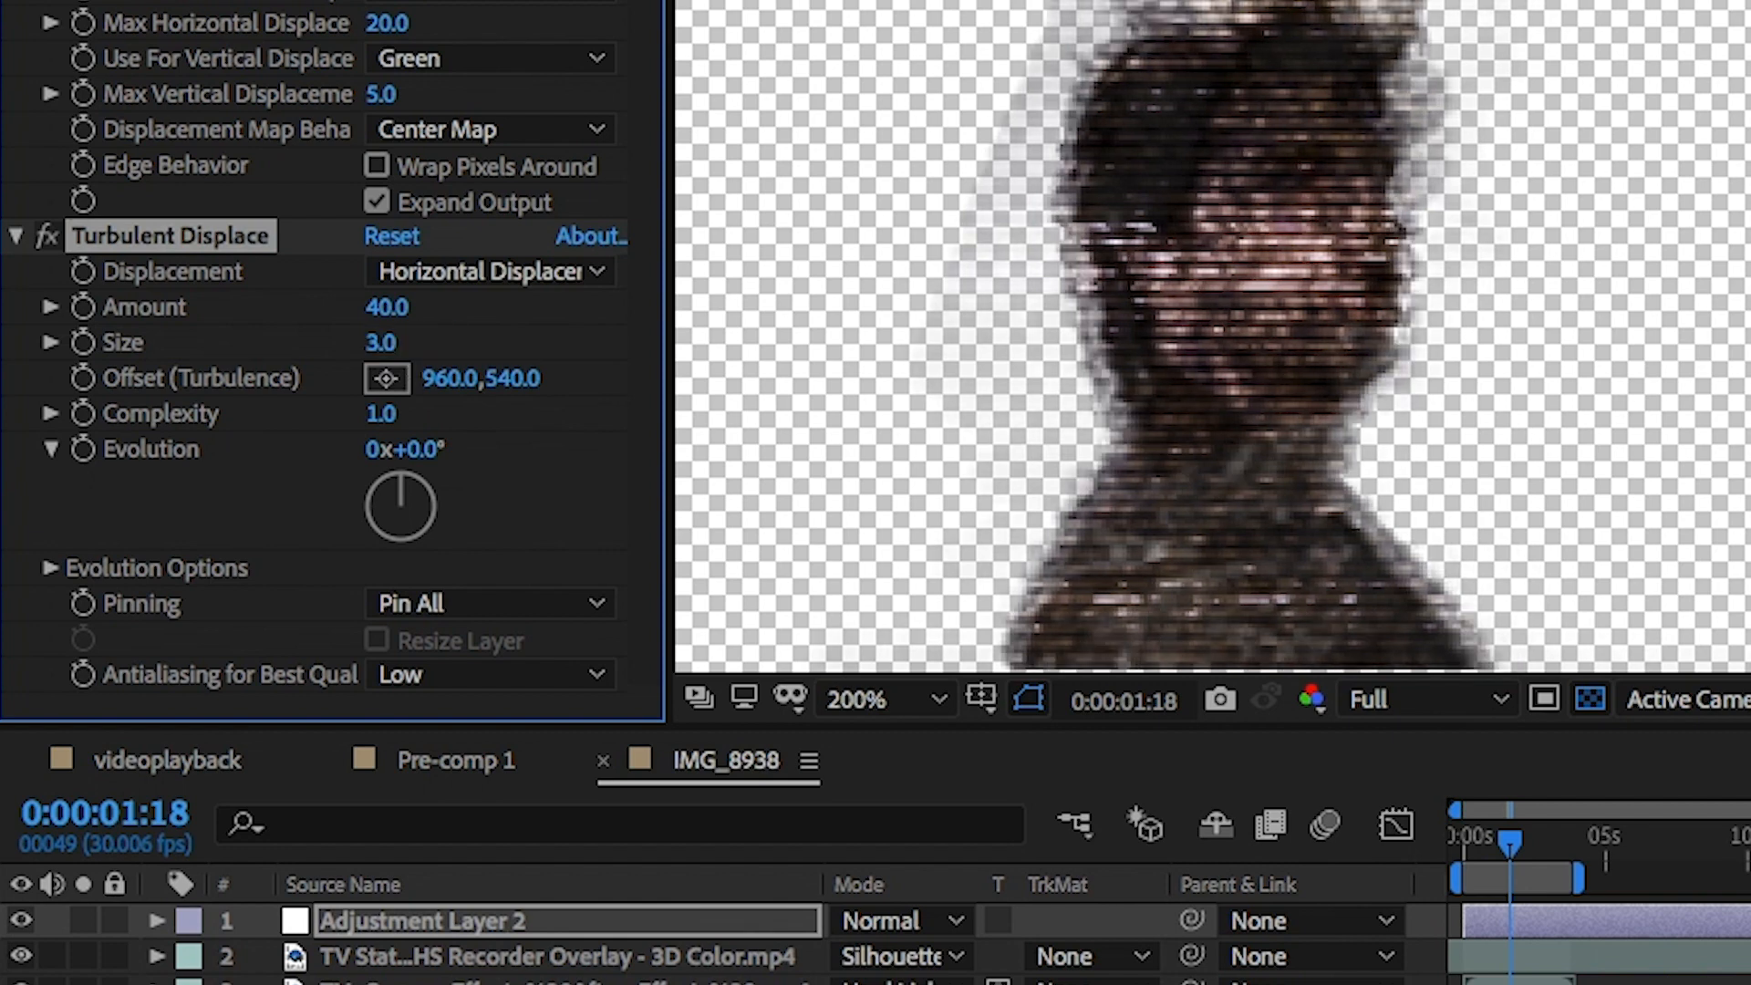
pyautogui.moveTo(796, 481)
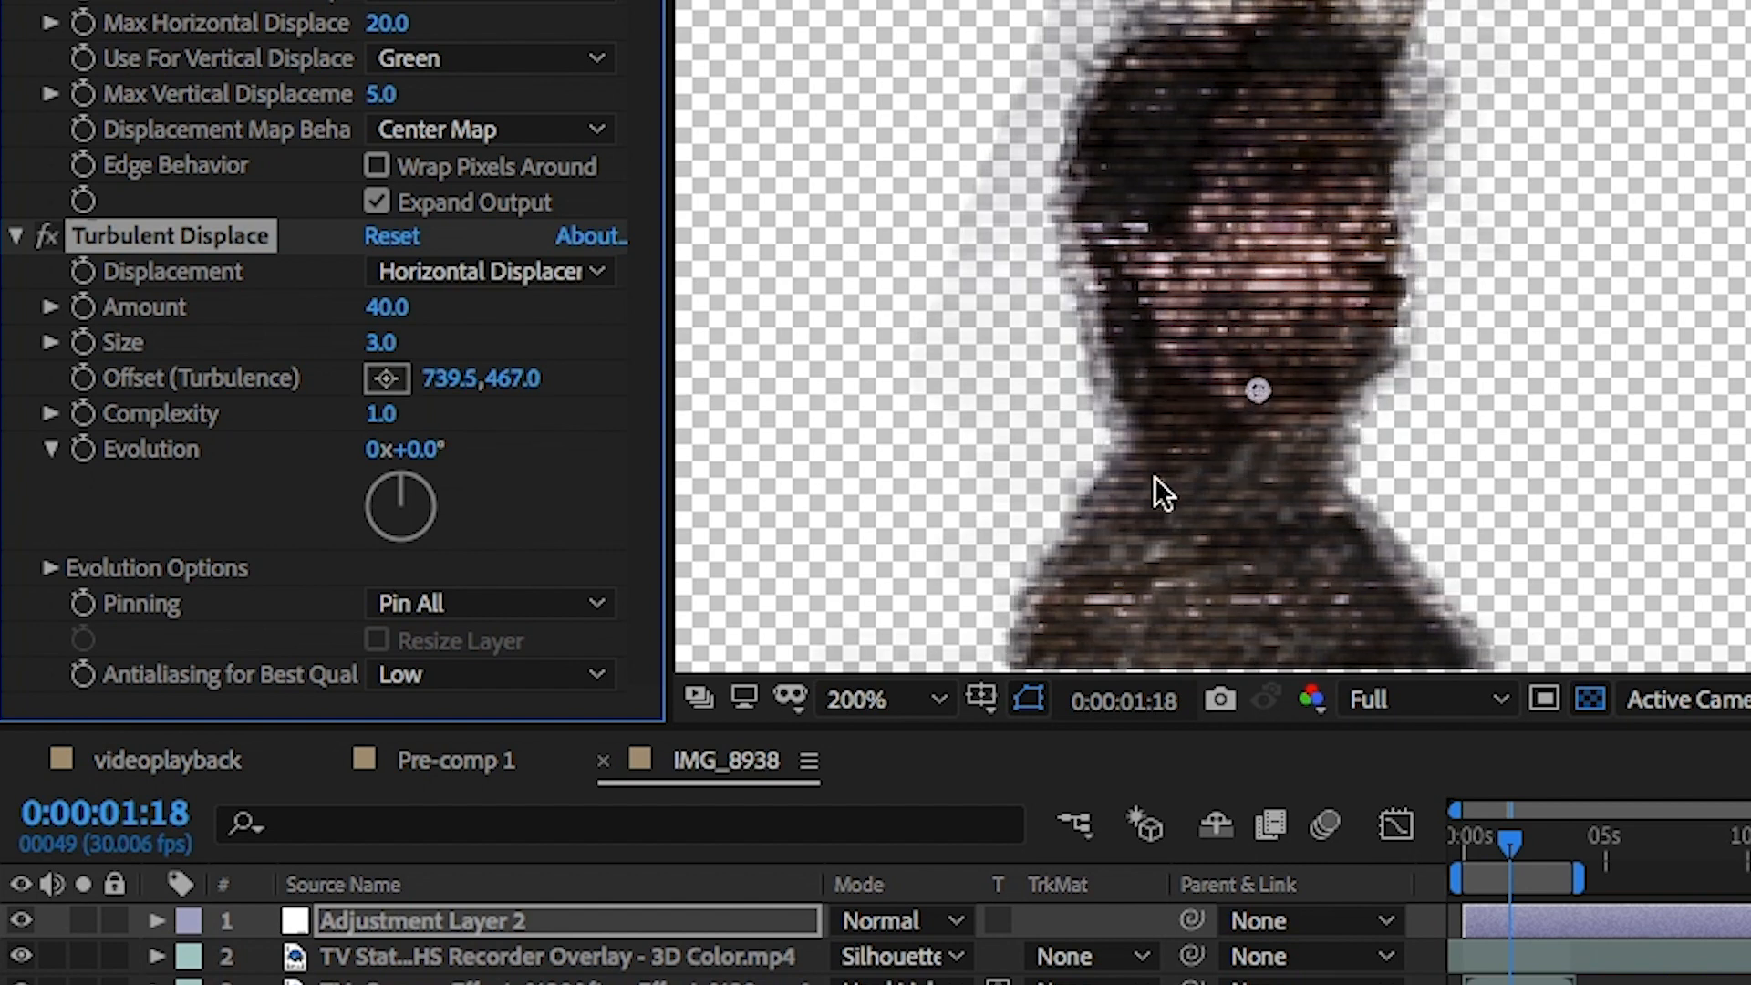
pyautogui.moveTo(575, 467)
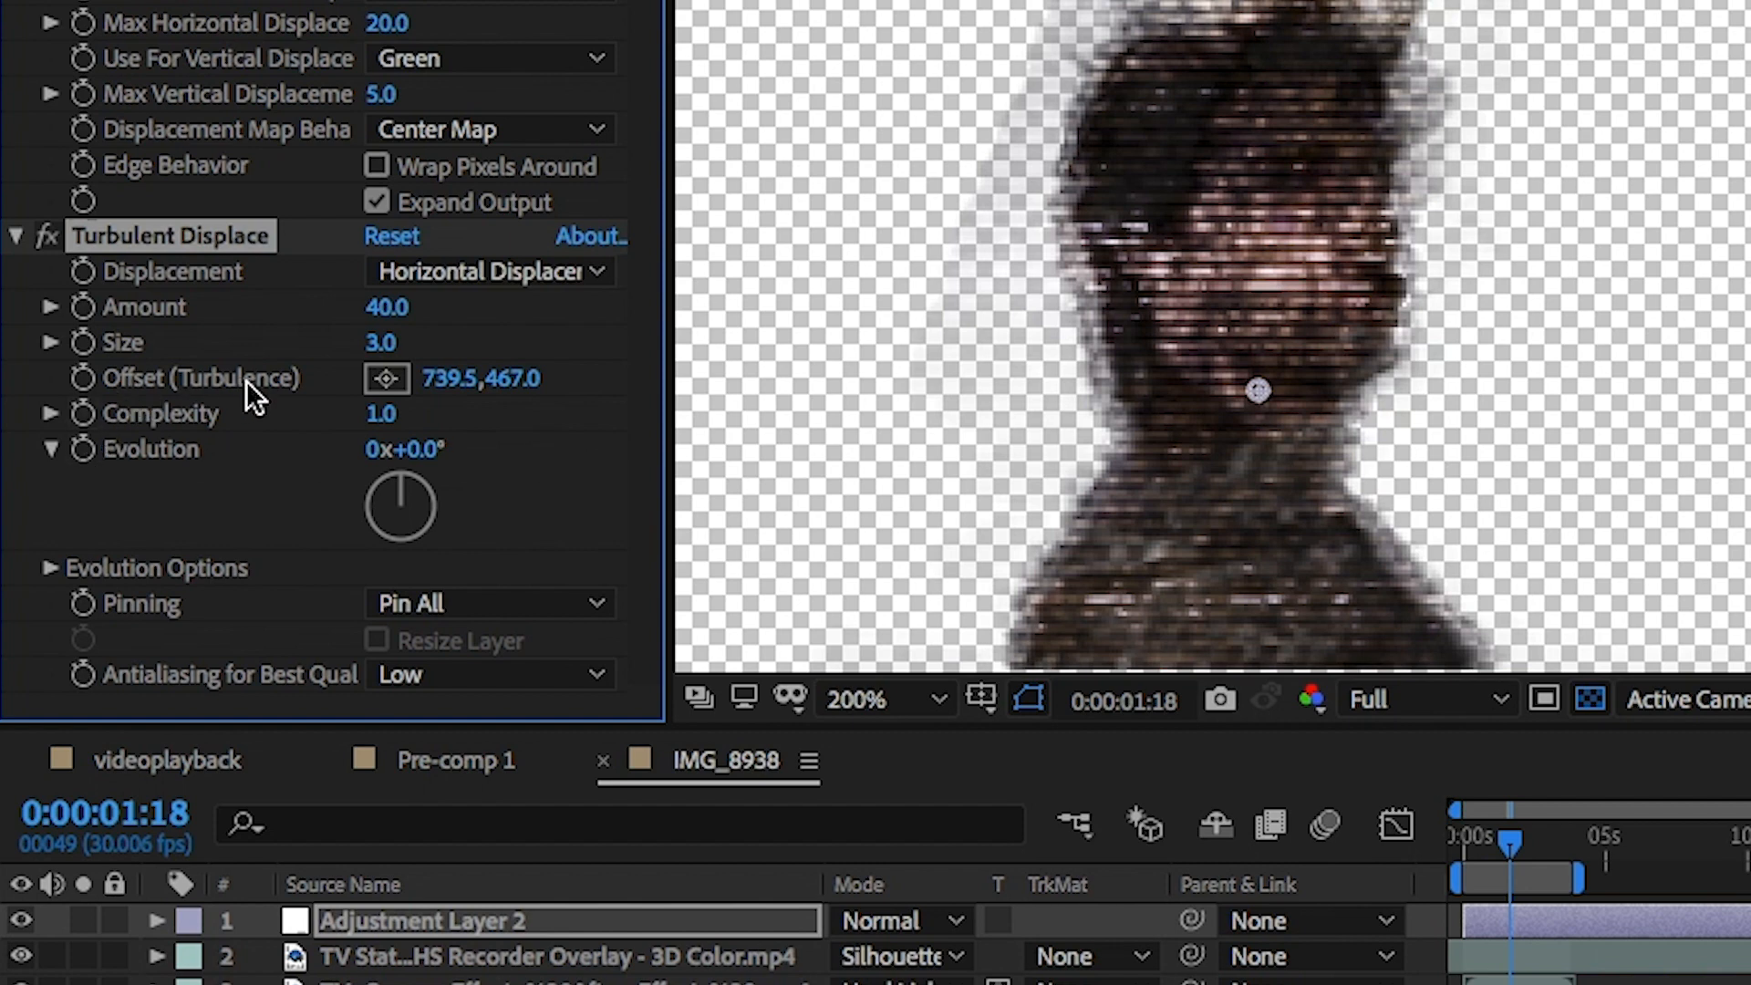
pyautogui.moveTo(1058, 551)
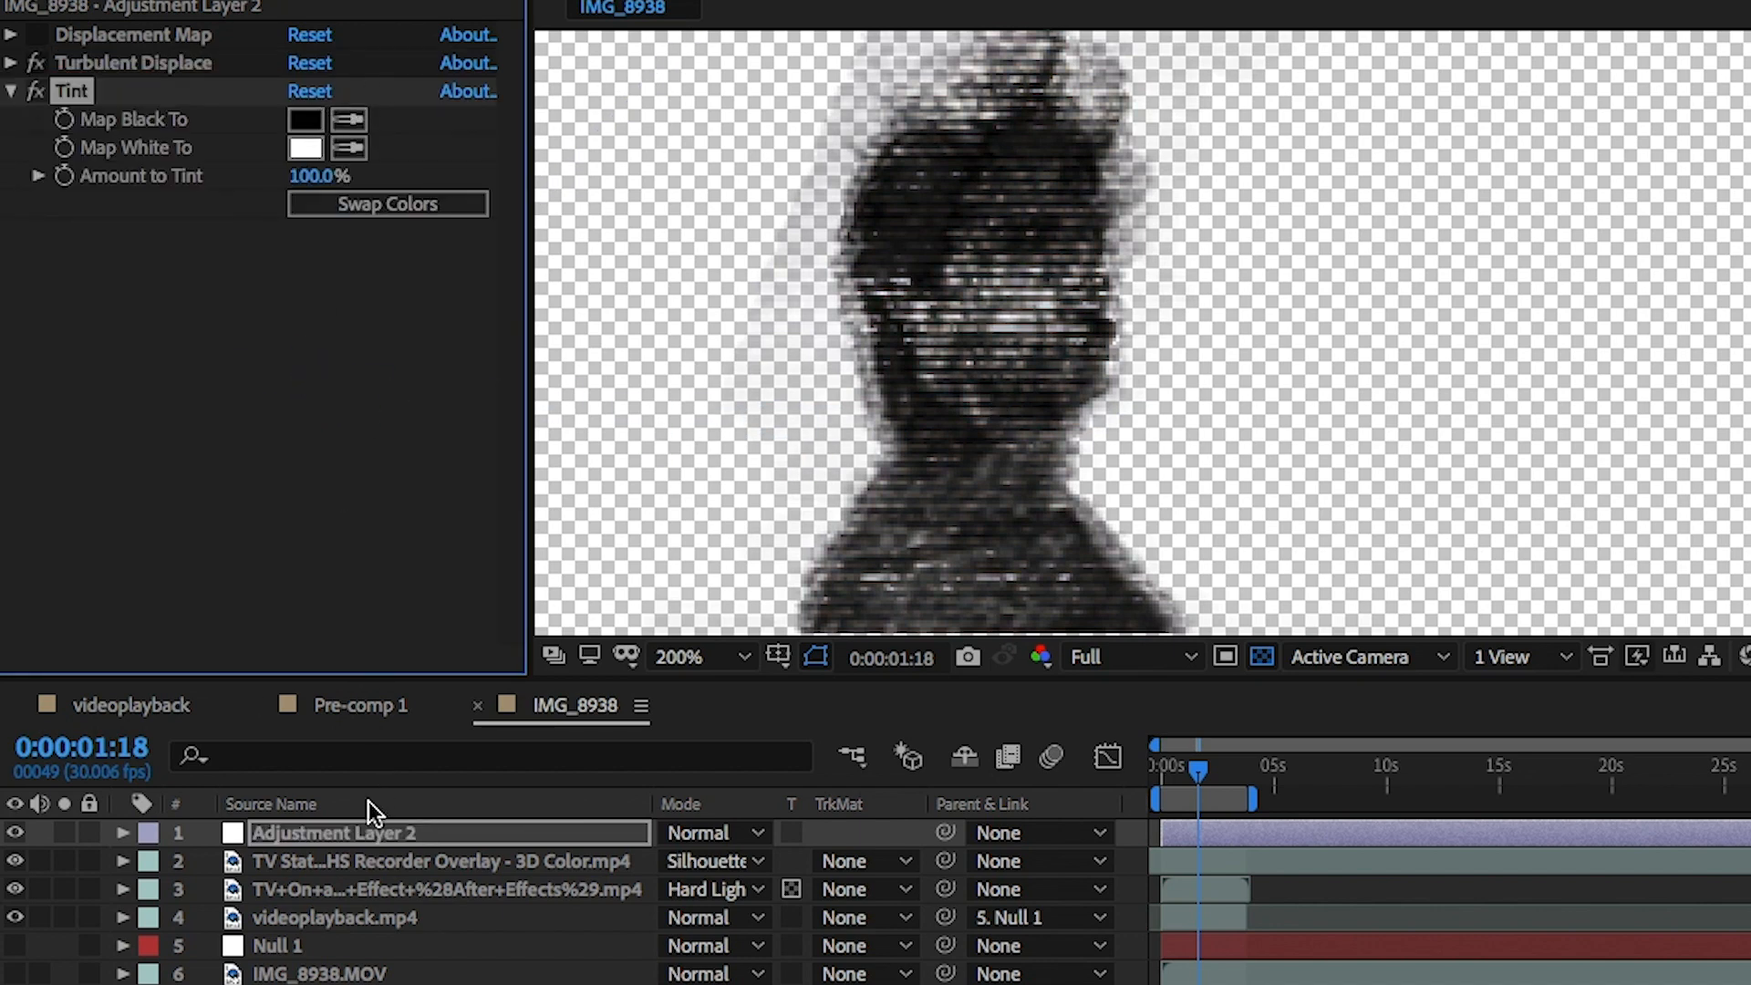
# In Tint, map black to deep purple and white to pink FF78FD.
pyautogui.click(305, 118)
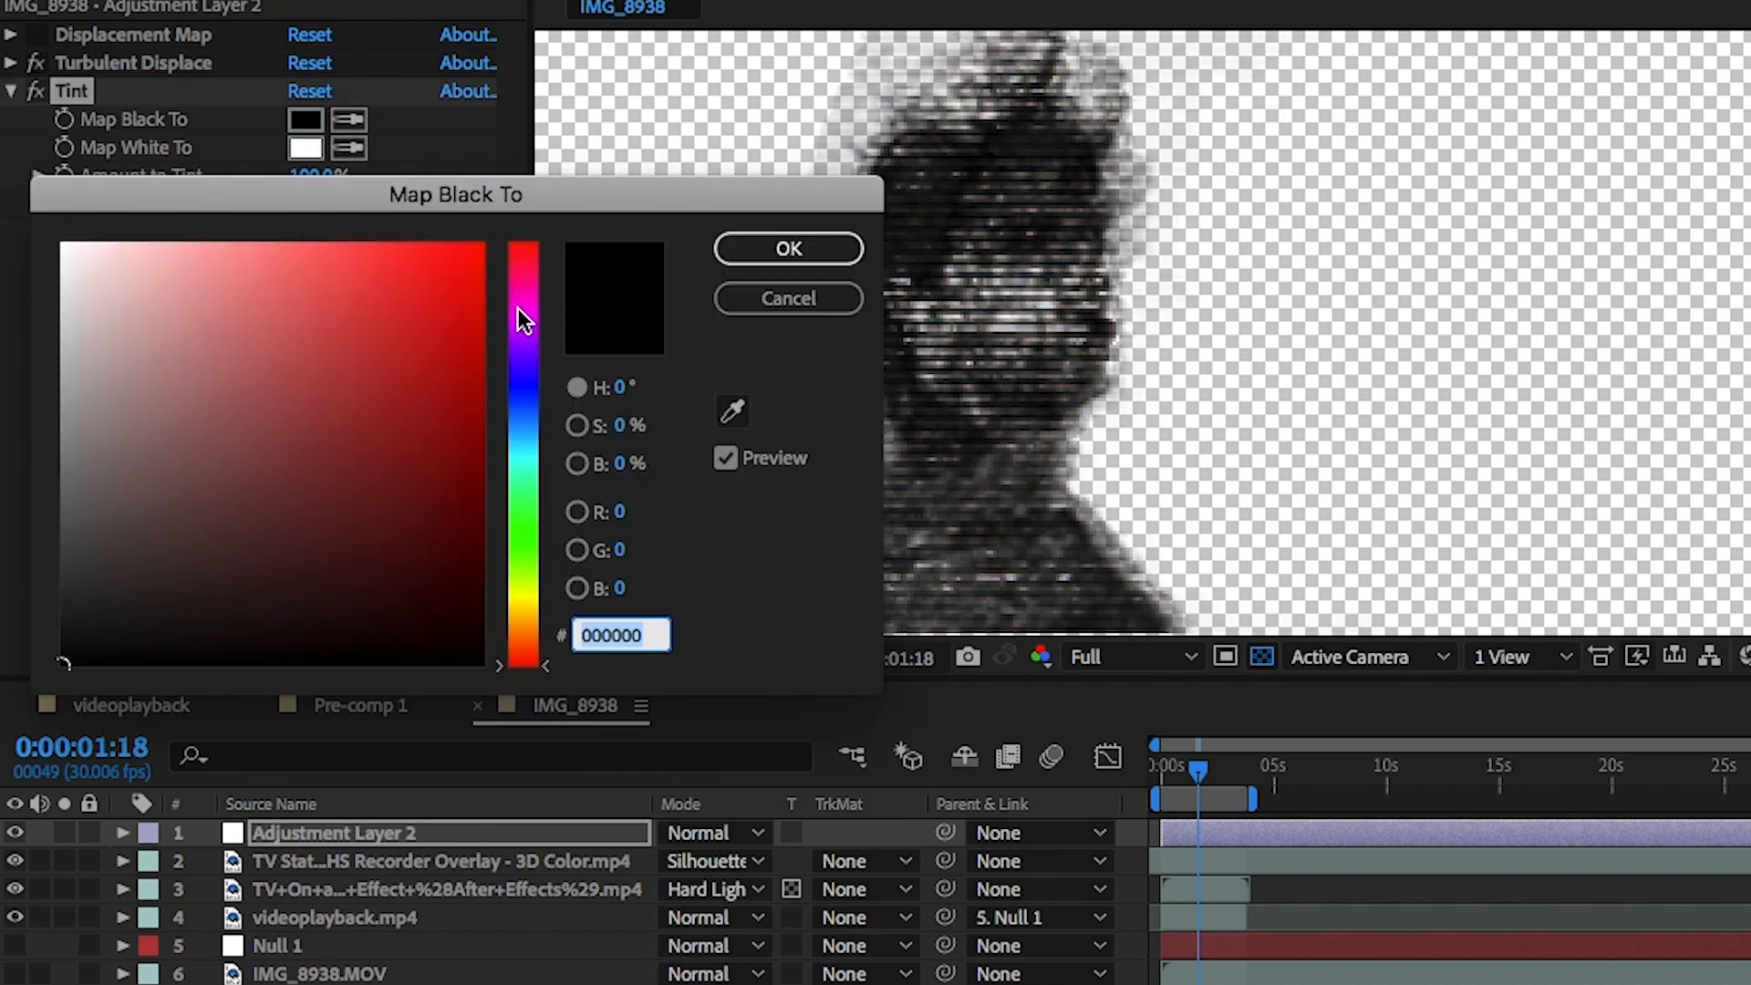
pyautogui.click(523, 312)
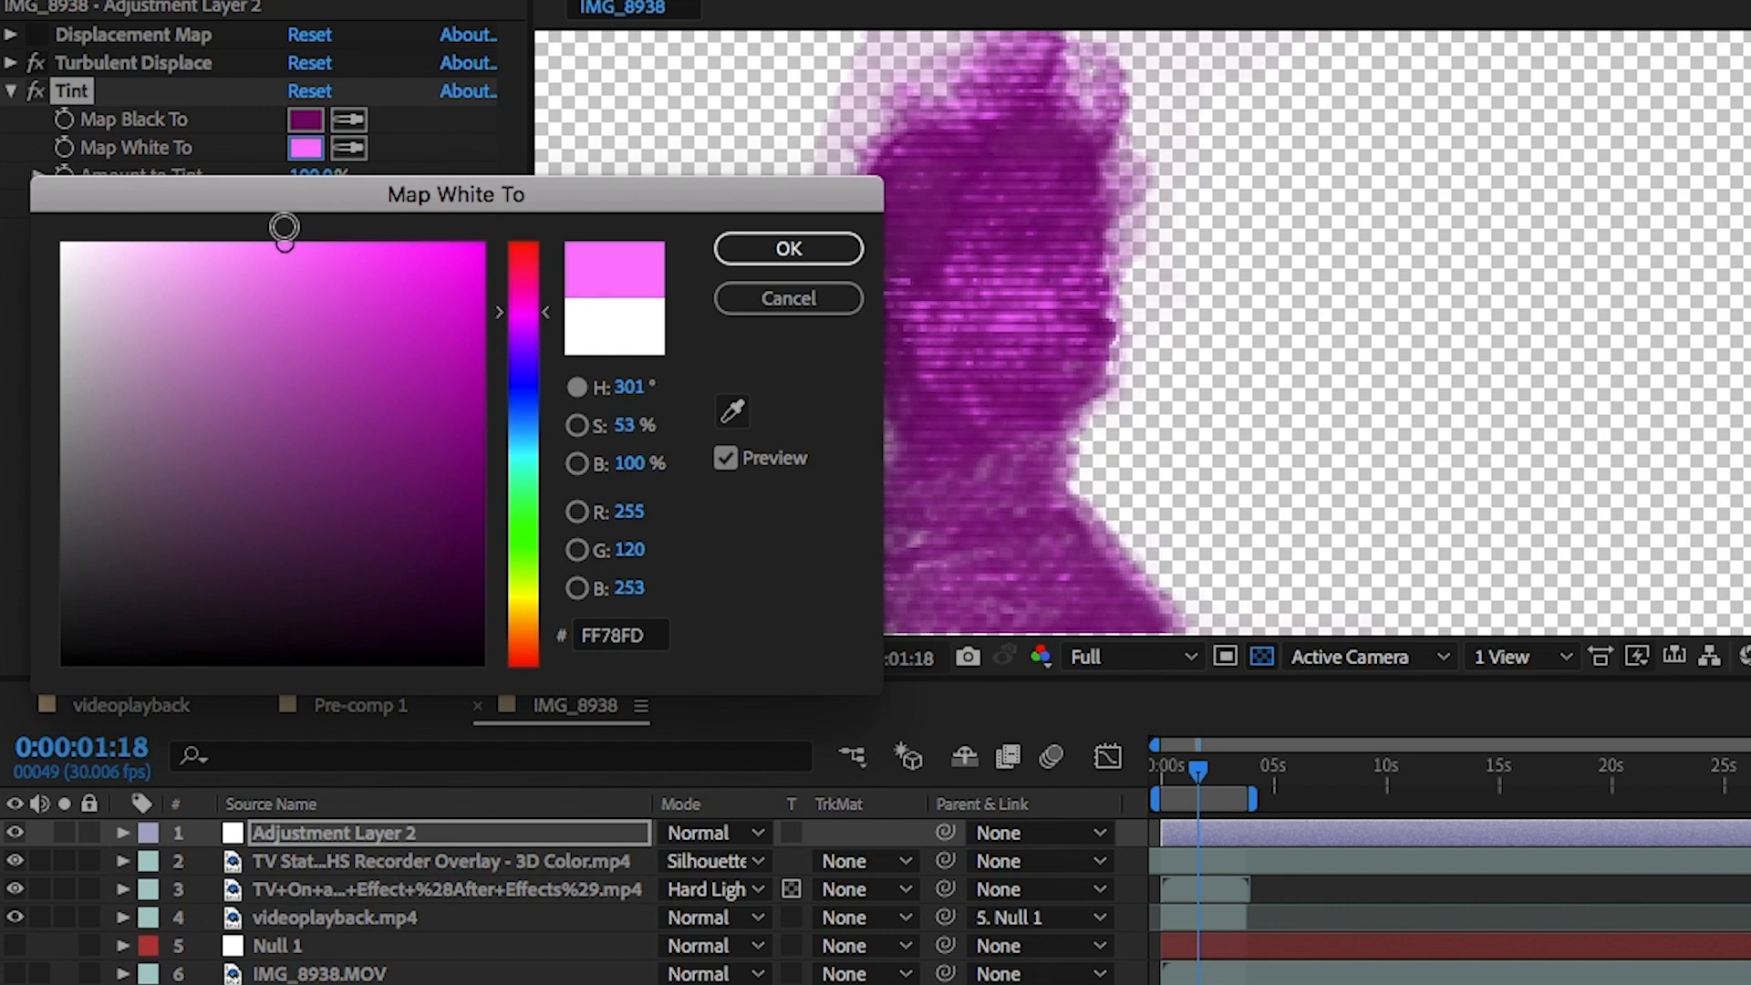
pyautogui.click(788, 248)
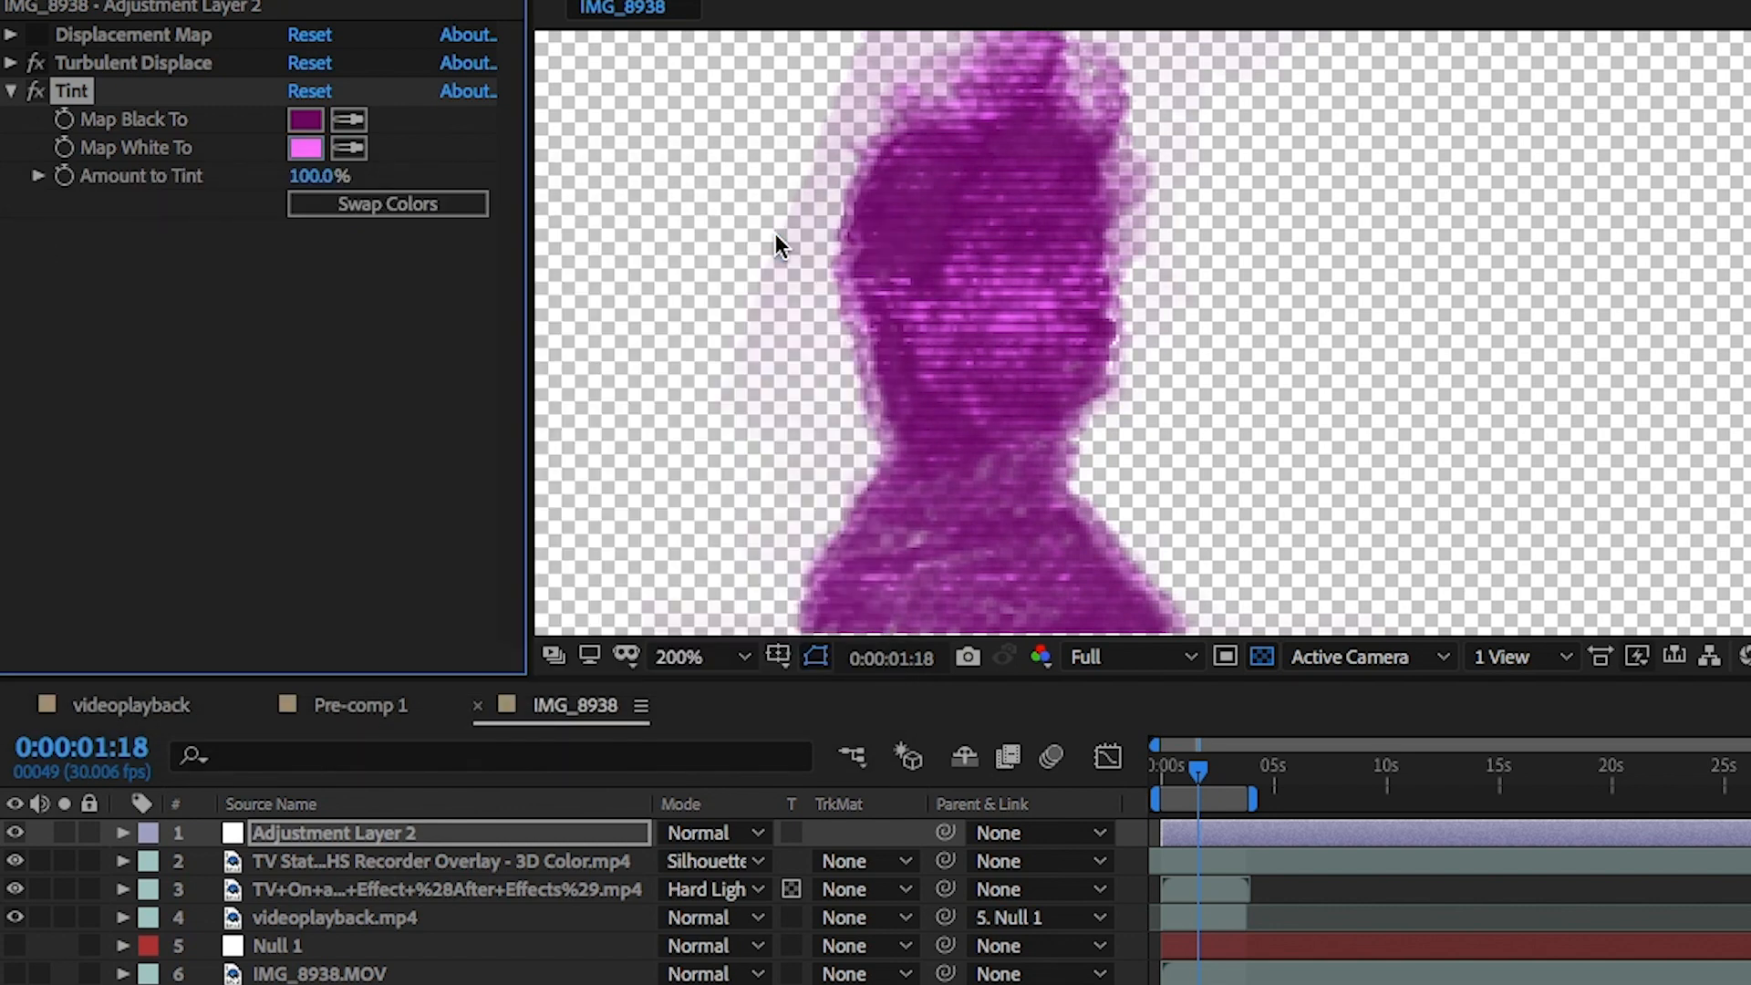
pyautogui.moveTo(783, 248)
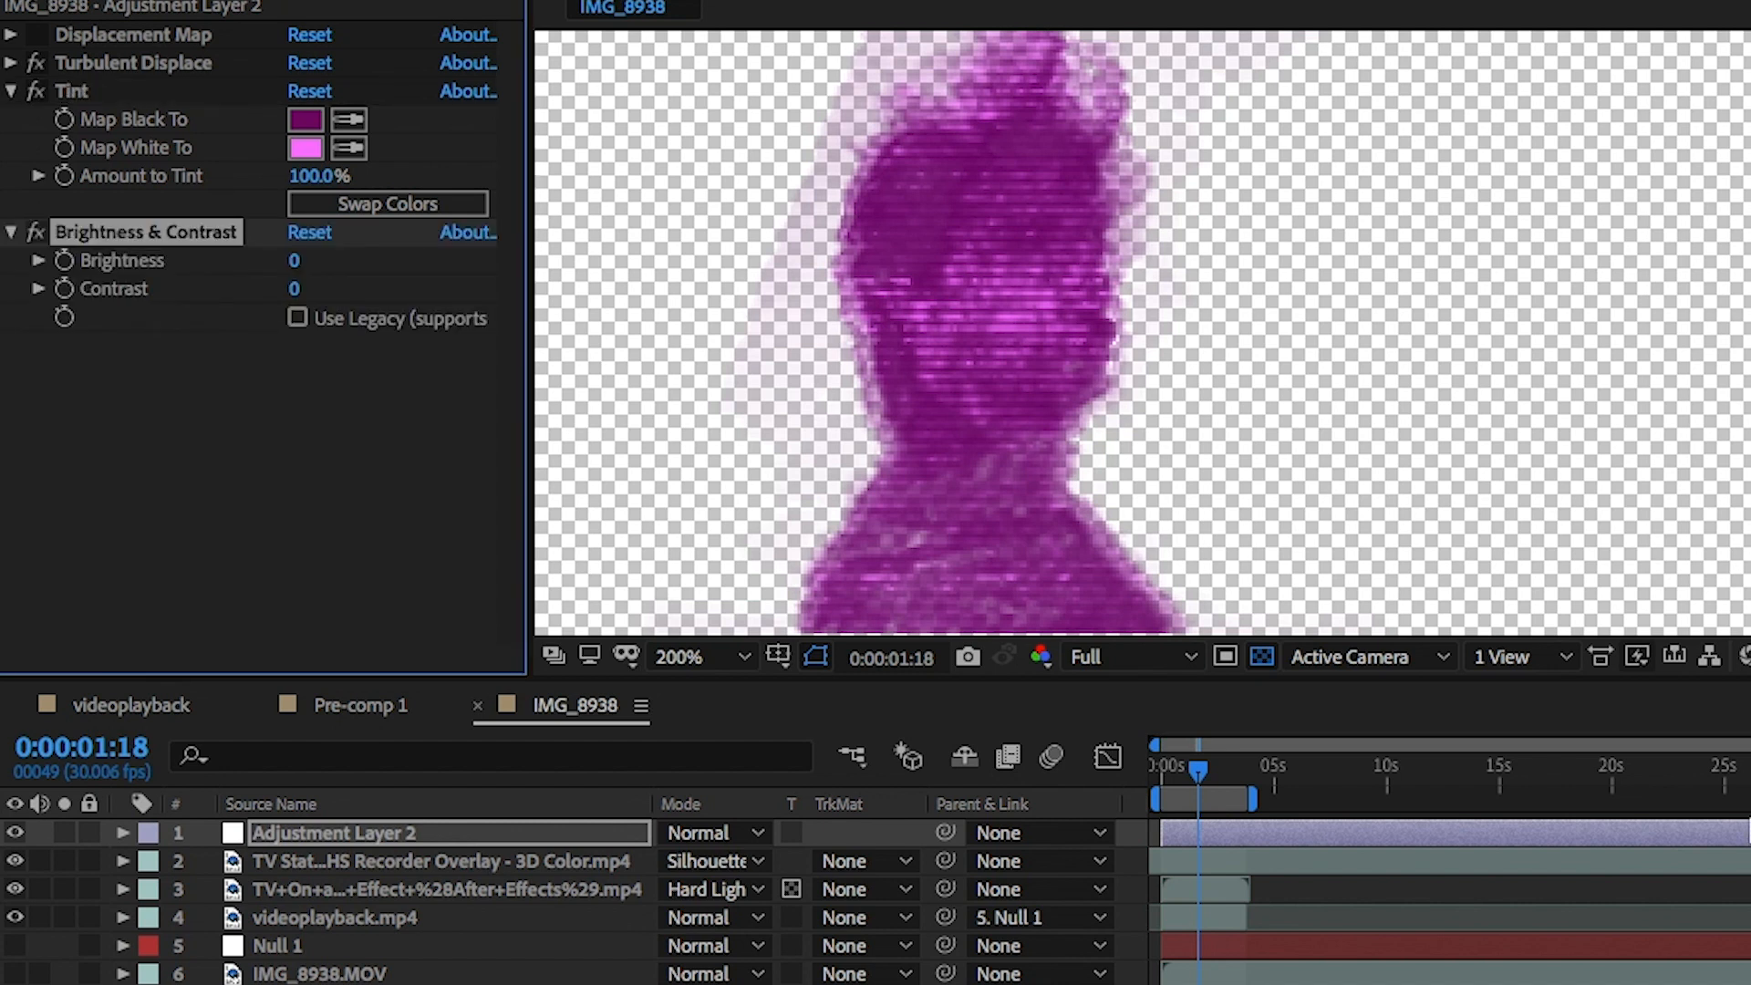
pyautogui.moveTo(380, 411)
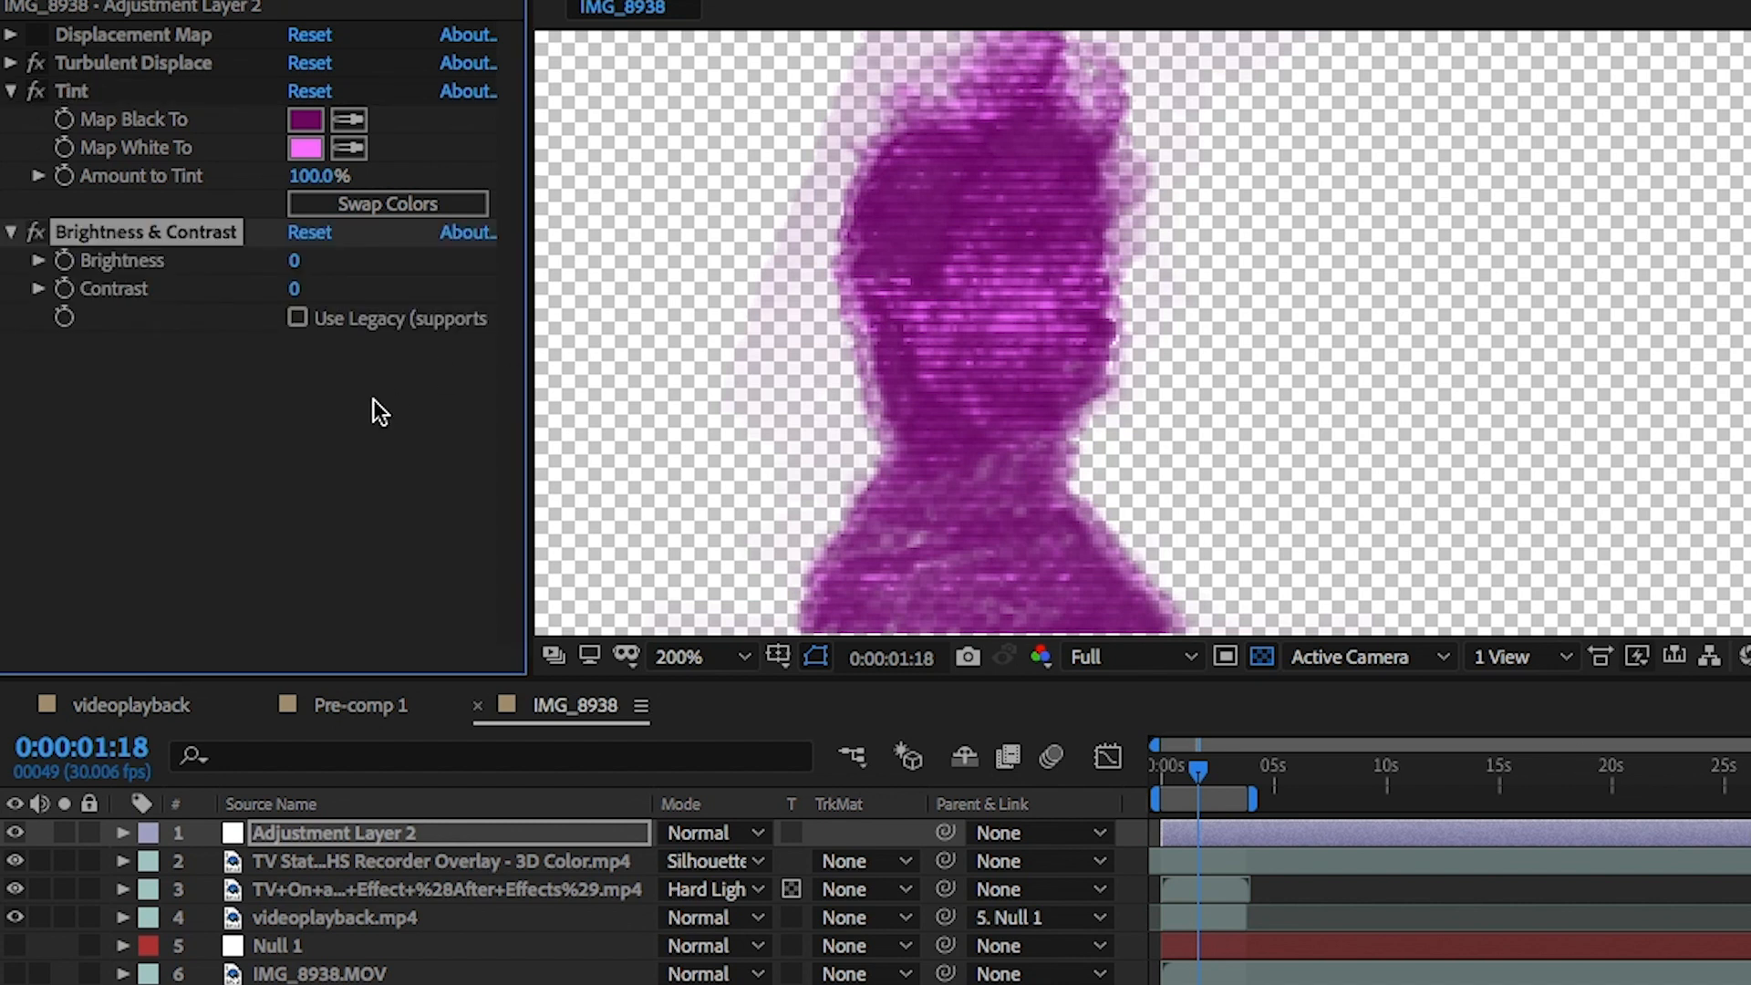
pyautogui.moveTo(354, 802)
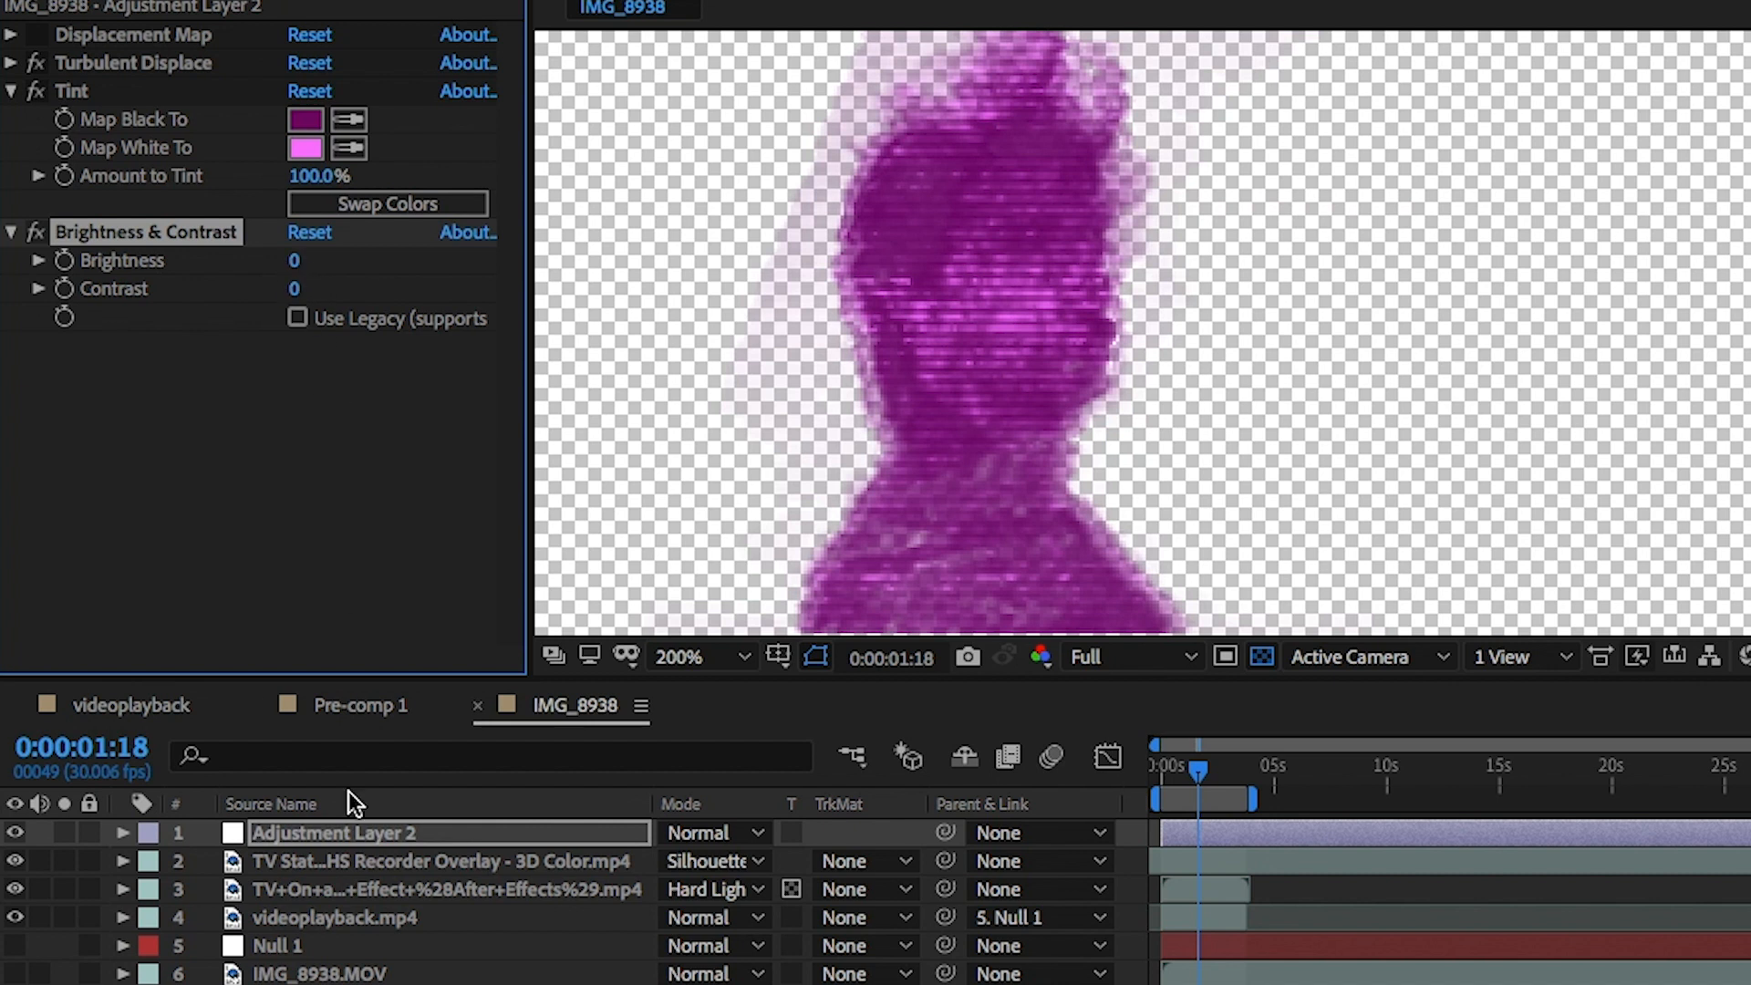
# Set the Brightness & Contrast effect's Contrast to 40.
pyautogui.doubleClick(294, 290)
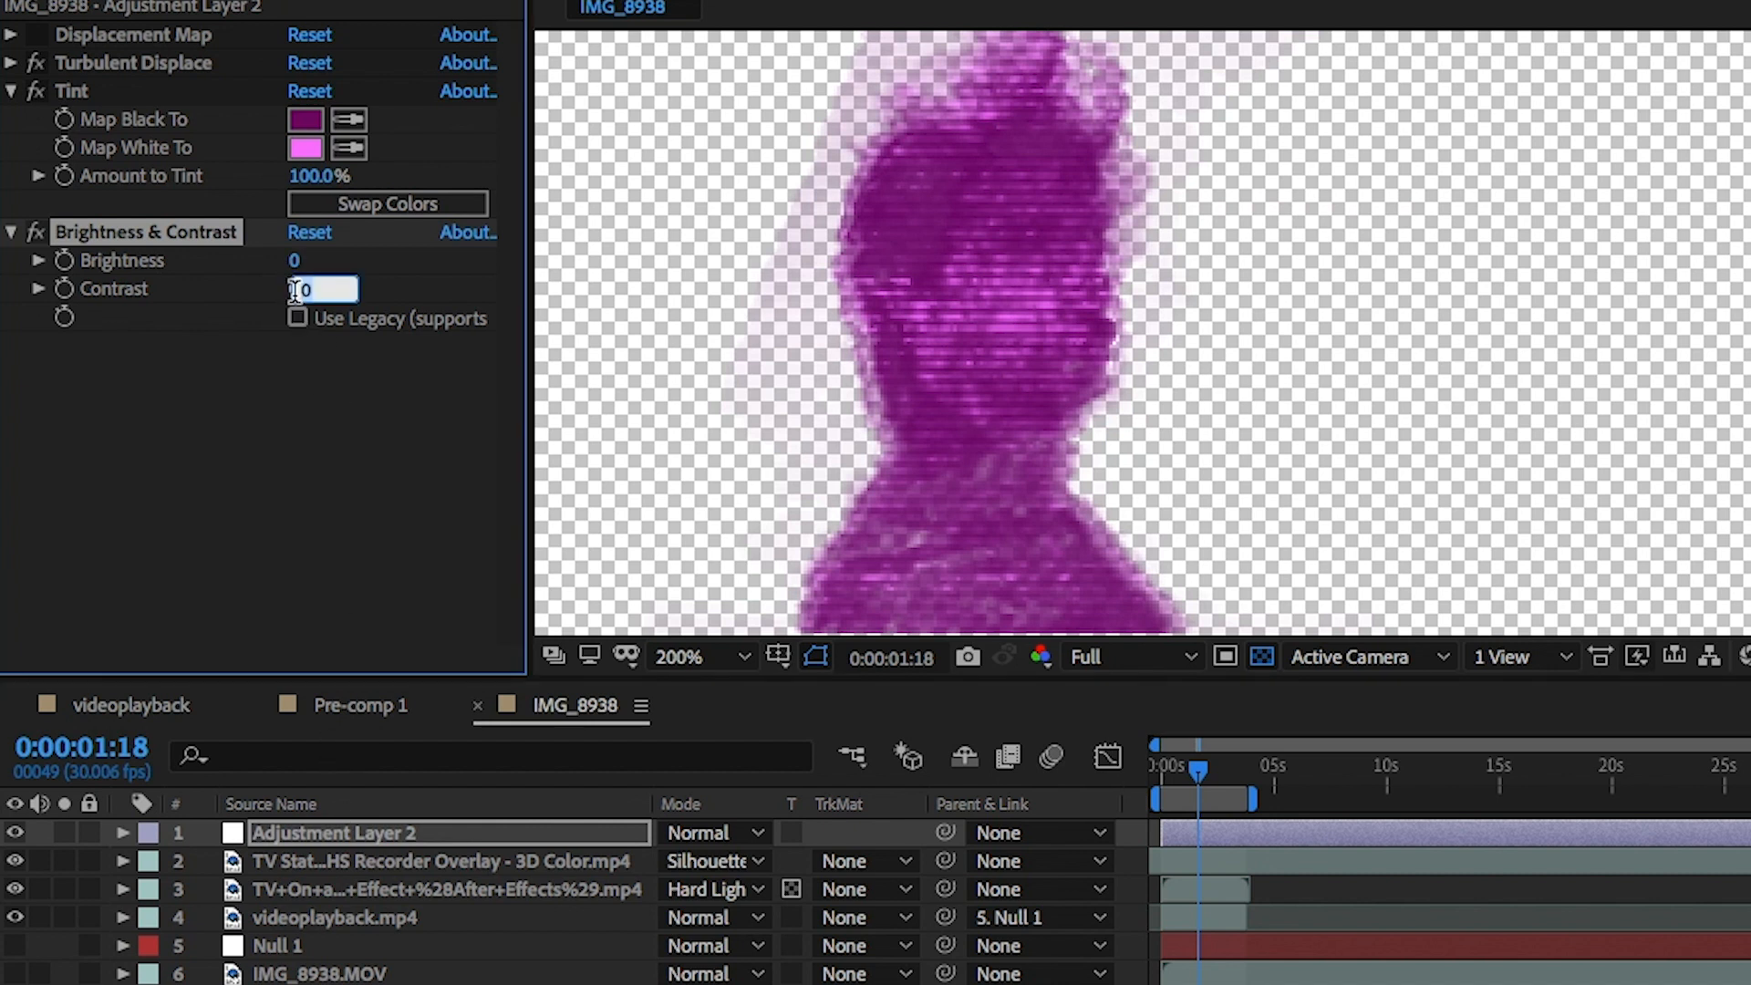
pyautogui.write('40')
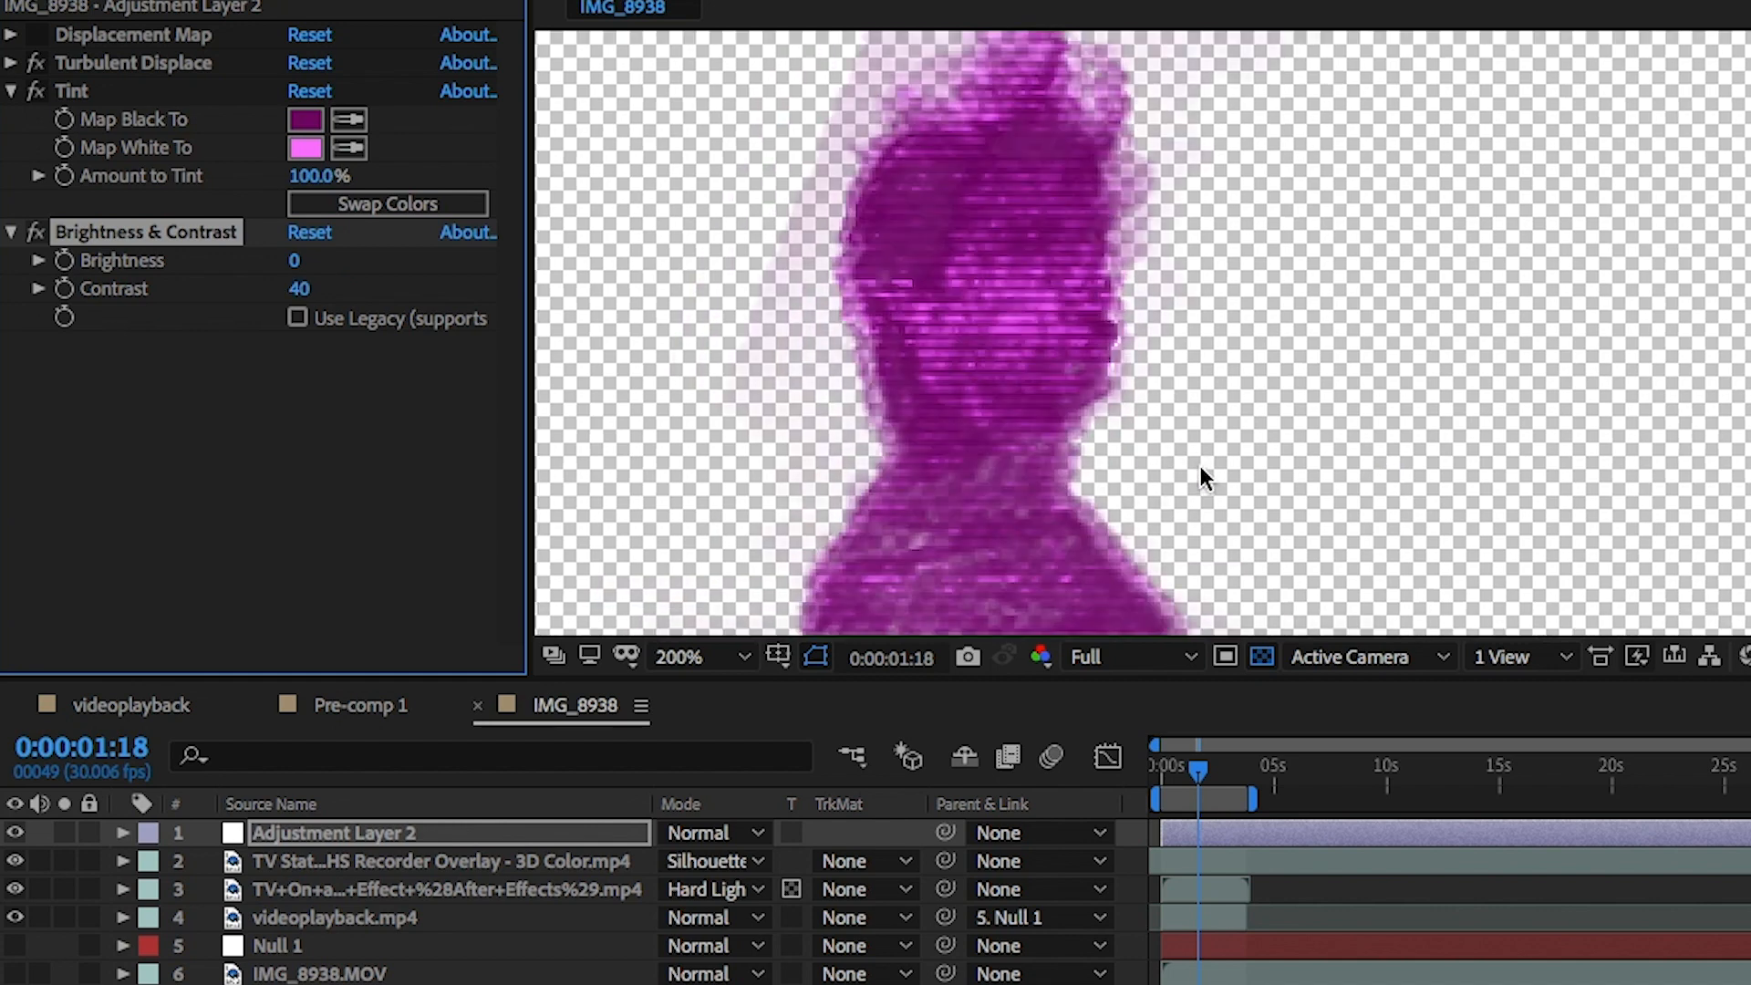
pyautogui.click(679, 655)
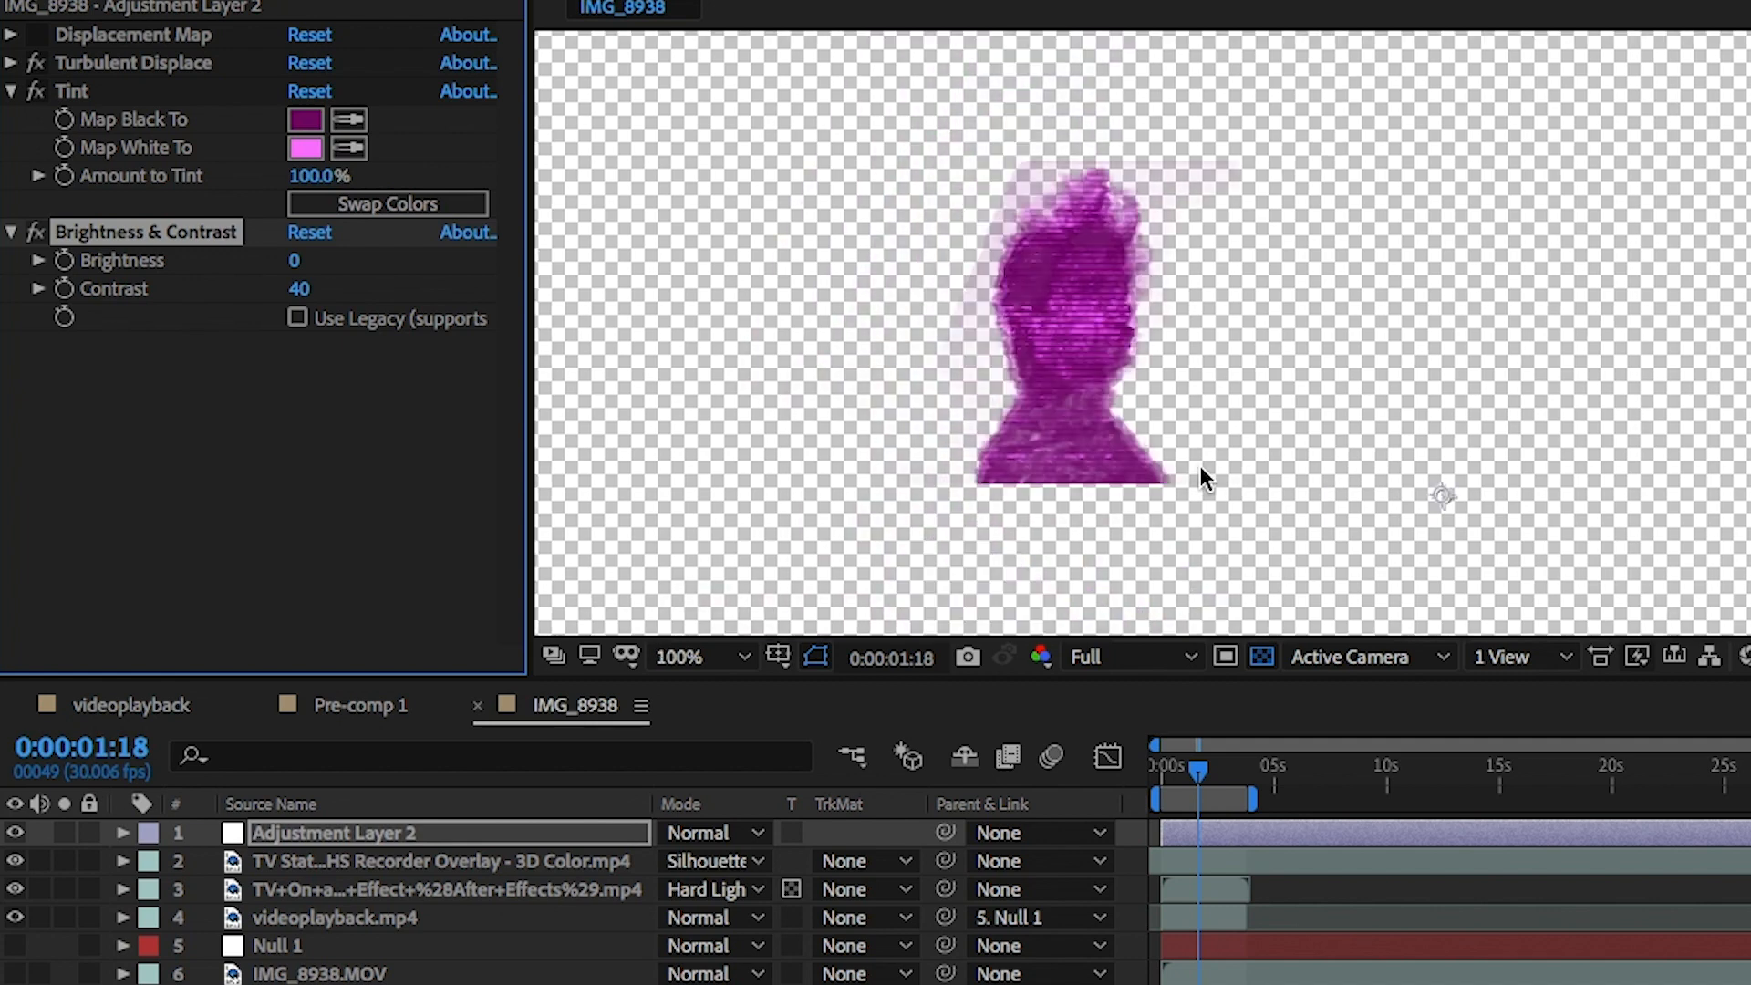
pyautogui.moveTo(1089, 401)
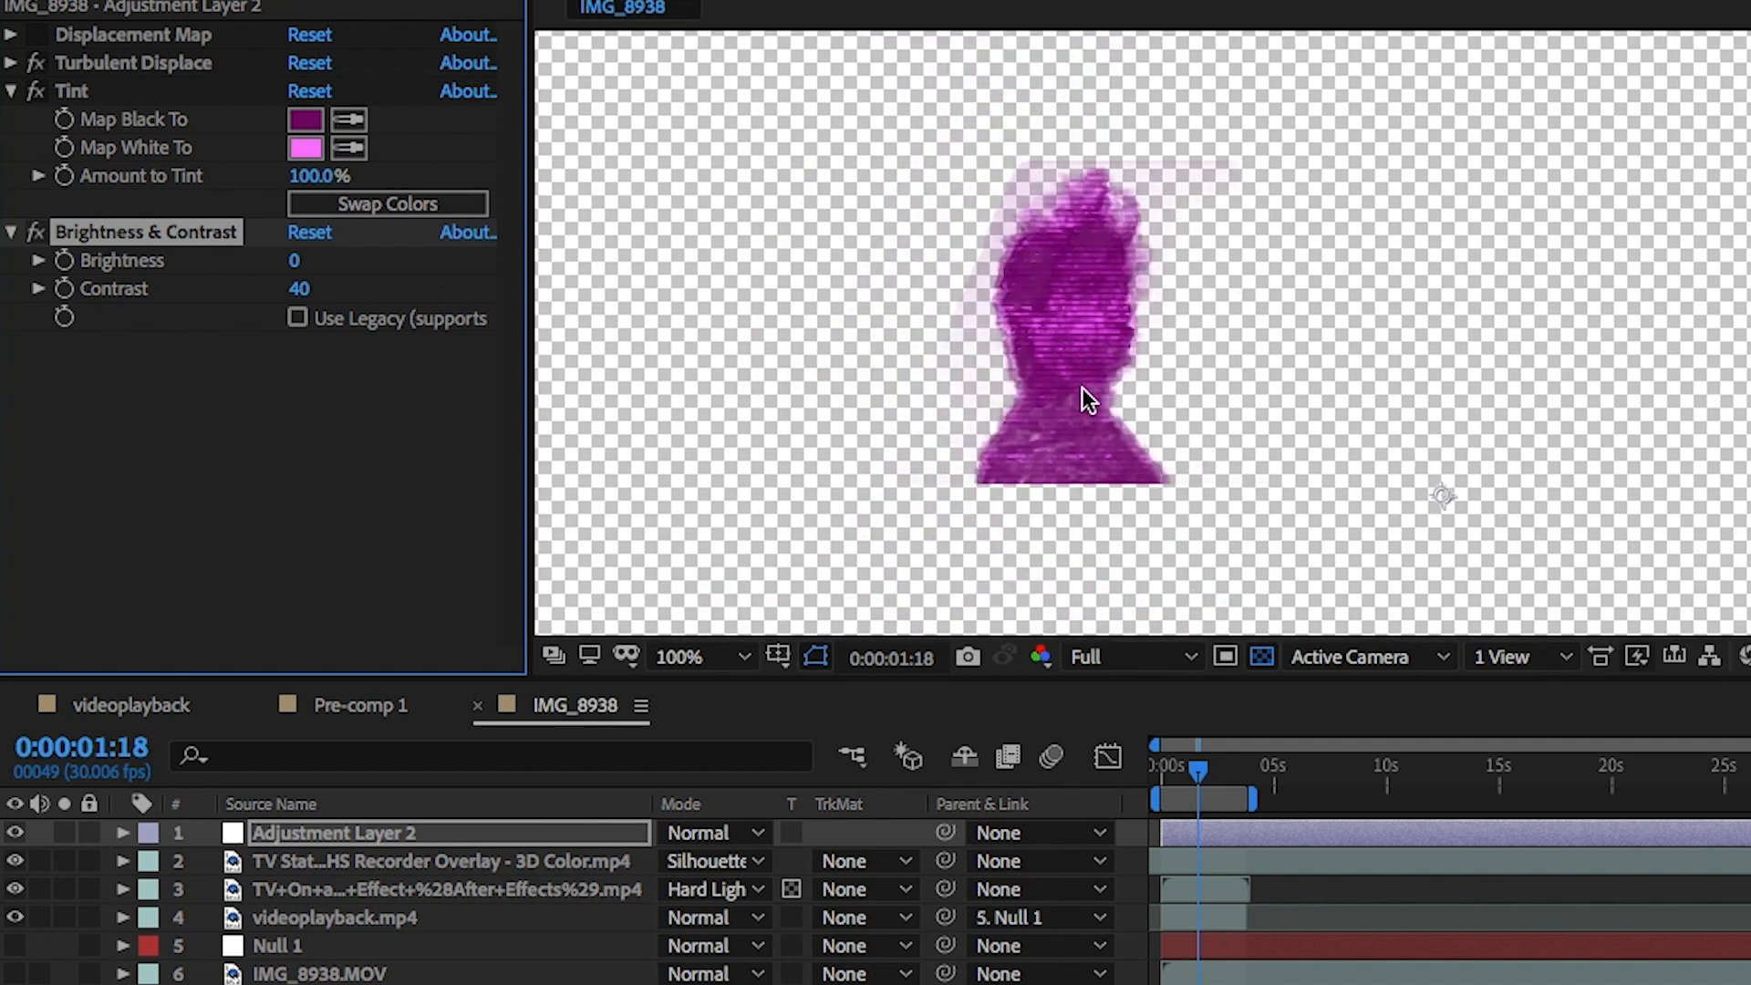
pyautogui.moveTo(916, 737)
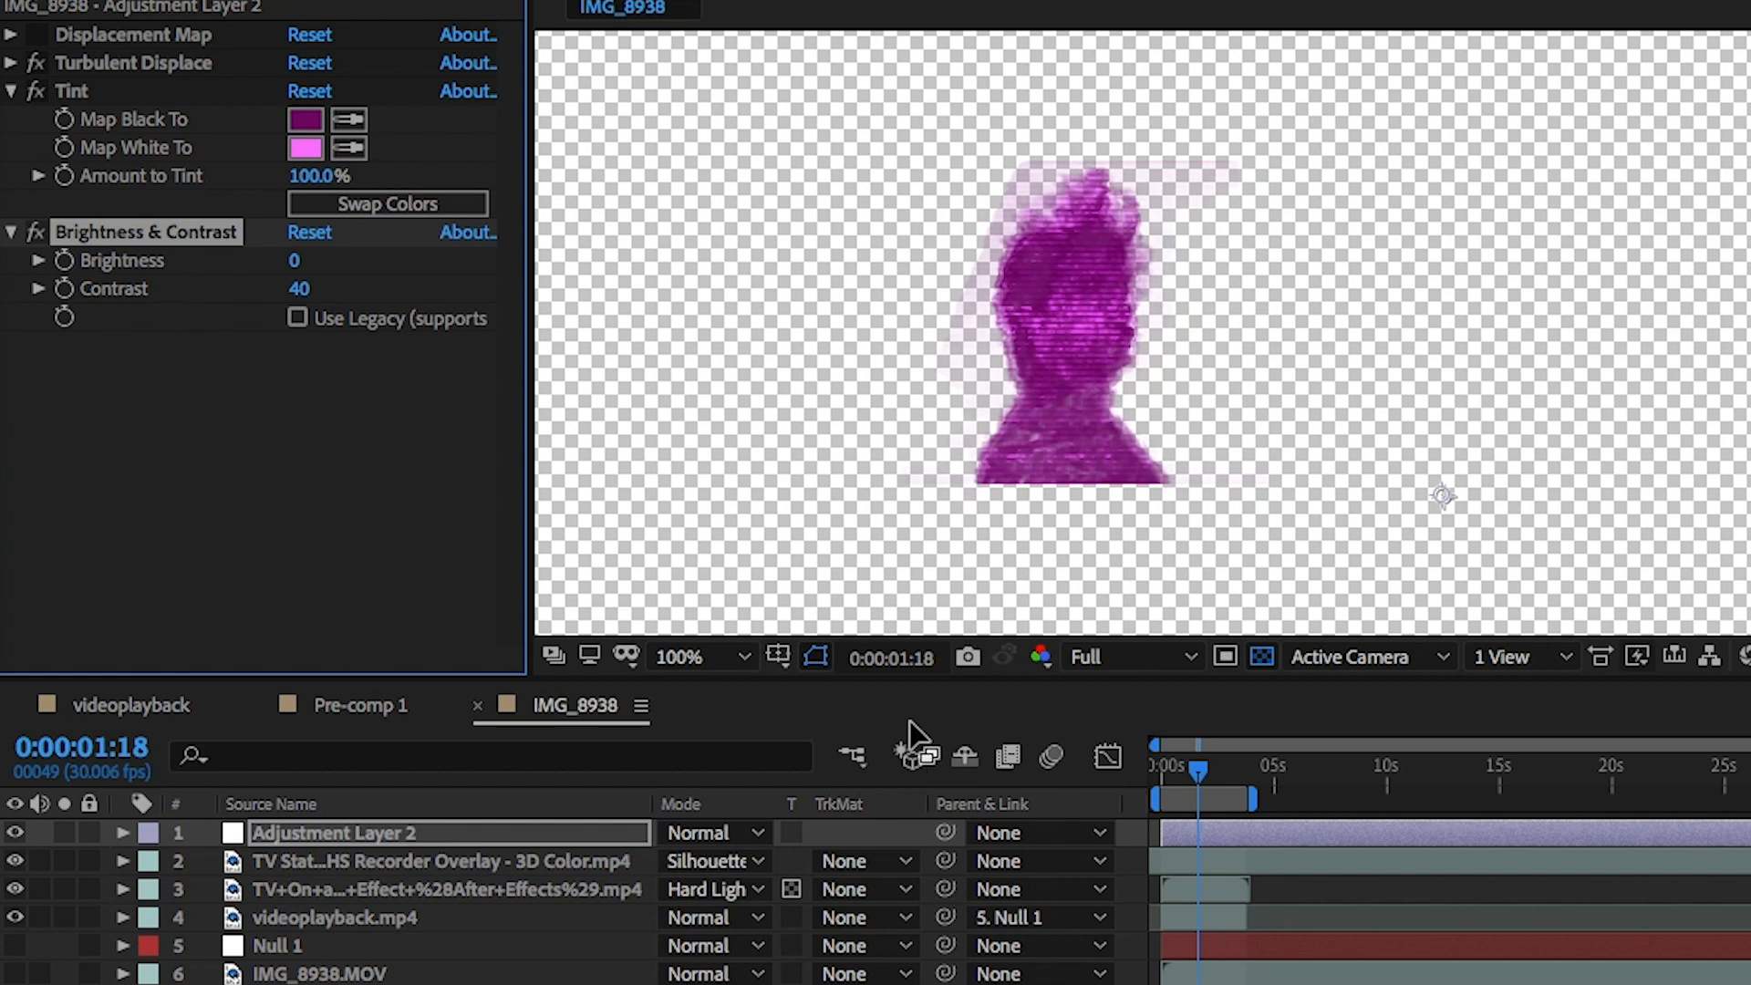
# Try Add, Normal and 100% opacity on the top videoplayback layer, leaving its mode on Add.
pyautogui.click(380, 841)
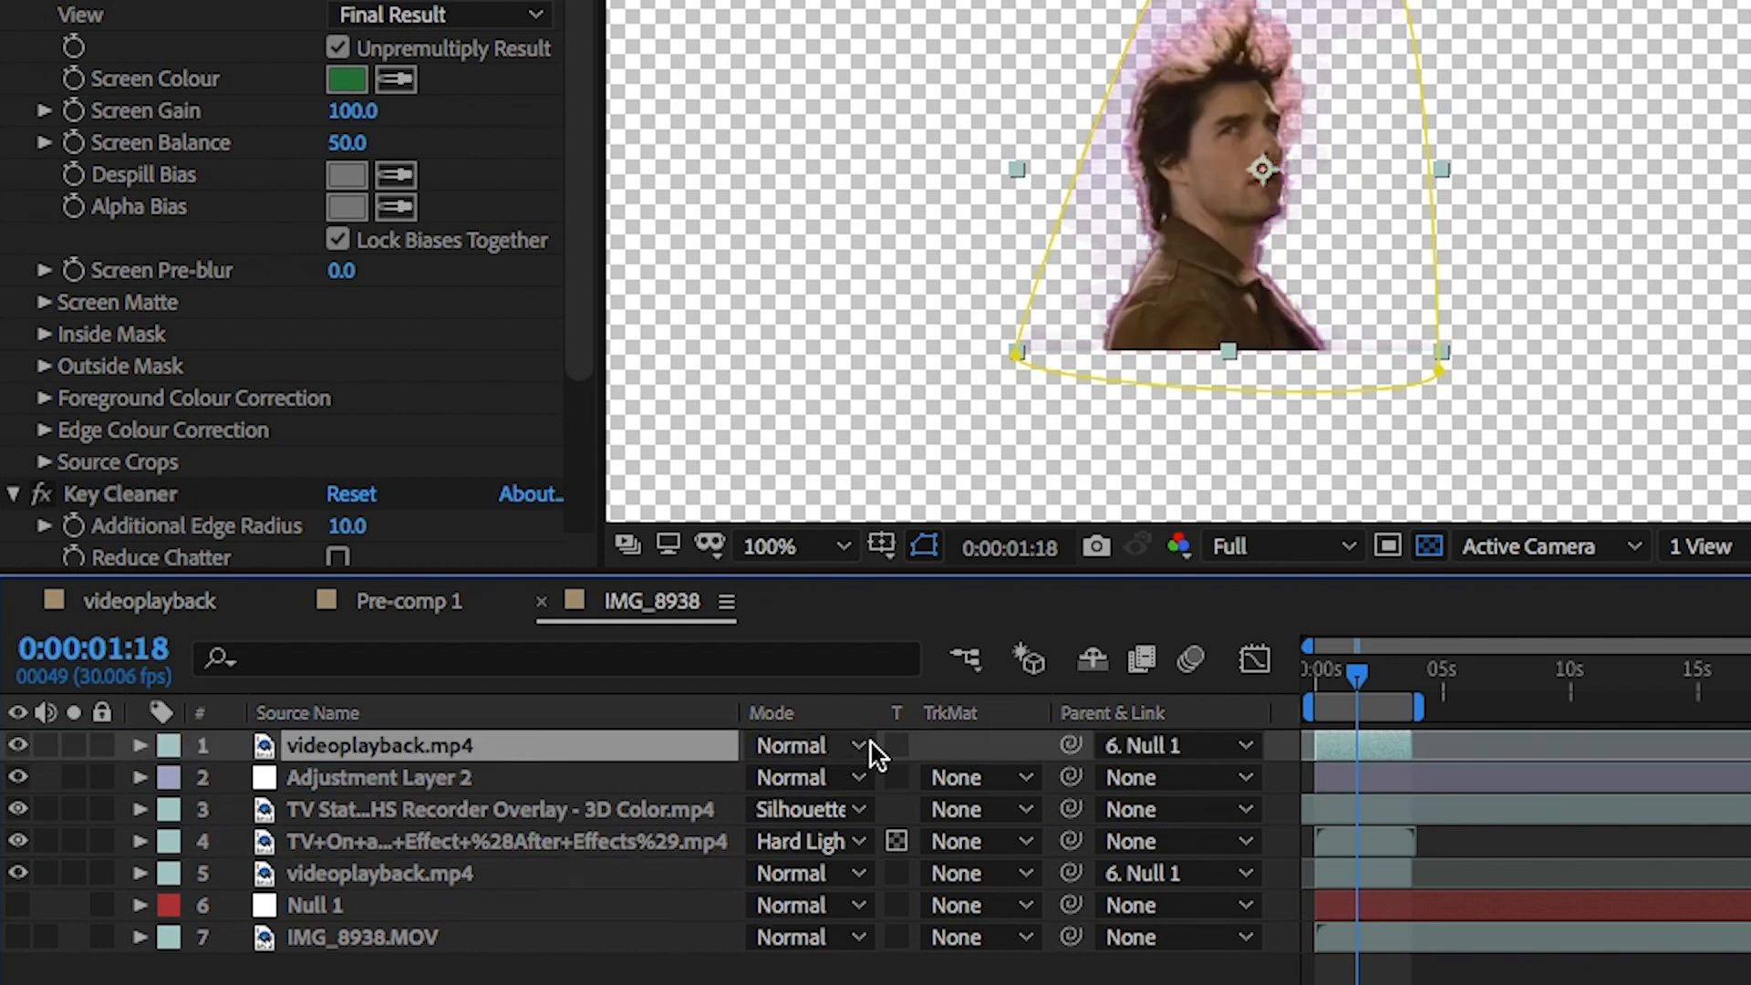
pyautogui.click(807, 744)
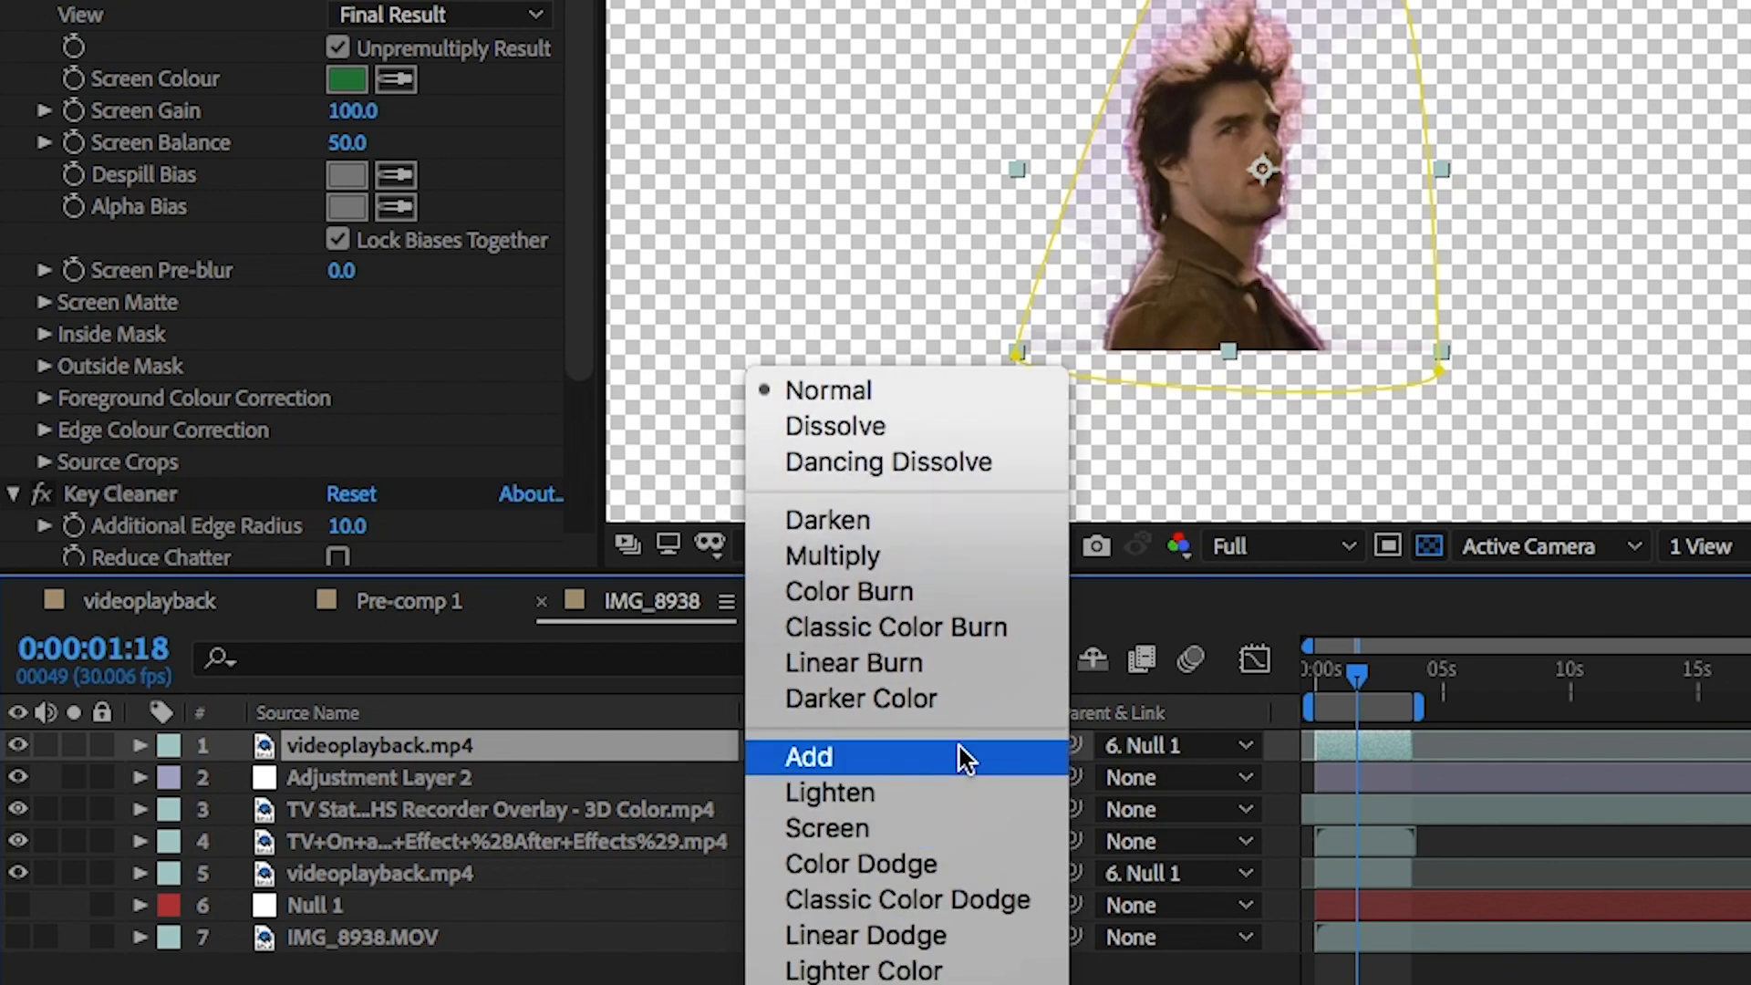
pyautogui.click(808, 756)
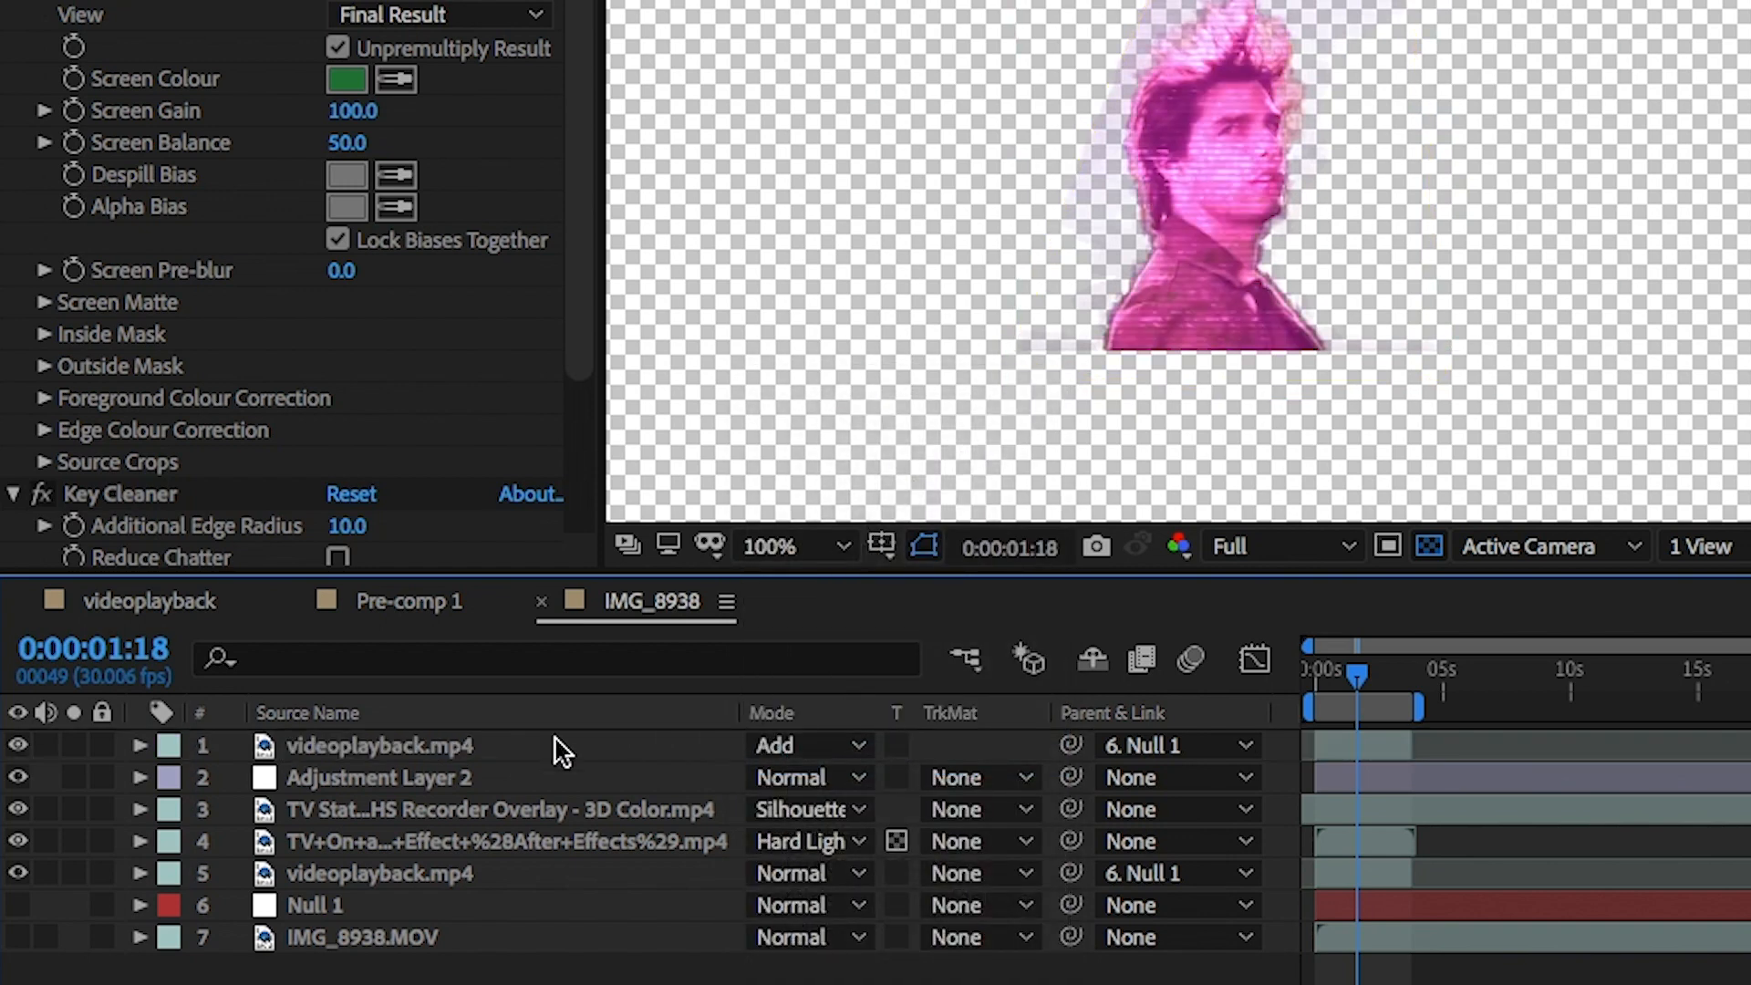
pyautogui.click(807, 744)
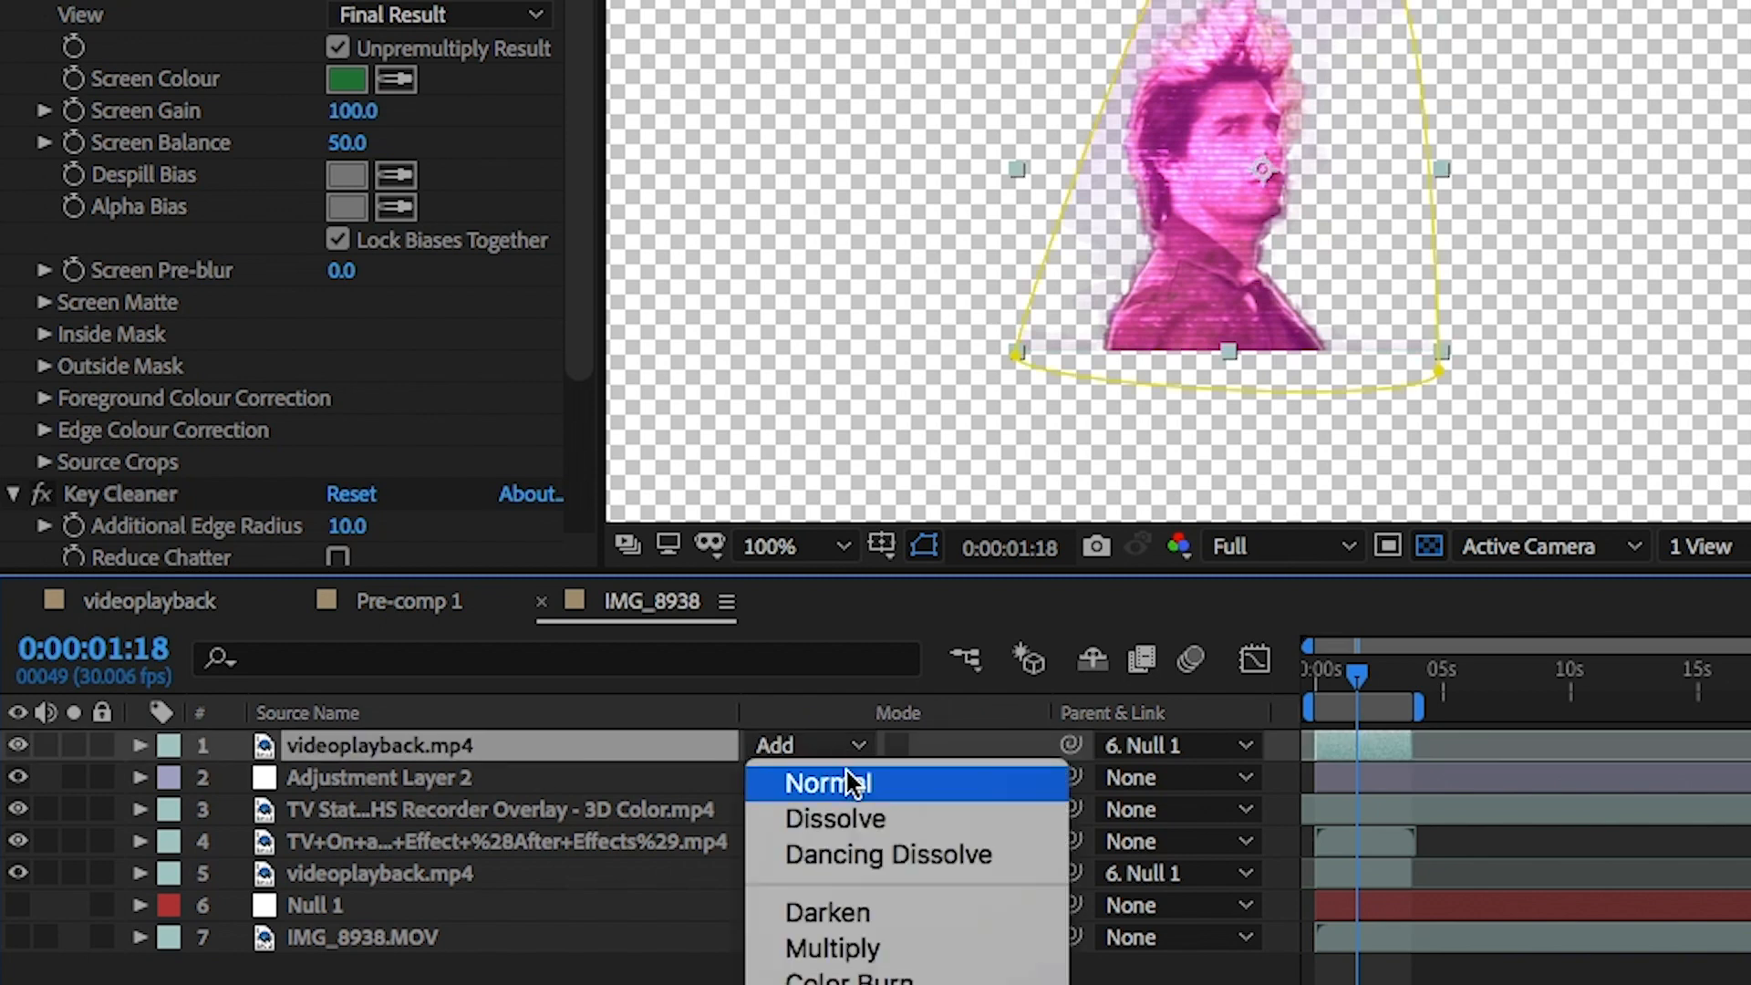
pyautogui.click(826, 783)
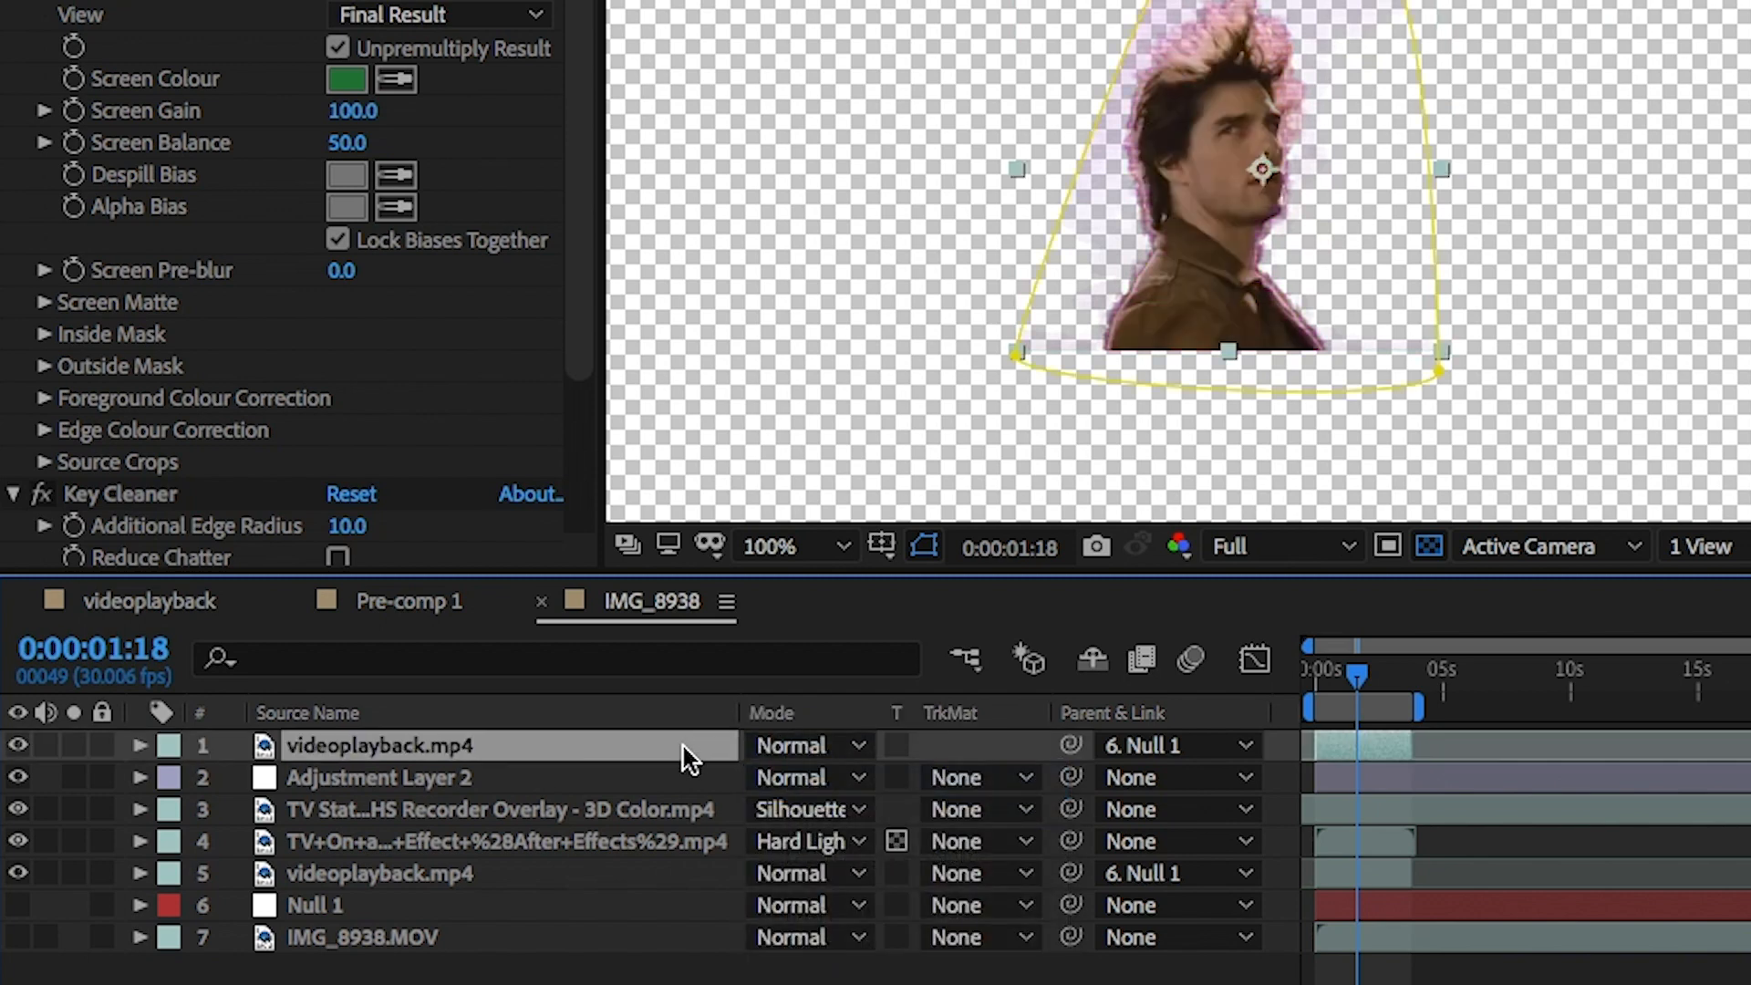
pyautogui.click(141, 744)
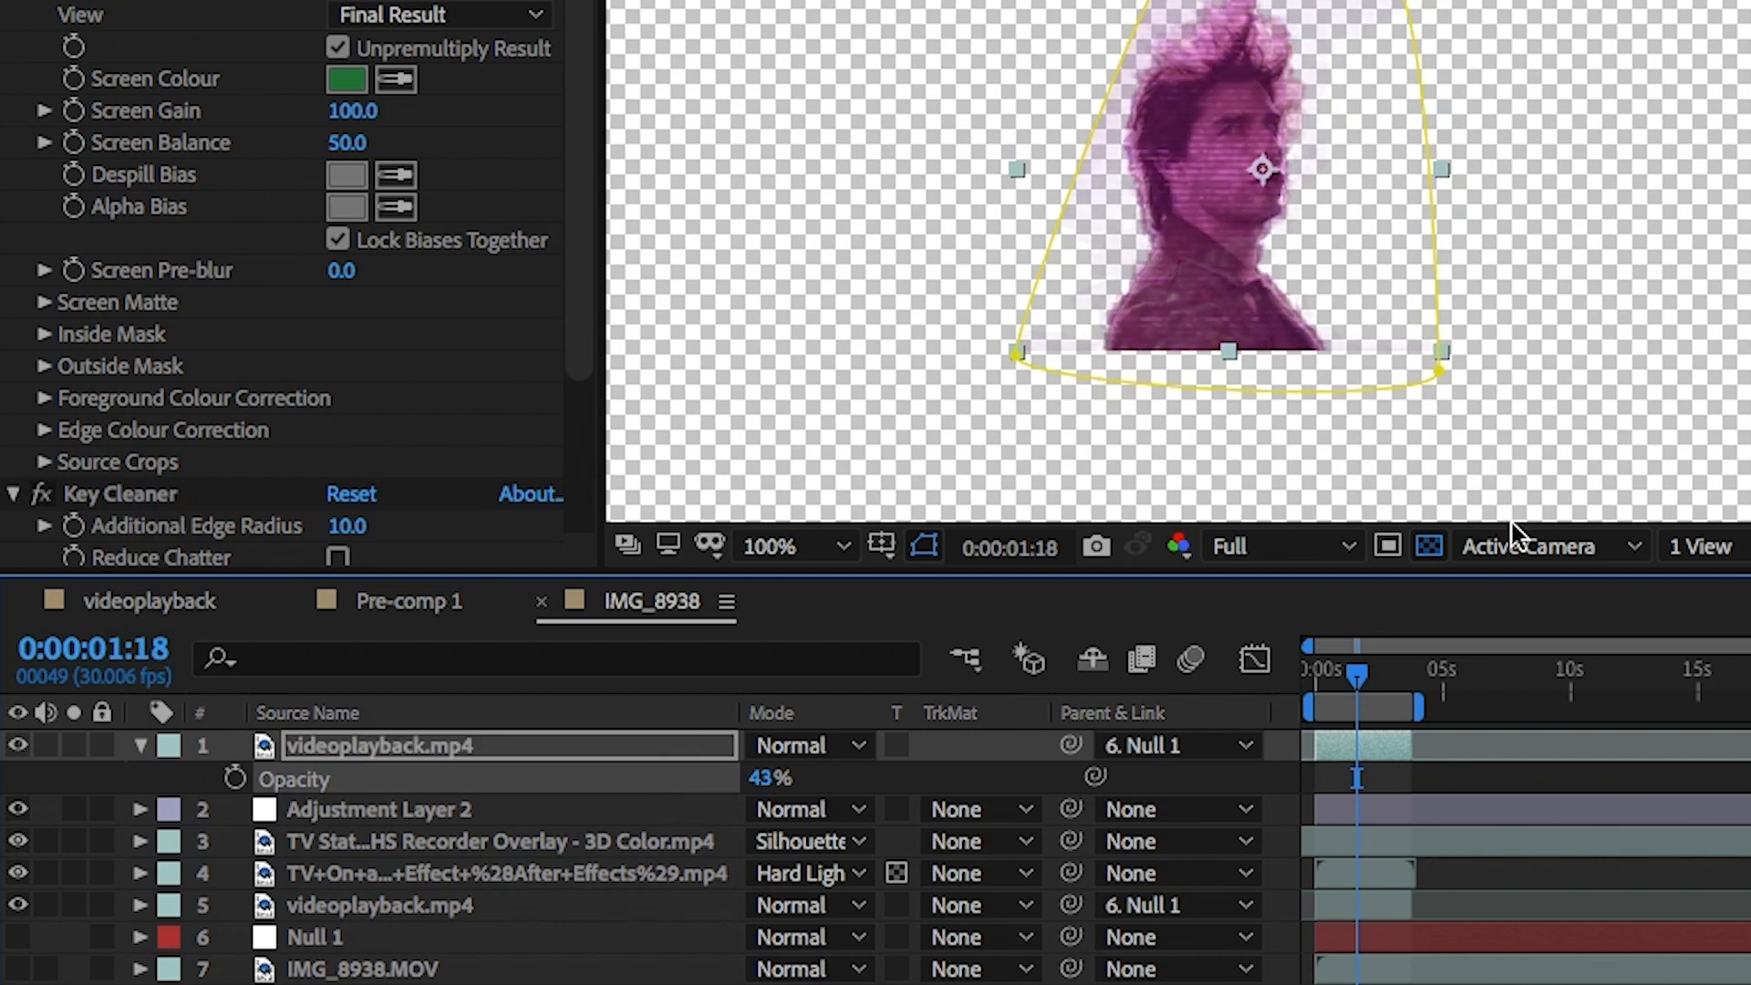
pyautogui.click(380, 809)
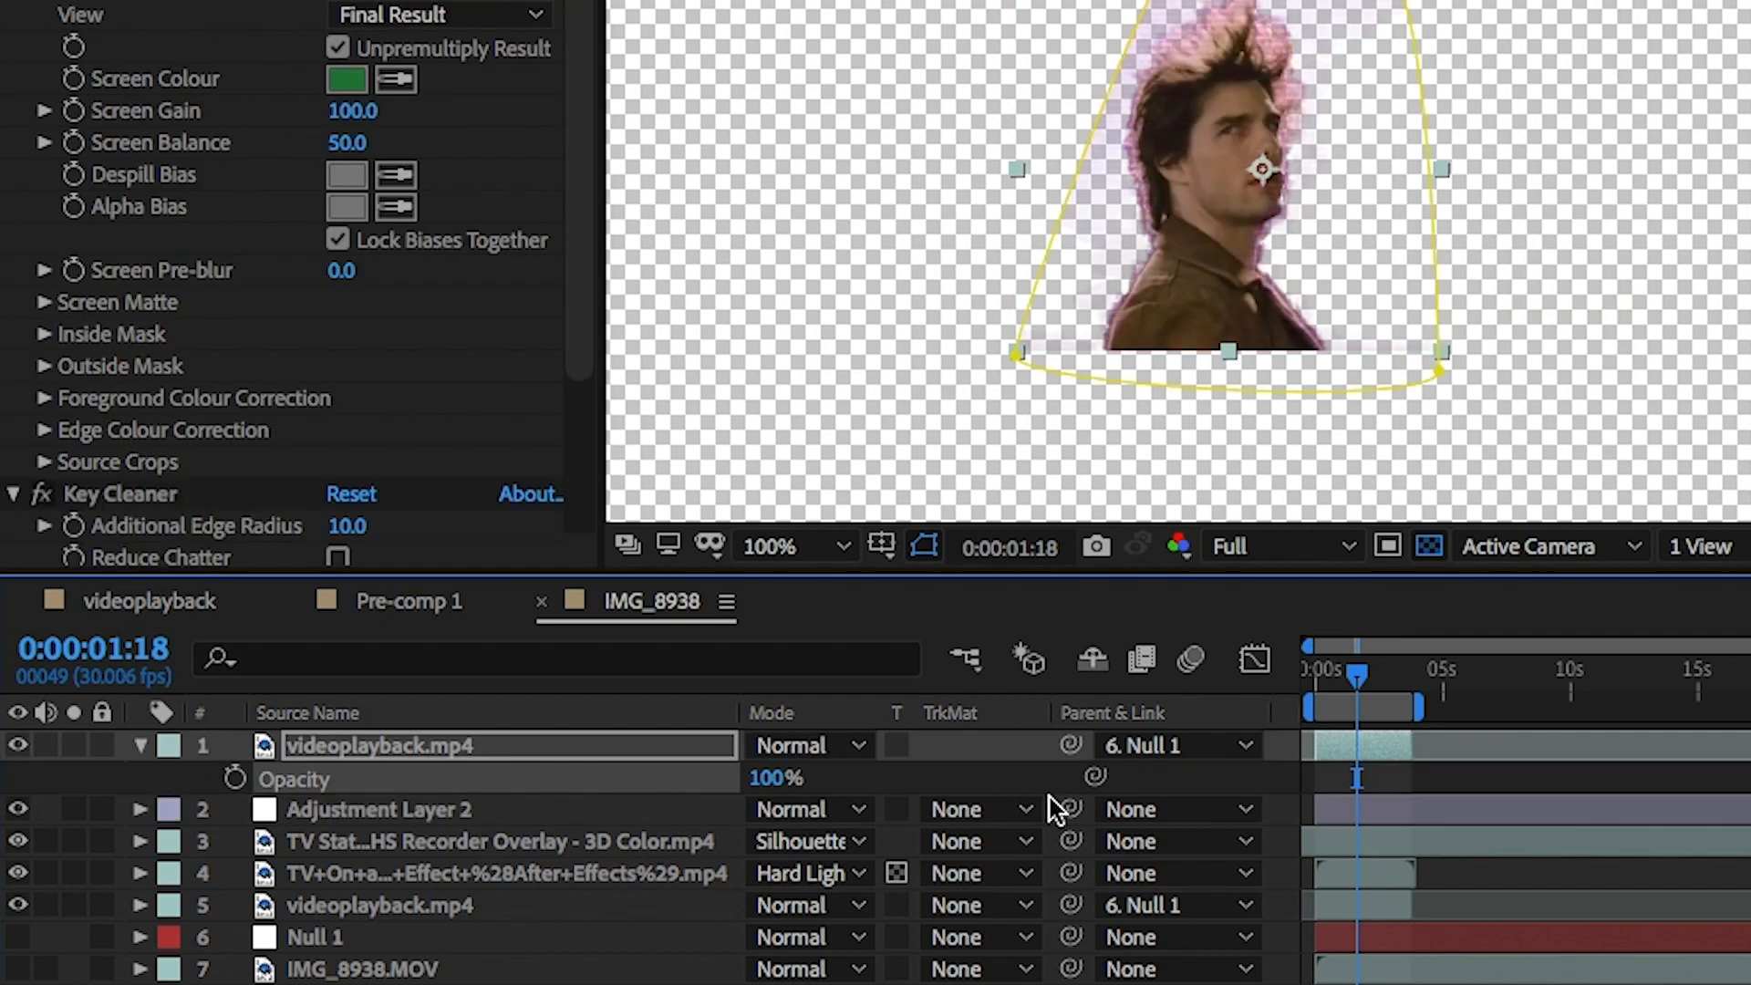
pyautogui.click(804, 744)
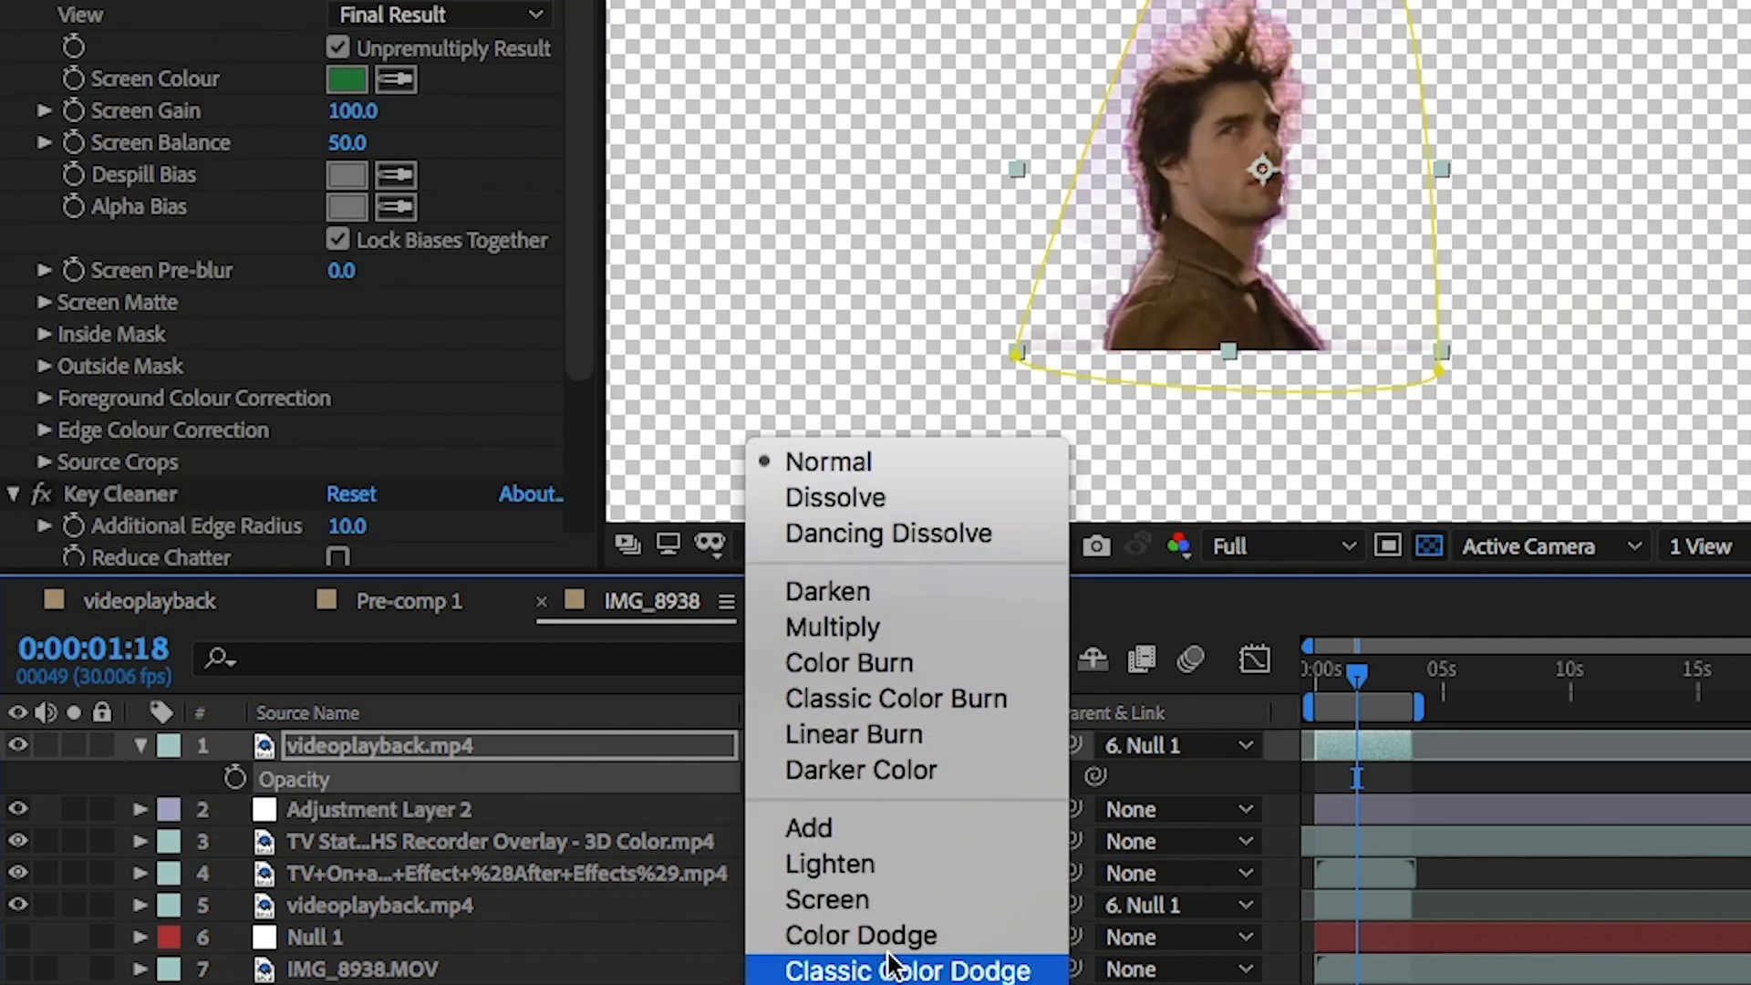
pyautogui.click(808, 828)
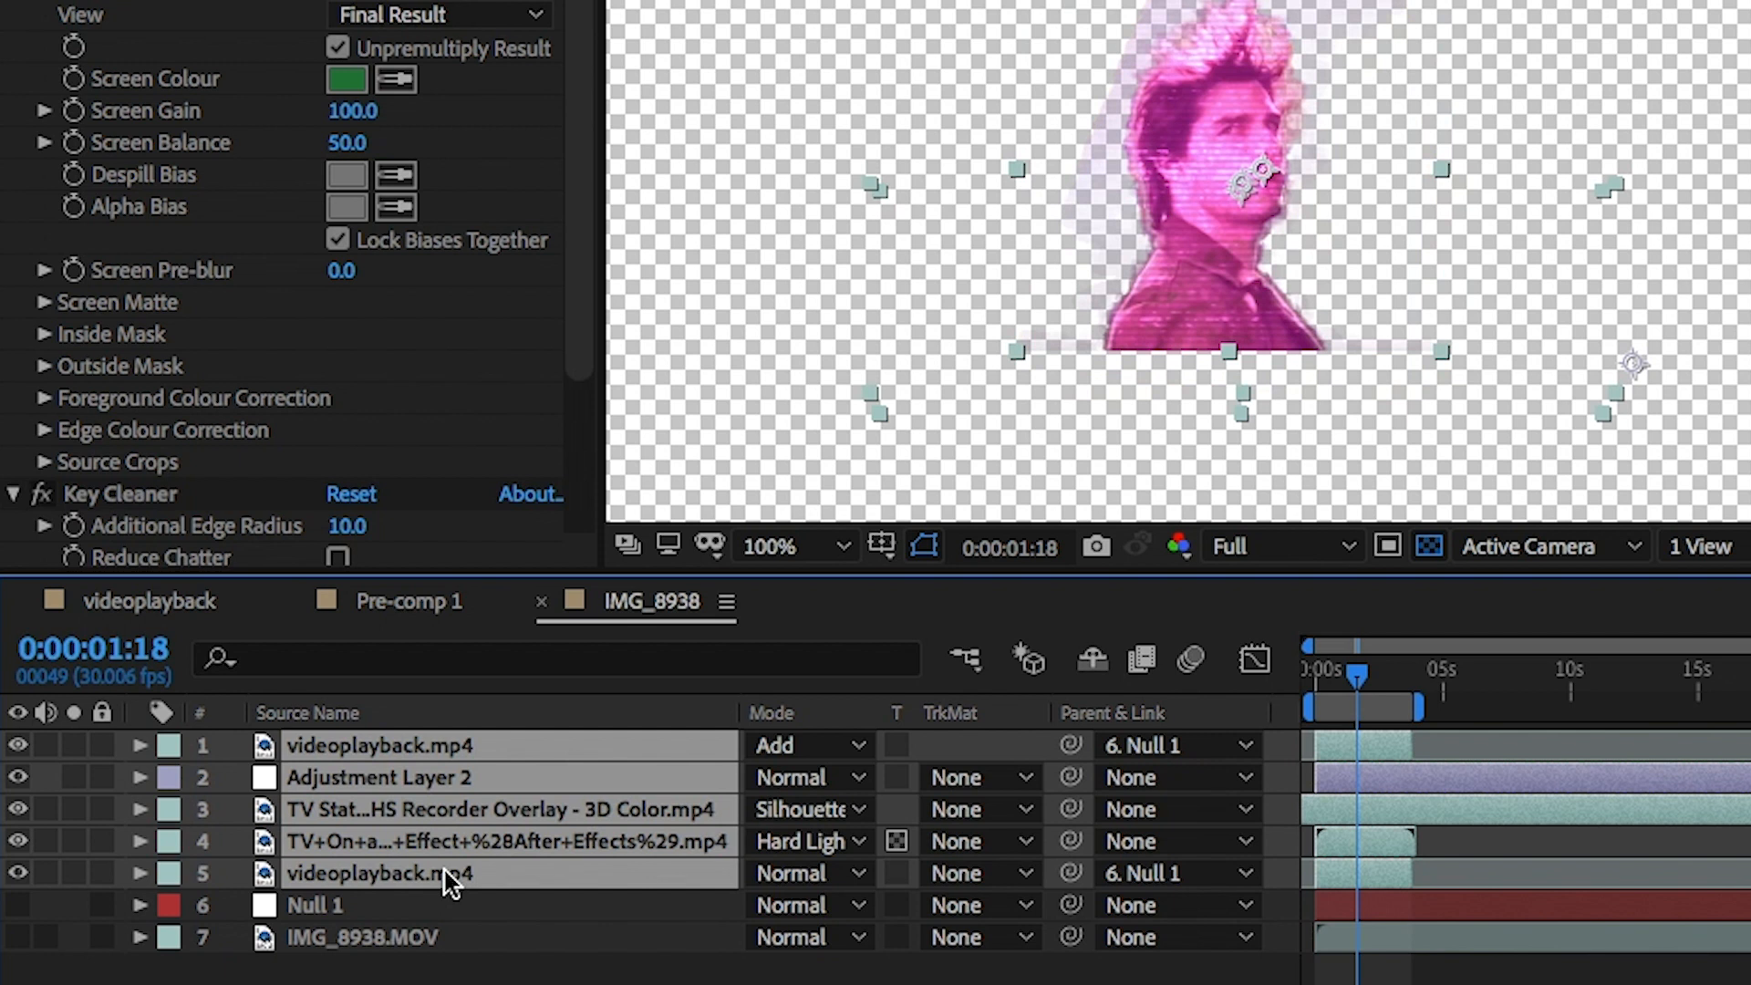
pyautogui.moveTo(436, 813)
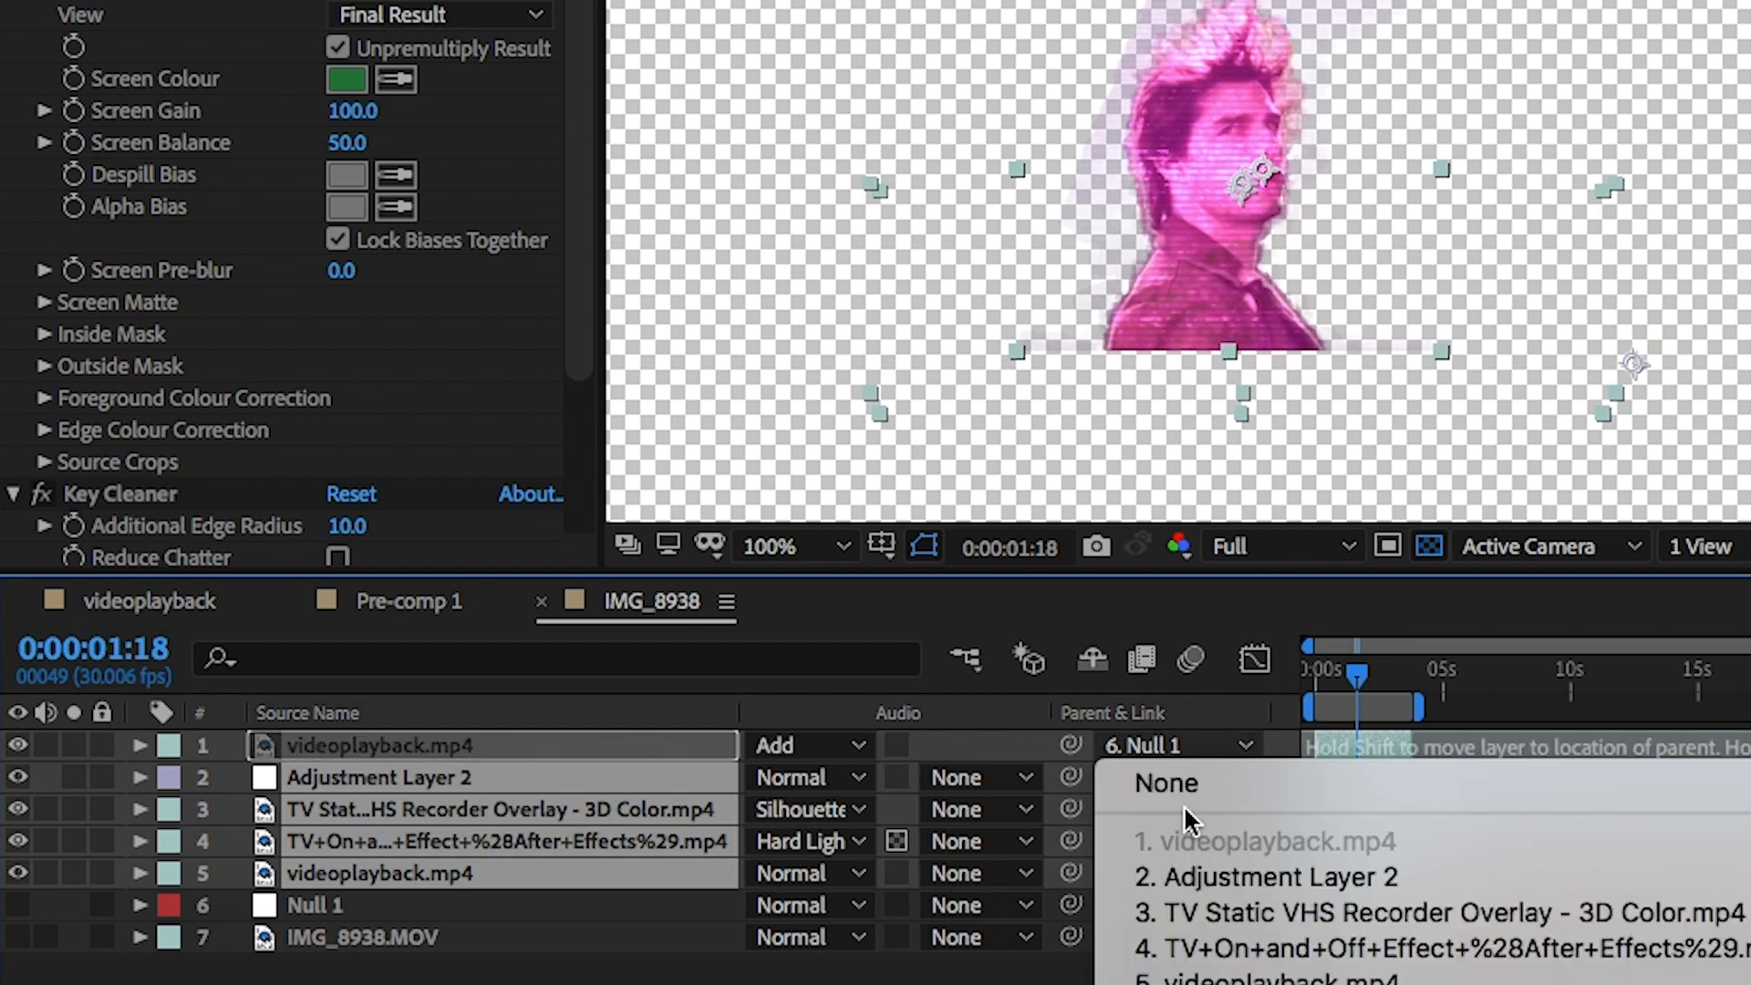
# Unparent the five hologram layers, pre-compose them into Pre-comp 3 and parent it to Null 1.
pyautogui.click(1165, 783)
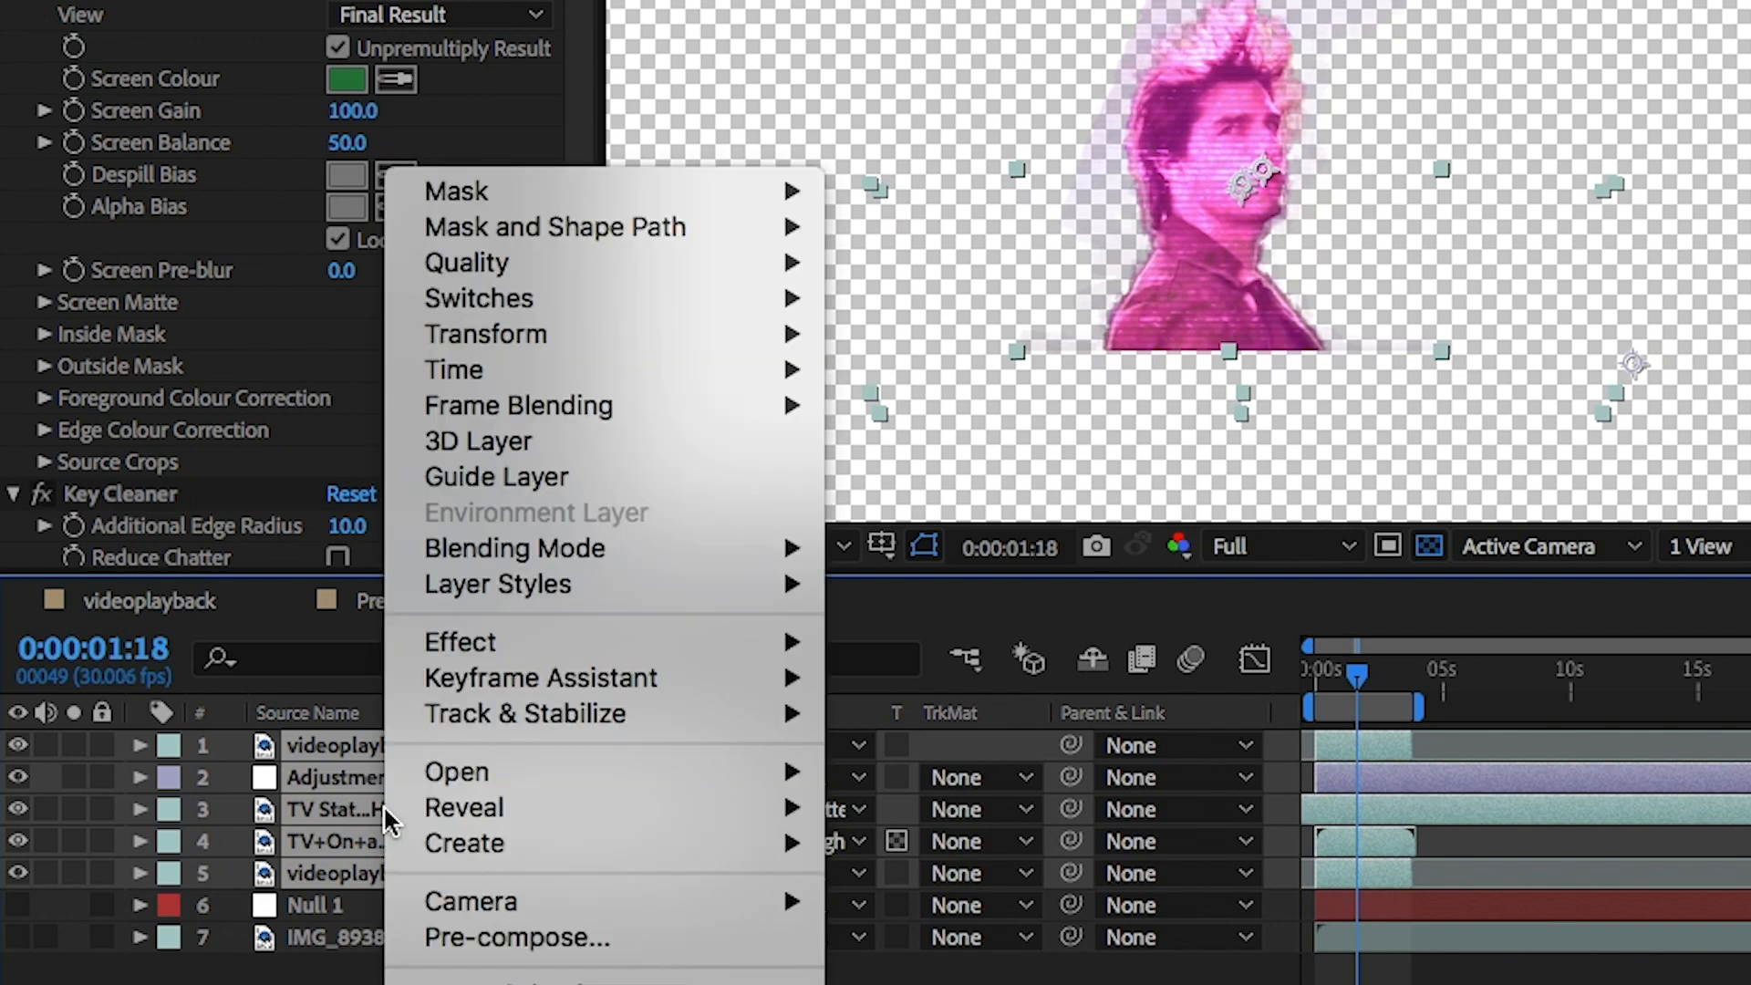
pyautogui.moveTo(693, 954)
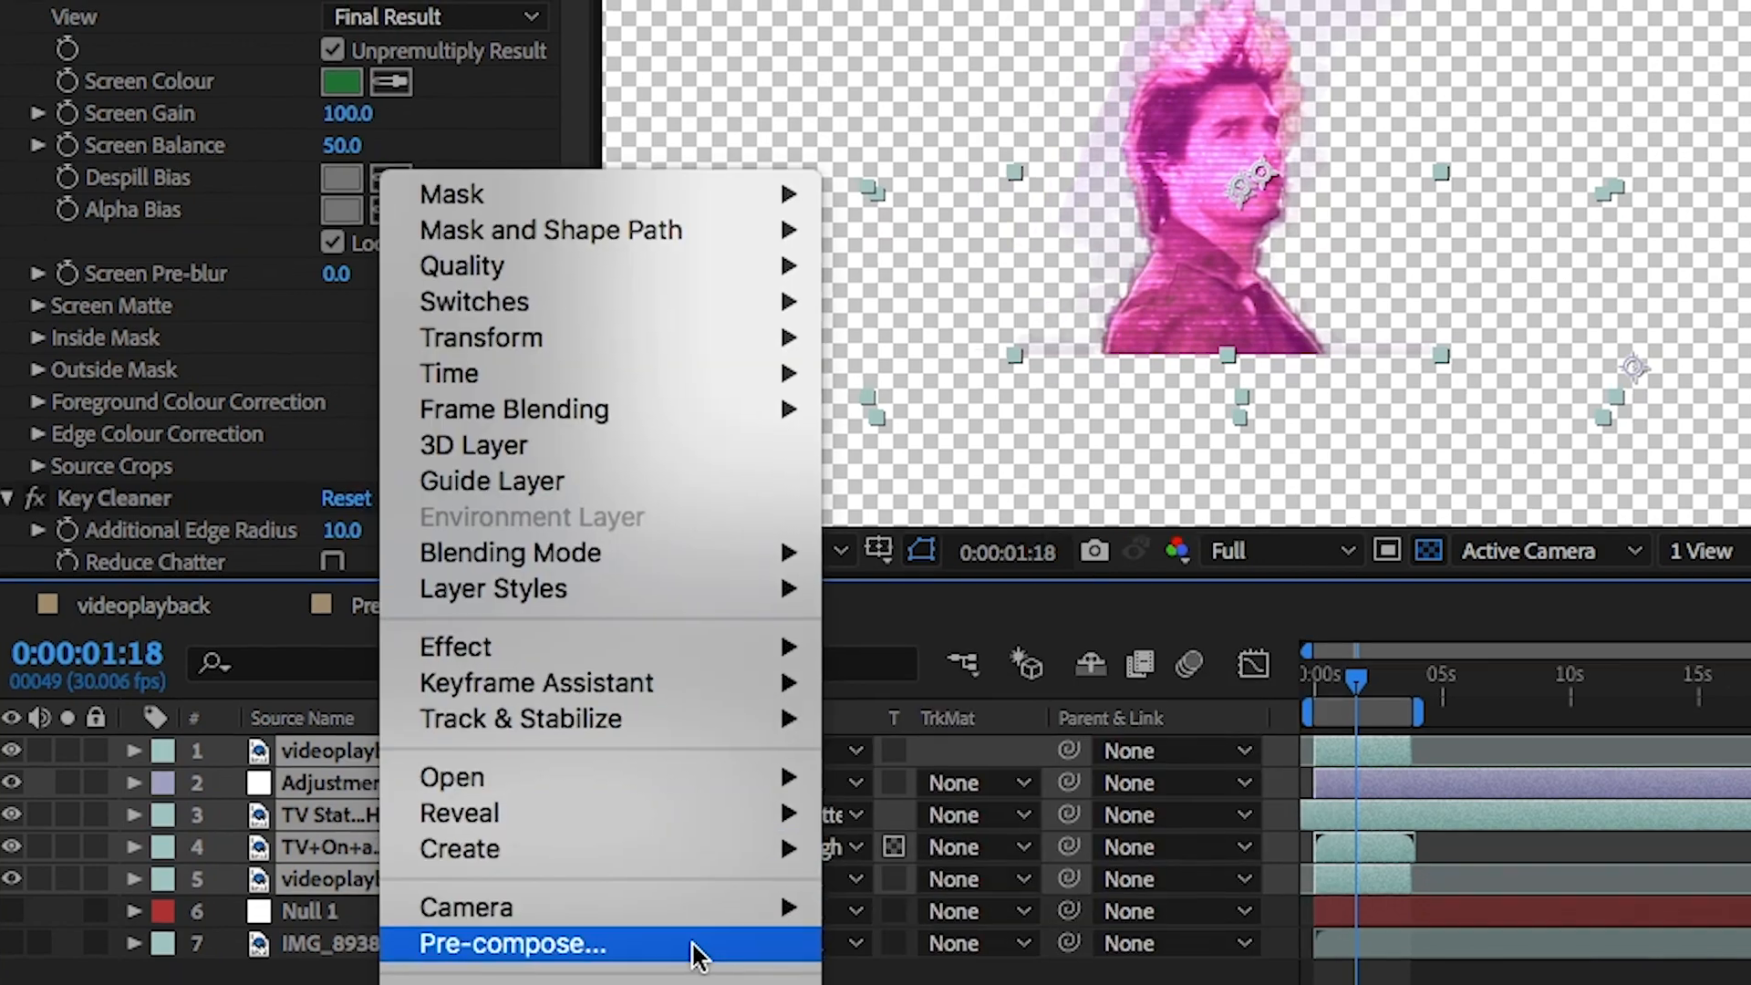
pyautogui.click(511, 943)
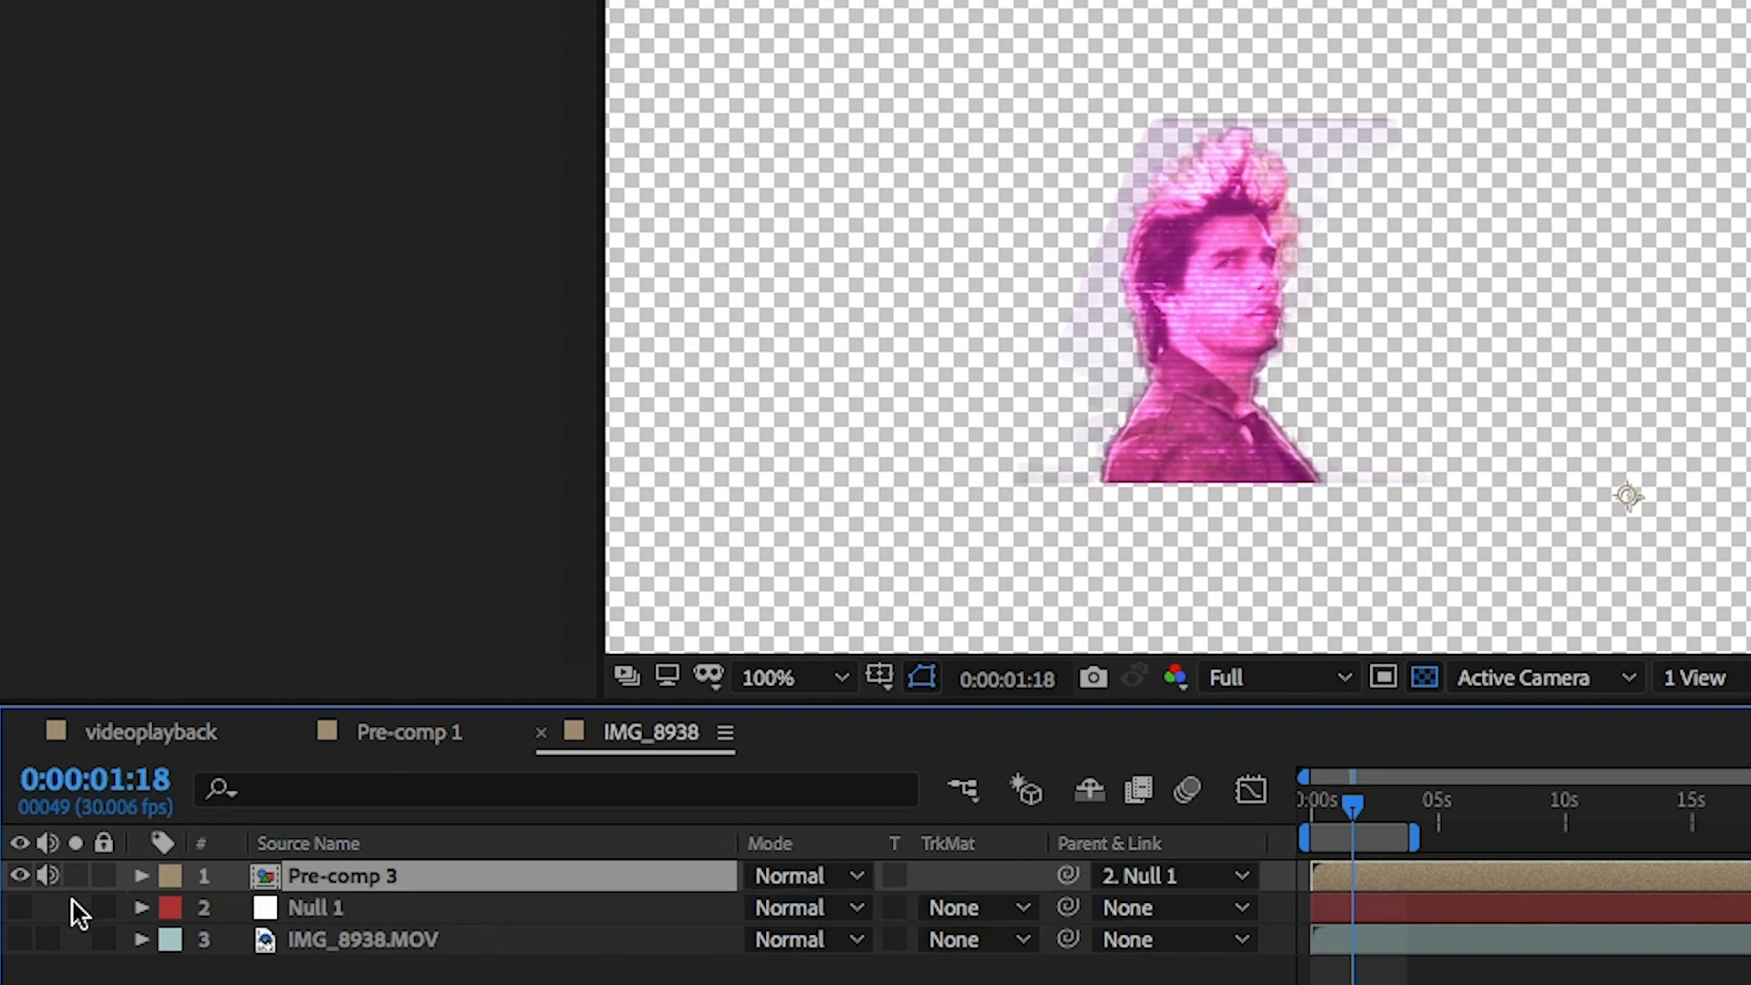
pyautogui.click(18, 940)
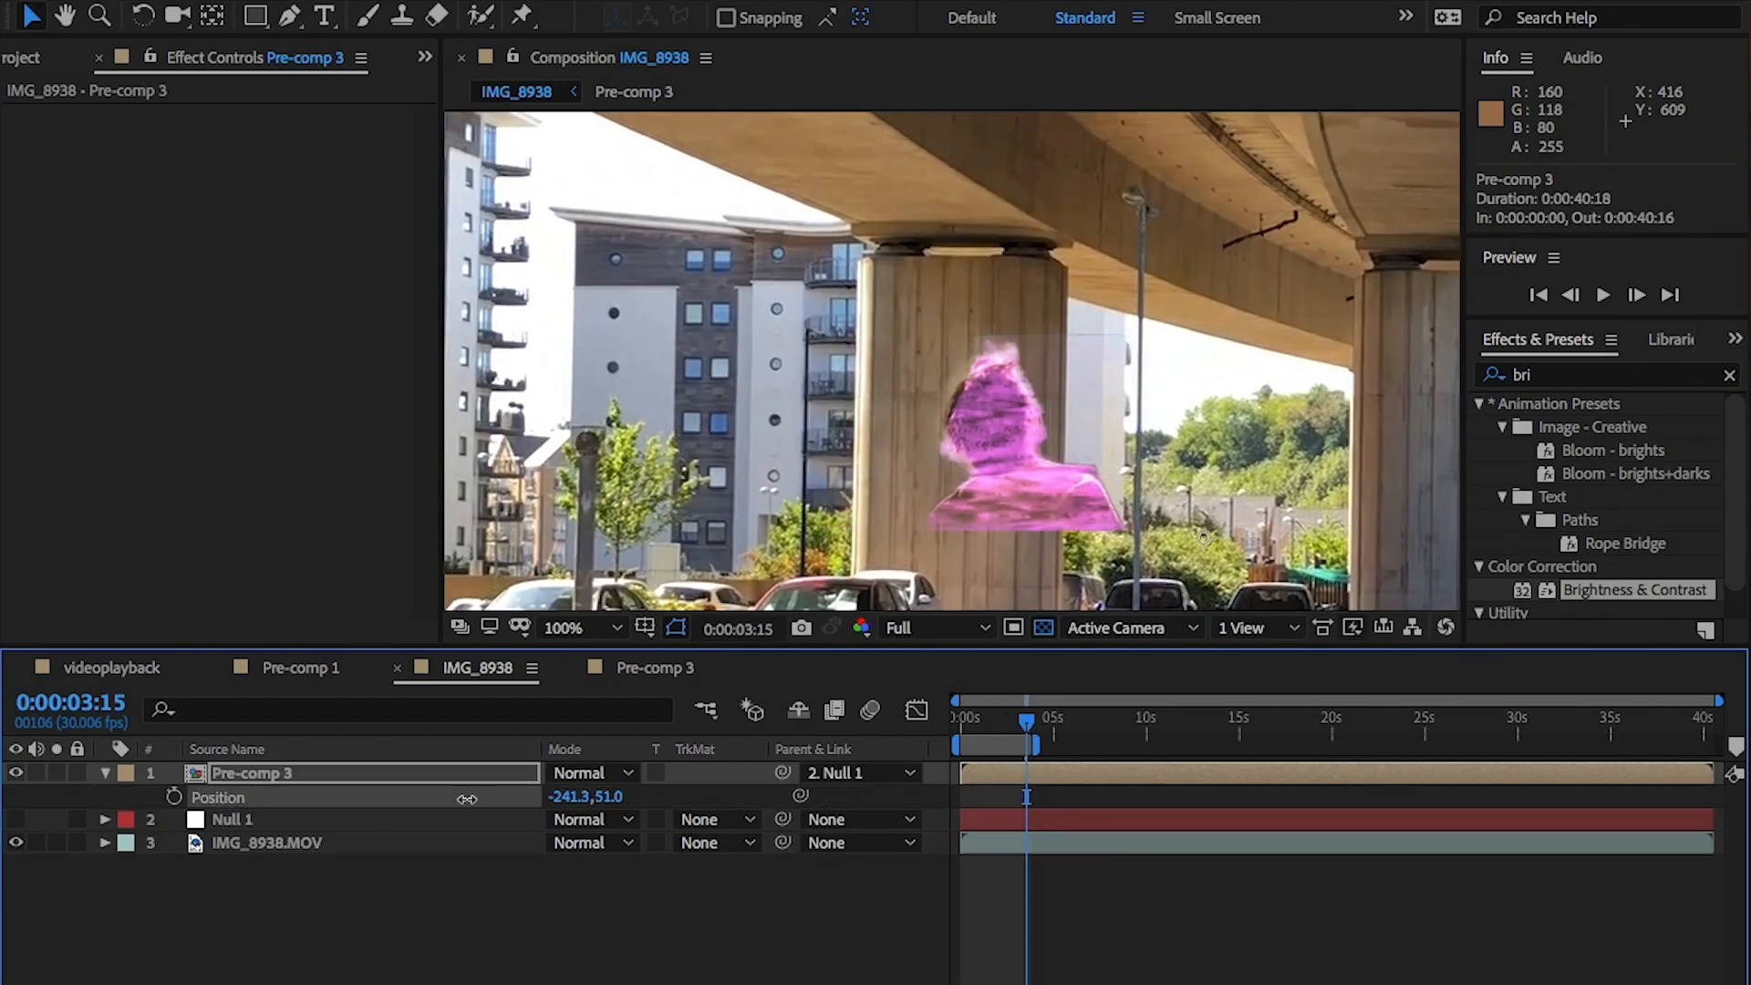
# Select Pre-comp 3 to position the first figure over the pillar.
pyautogui.click(102, 772)
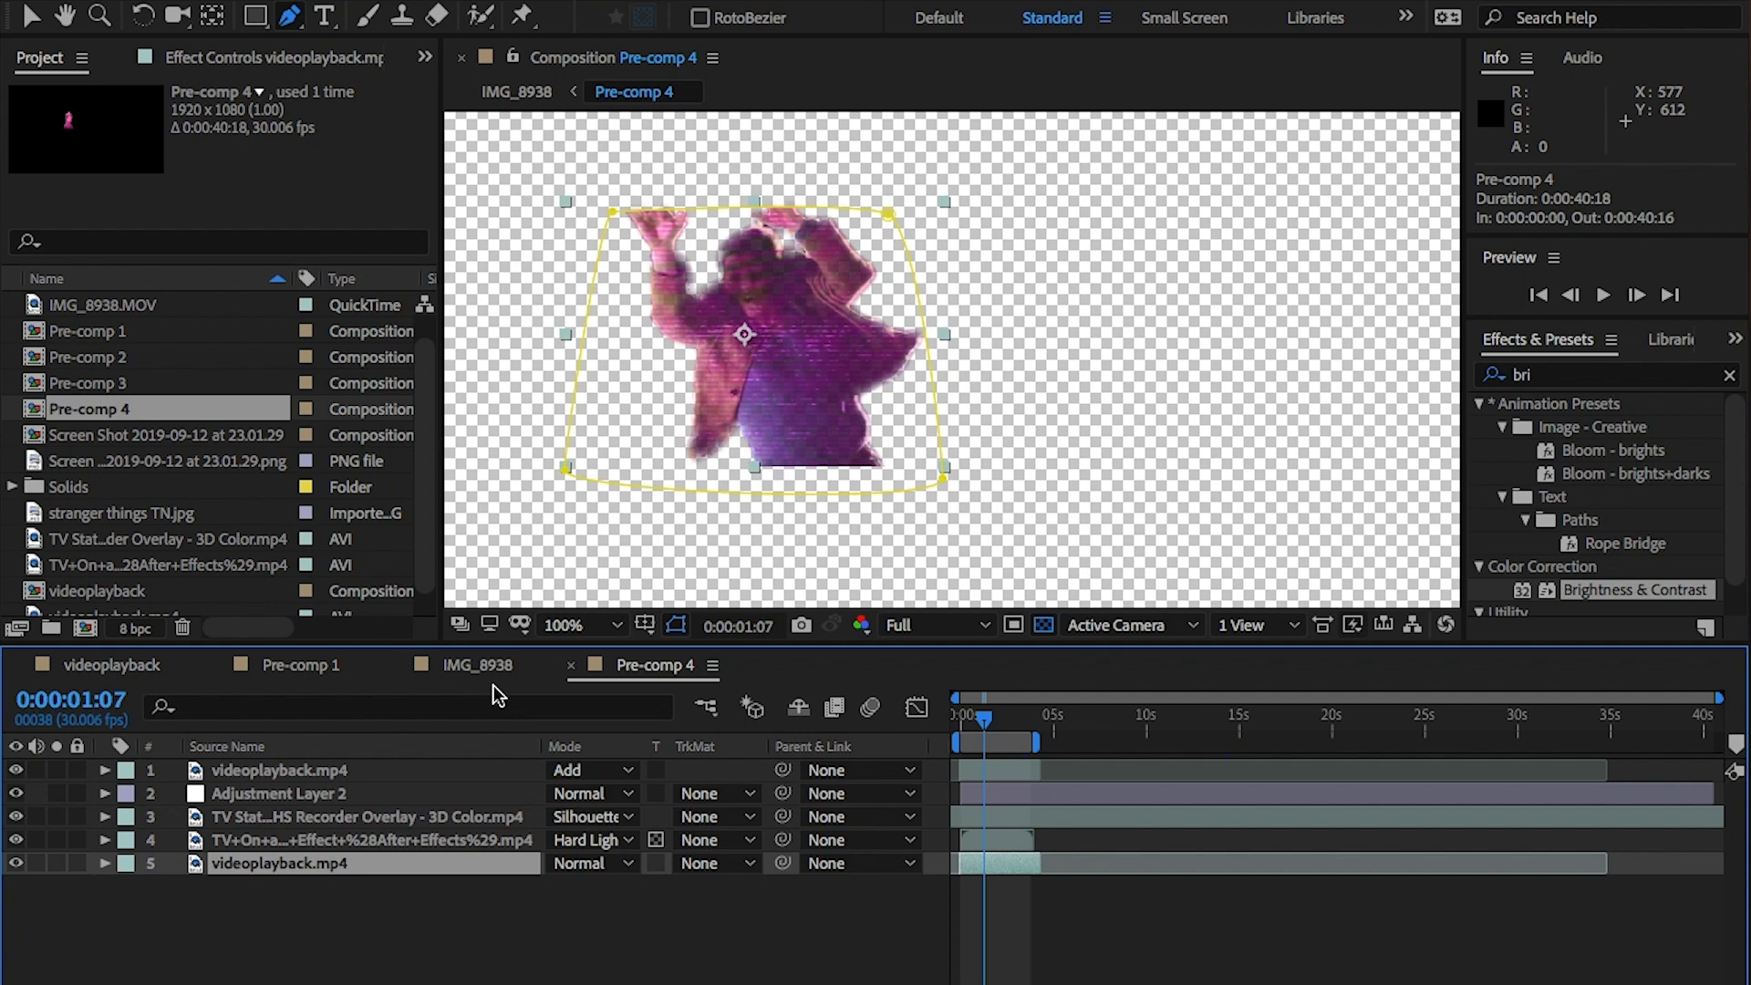
# Return to the main IMG_8938 composition to place Pre-comp 4 beside the first figure.
pyautogui.click(476, 664)
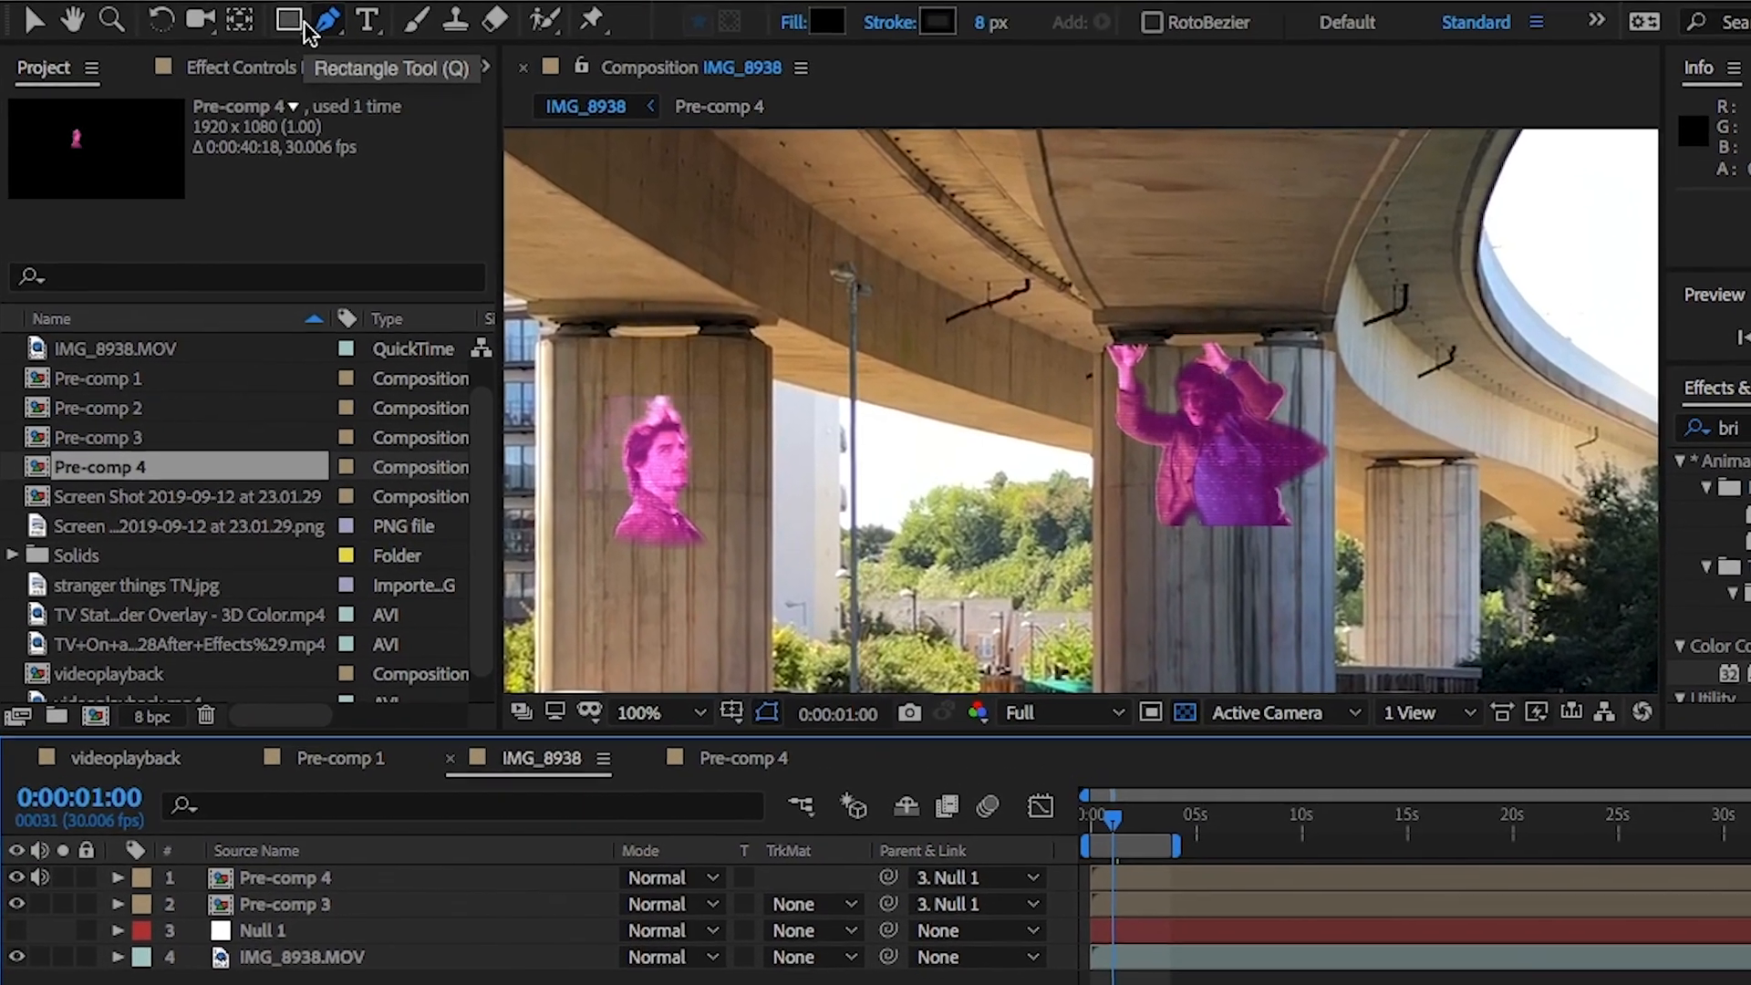
# Draw an ellipse shape layer on the left pillar and remove its Fill 1.
pyautogui.click(288, 20)
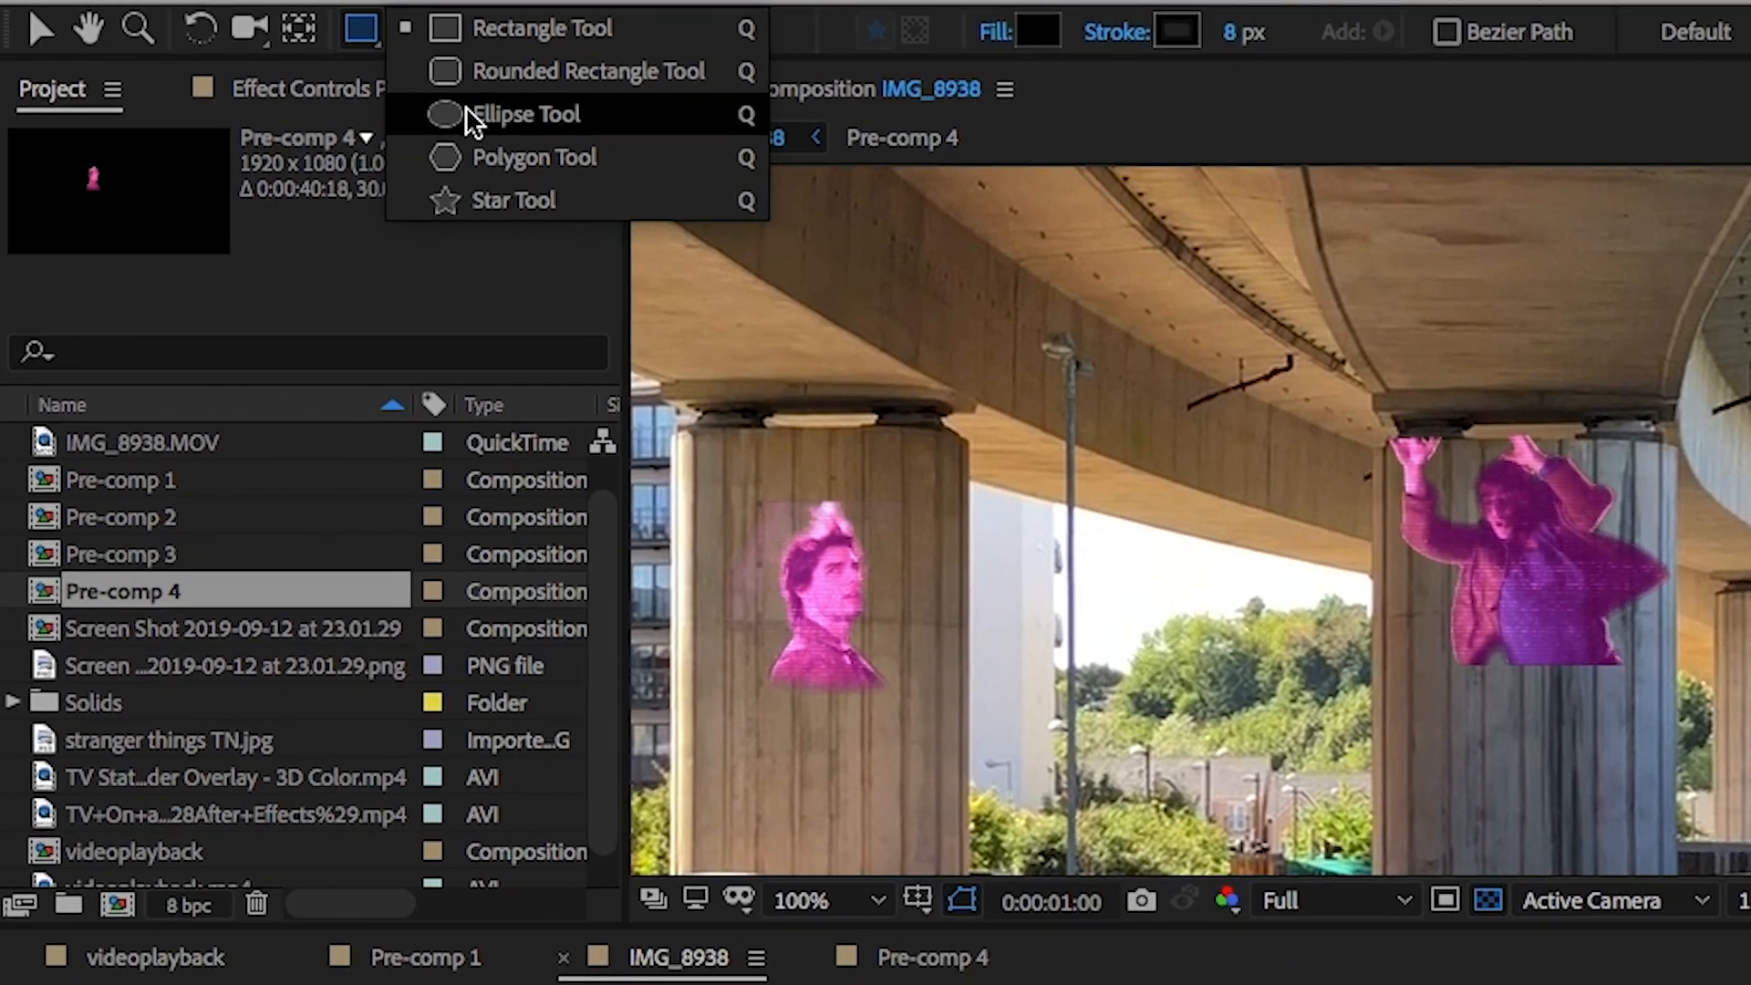
pyautogui.click(521, 113)
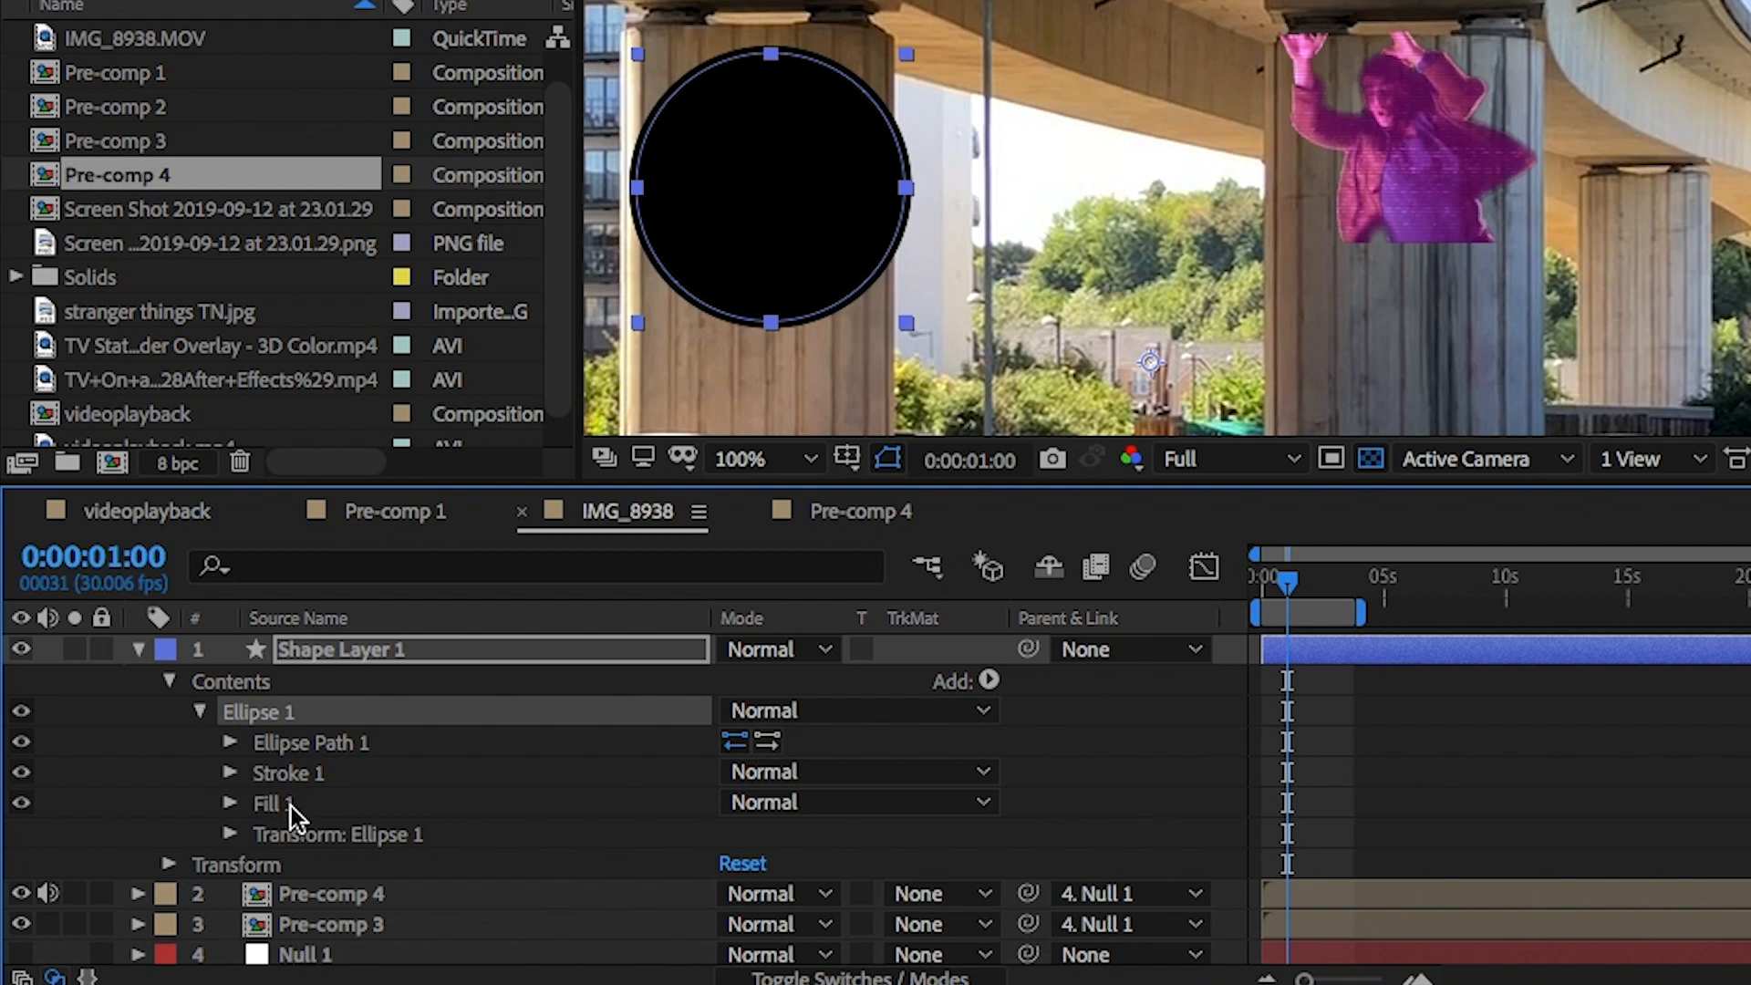
pyautogui.moveTo(286, 819)
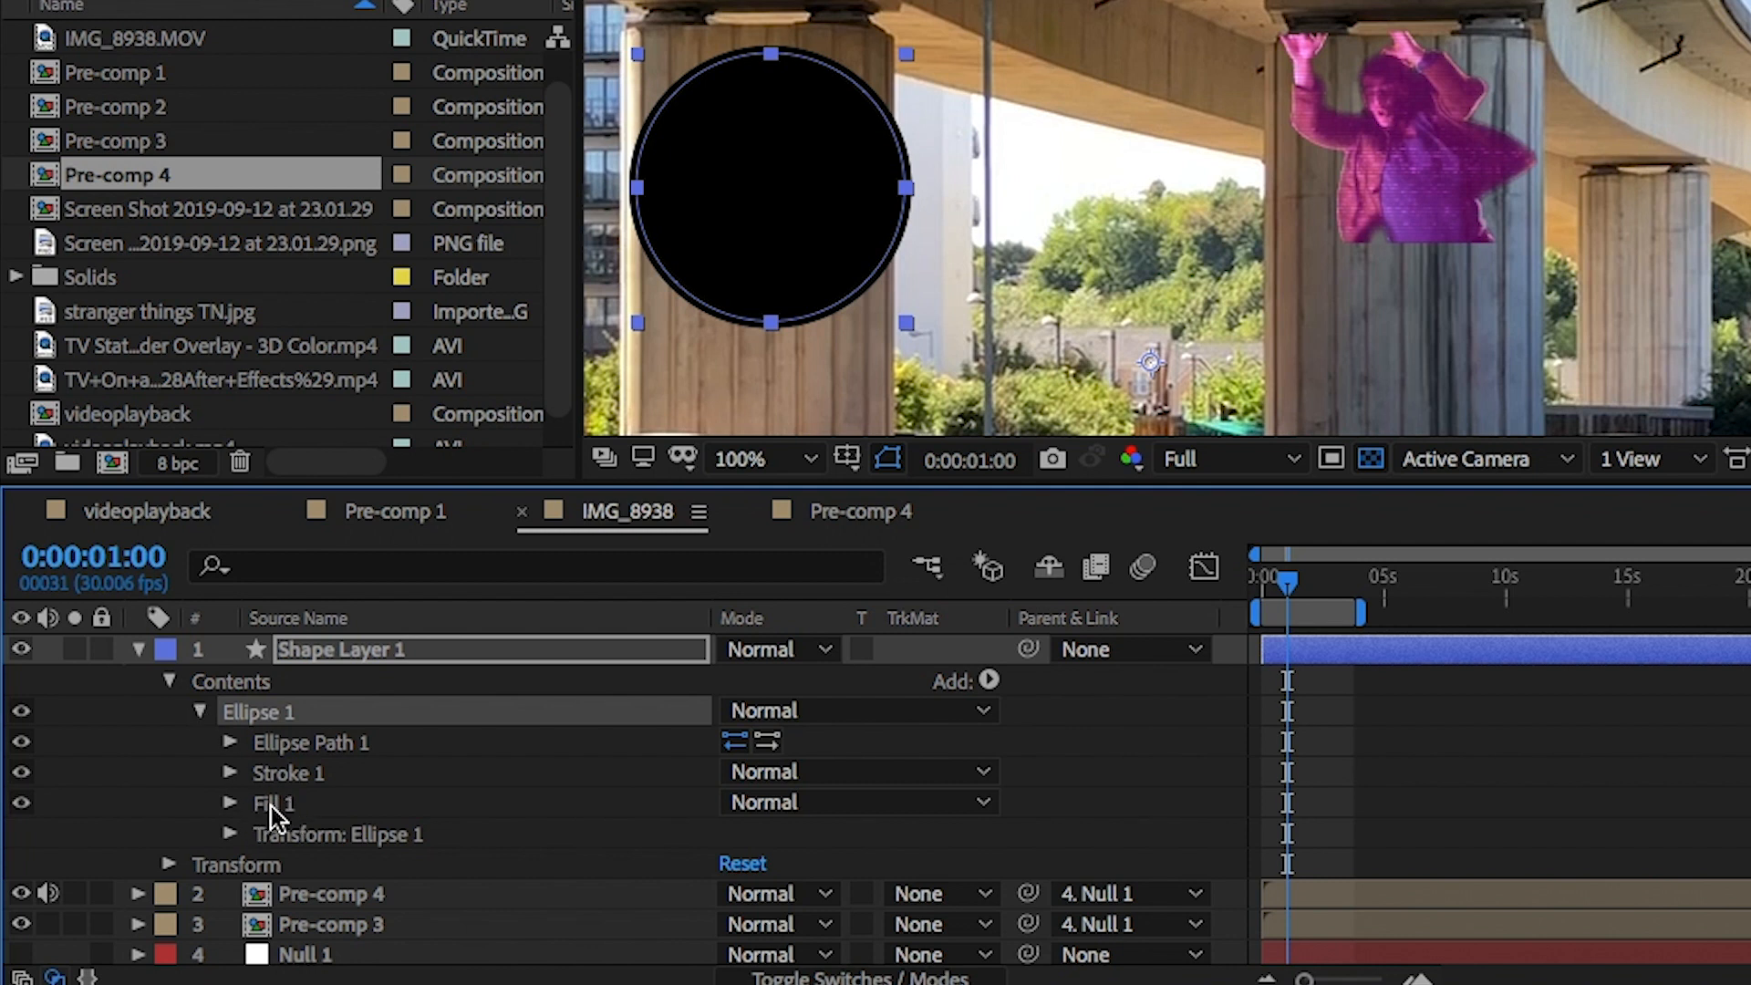
pyautogui.click(273, 802)
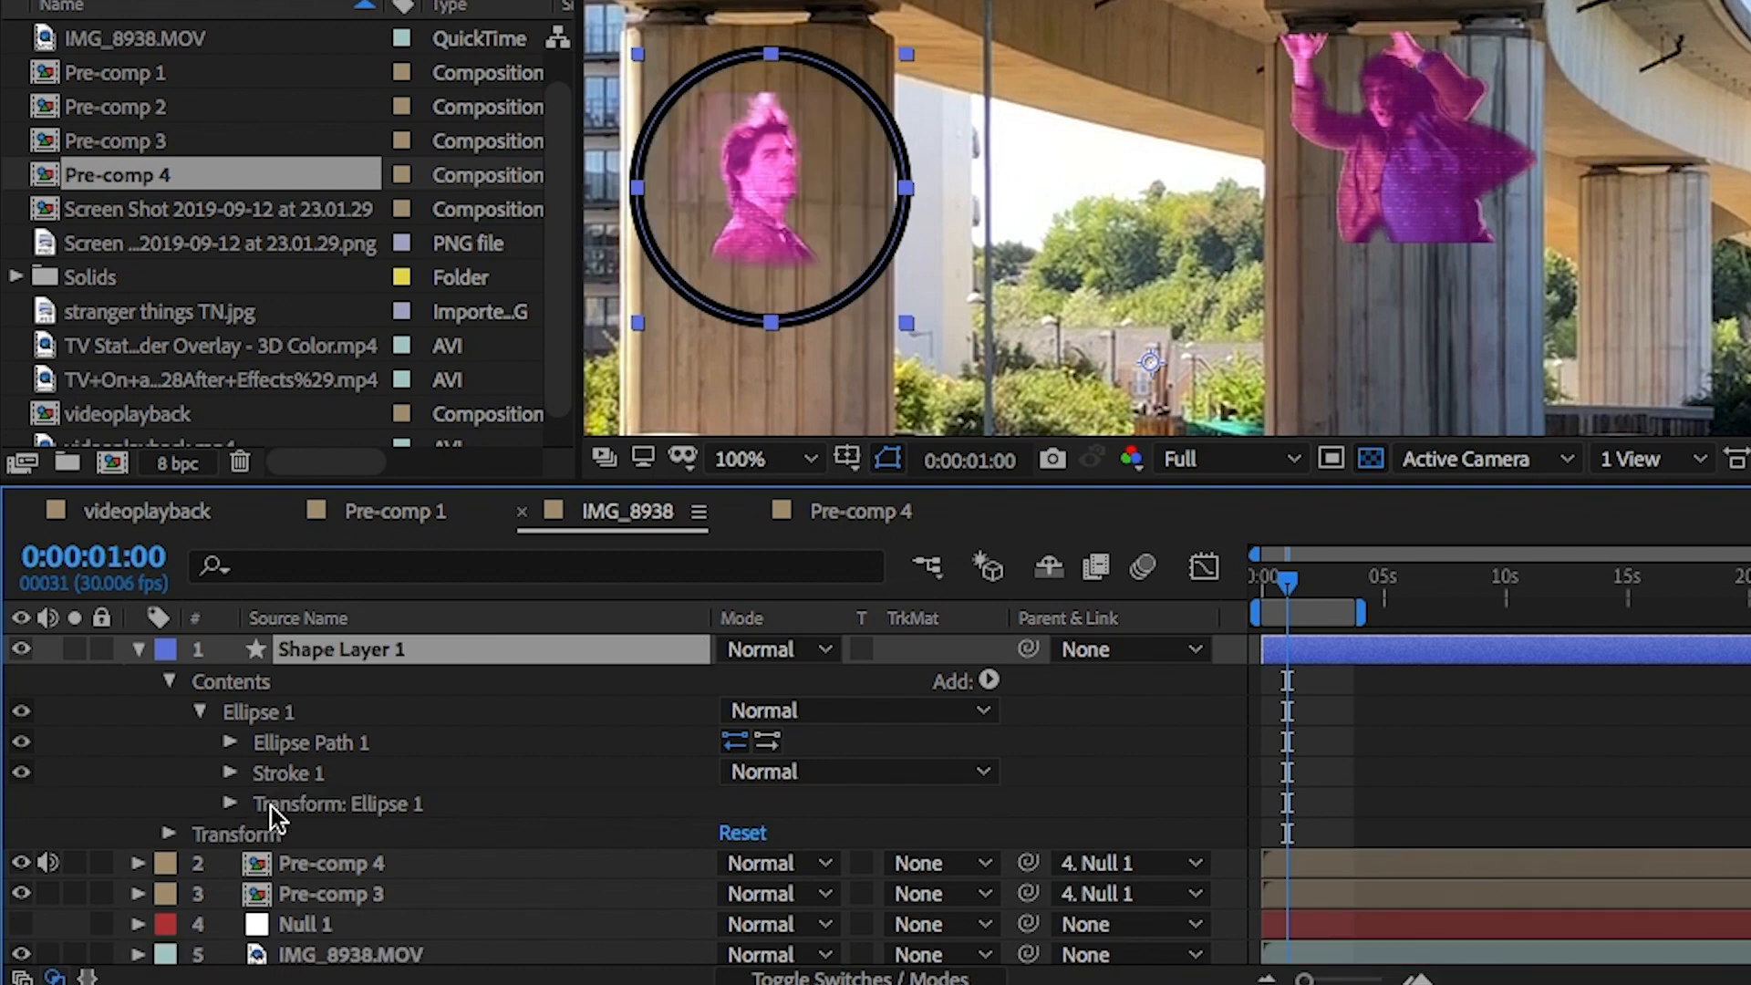
pyautogui.click(228, 772)
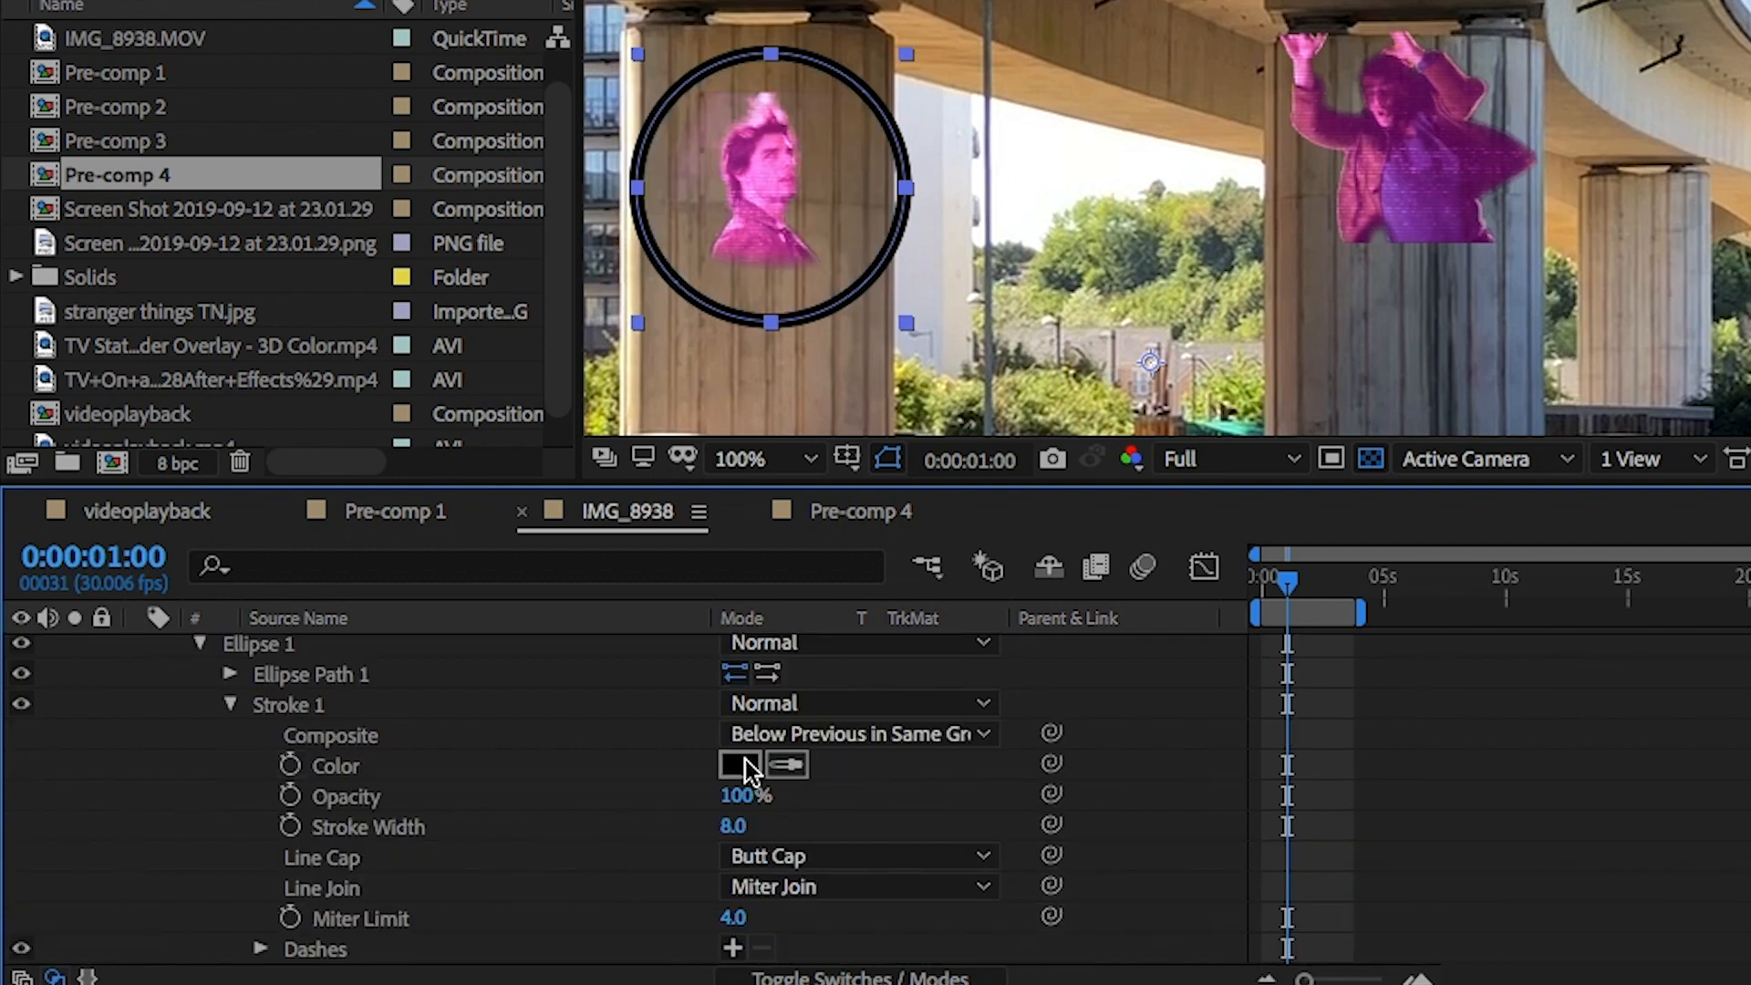
# Set the circle's Stroke 1 colour to bright magenta F500FF.
pyautogui.click(739, 764)
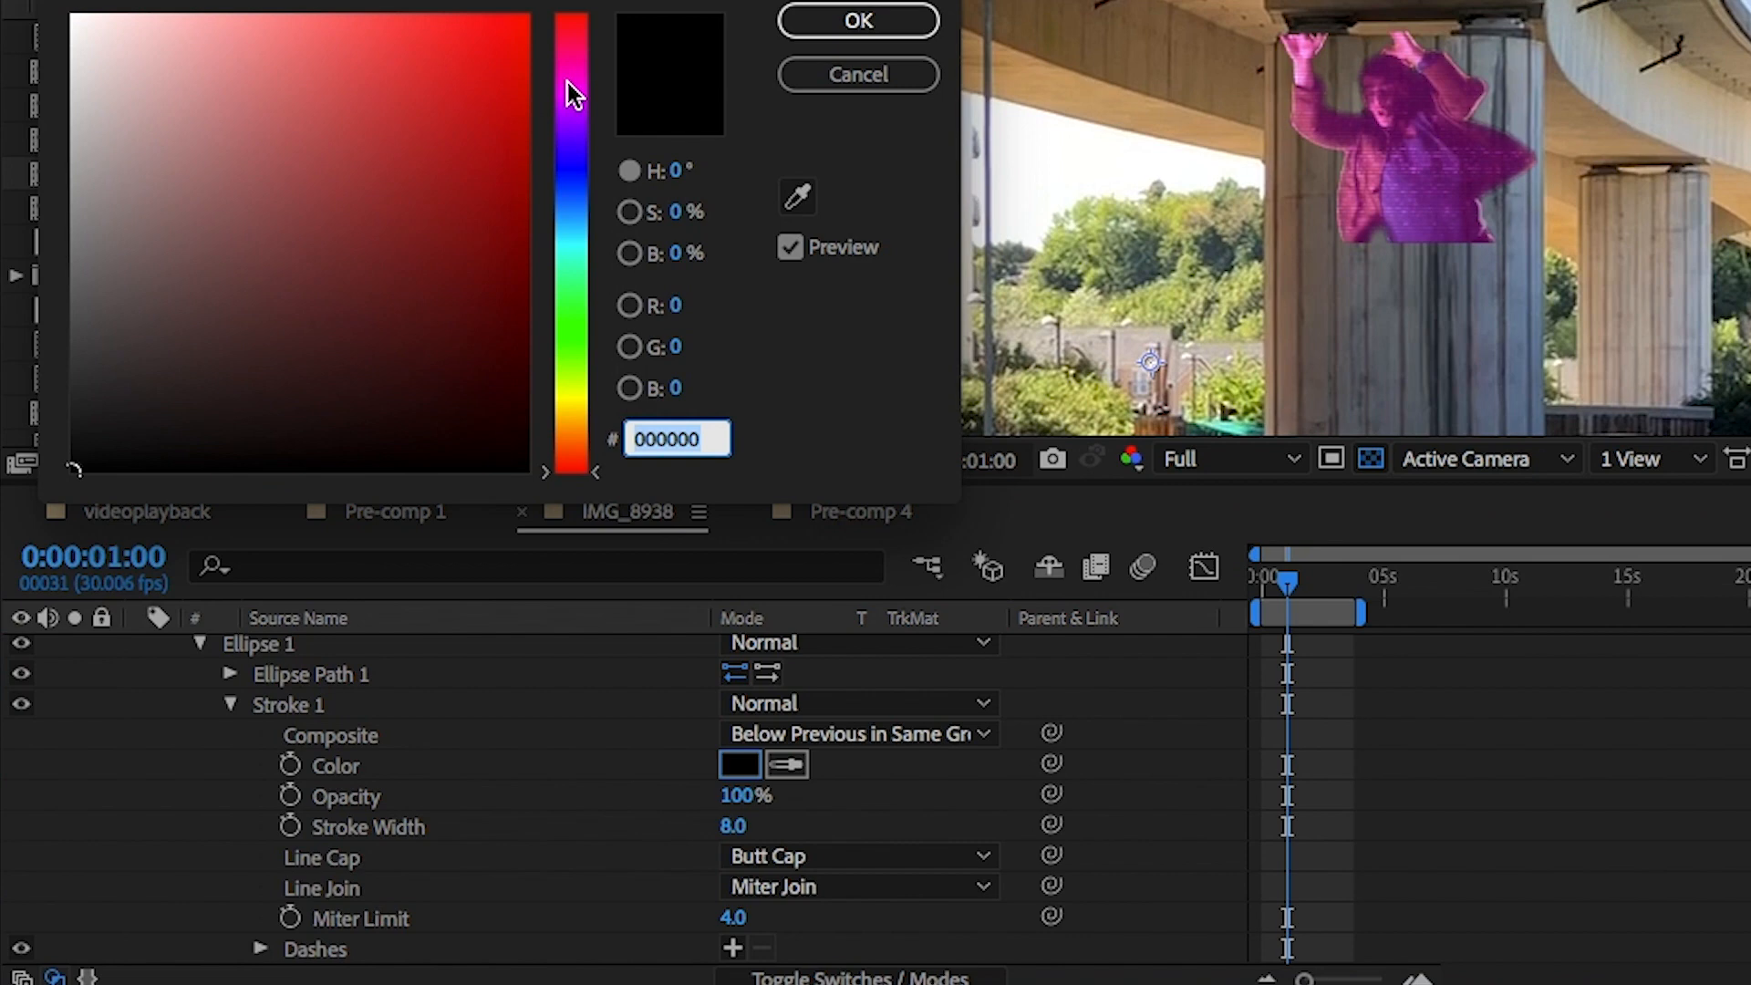
pyautogui.click(569, 100)
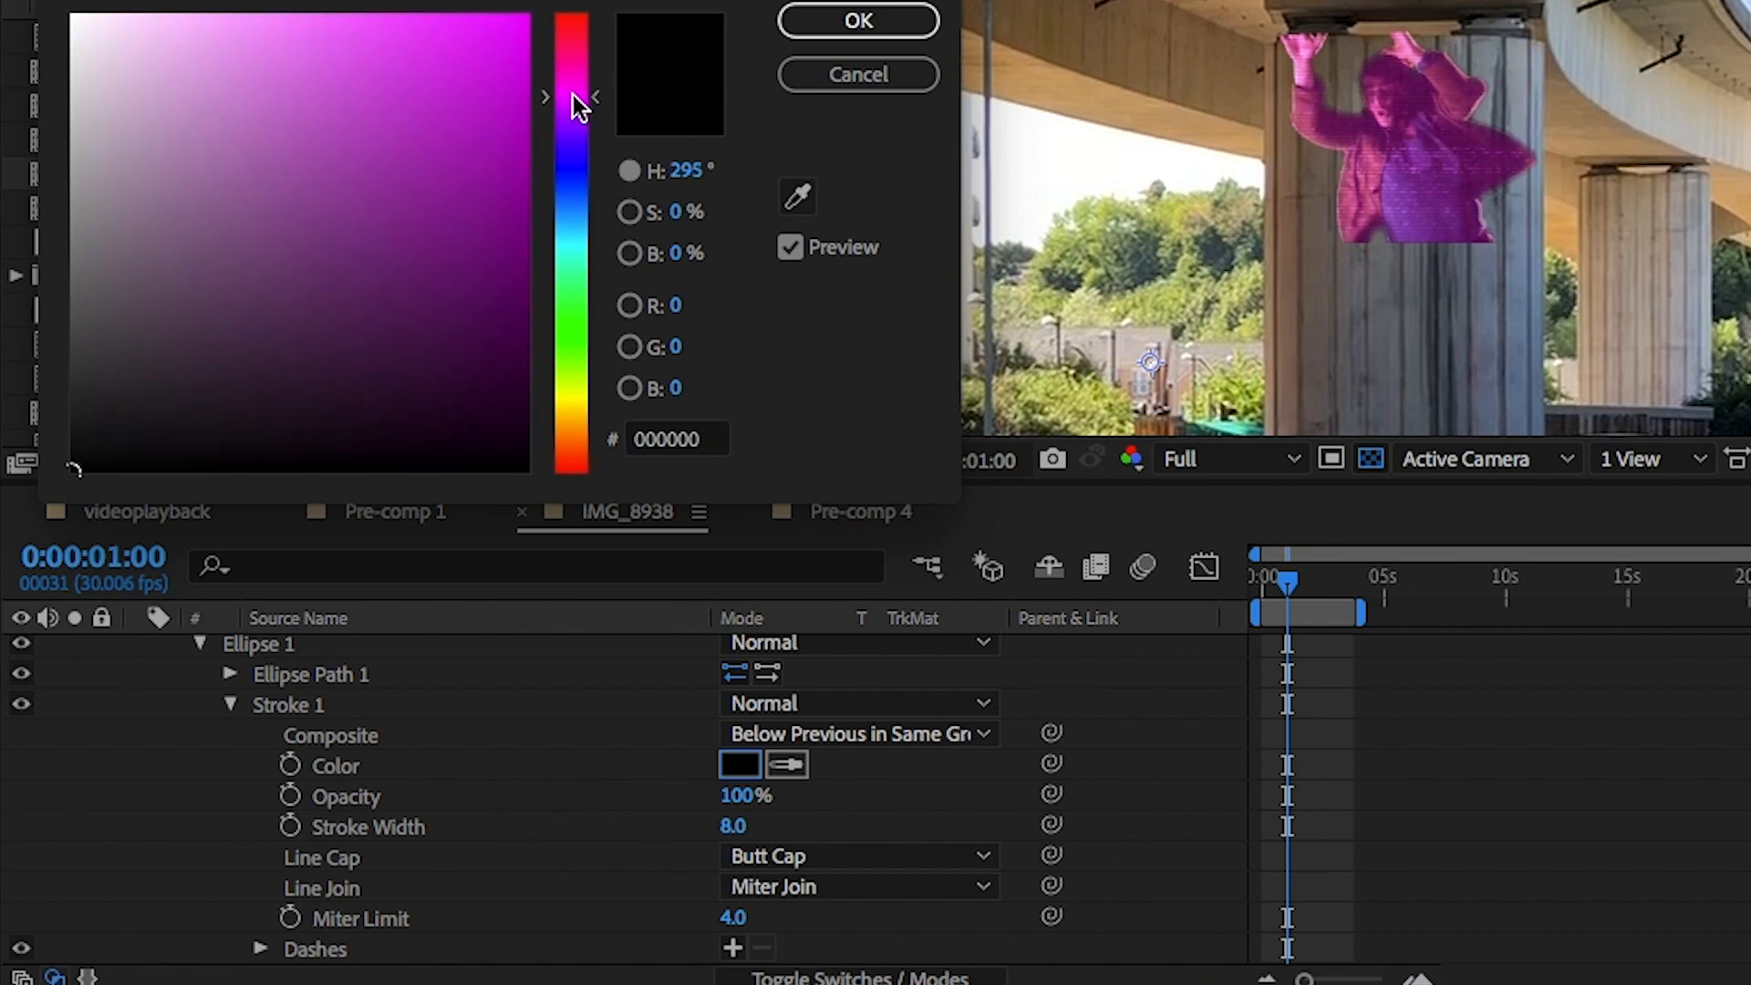
pyautogui.click(509, 28)
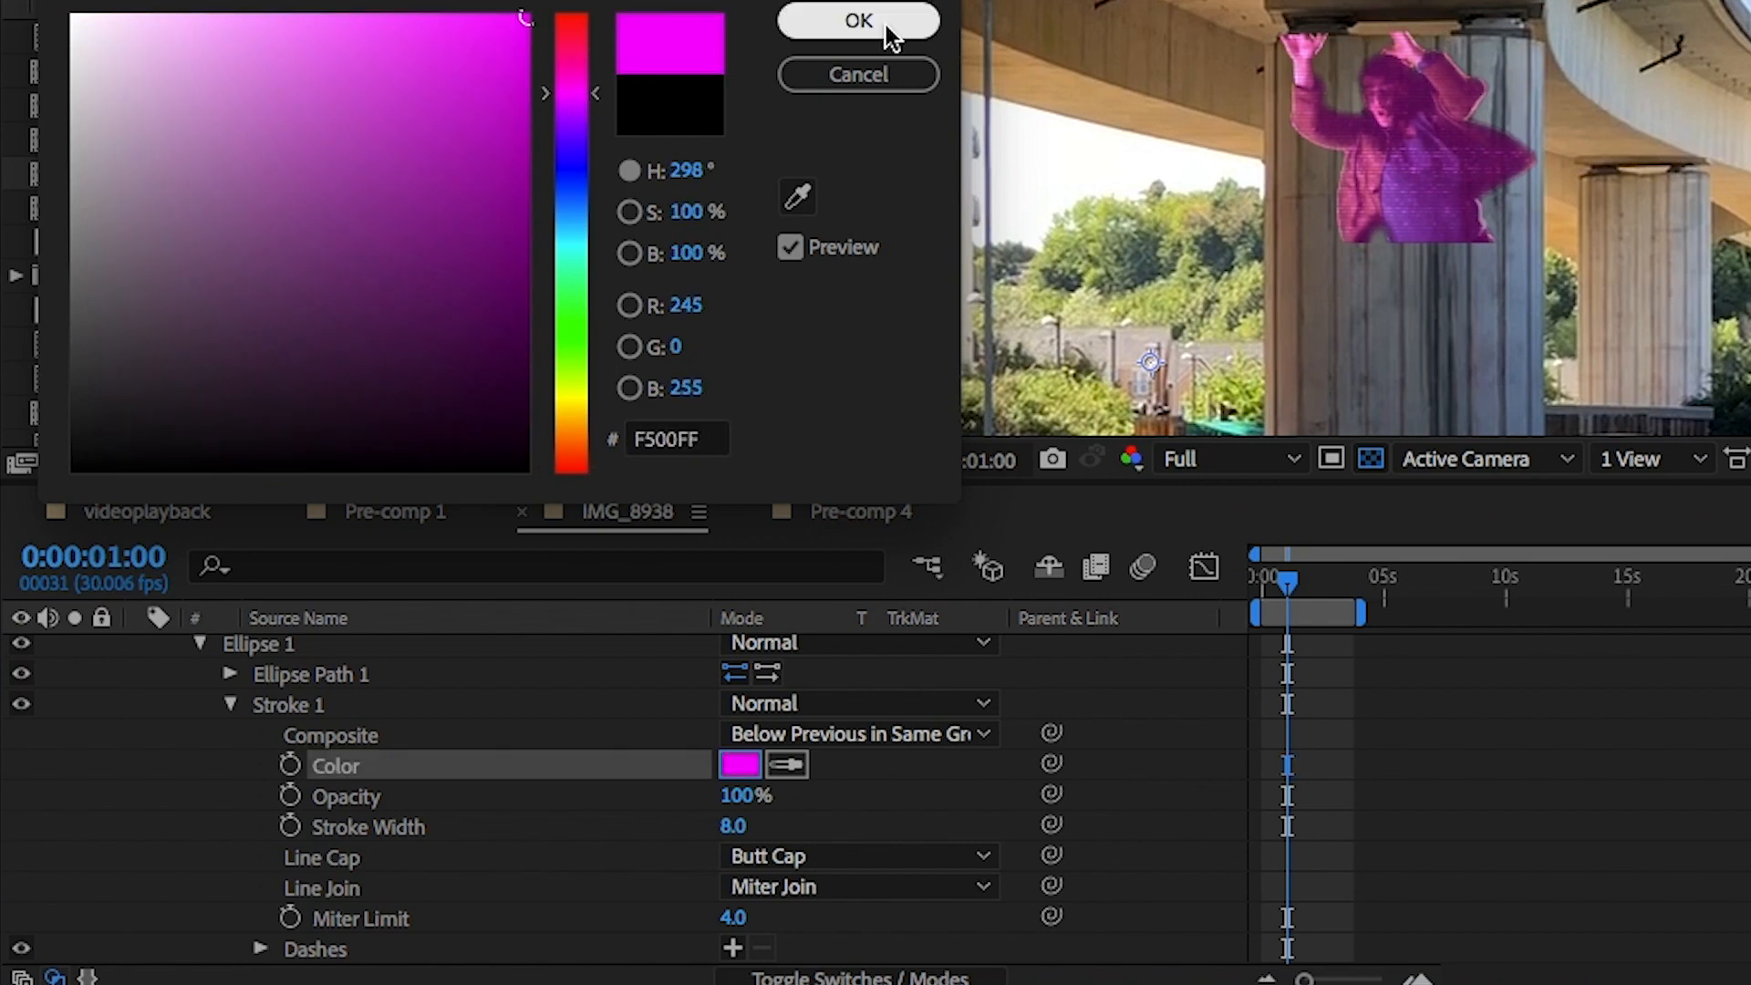
pyautogui.click(857, 22)
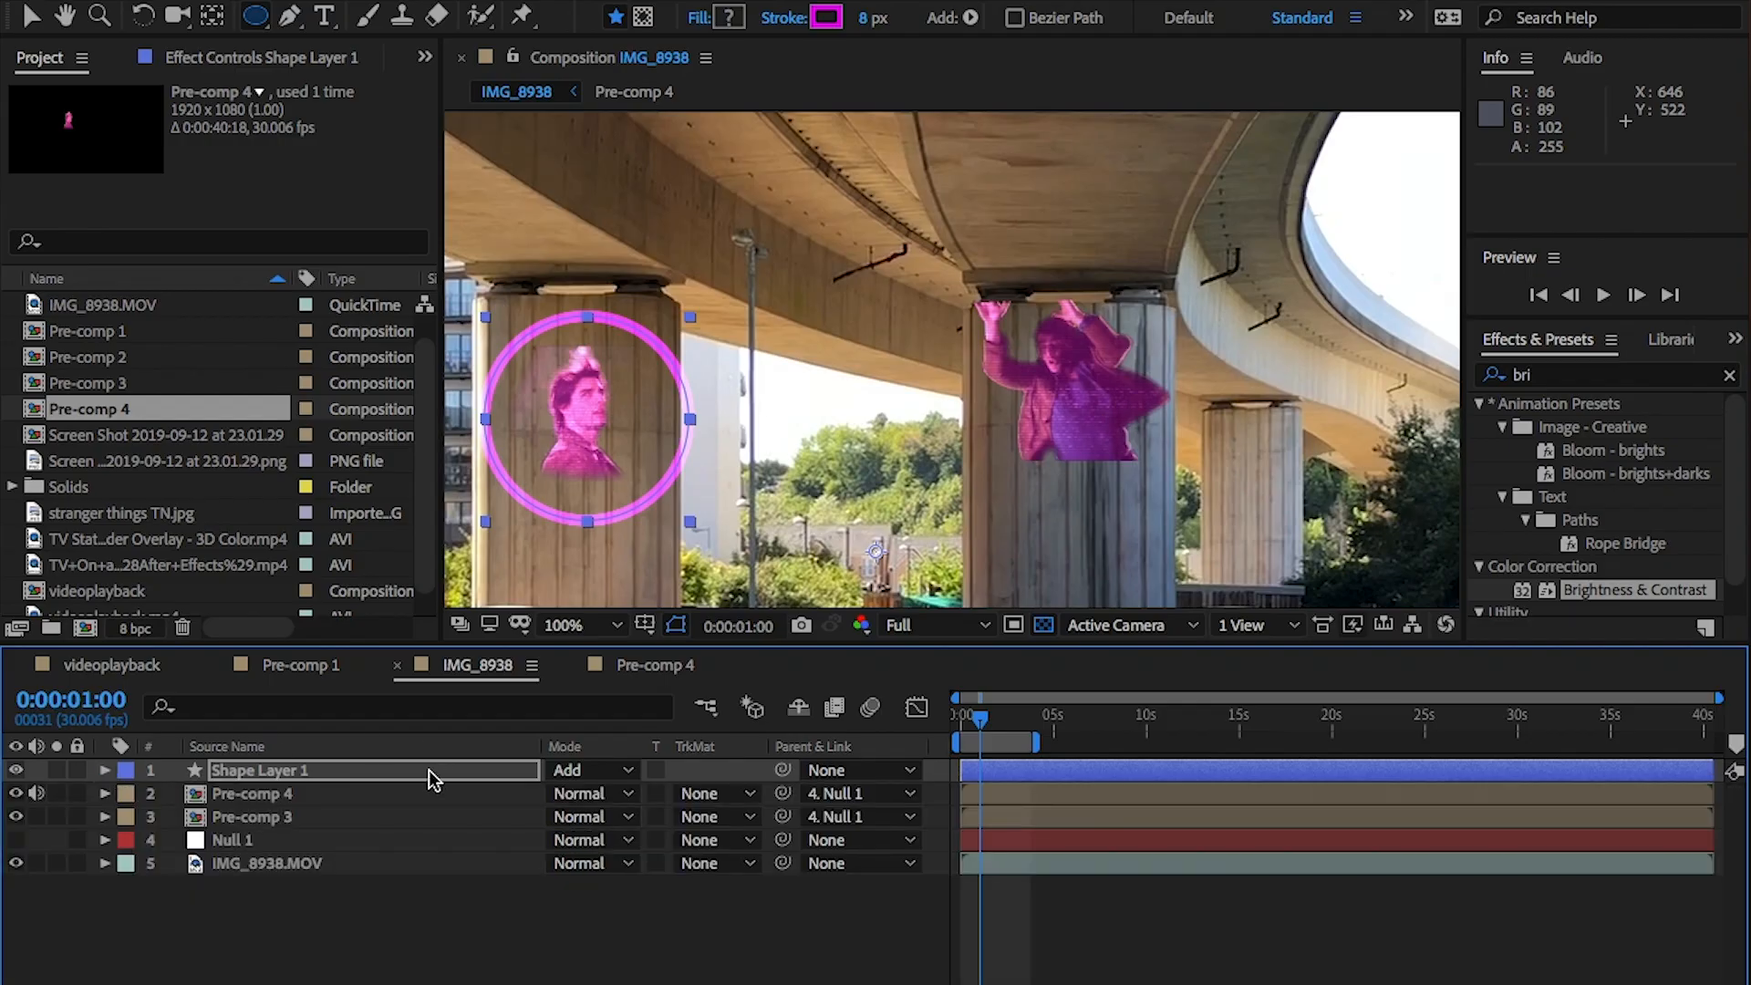
# Select Shape Layer 1 to scale the ring to 82.9% and parent it to Null 1.
pyautogui.click(102, 770)
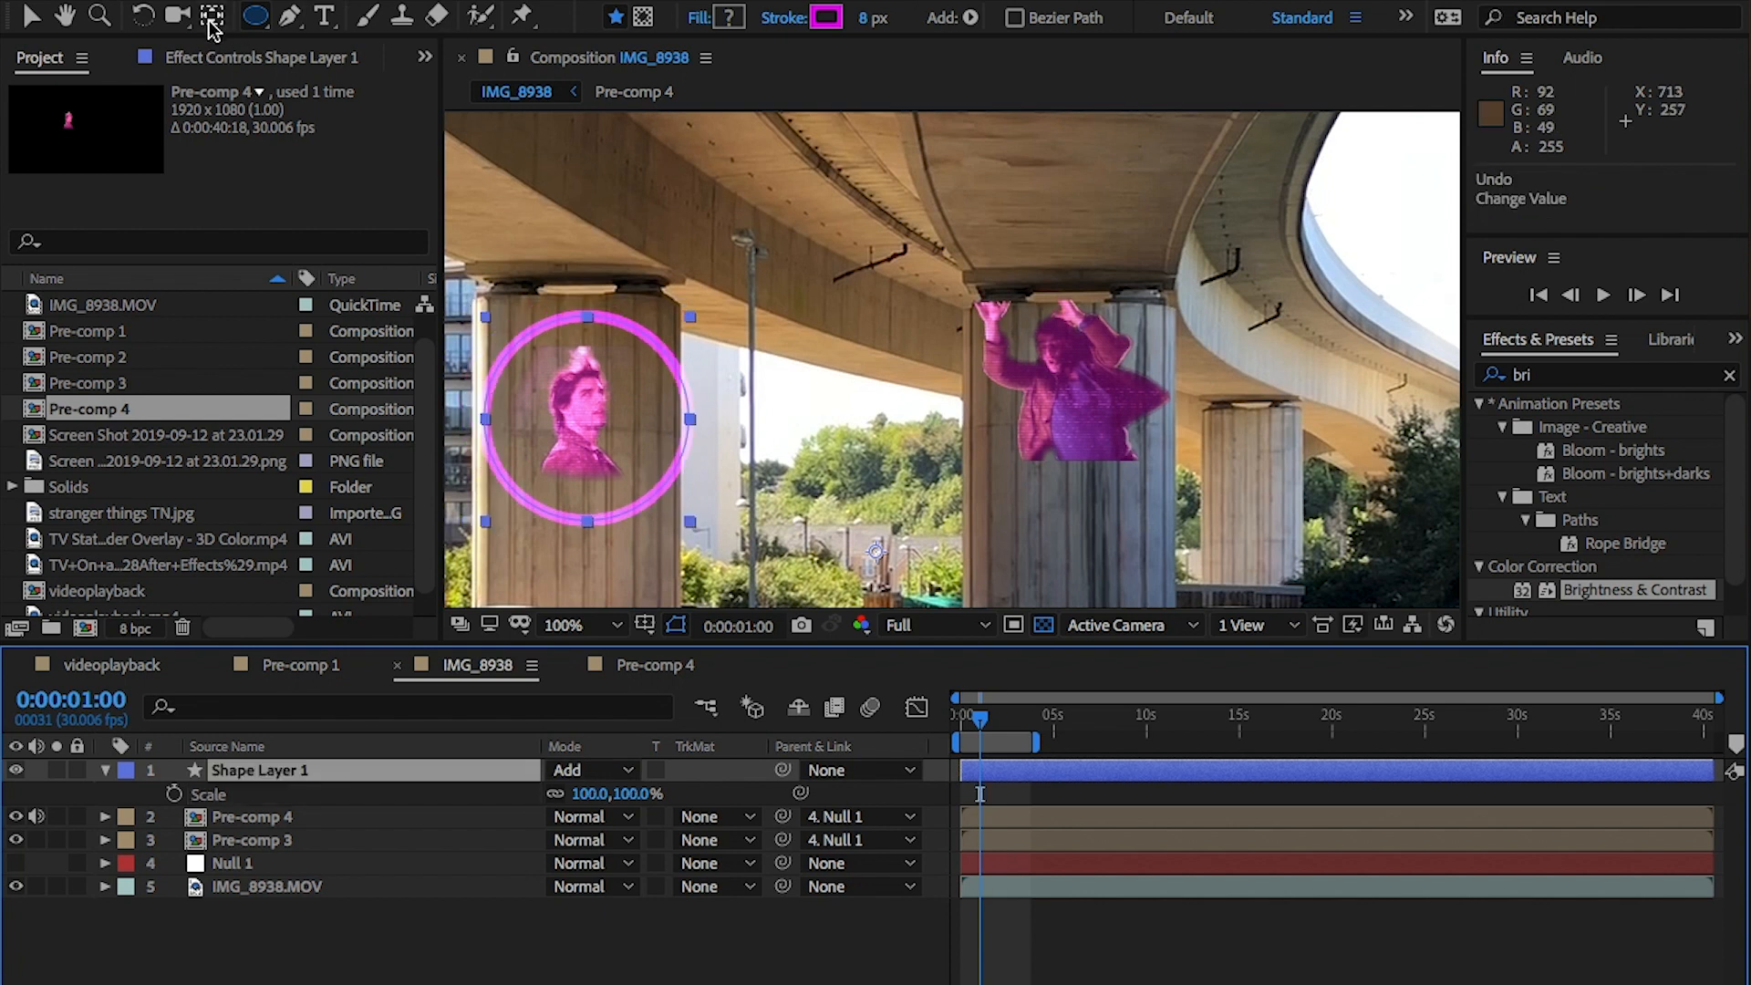
pyautogui.moveTo(211, 17)
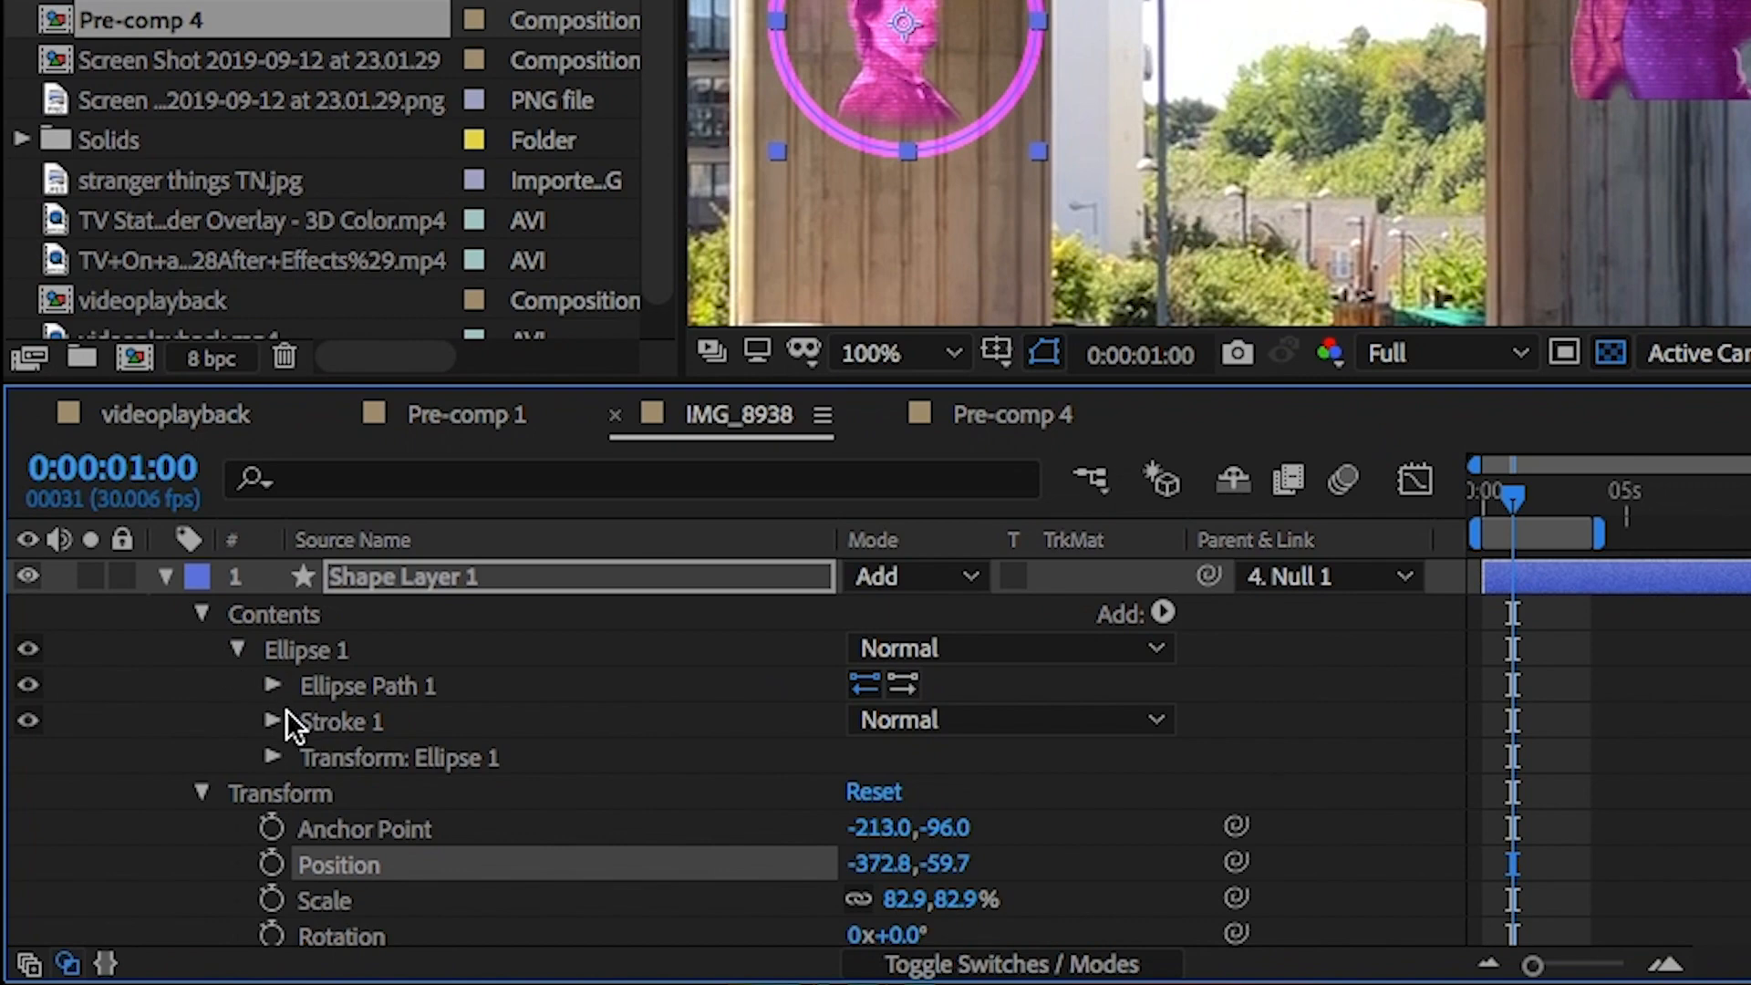
# Dash the magenta ring's Stroke 1 with Dash 124 and keyframe its Offset at 0.
pyautogui.click(271, 721)
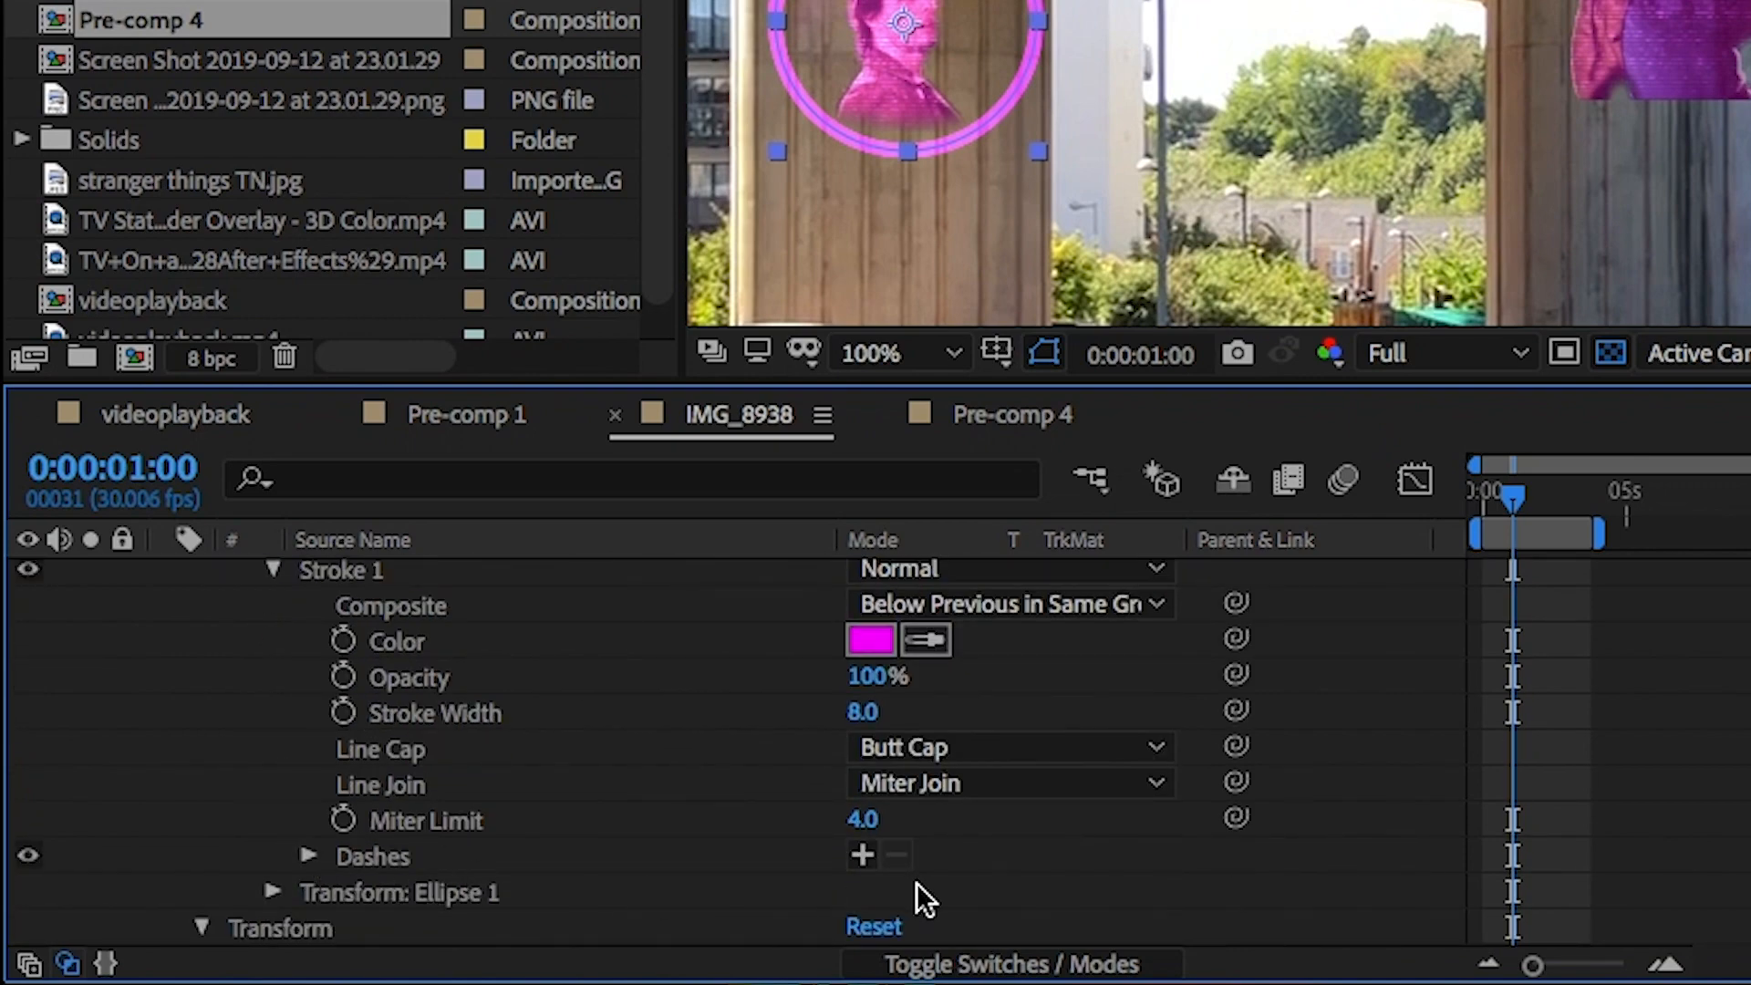
pyautogui.click(863, 854)
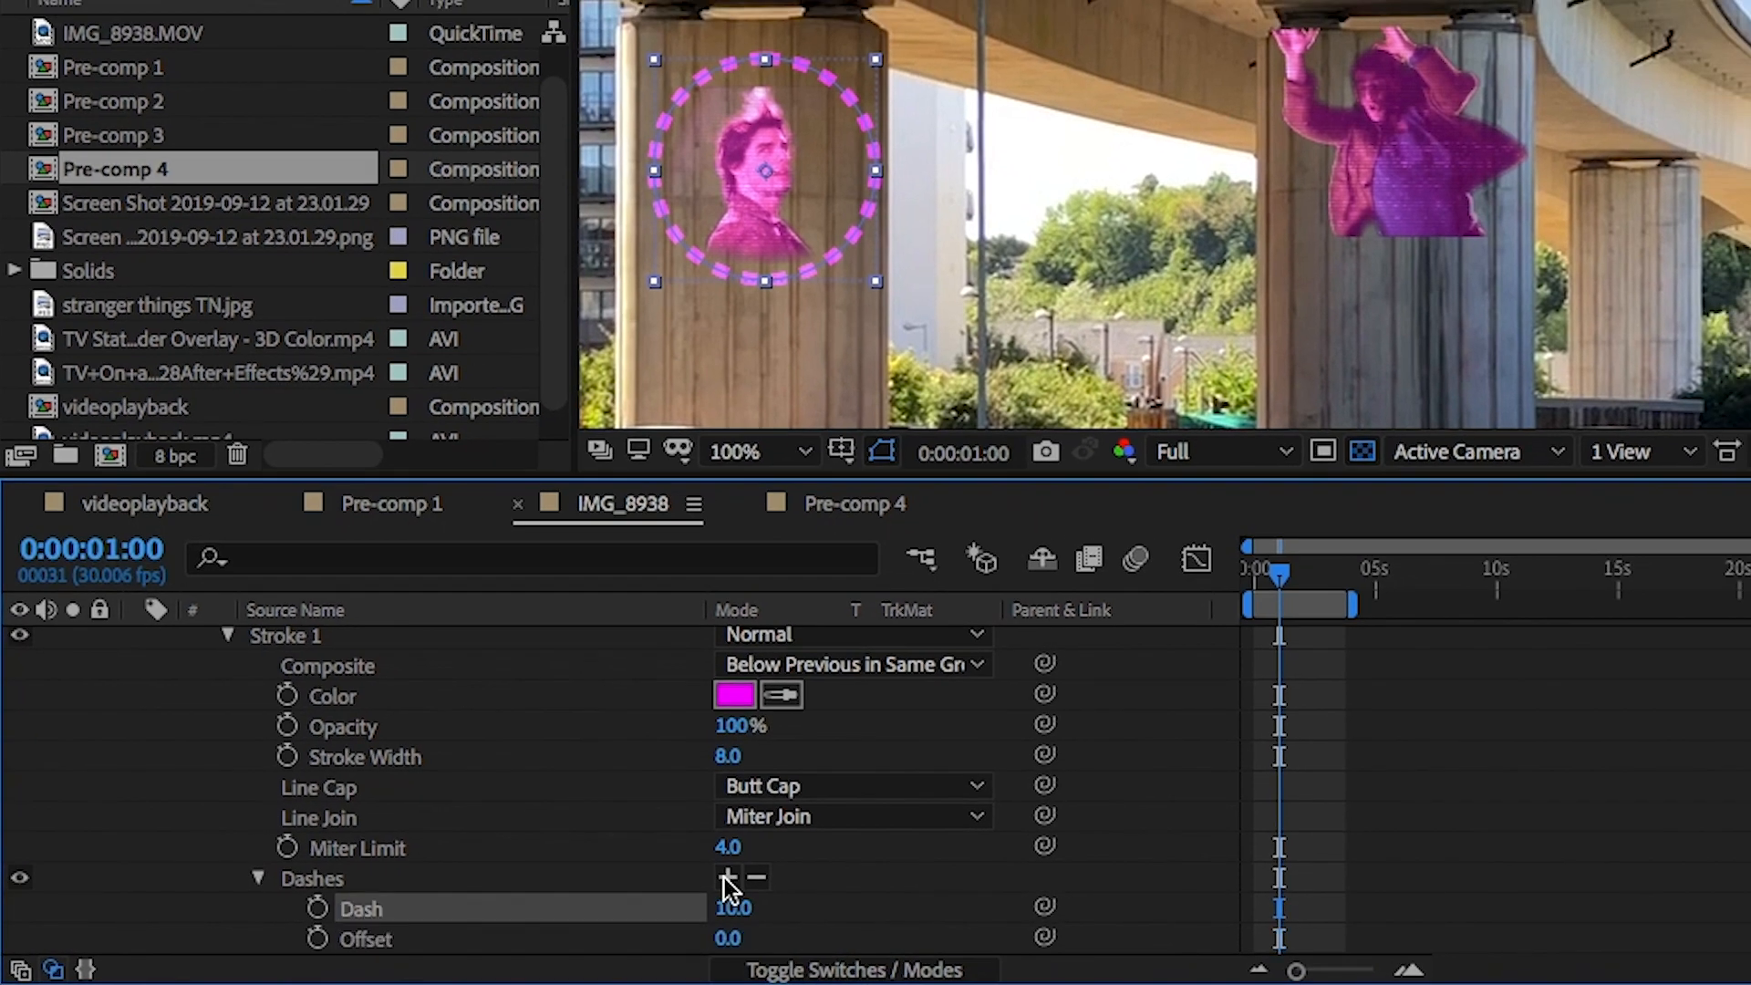
pyautogui.scroll(-3)
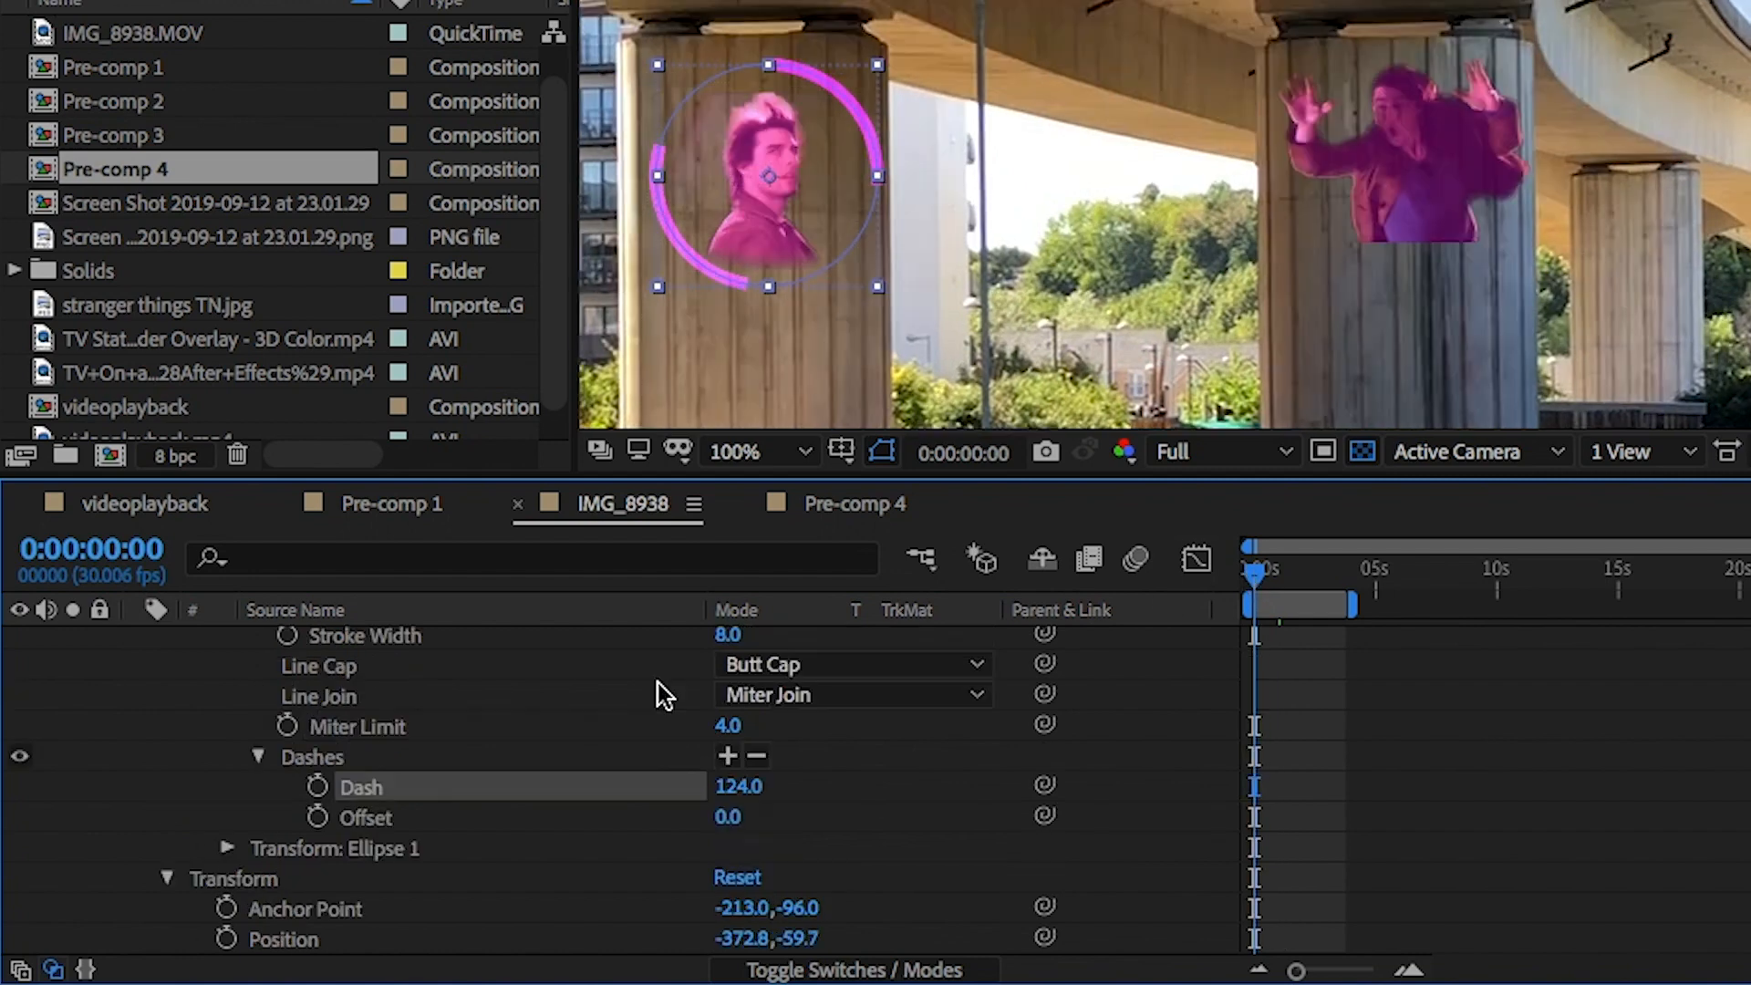
pyautogui.scroll(-3)
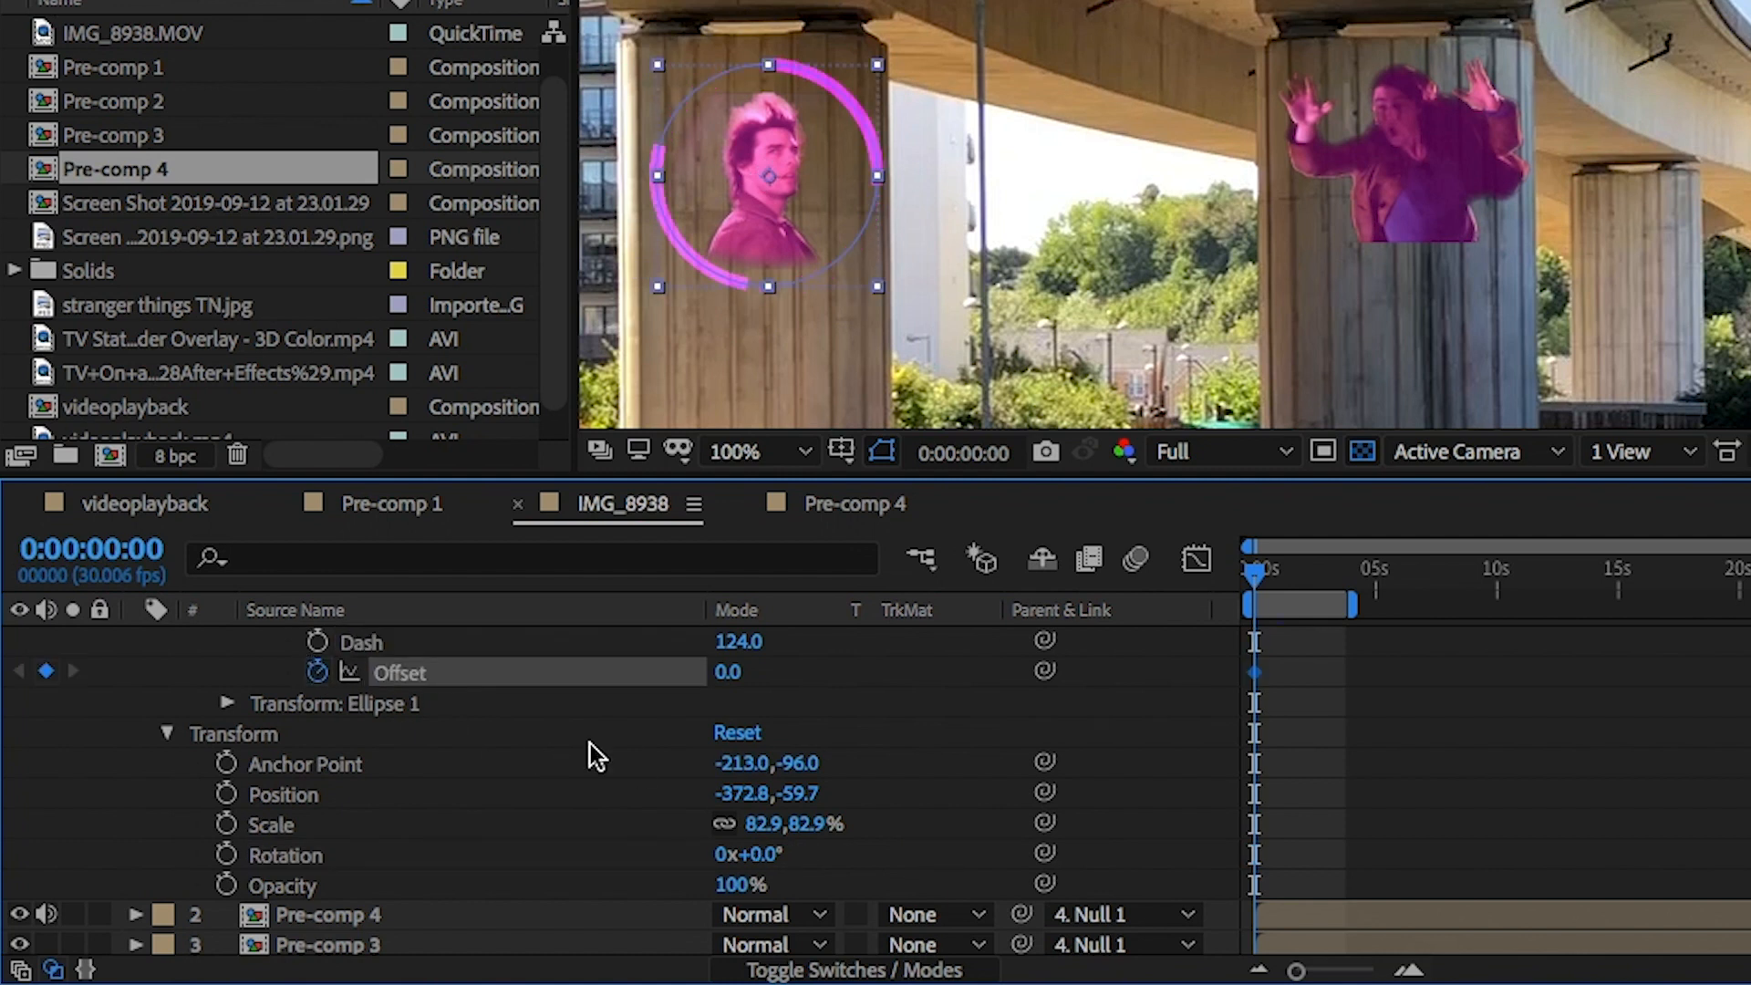
pyautogui.moveTo(1268, 586)
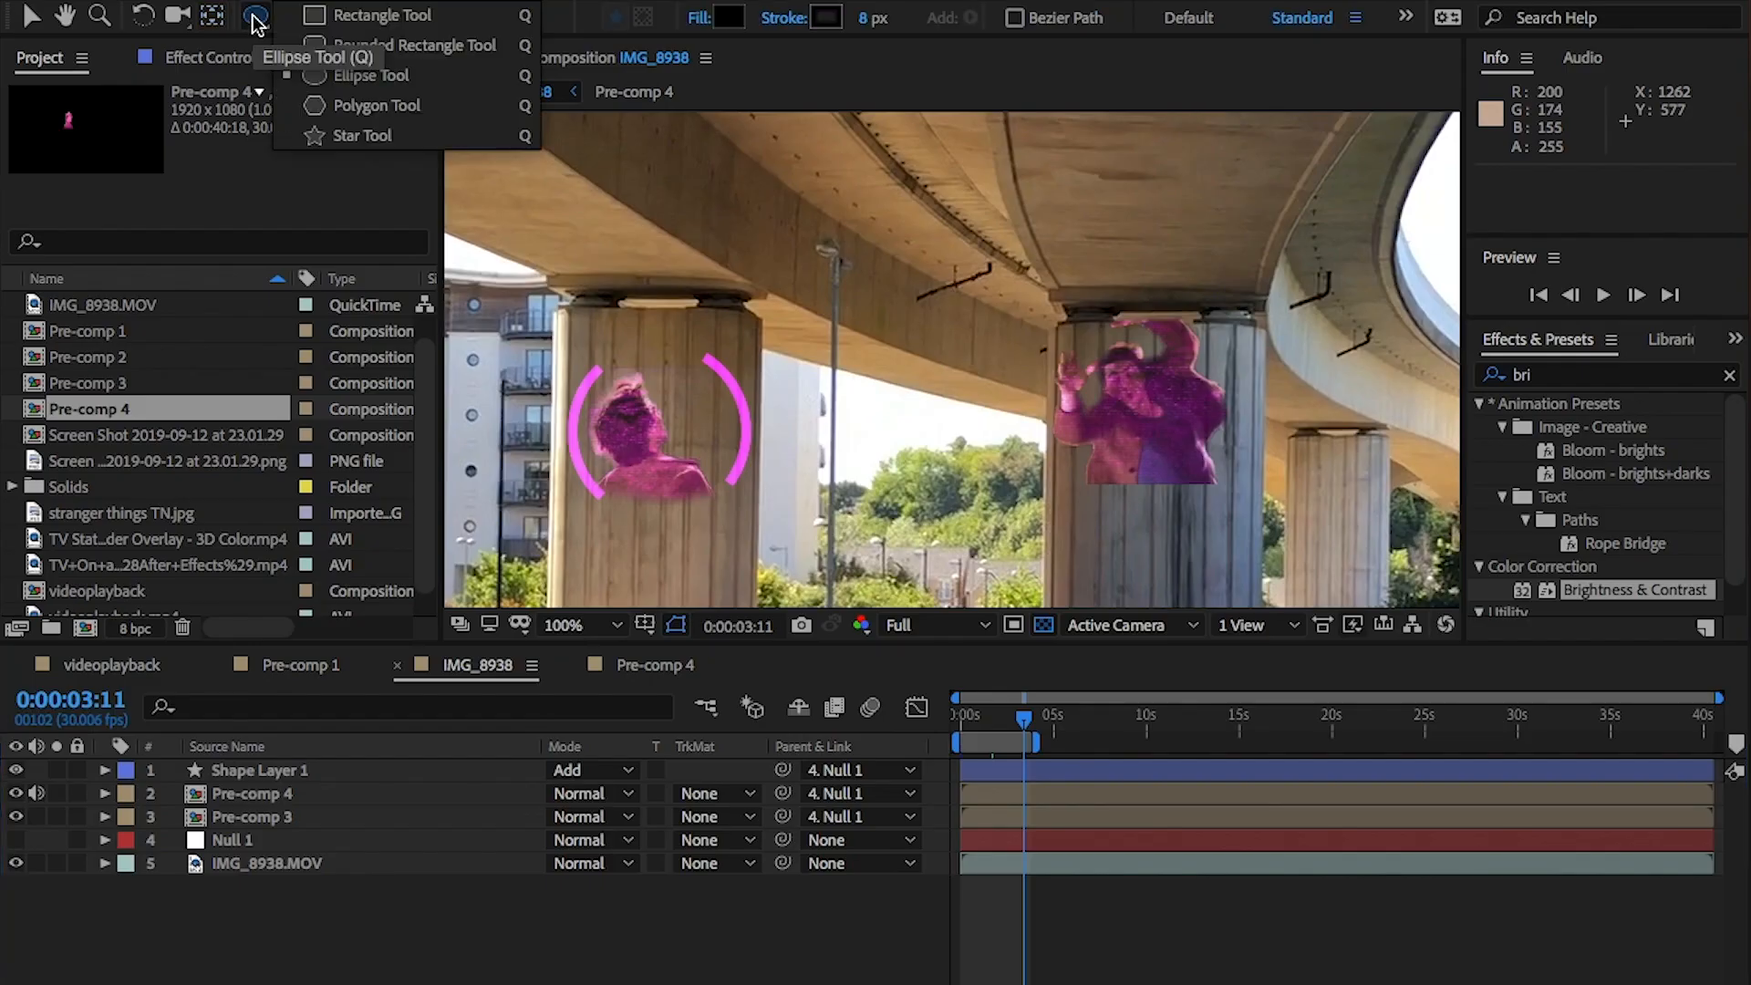
pyautogui.moveTo(422, 75)
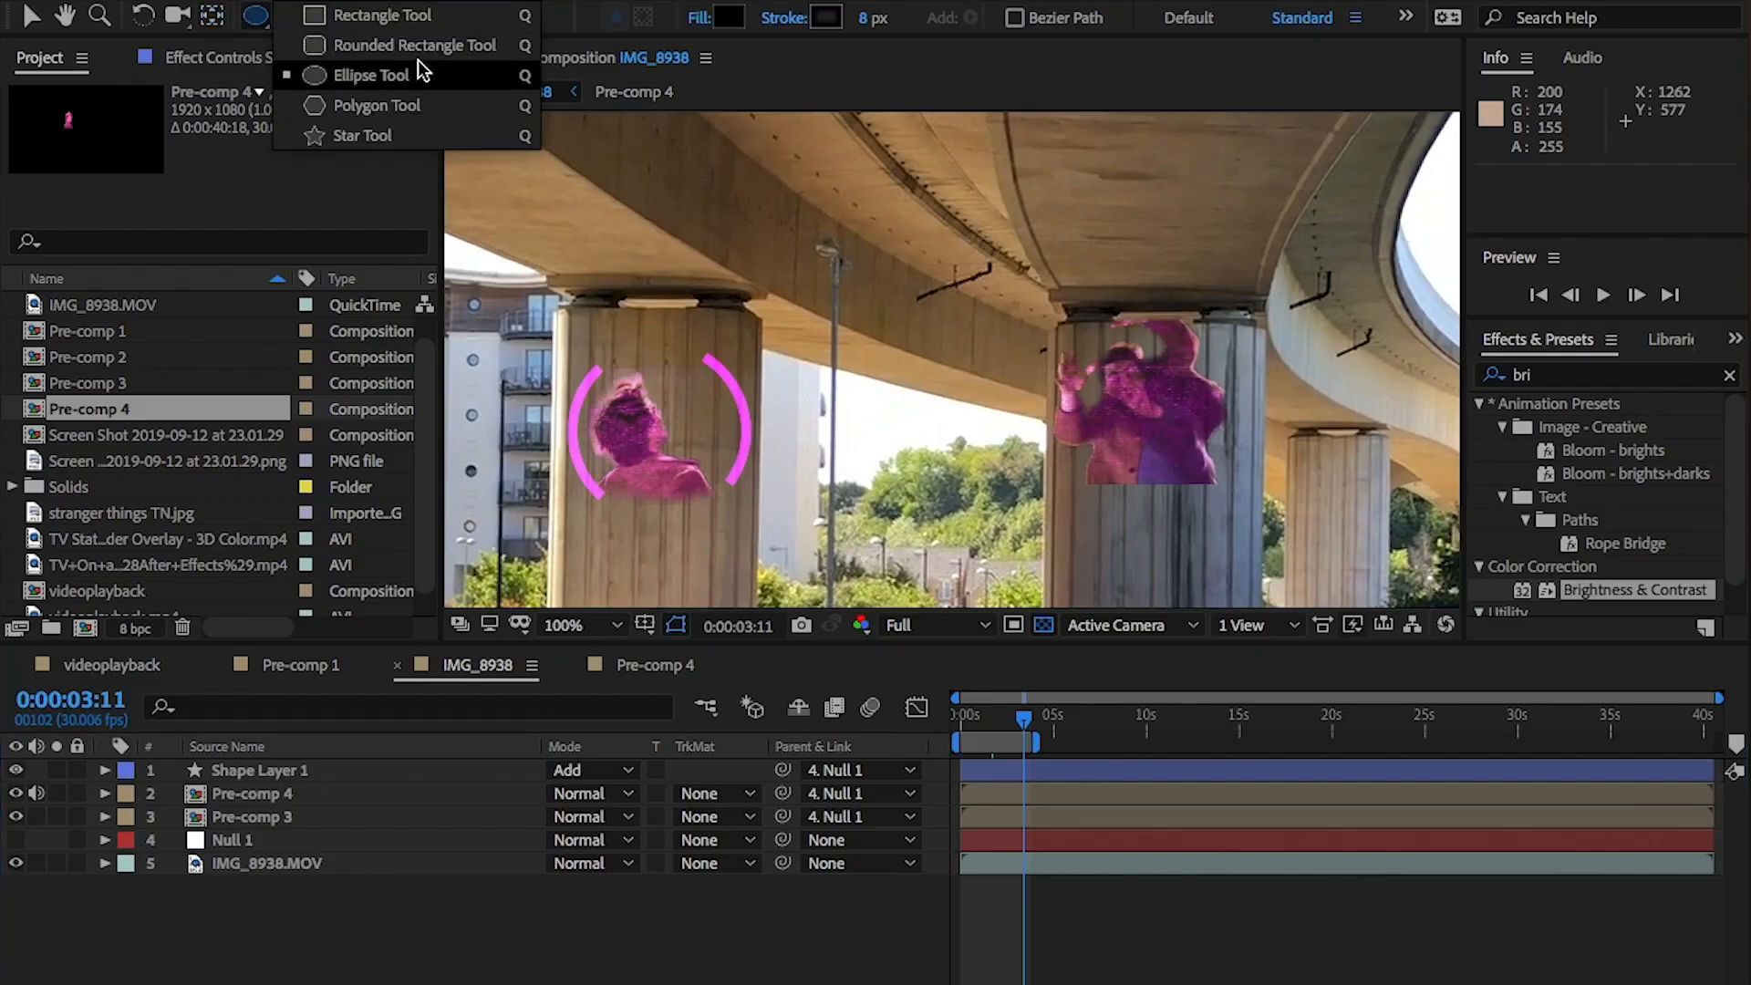
# Draw a rounded rectangle over the right pillar and remove its fill.
pyautogui.click(378, 15)
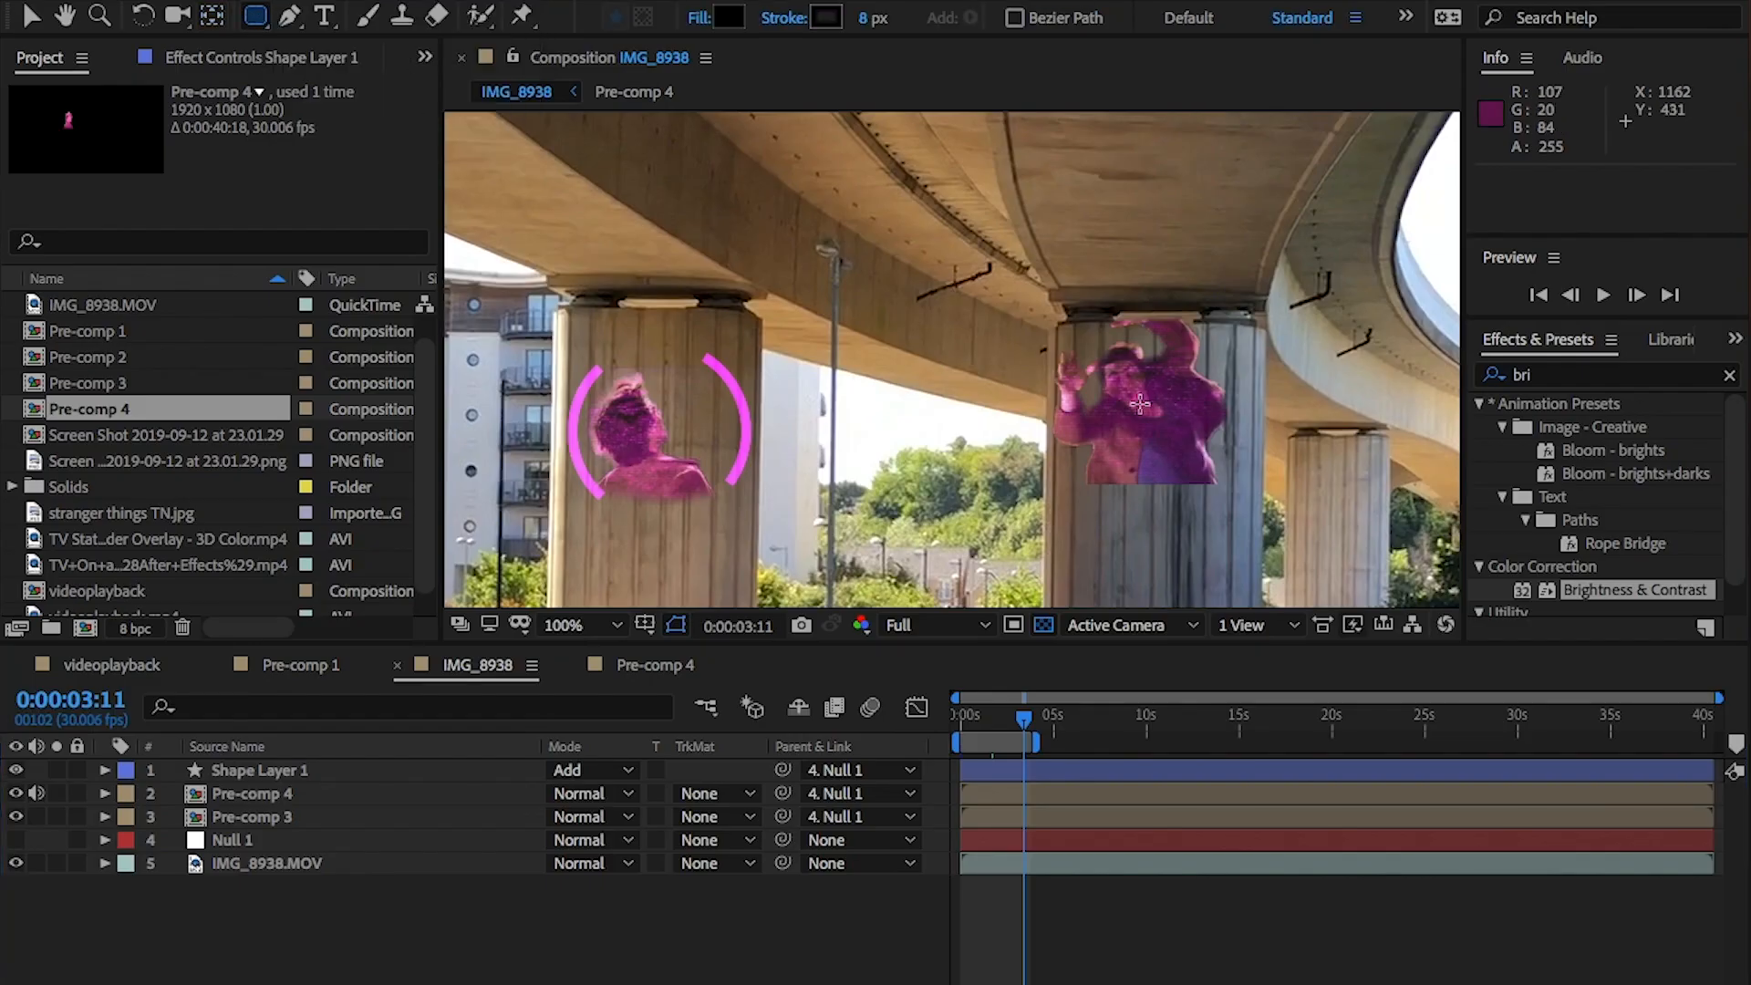
pyautogui.moveTo(1044, 316)
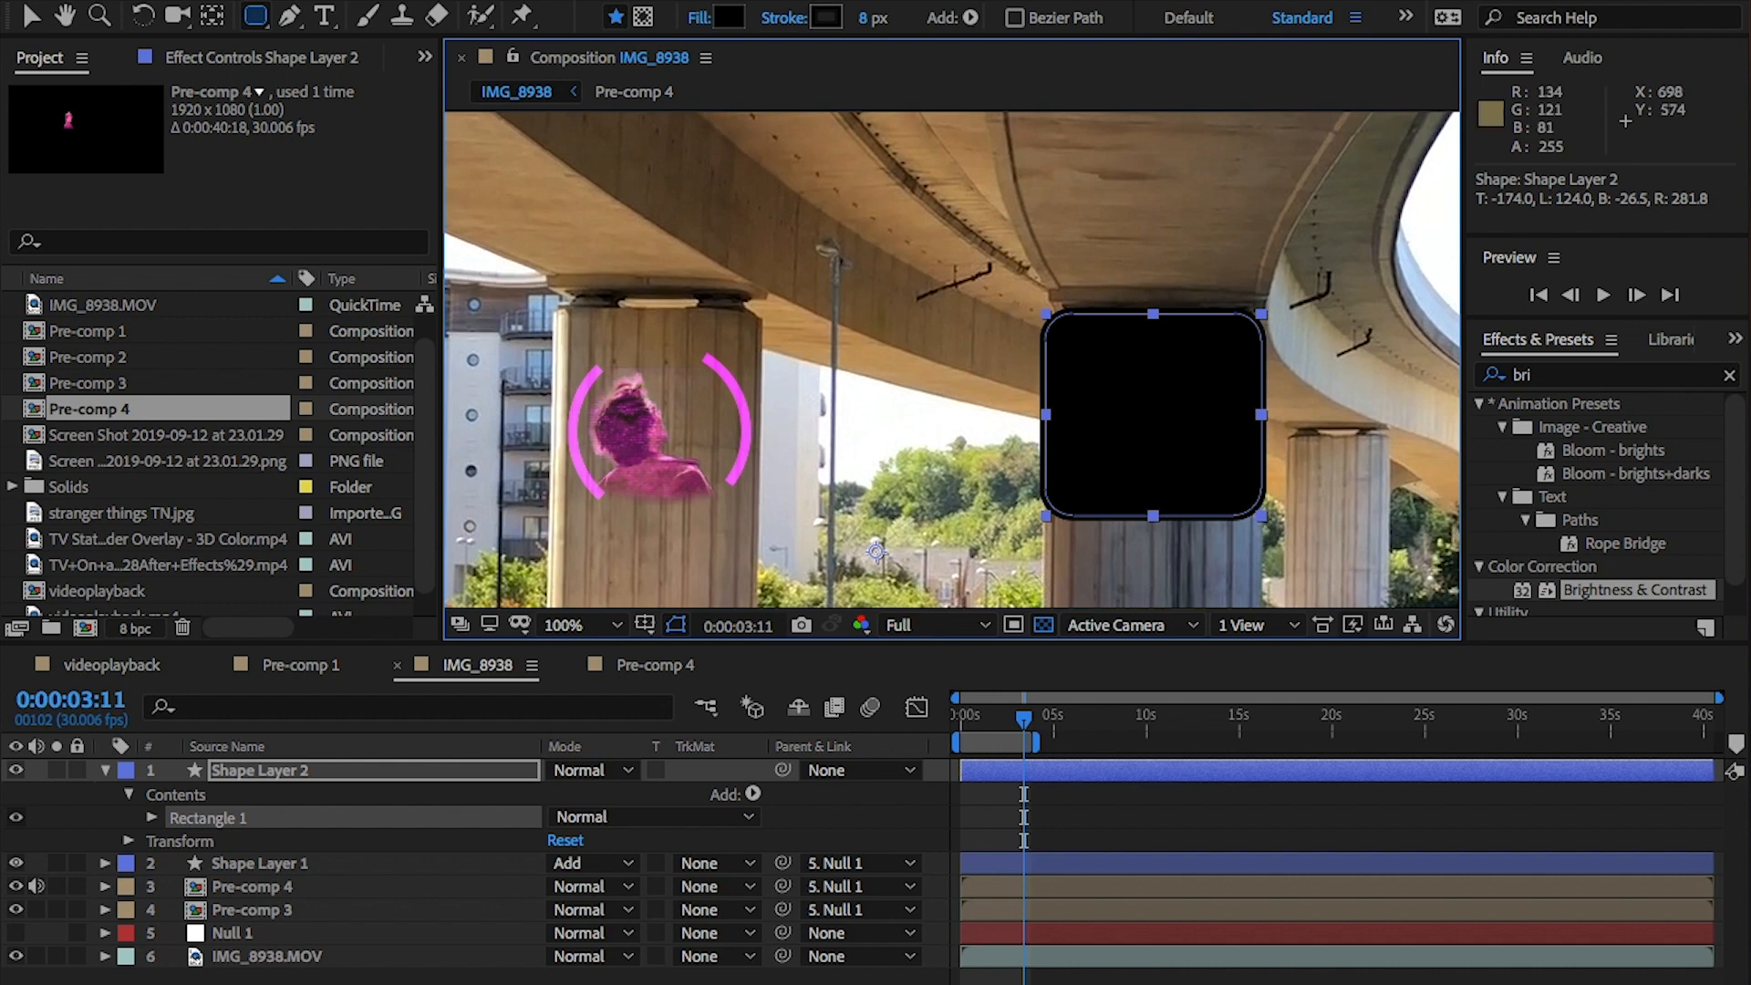
pyautogui.click(155, 817)
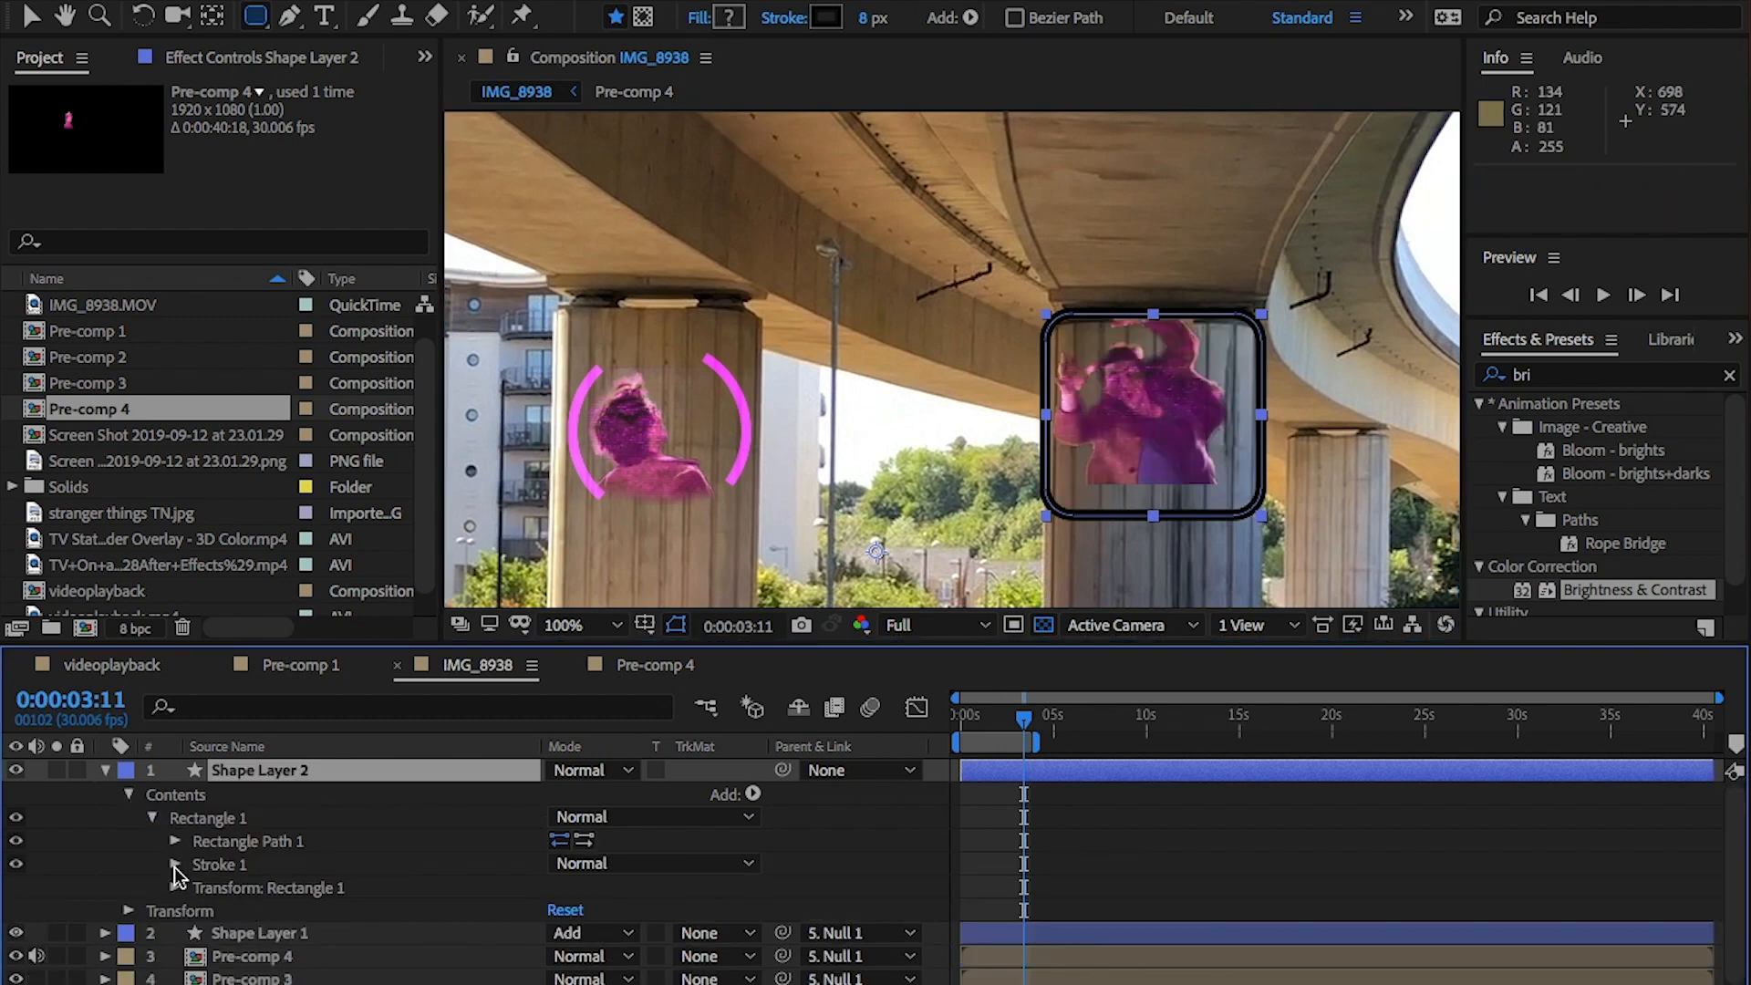
pyautogui.click(564, 857)
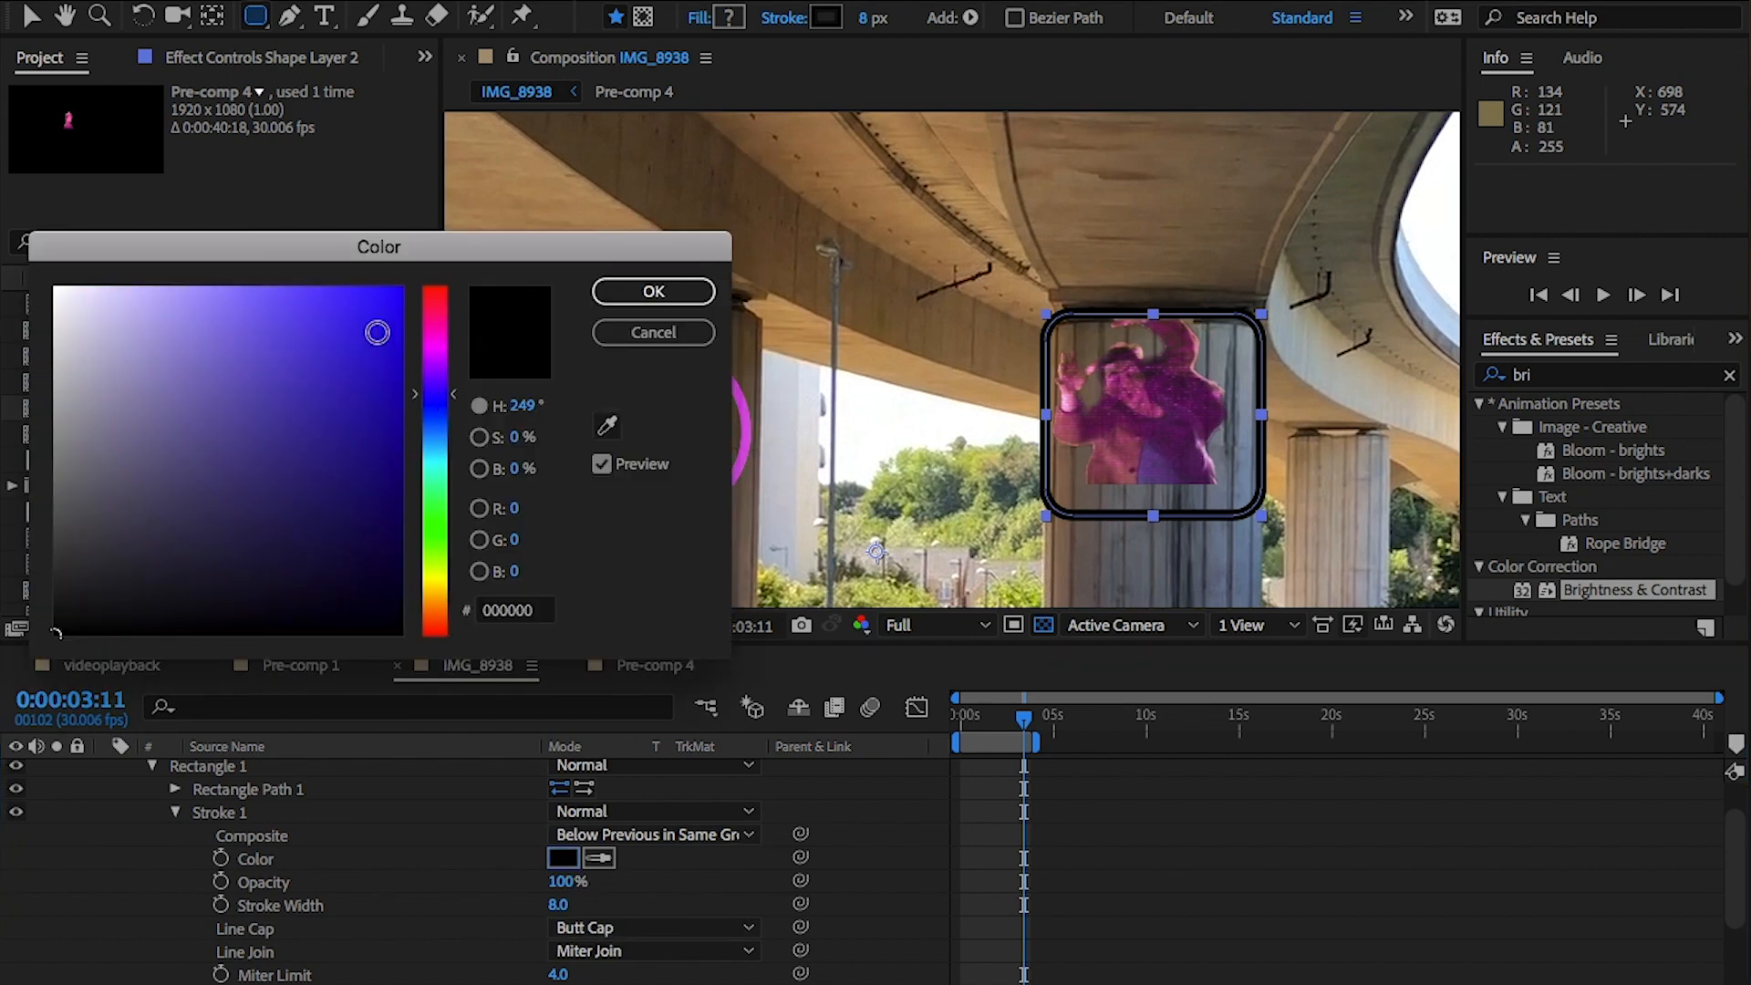
pyautogui.click(653, 291)
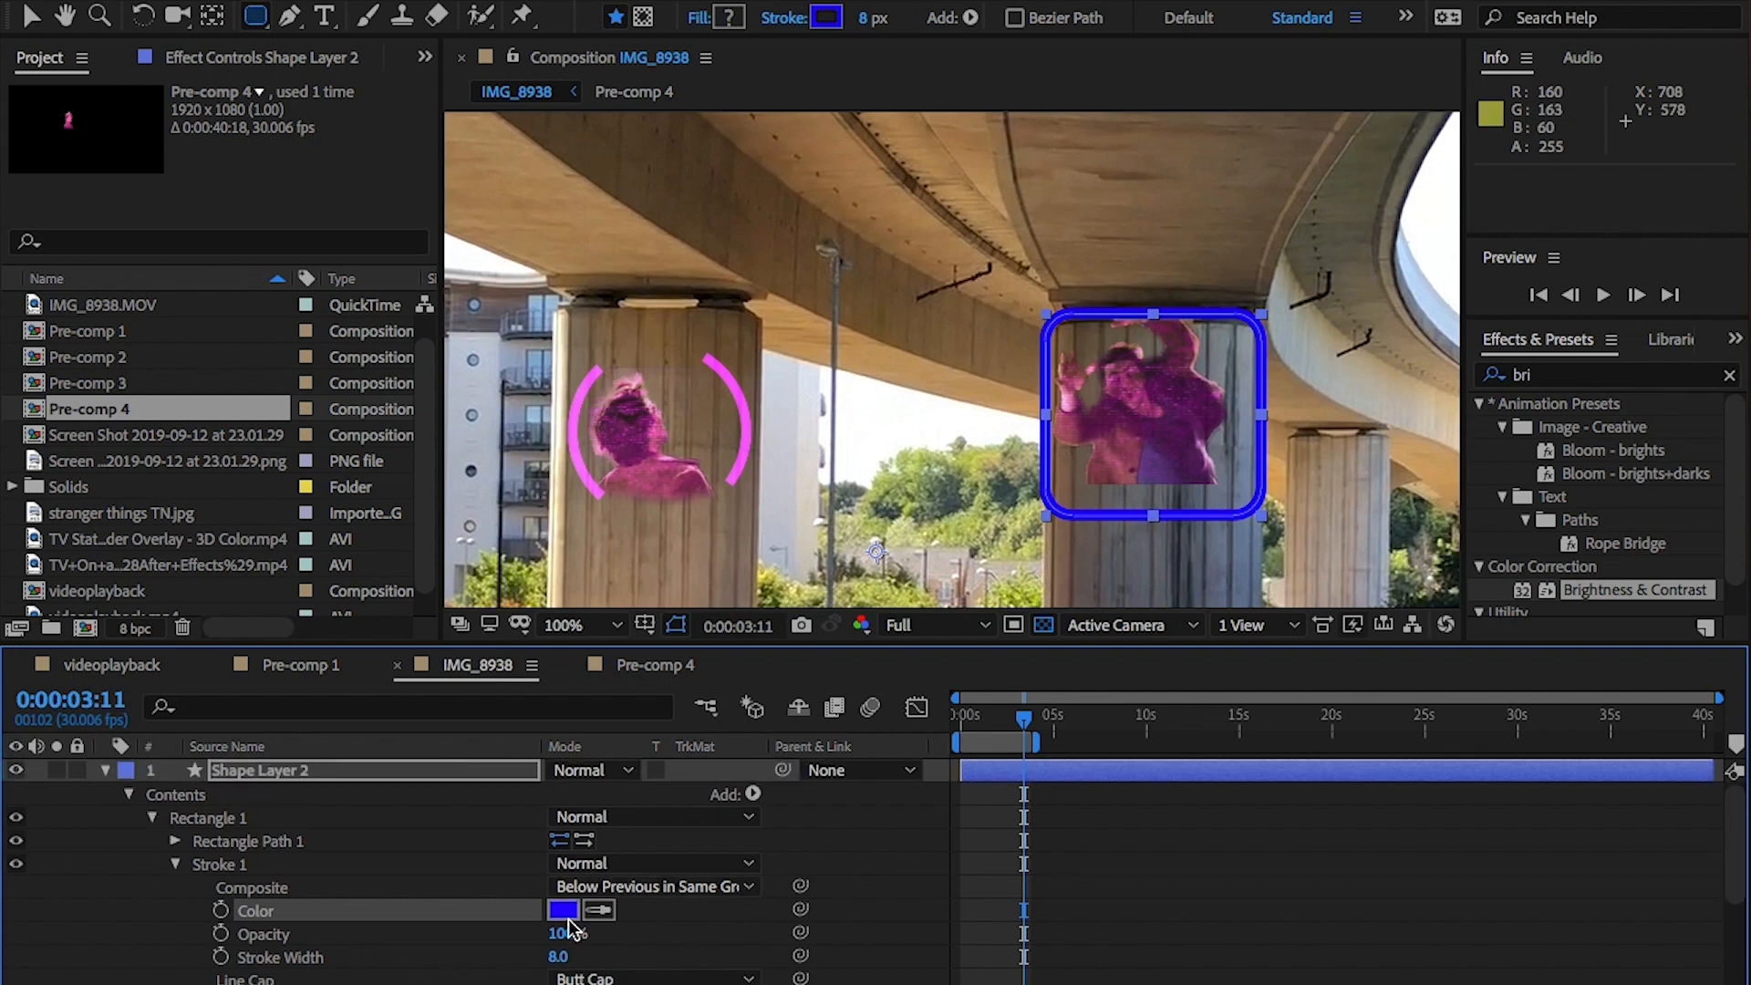
# Colour the rectangle's stroke red and blend it in Add mode.
pyautogui.click(563, 911)
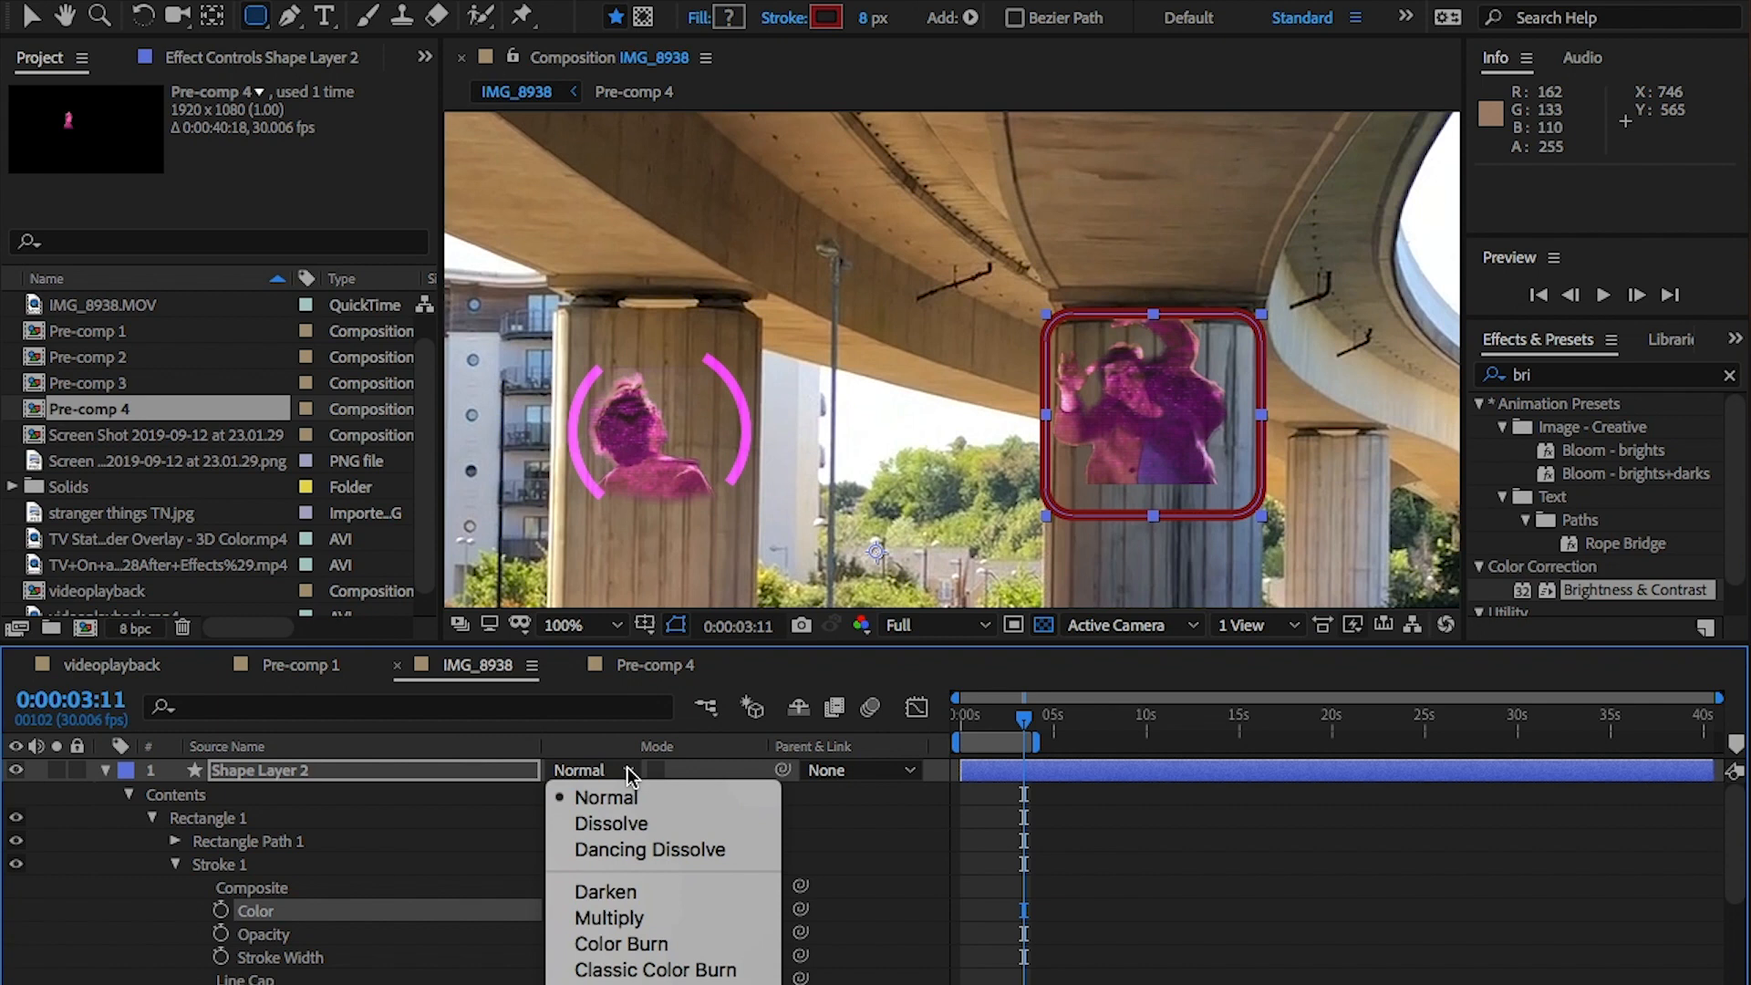
pyautogui.moveTo(591, 804)
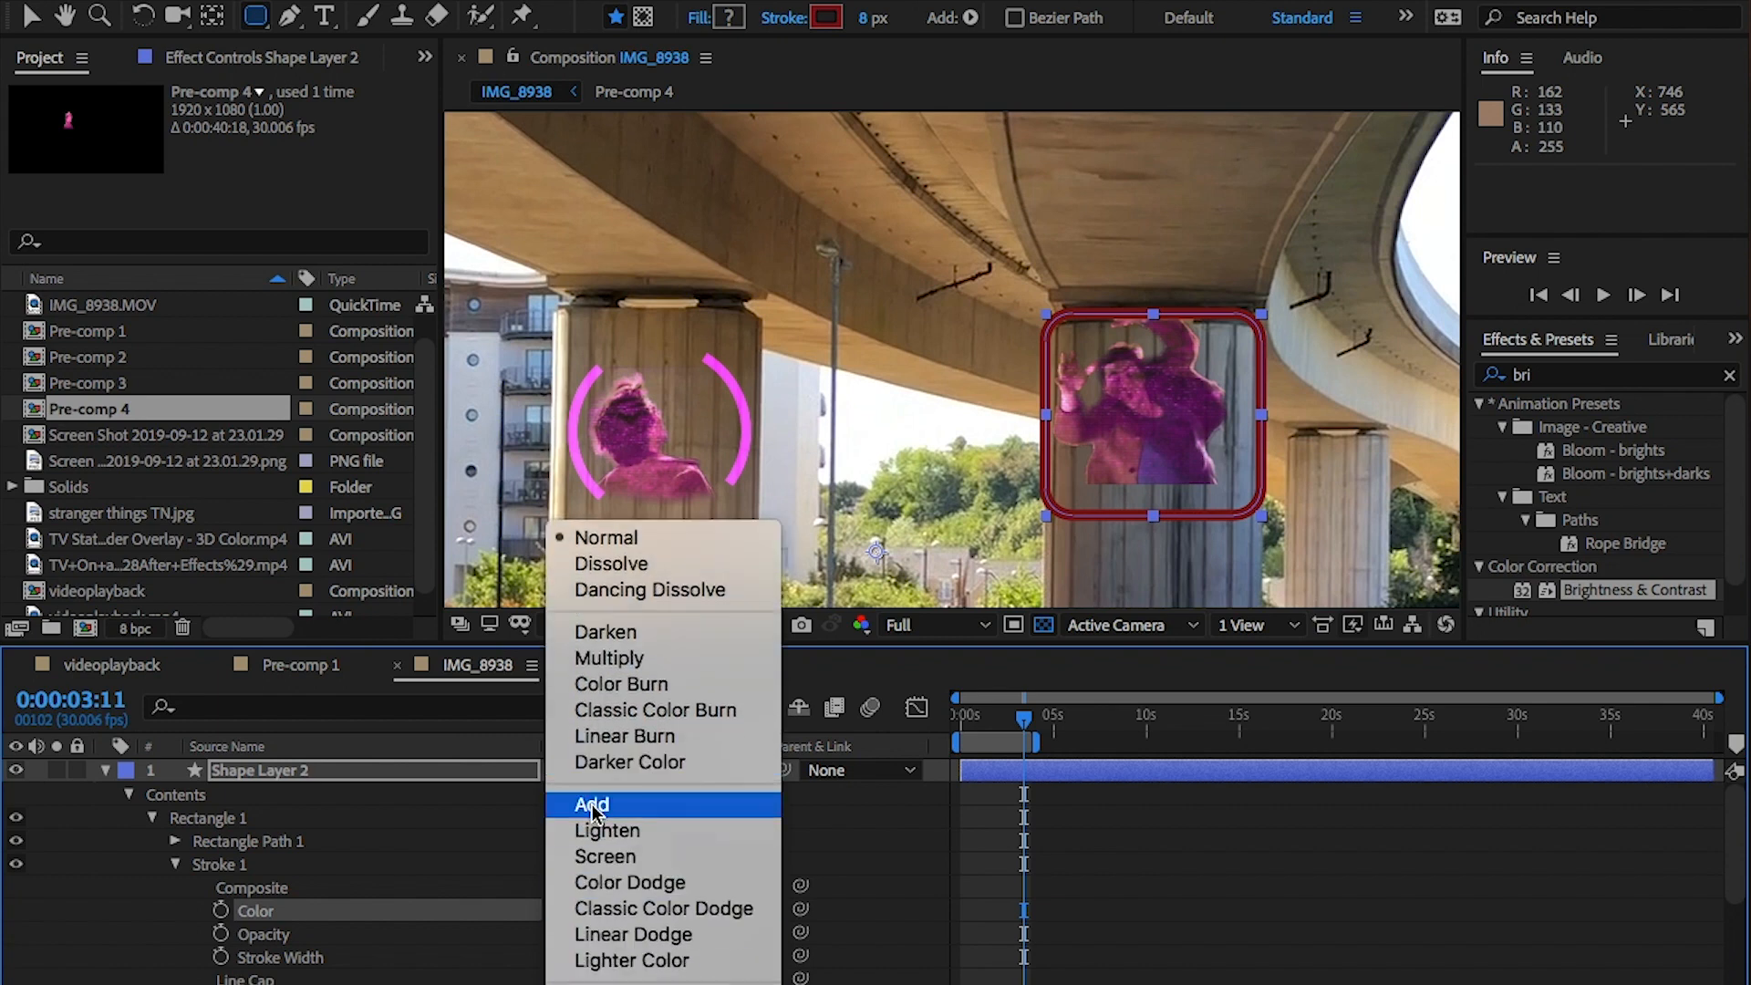
pyautogui.click(591, 804)
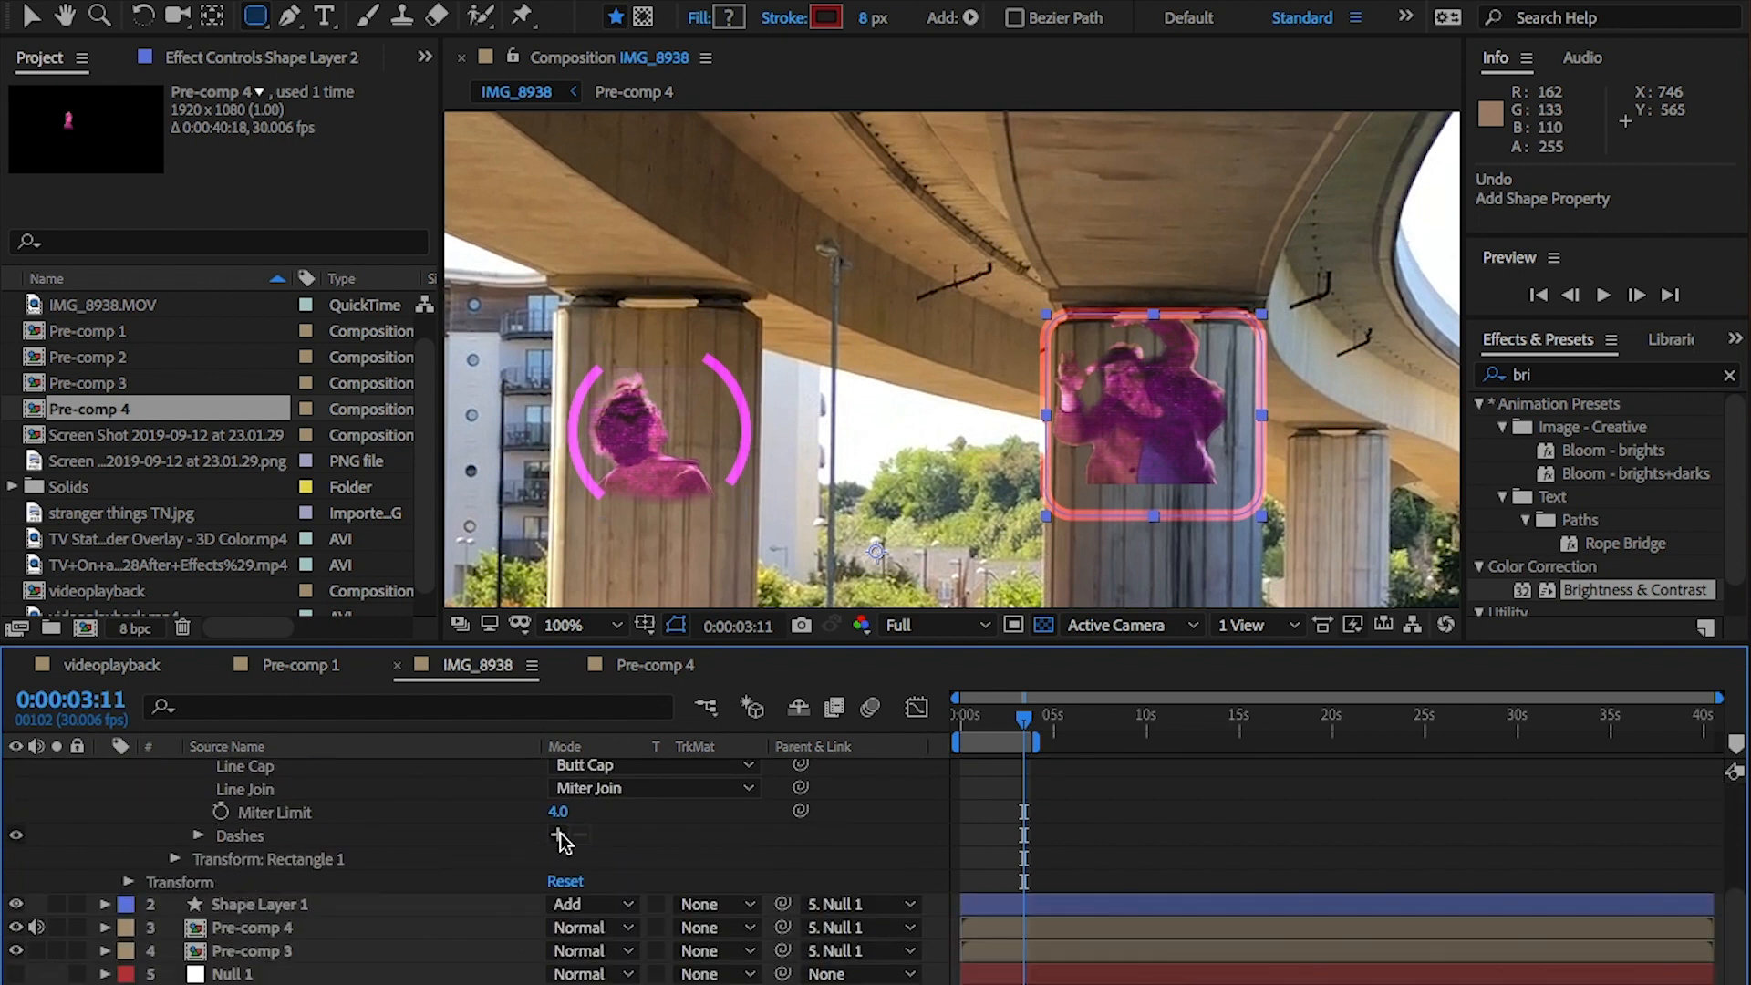
# Dash the rectangle's Stroke 1, fit it around the figure and parent it to Null 1 with a Rotation keyframe.
pyautogui.click(558, 834)
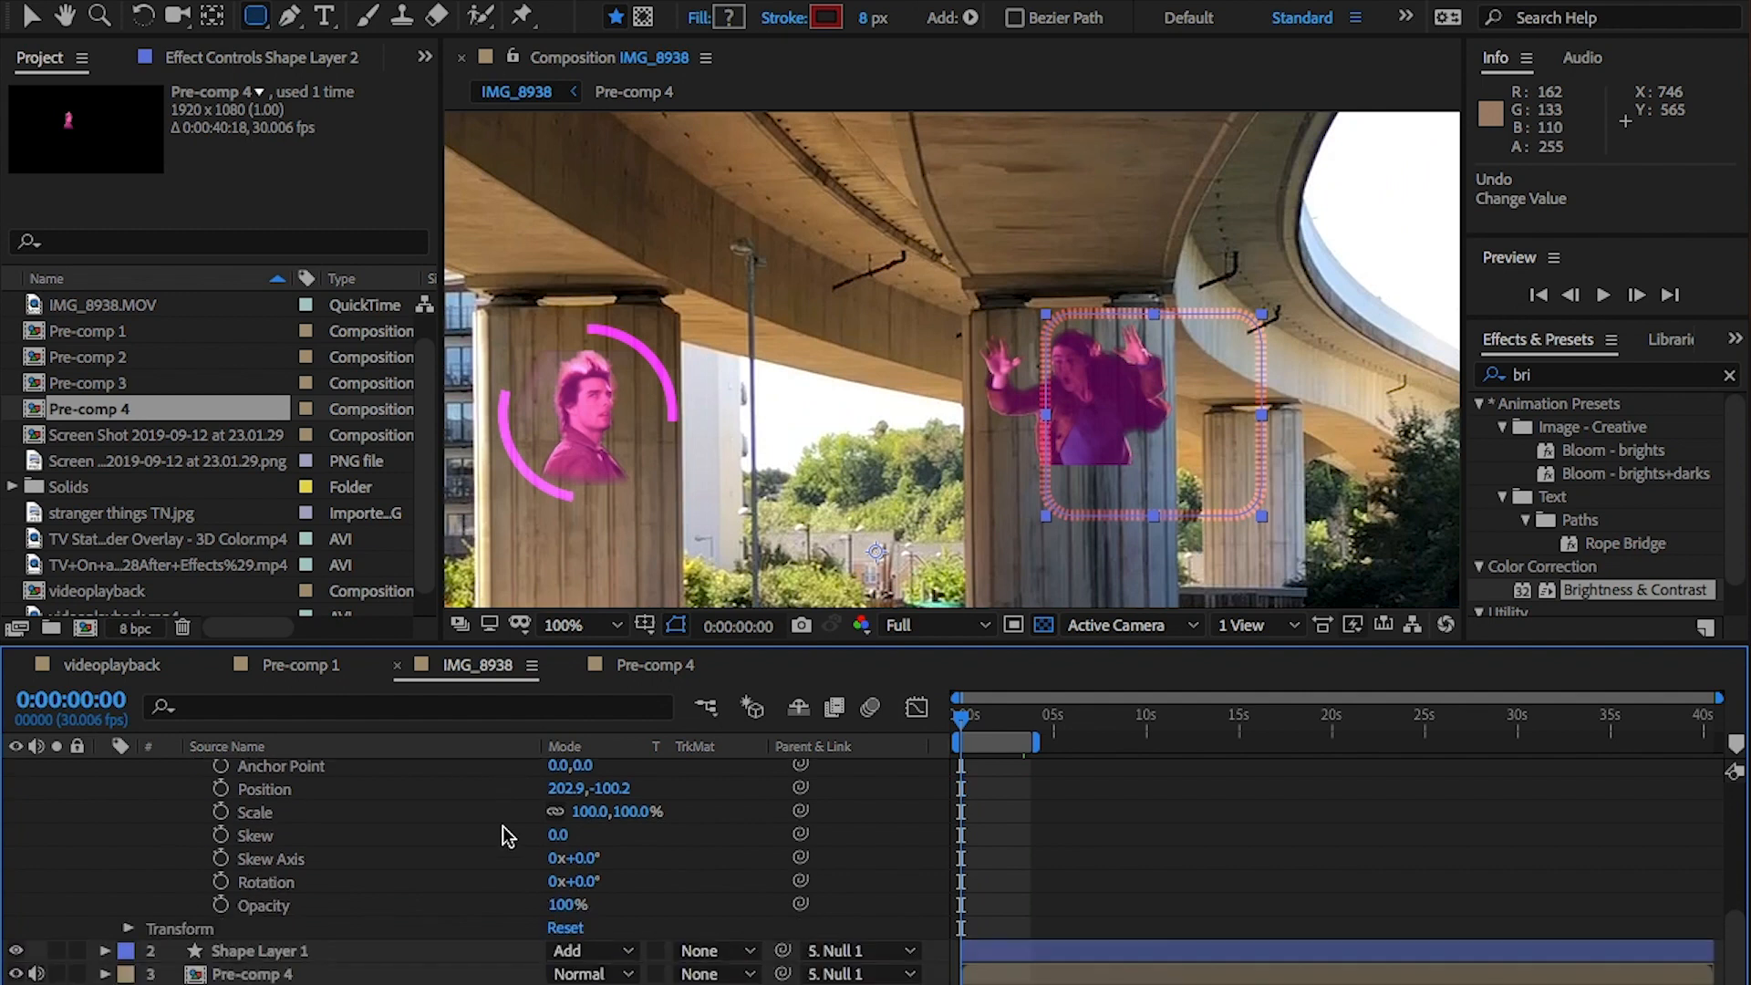
pyautogui.click(128, 770)
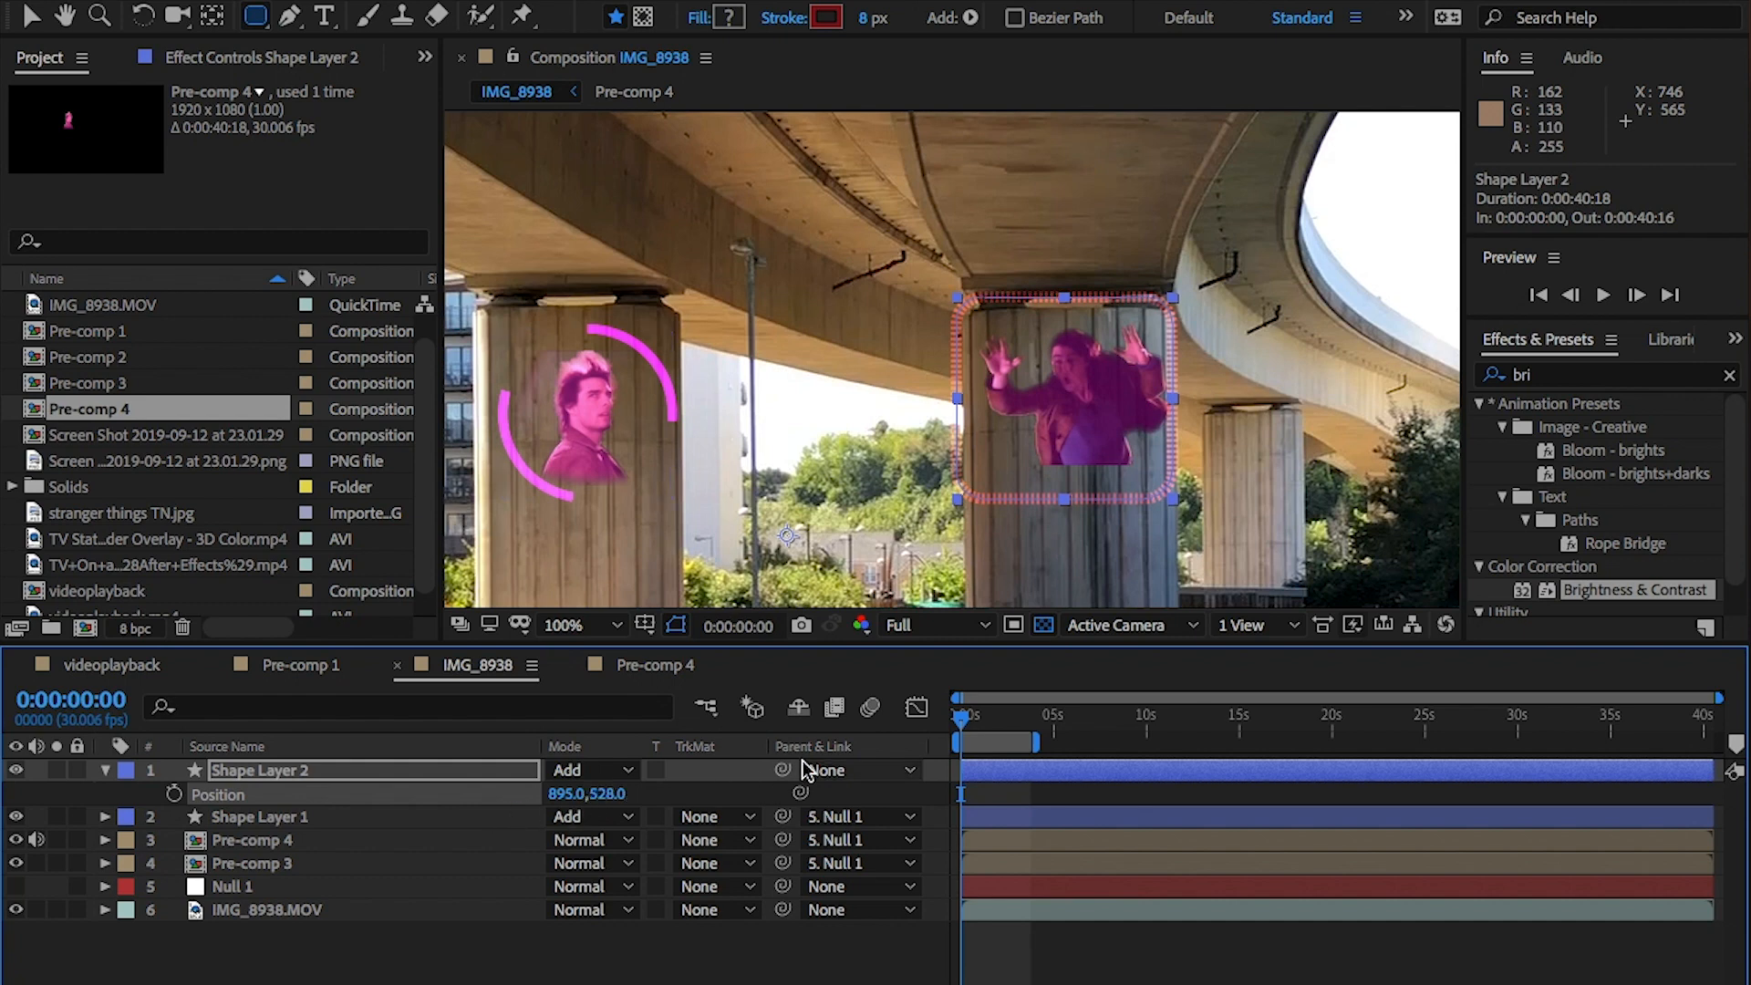
pyautogui.click(859, 770)
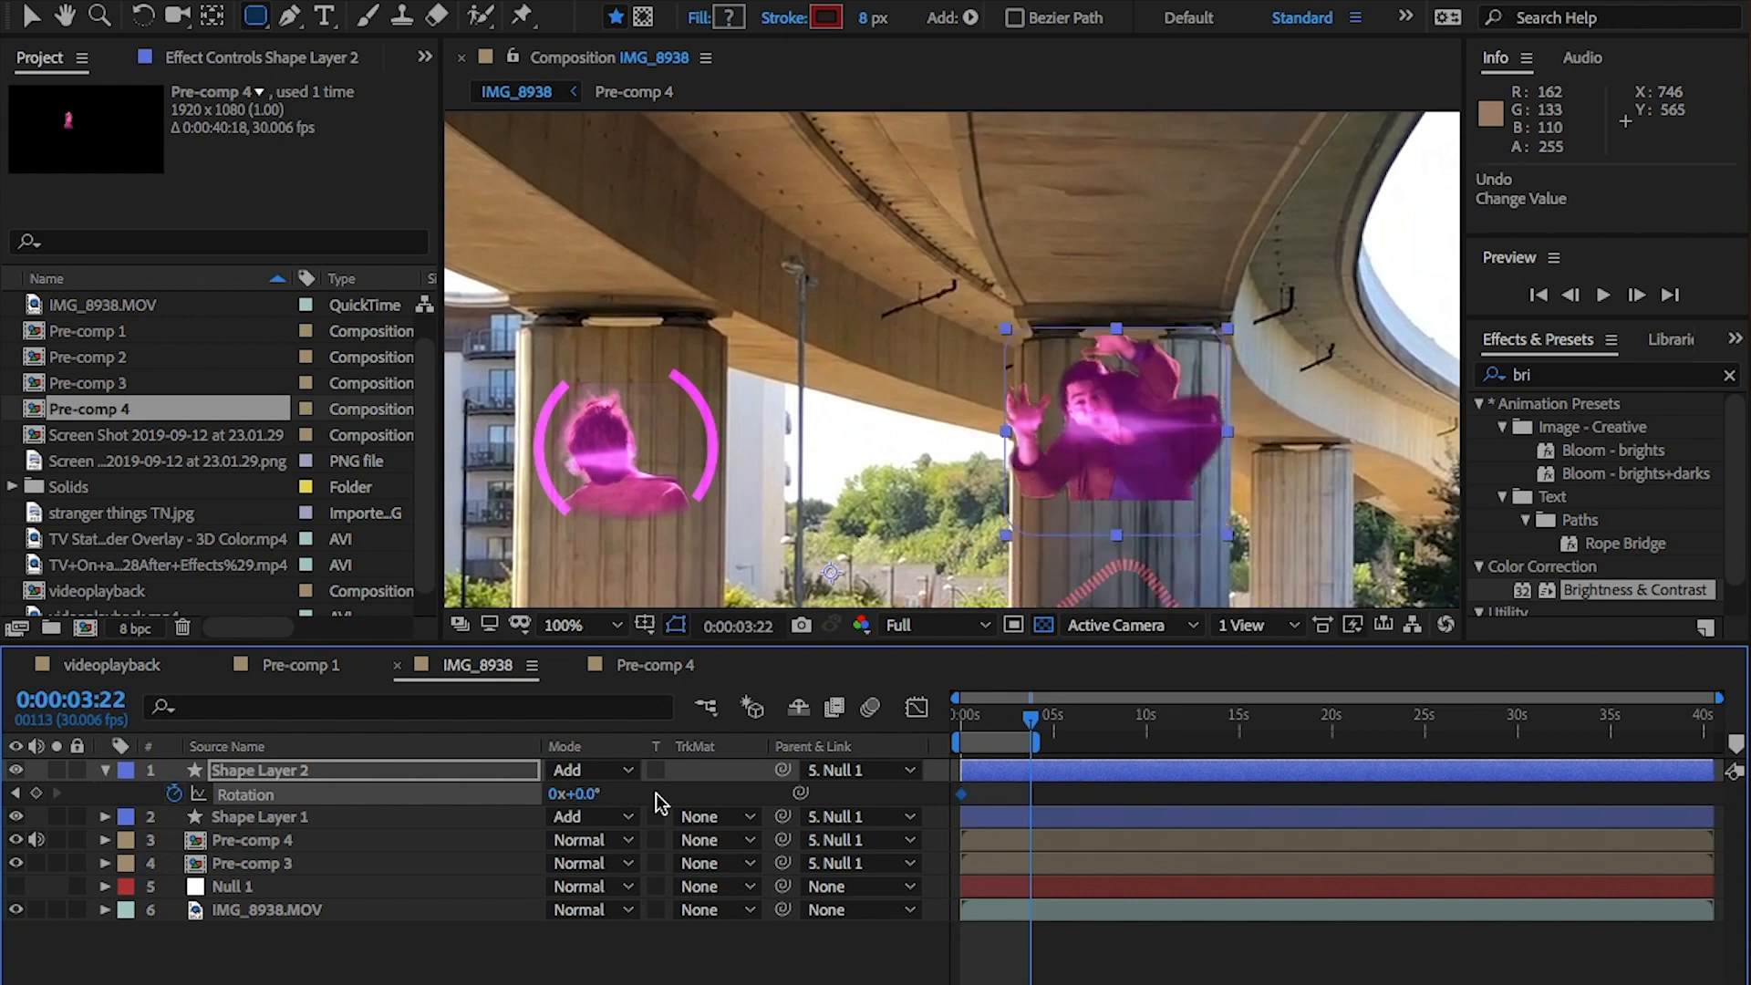
pyautogui.click(214, 16)
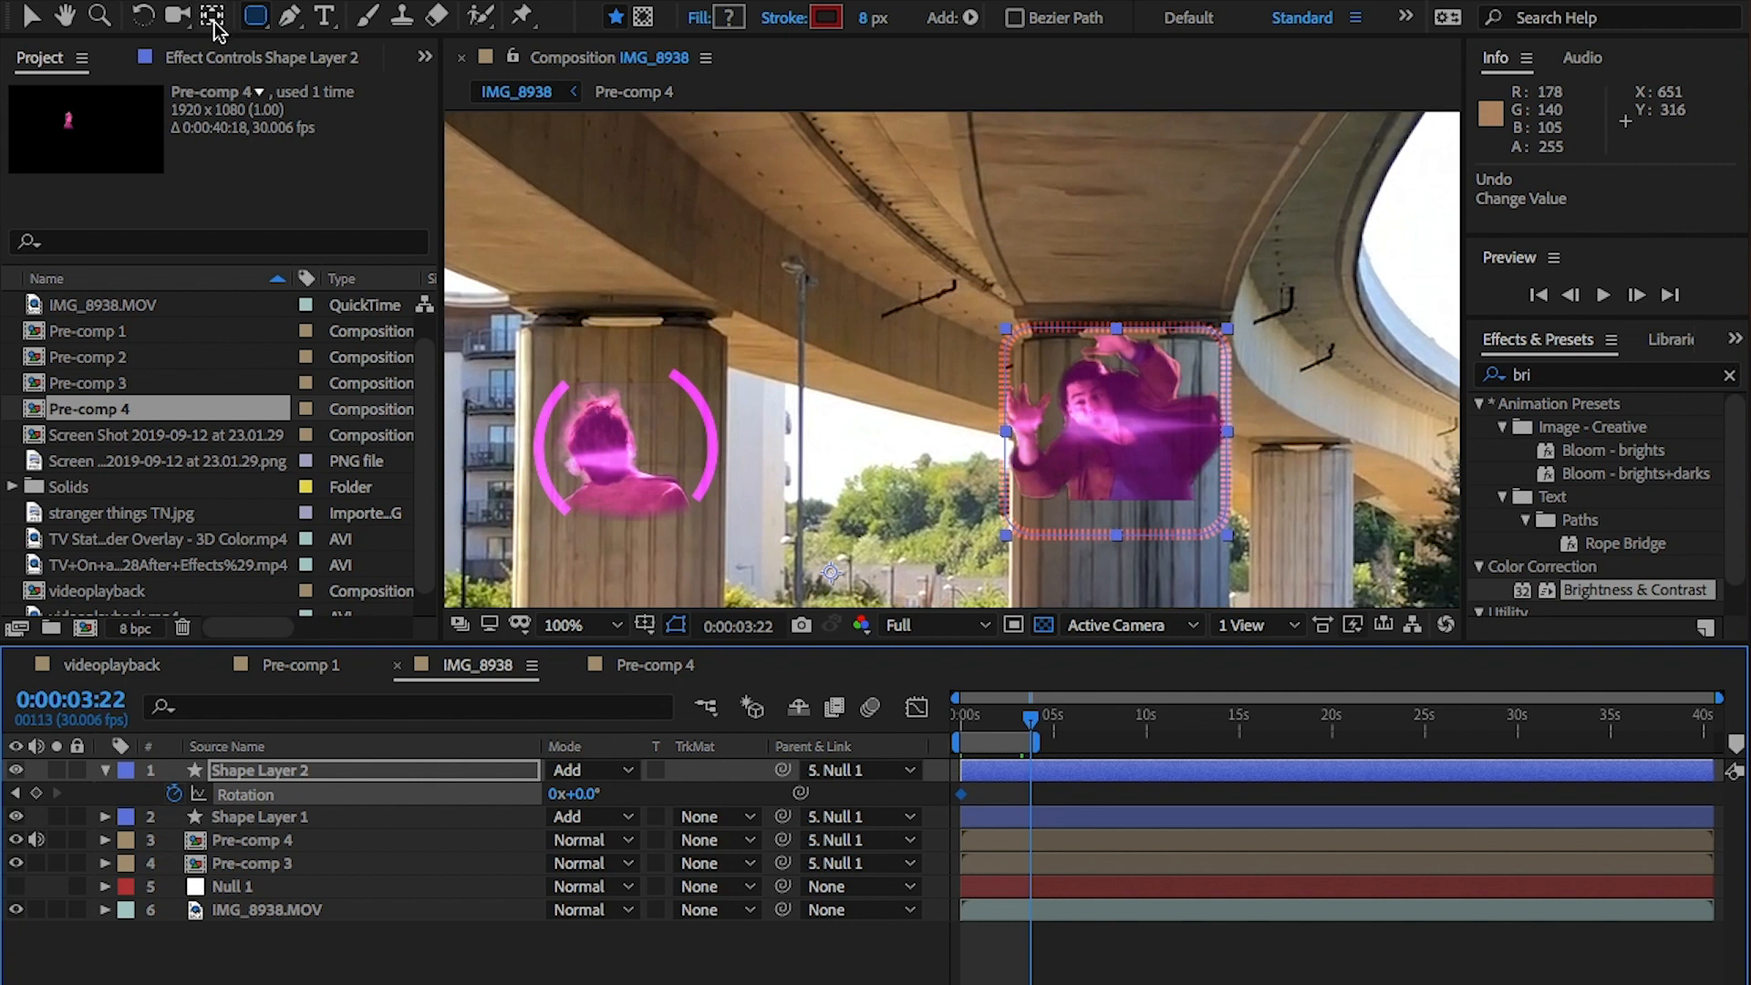